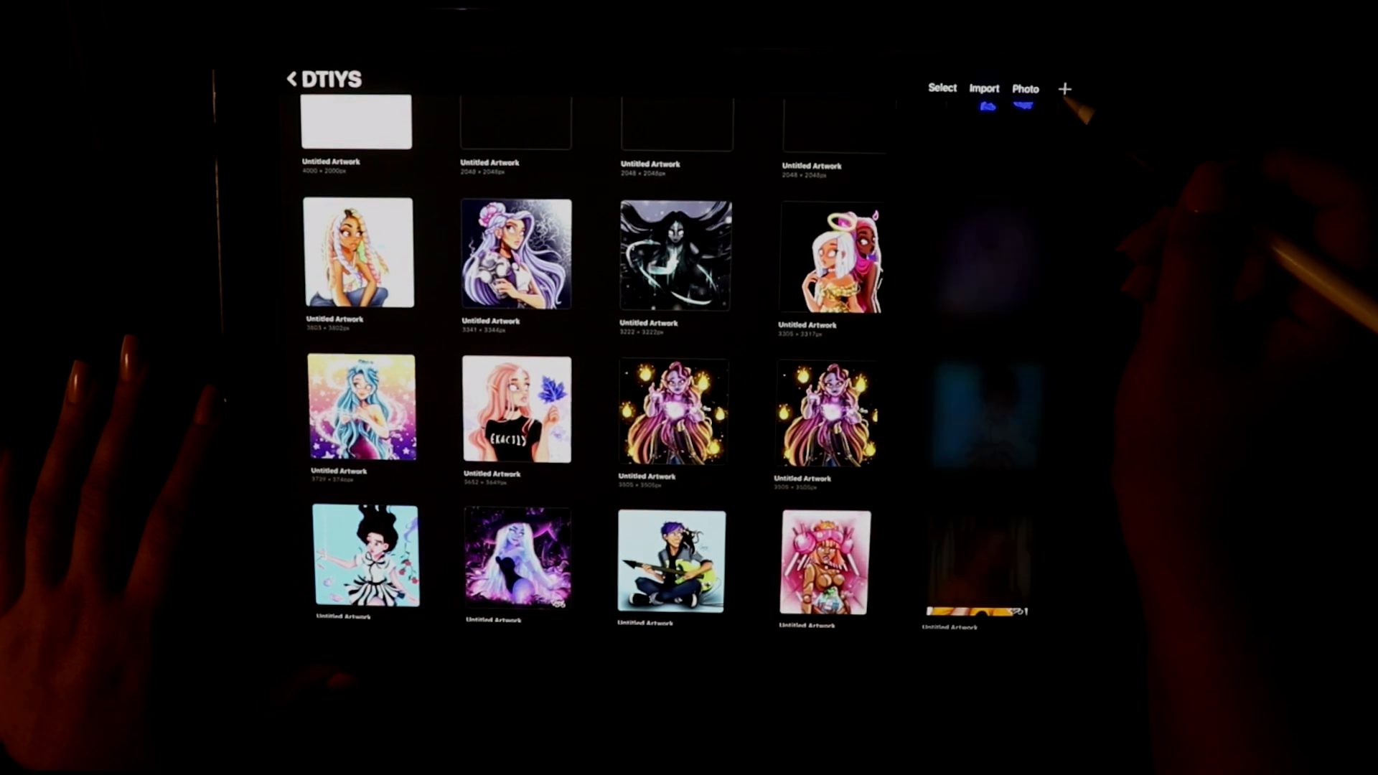
Step: Create a new custom-size 4000 × 2000 px canvas from the gallery
left_click(1064, 87)
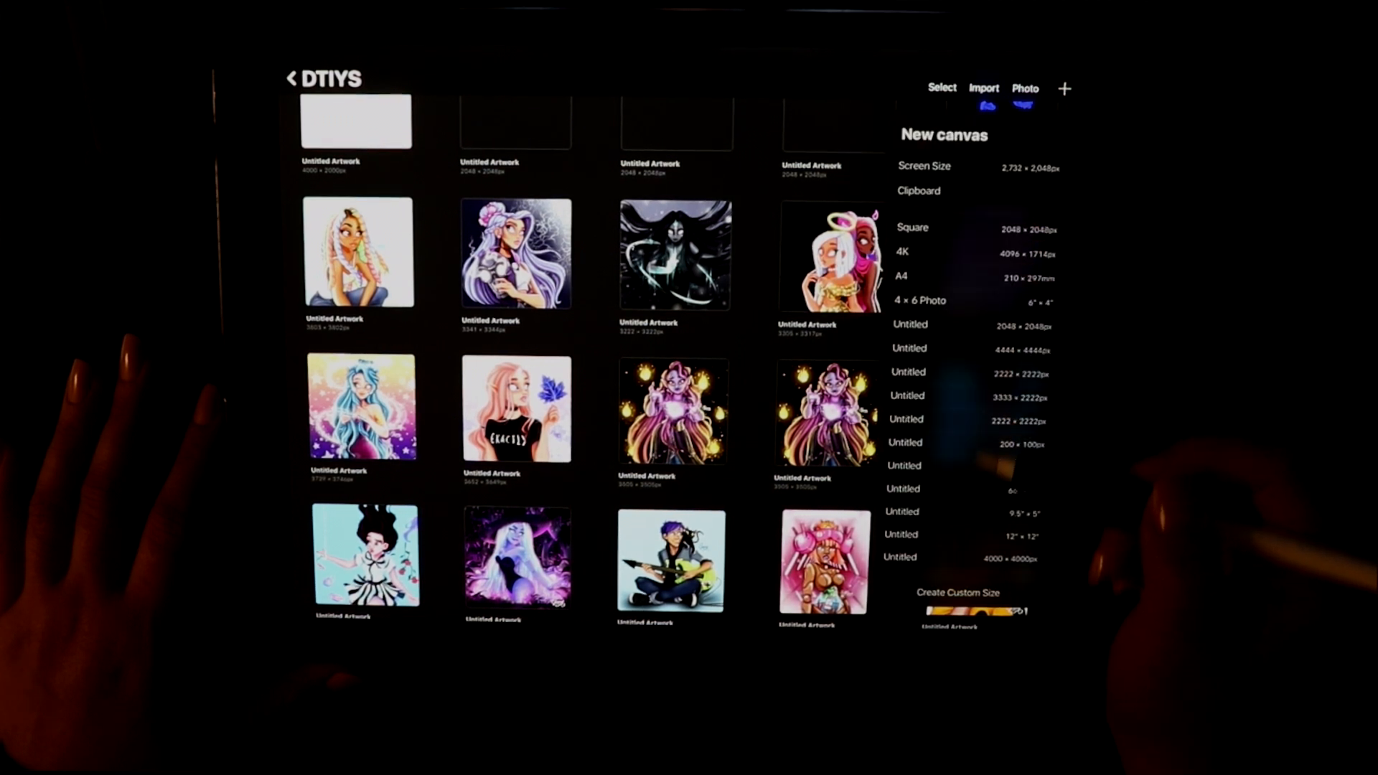
left_click(958, 591)
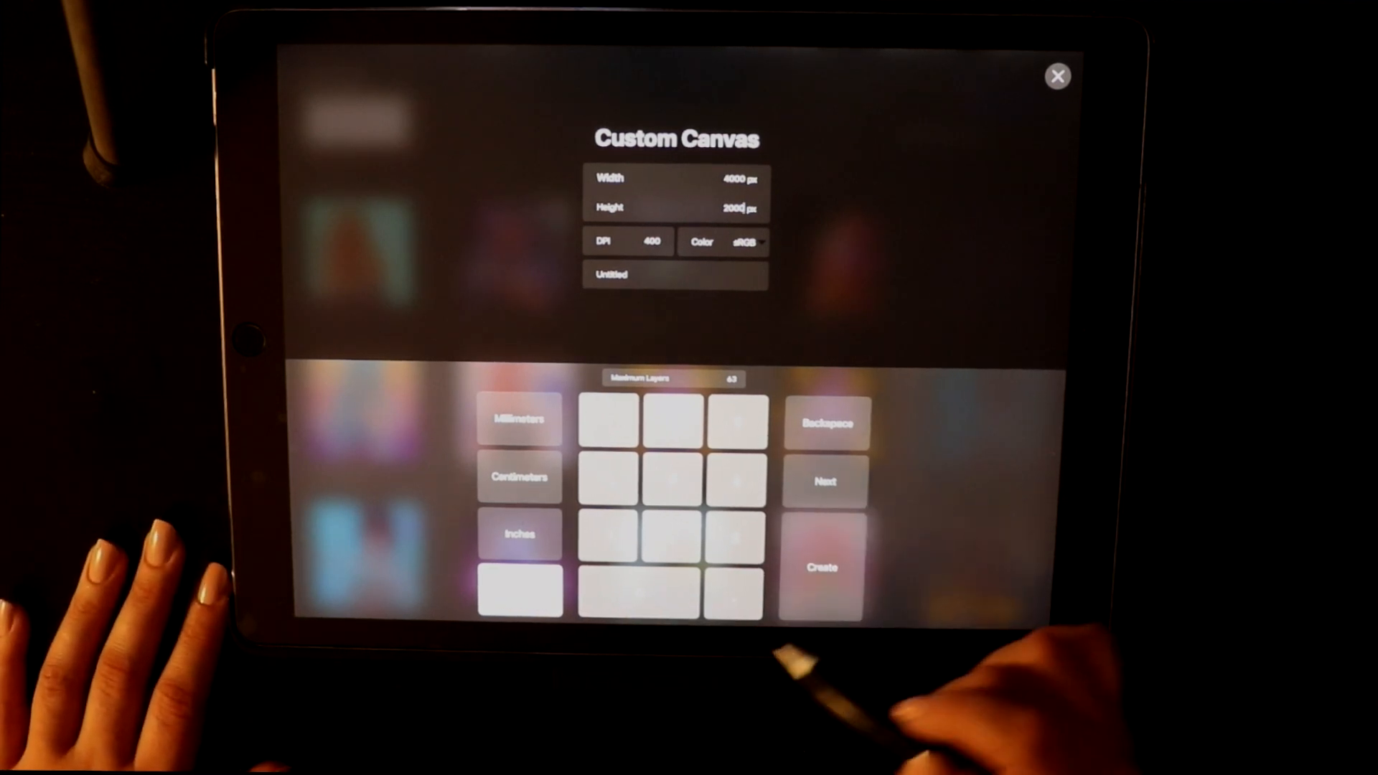
left_click(821, 567)
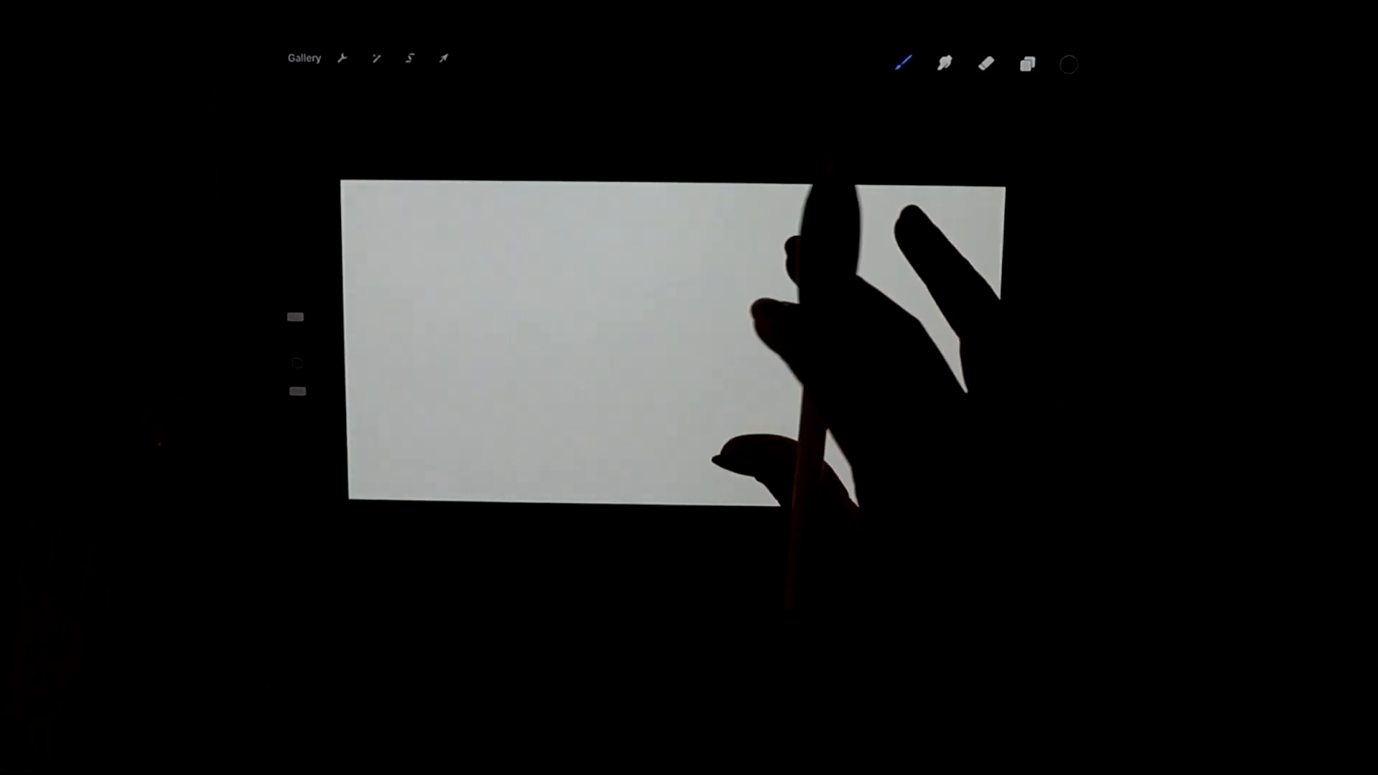
left_click(974, 16)
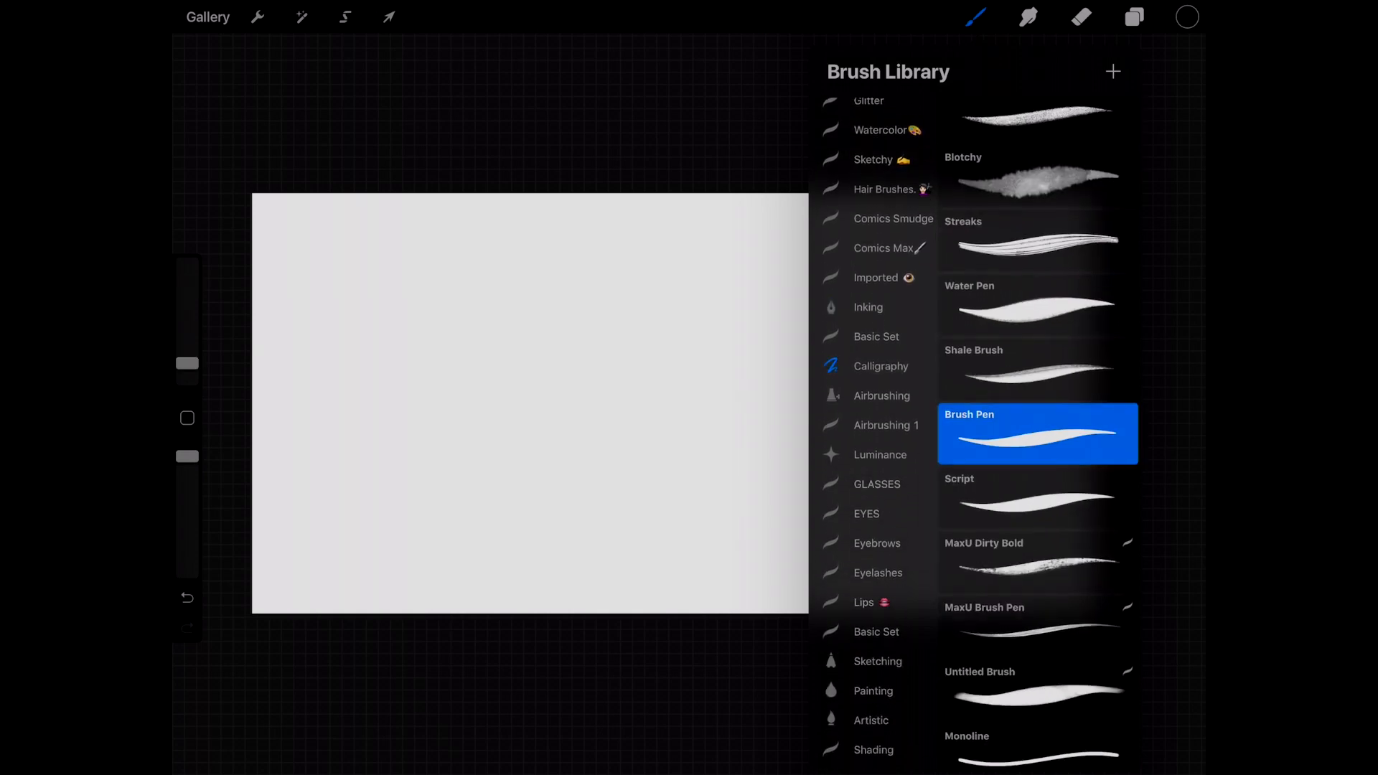
scroll("down", 3)
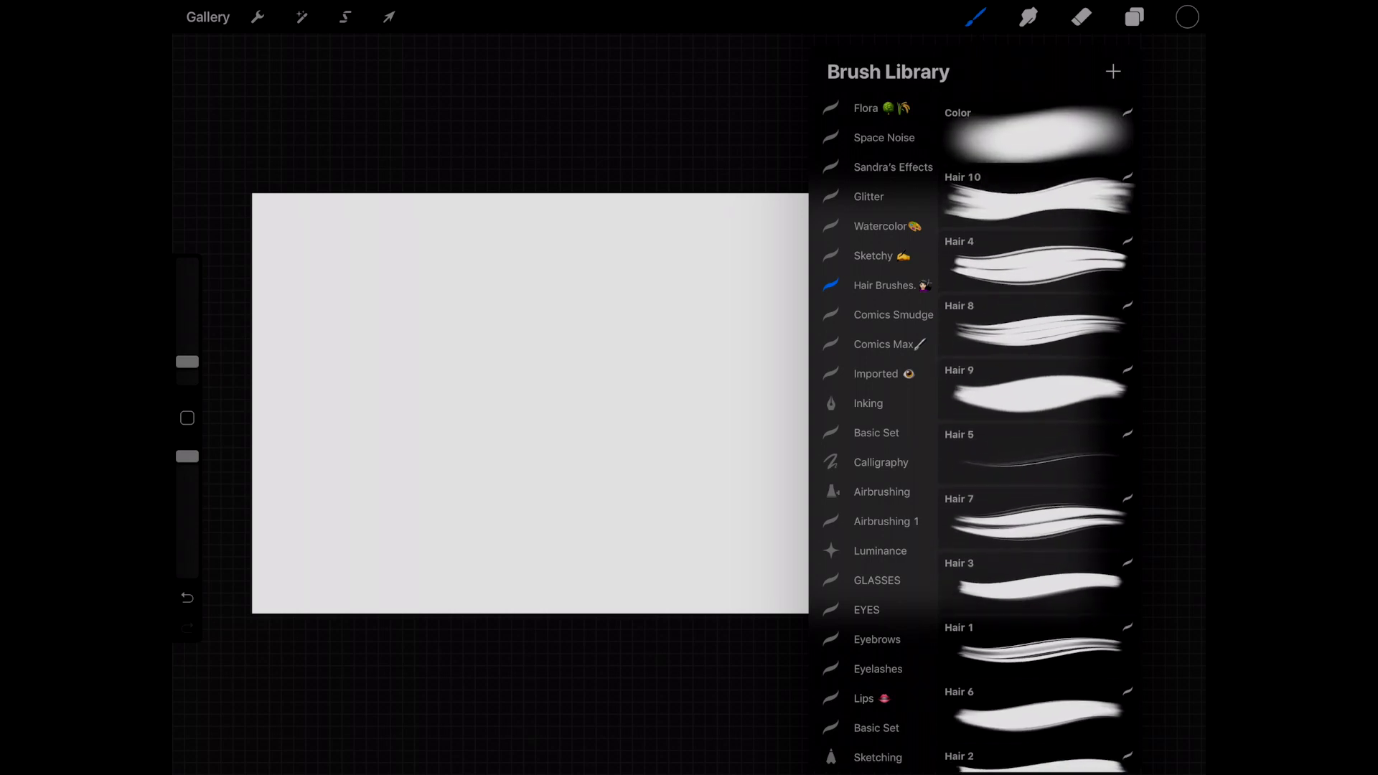
scroll("down", 3)
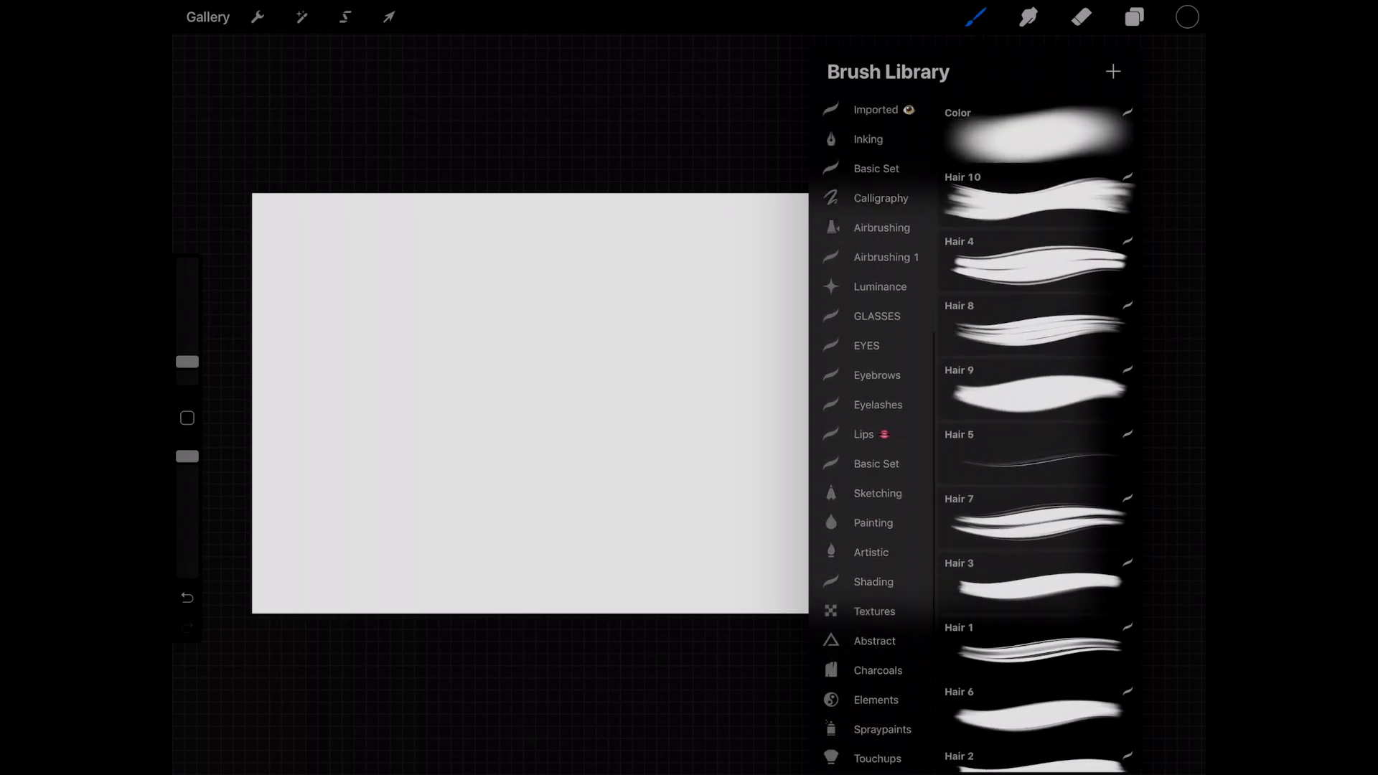
scroll("down", 3)
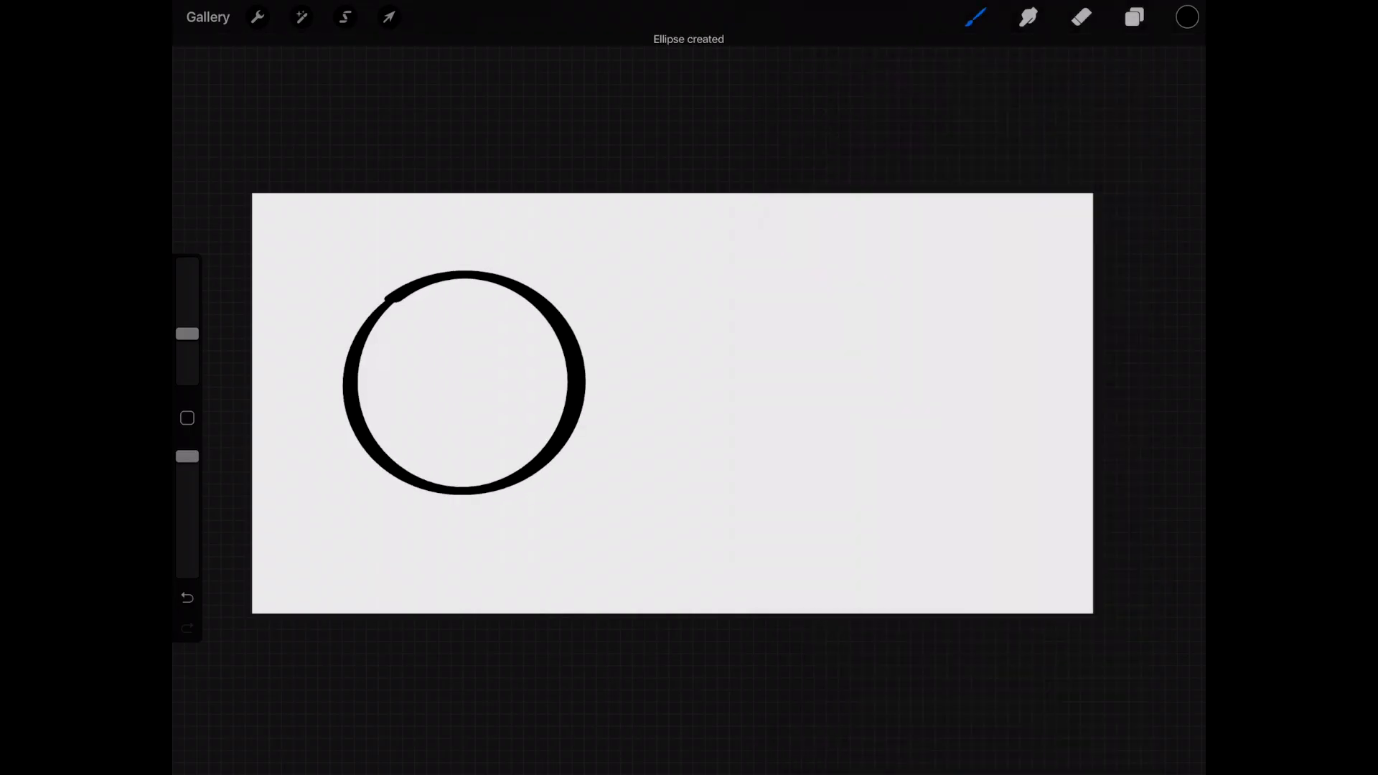
left_click(1026, 16)
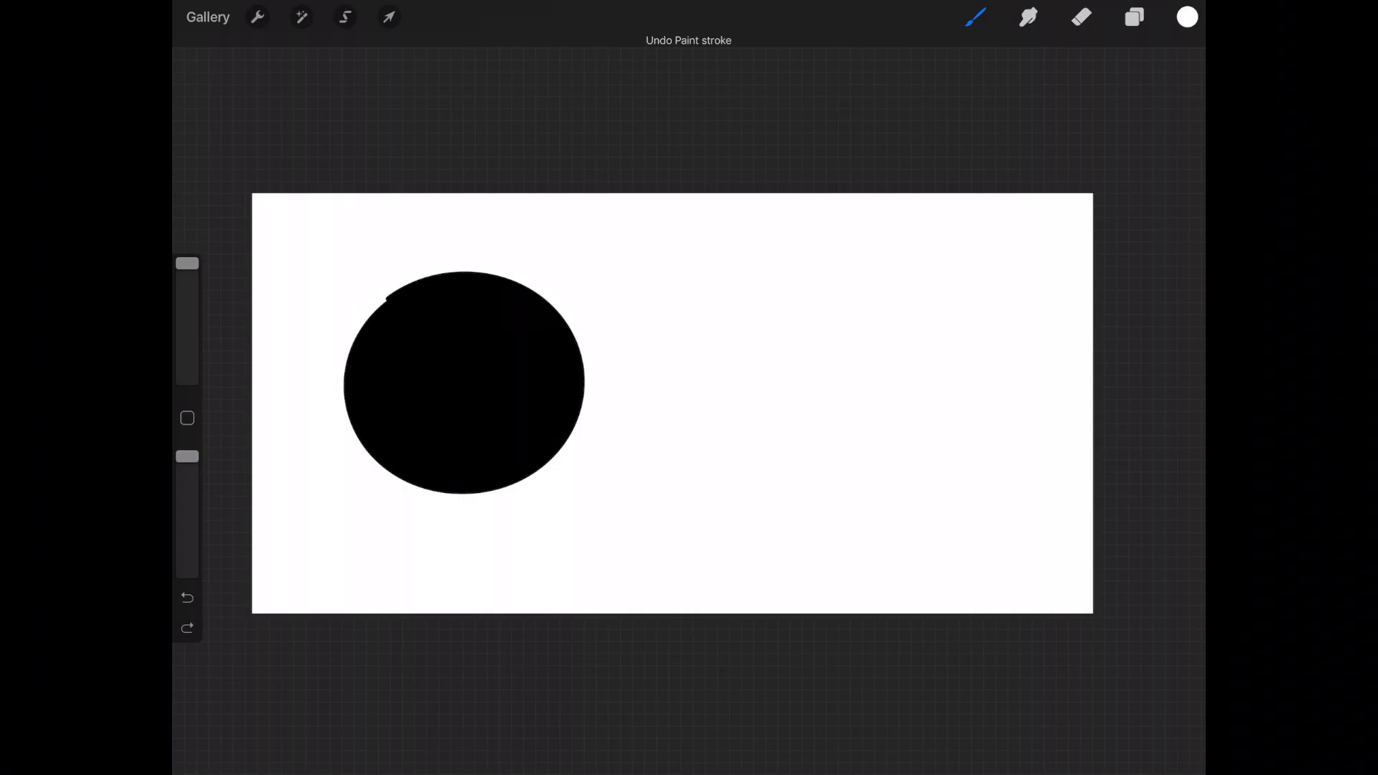
left_click(975, 17)
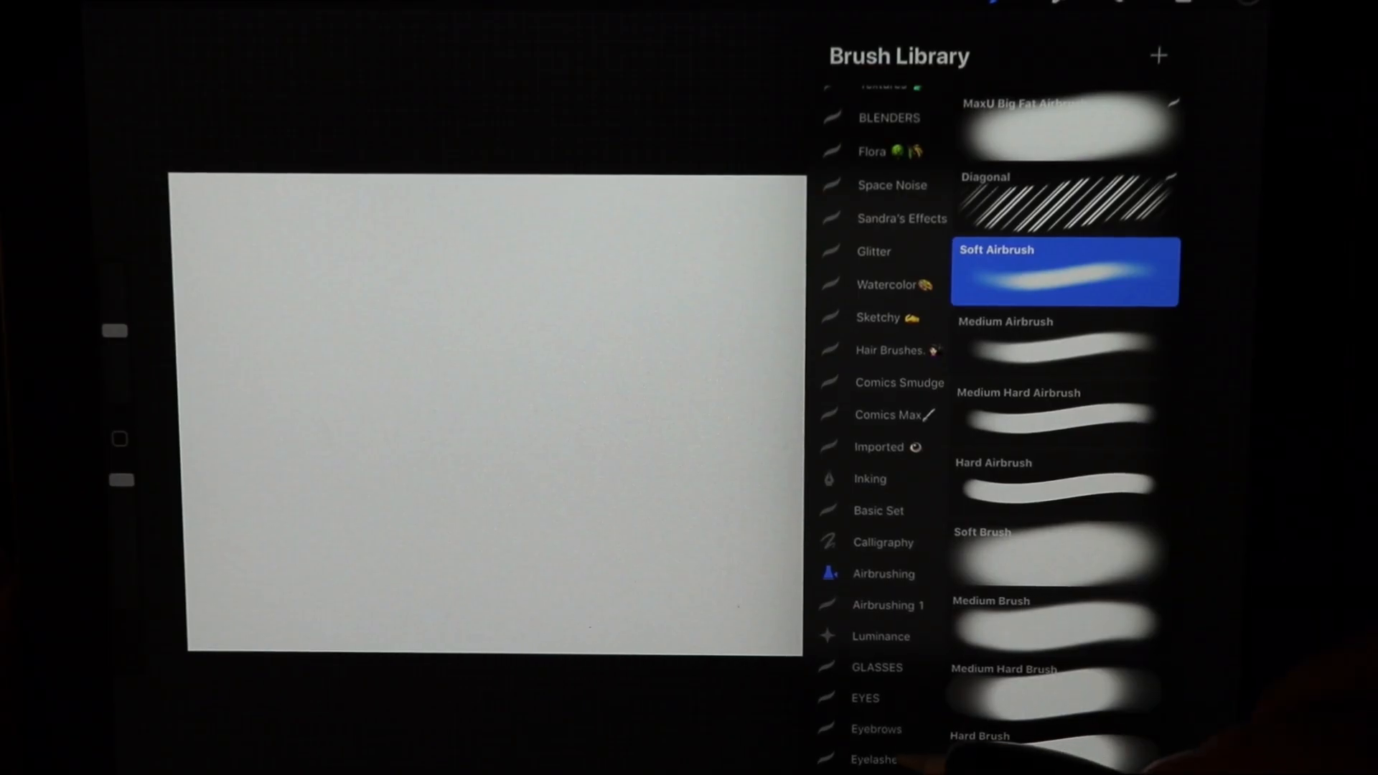
scroll("down", 3)
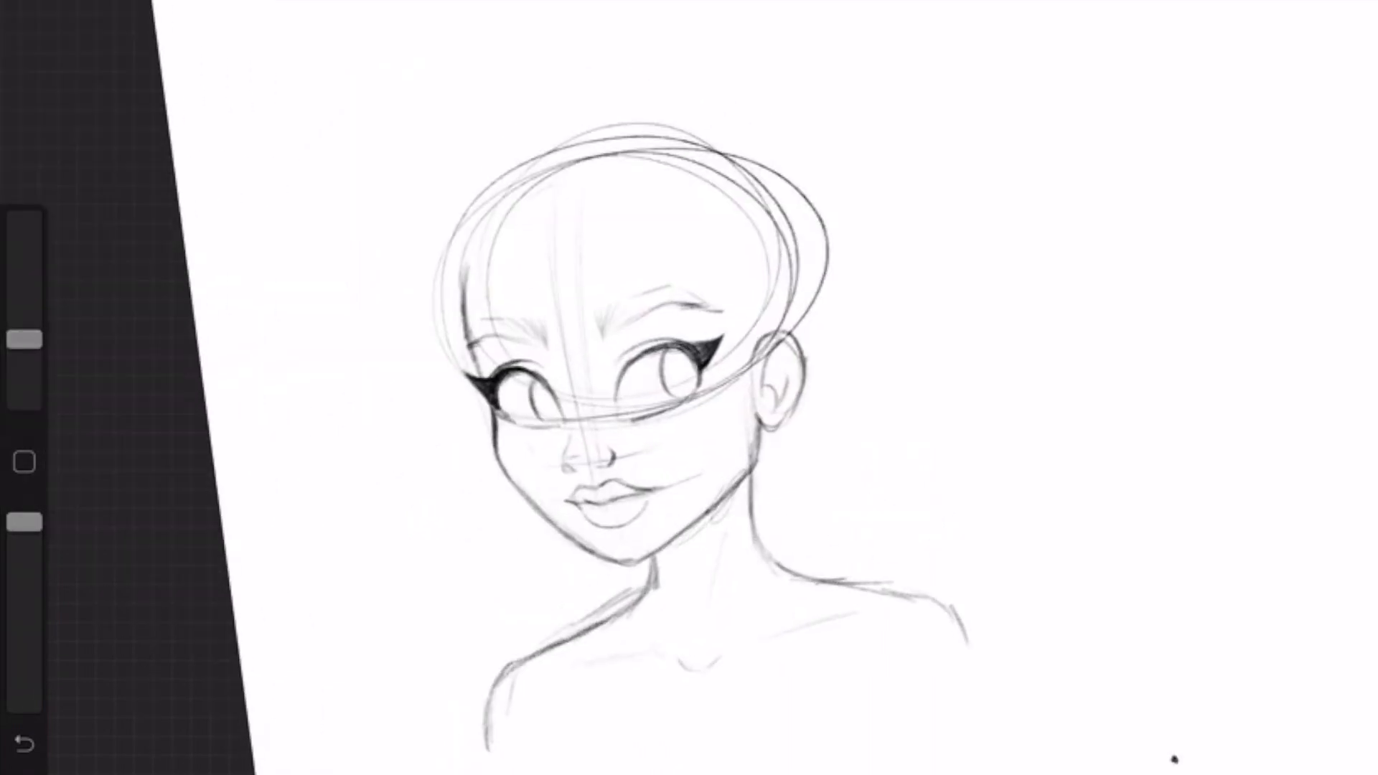
Step: Sketch head construction lines, then neck and darkened shoulder outlines on the left
left_click_drag(756, 440, 967, 633)
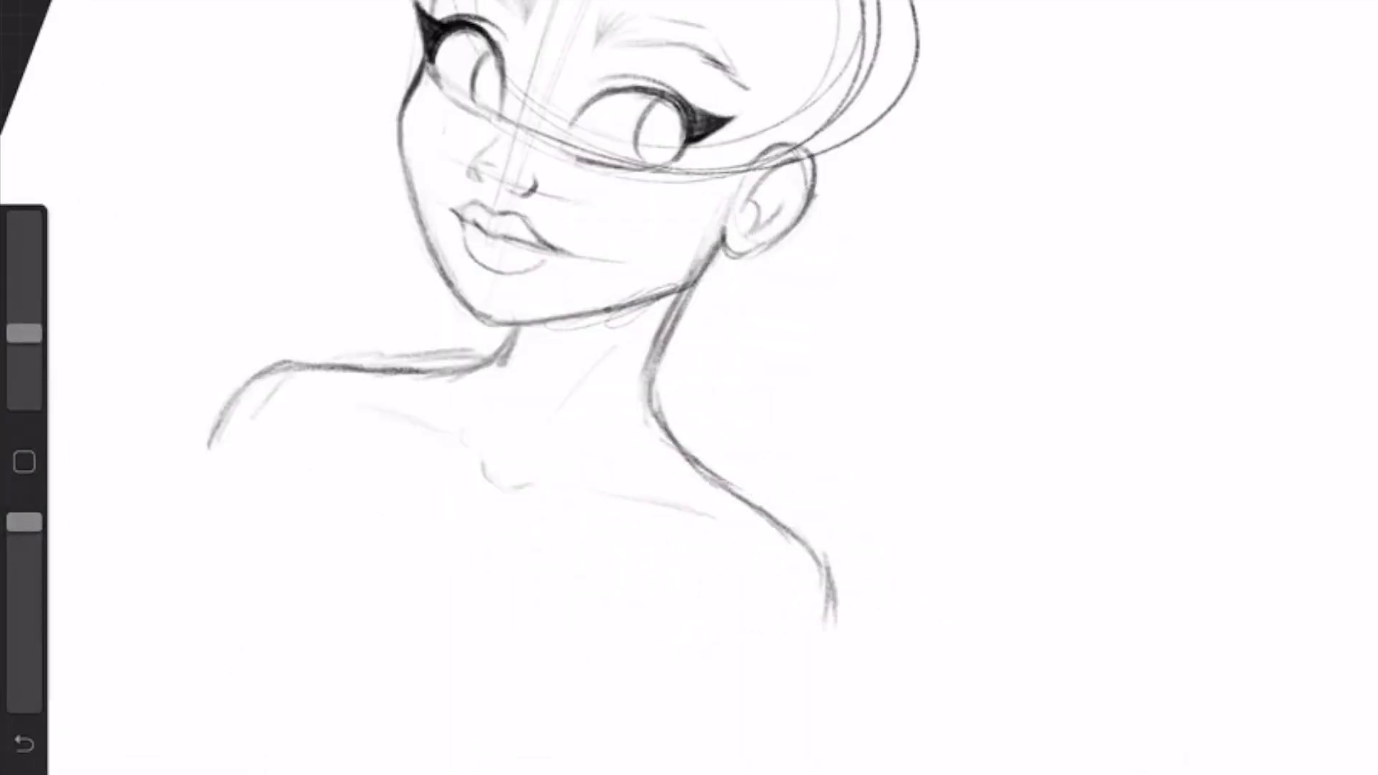
left_click_drag(694, 272, 650, 404)
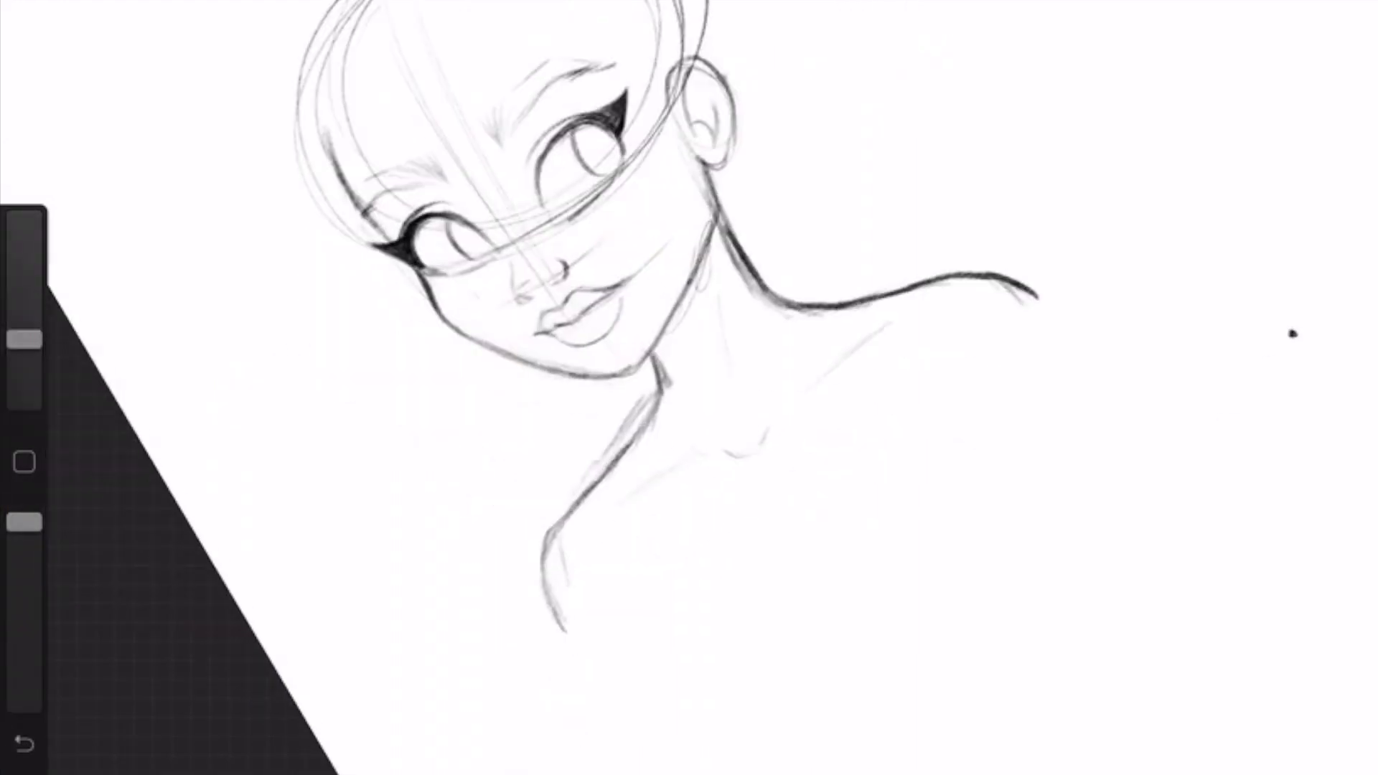
left_click_drag(650, 361, 563, 624)
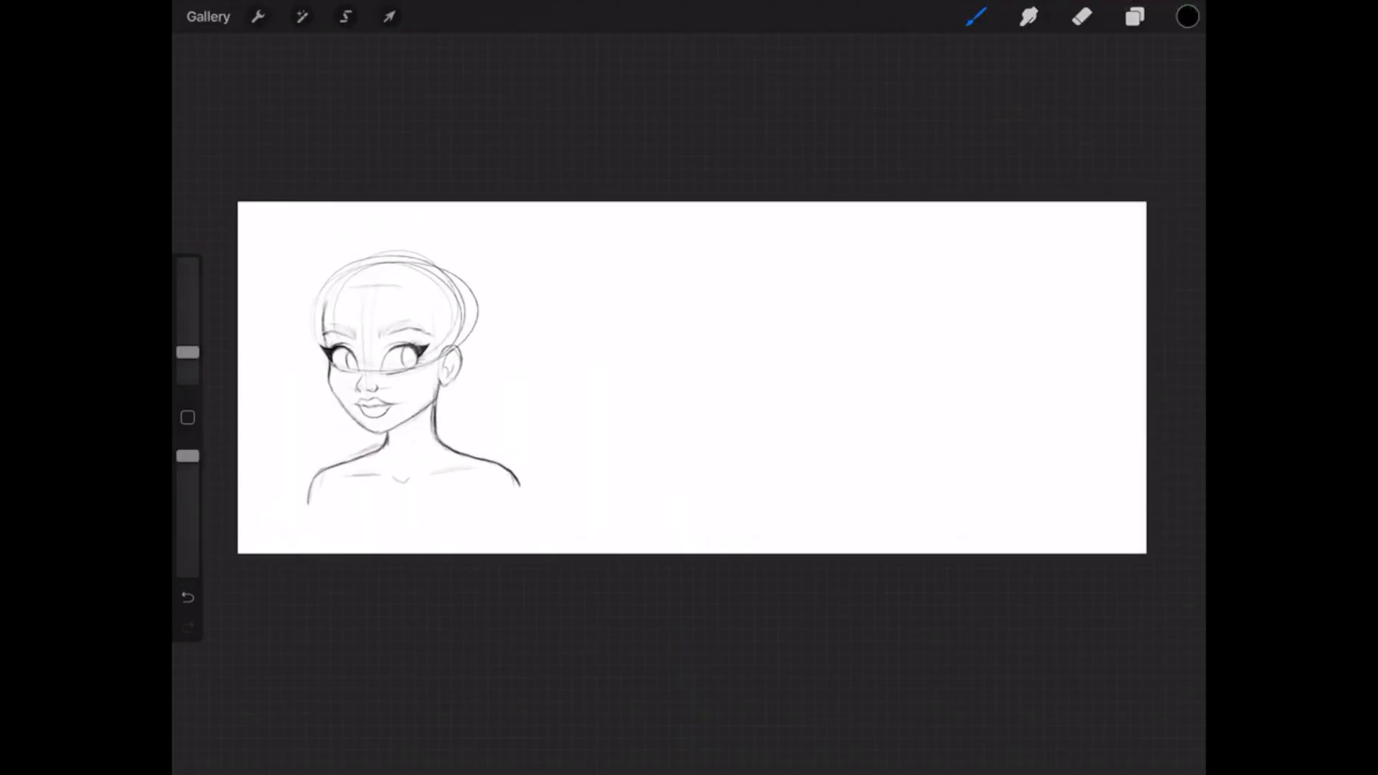
Step: Duplicate the head sketch twice and move the copies to the right
left_click(1135, 16)
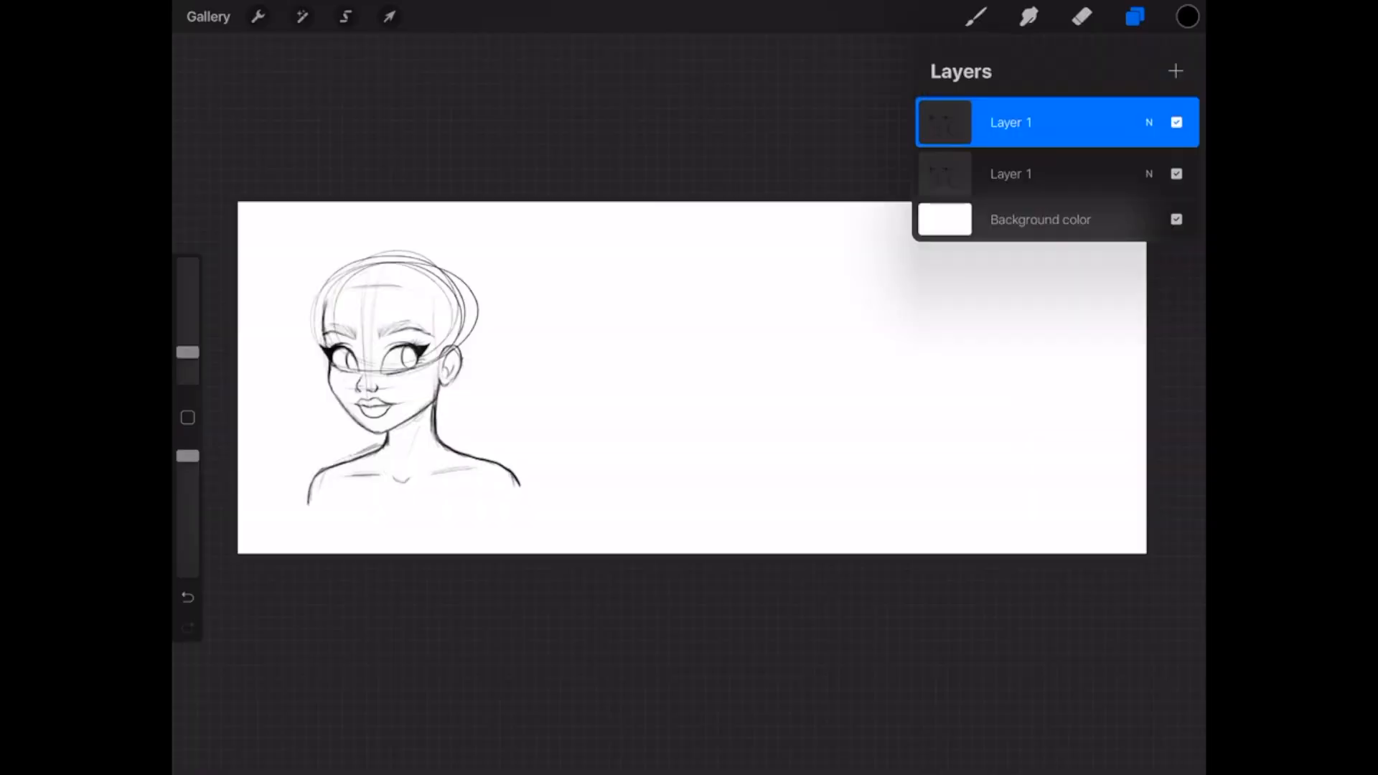
left_click(388, 16)
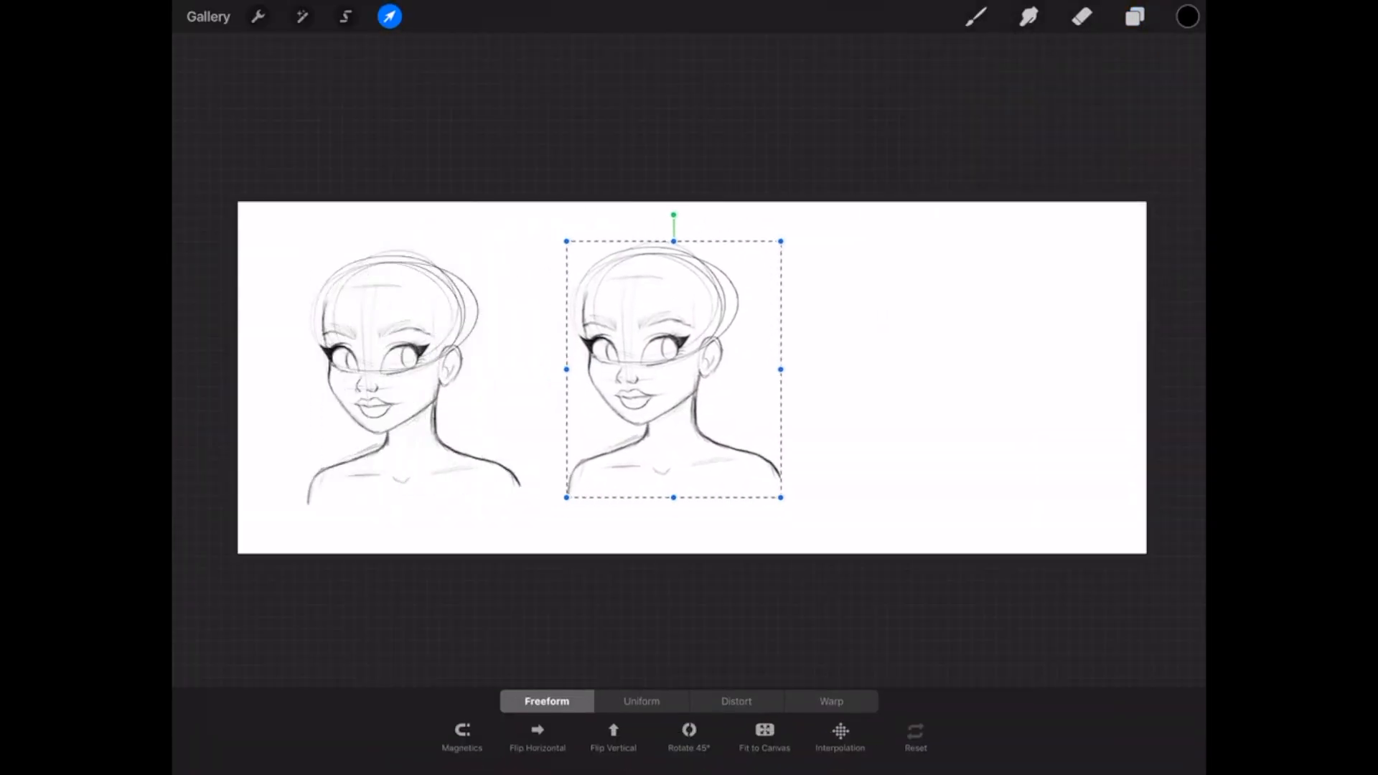
left_click(1134, 15)
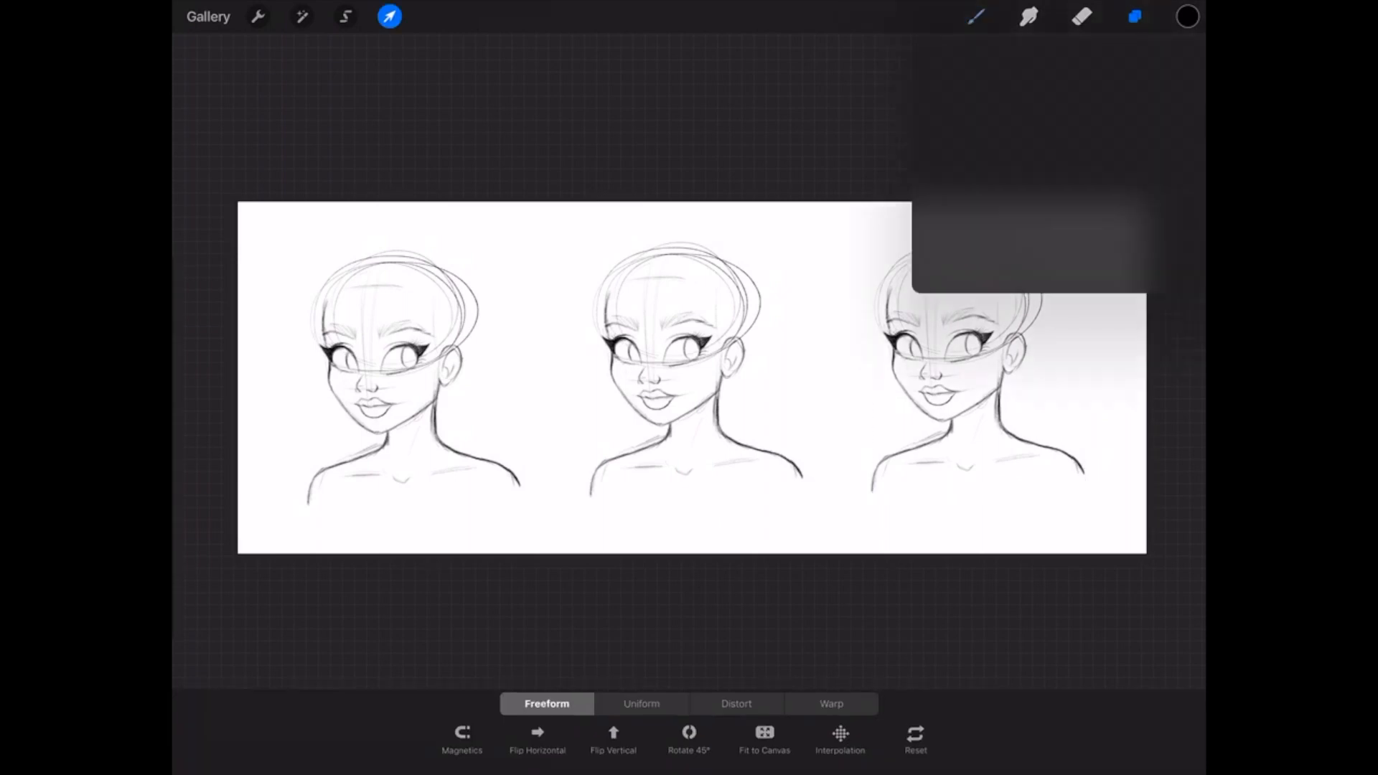
Step: Enlarge the canvas with Crop & Resize, adding space above the heads
left_click(1134, 16)
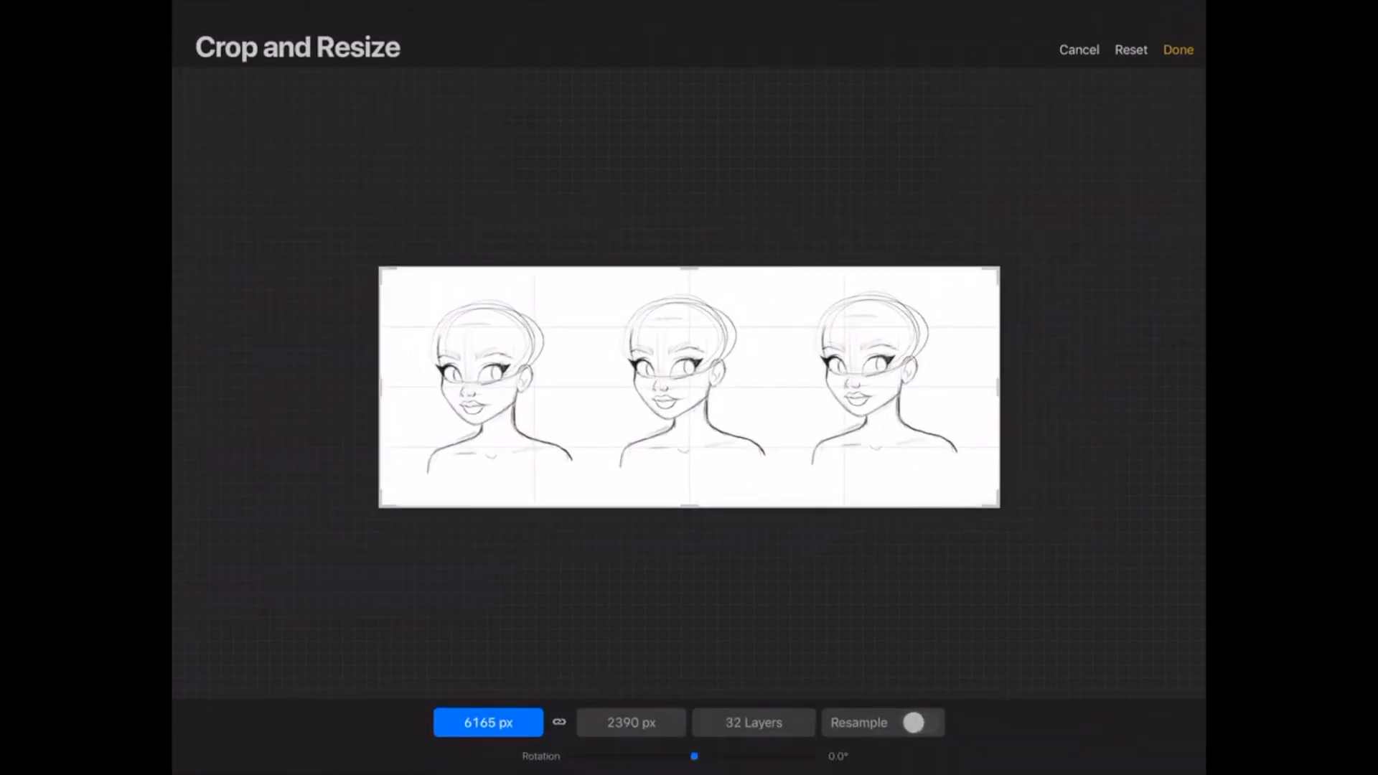
left_click_drag(688, 270, 688, 244)
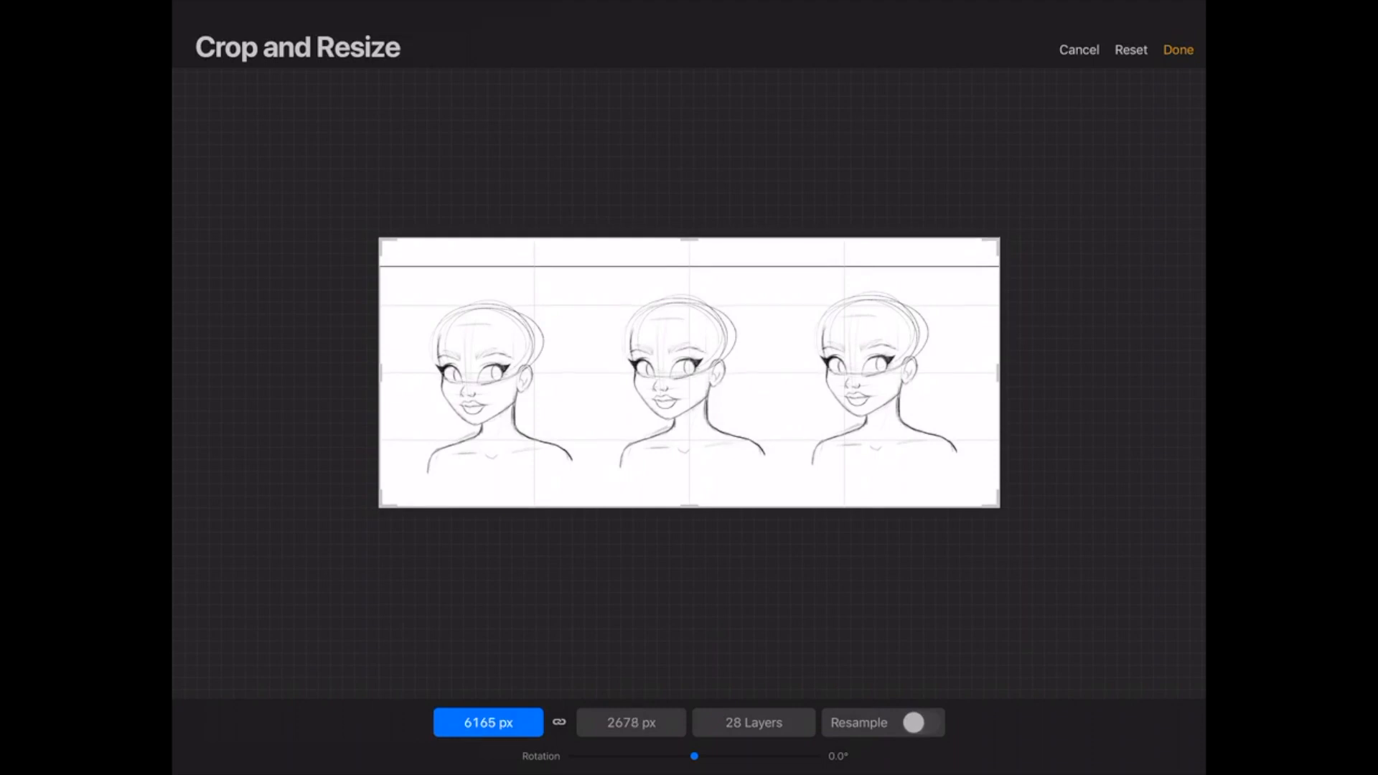
left_click(1177, 49)
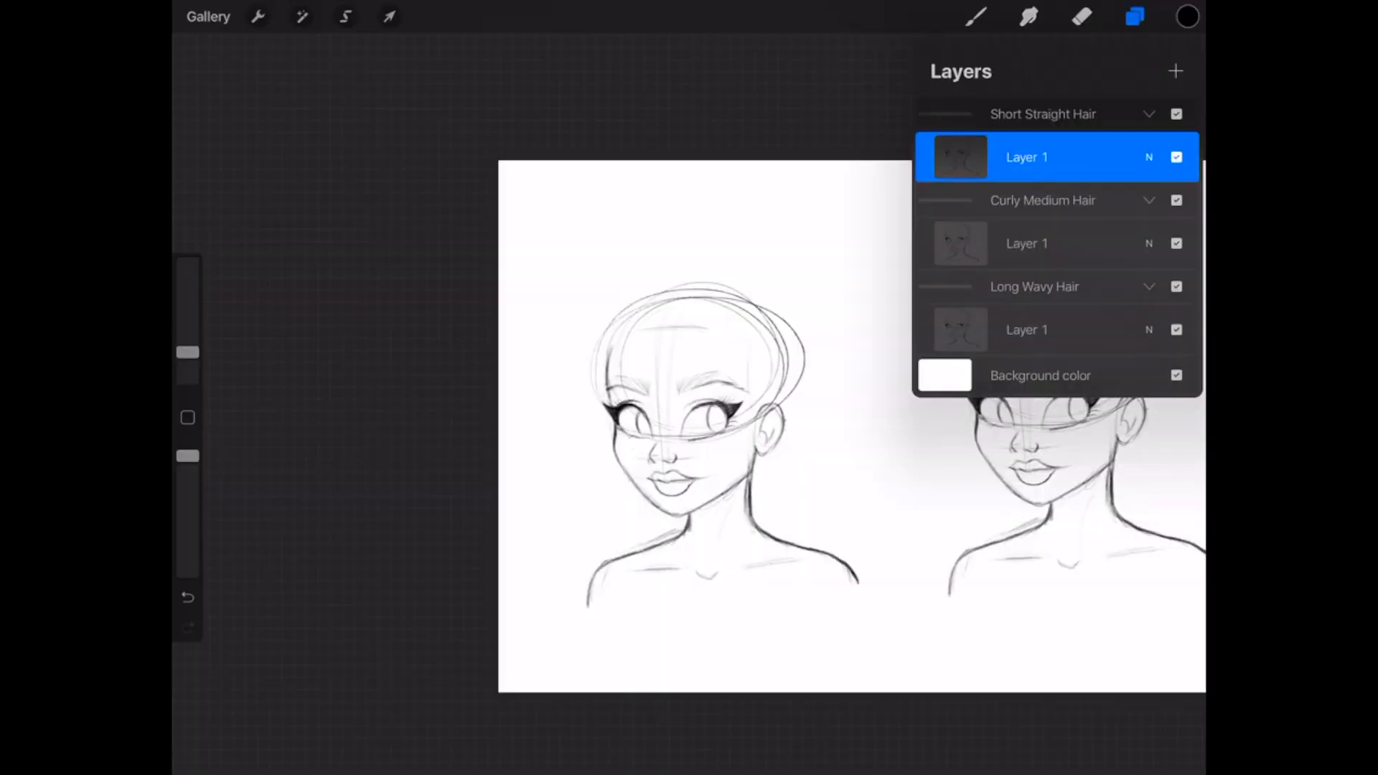
Step: On a new Short Straight Hair layer, sketch a straight bob with long bangs
left_click(1175, 71)
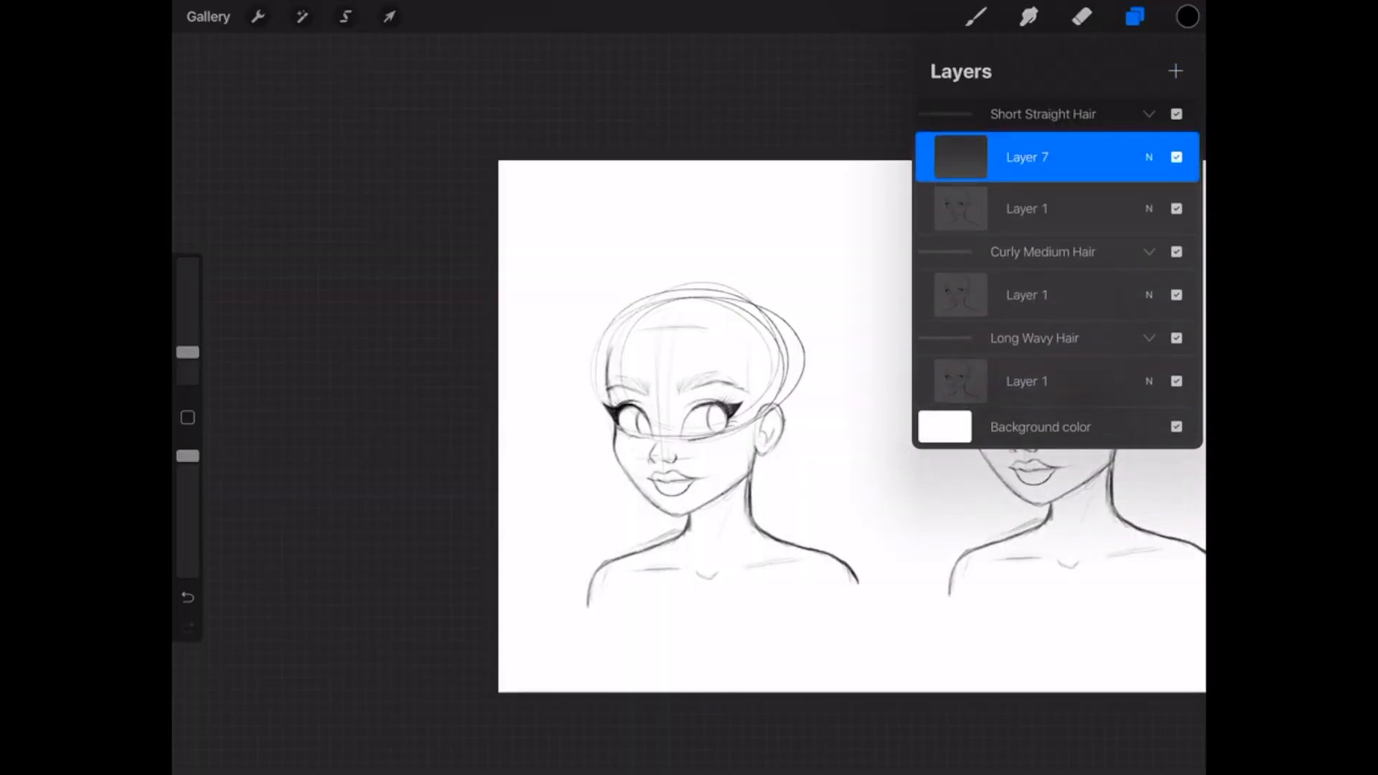
left_click(1148, 156)
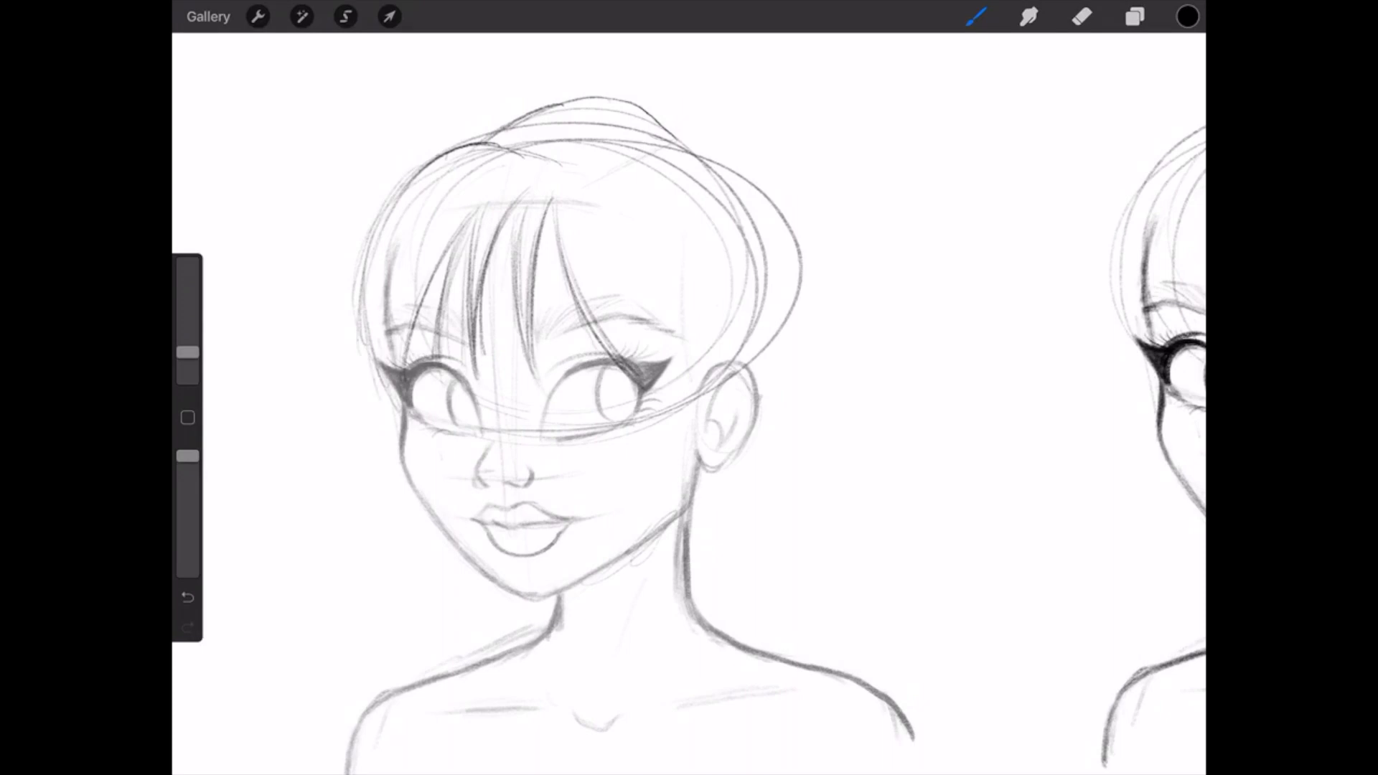
left_click_drag(623, 351, 668, 606)
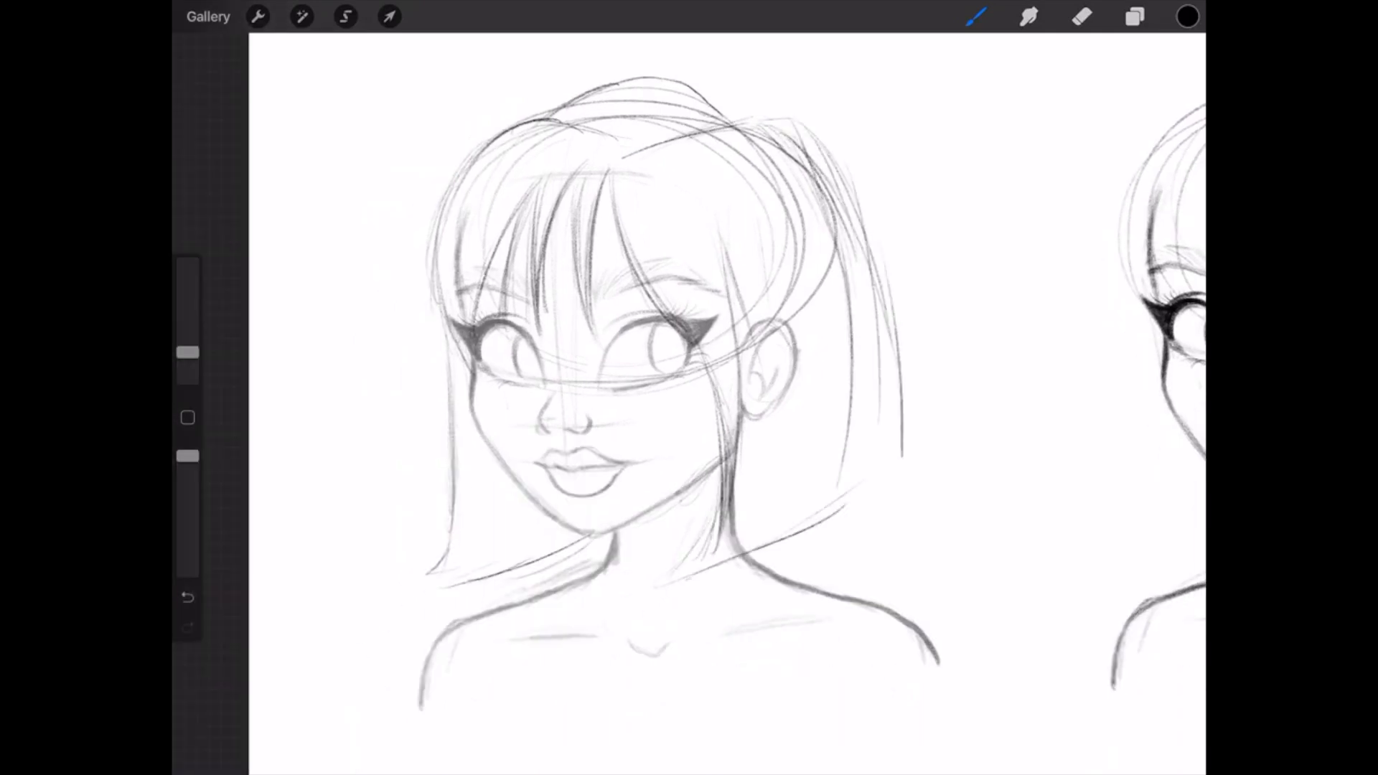
left_click(1082, 16)
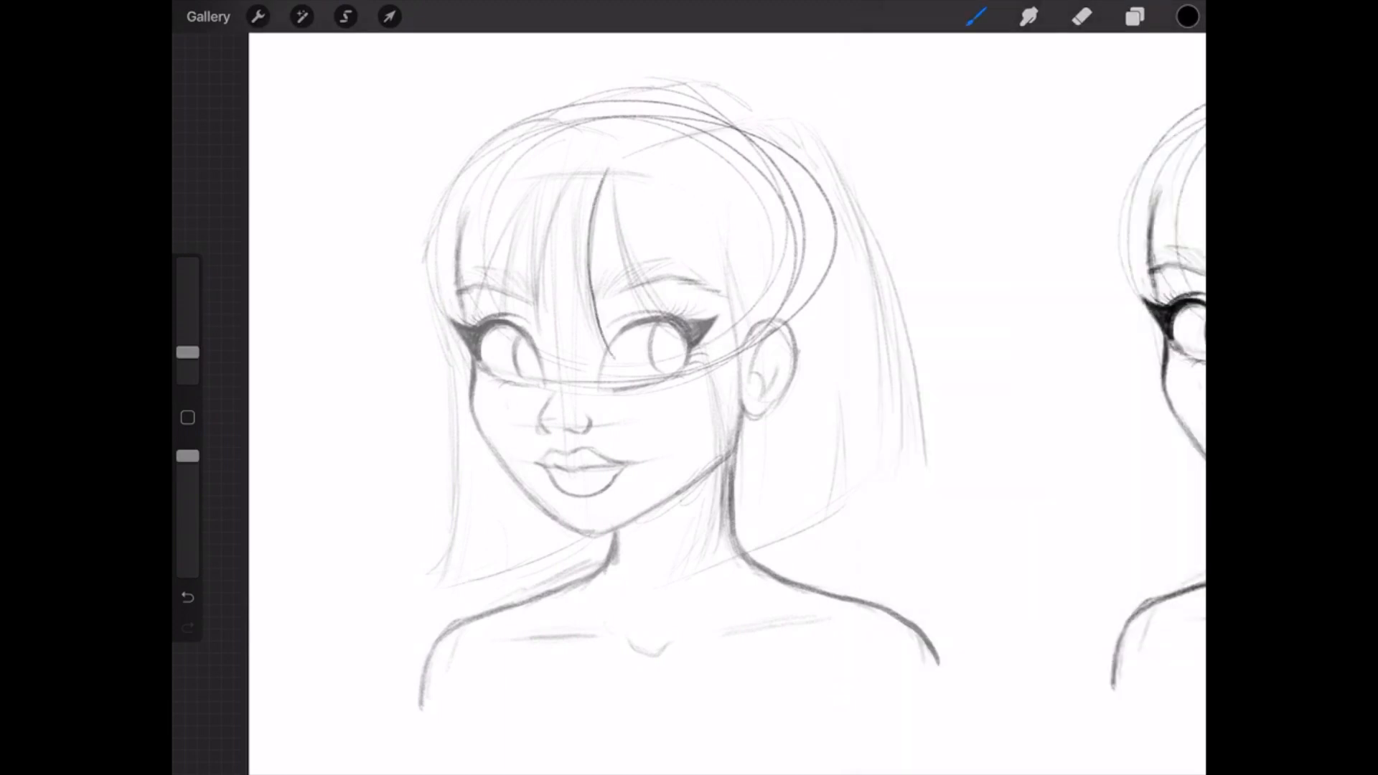
left_click_drag(549, 189, 549, 352)
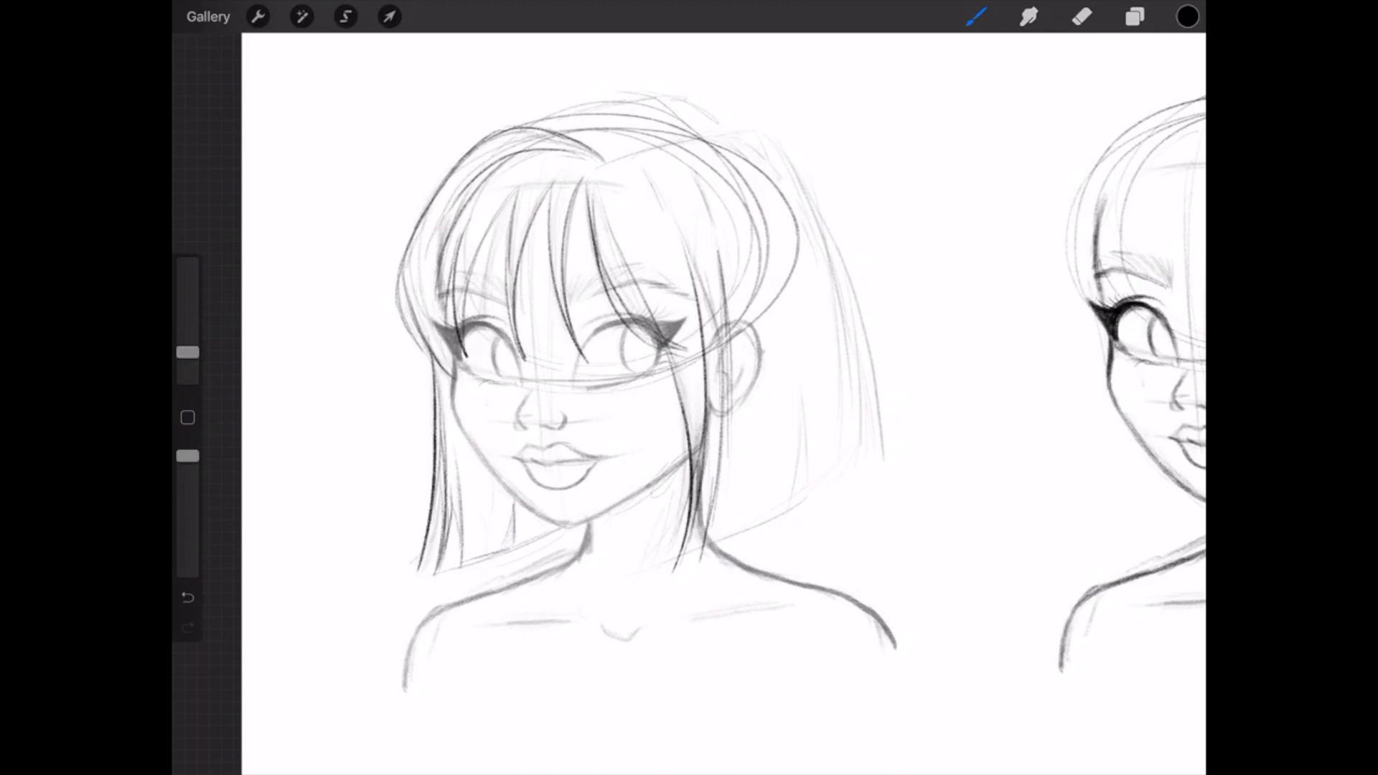
left_click_drag(832, 290, 851, 472)
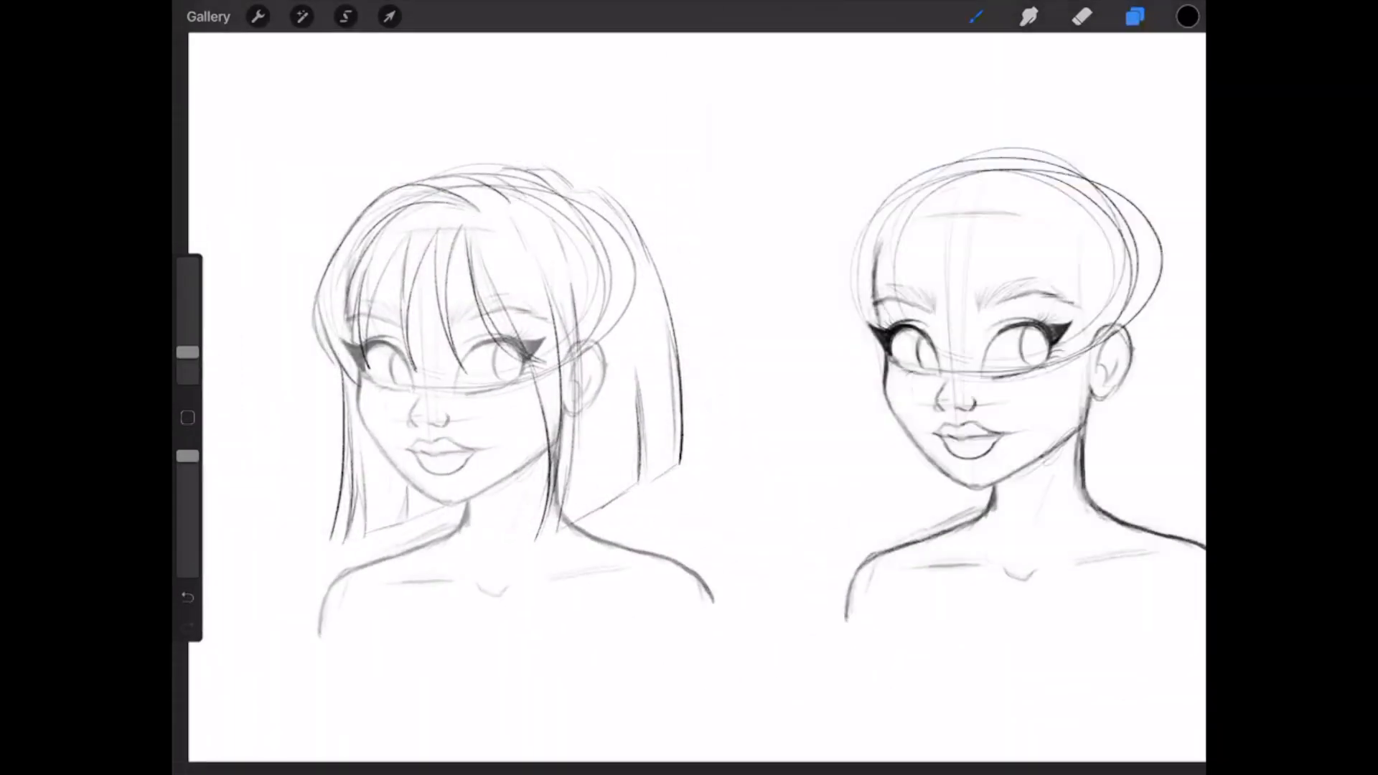
left_click(1134, 16)
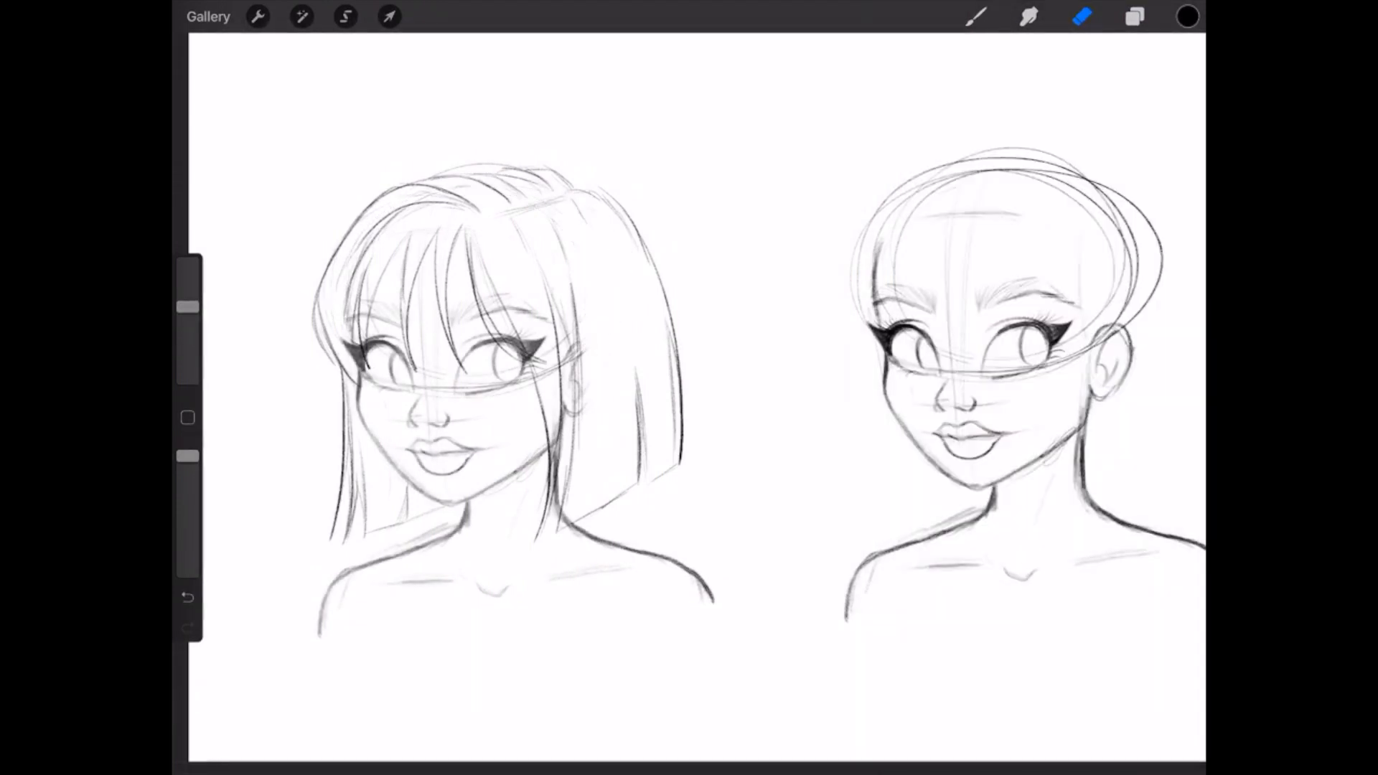
left_click(975, 16)
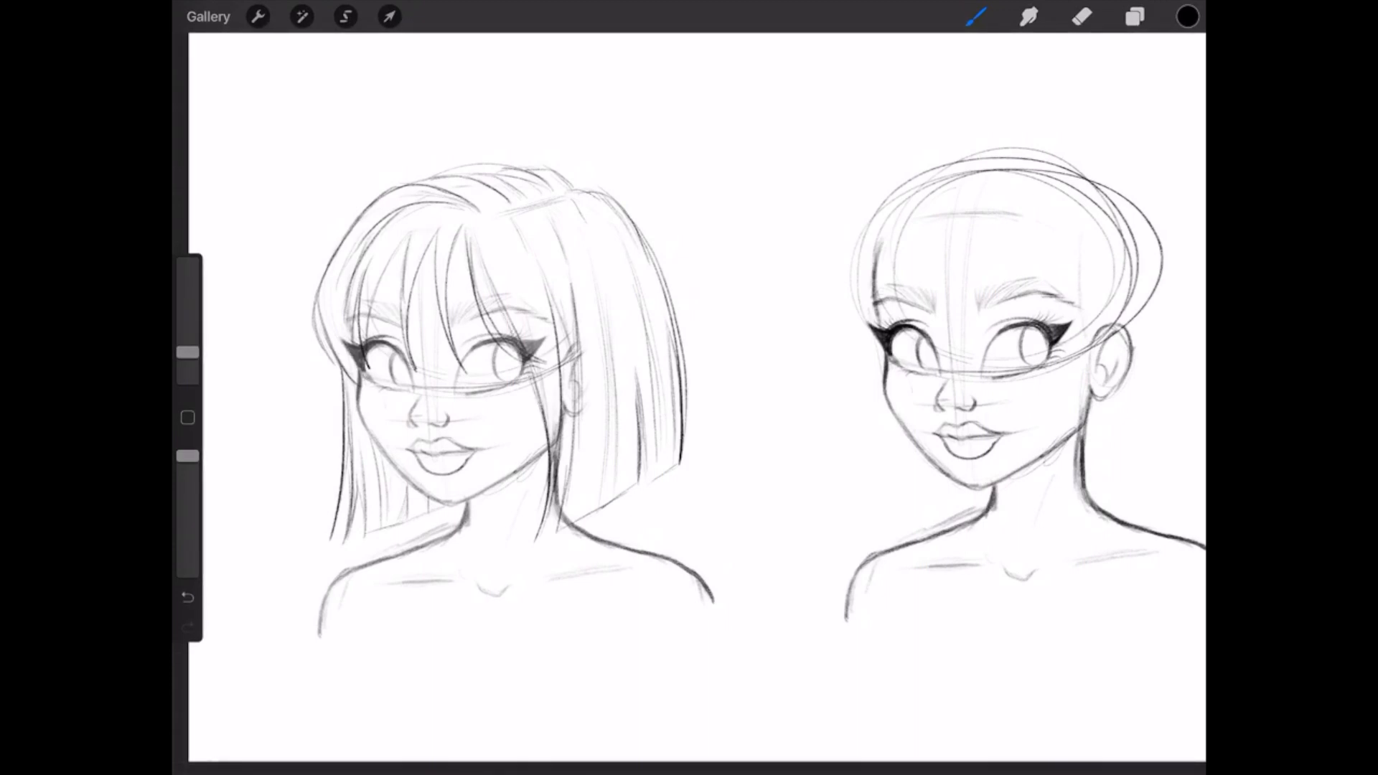
Step: Pick a muted dark navy colour for the hair
left_click(1134, 16)
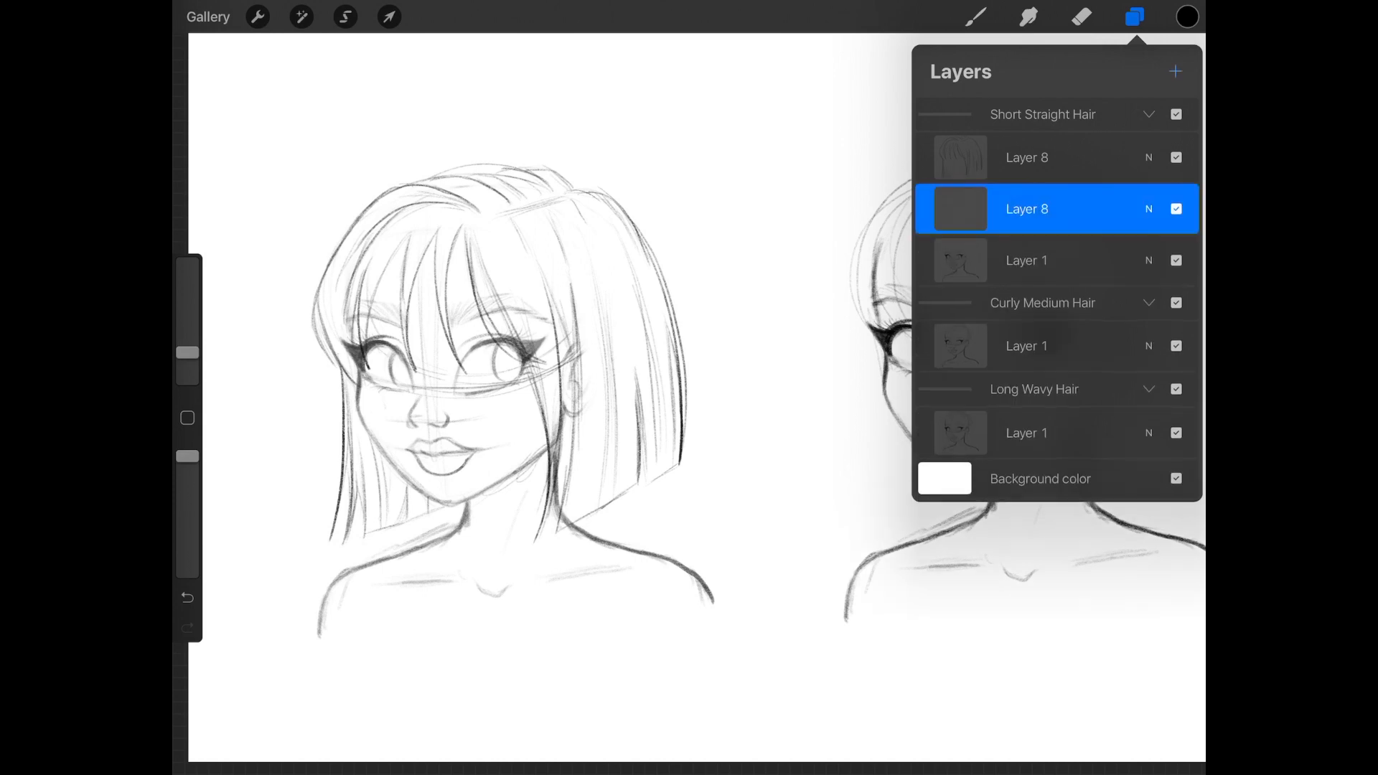
left_click(1185, 16)
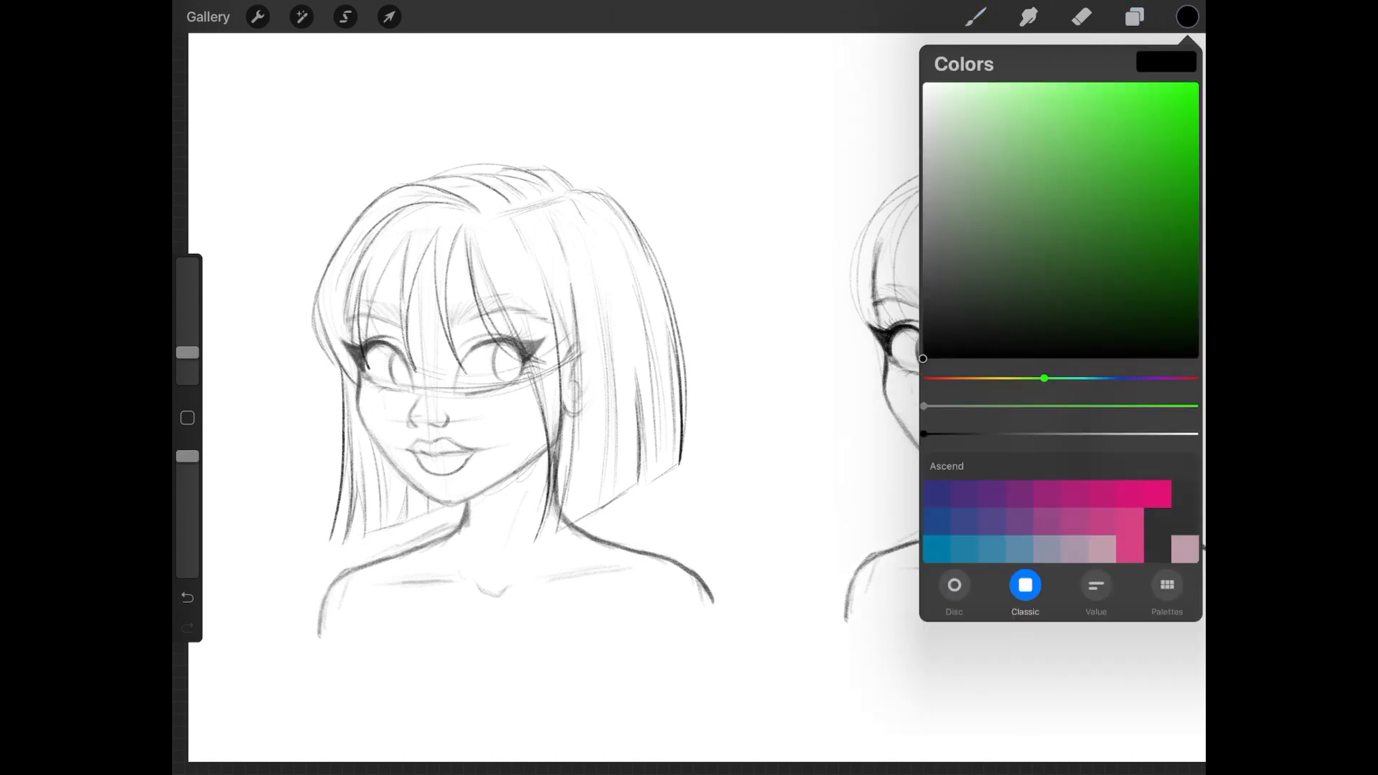
left_click_drag(1044, 379, 1126, 379)
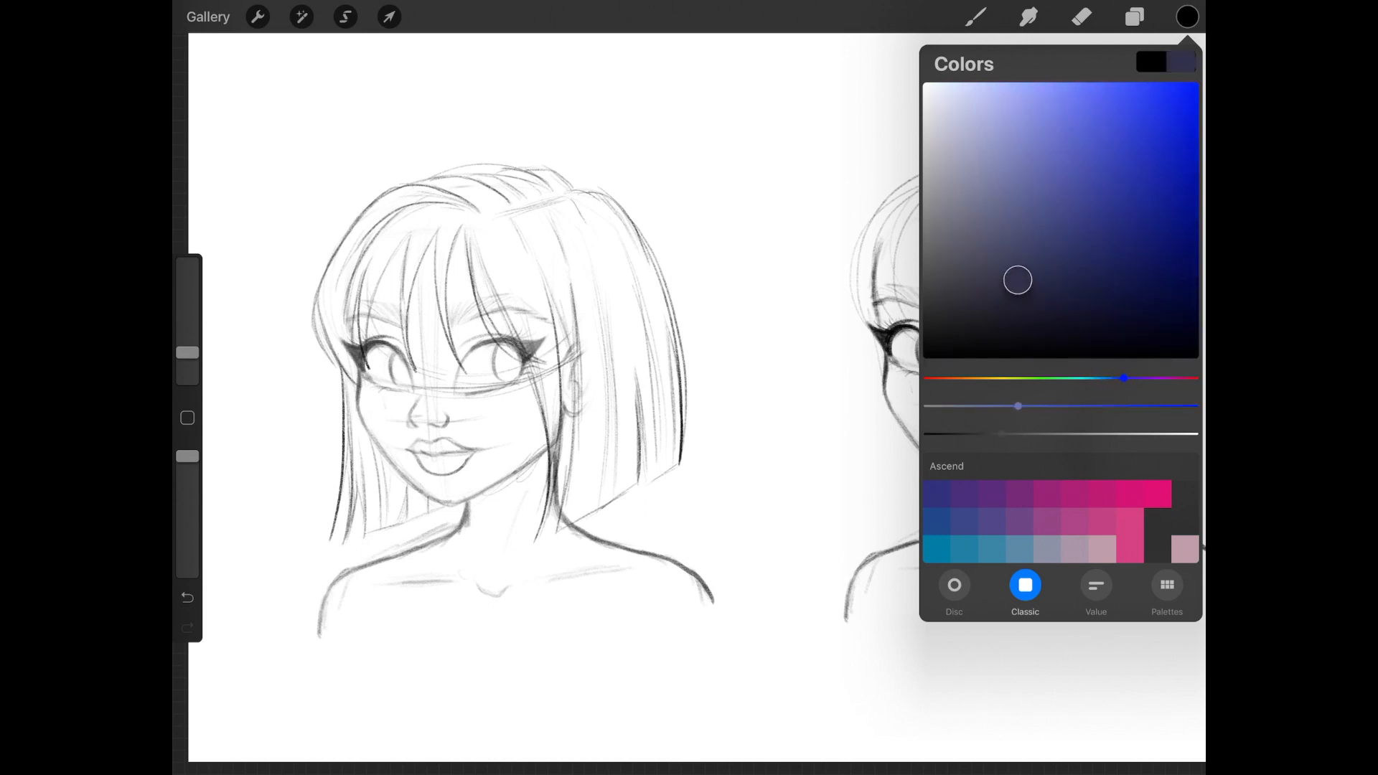
left_click_drag(1017, 280, 1047, 274)
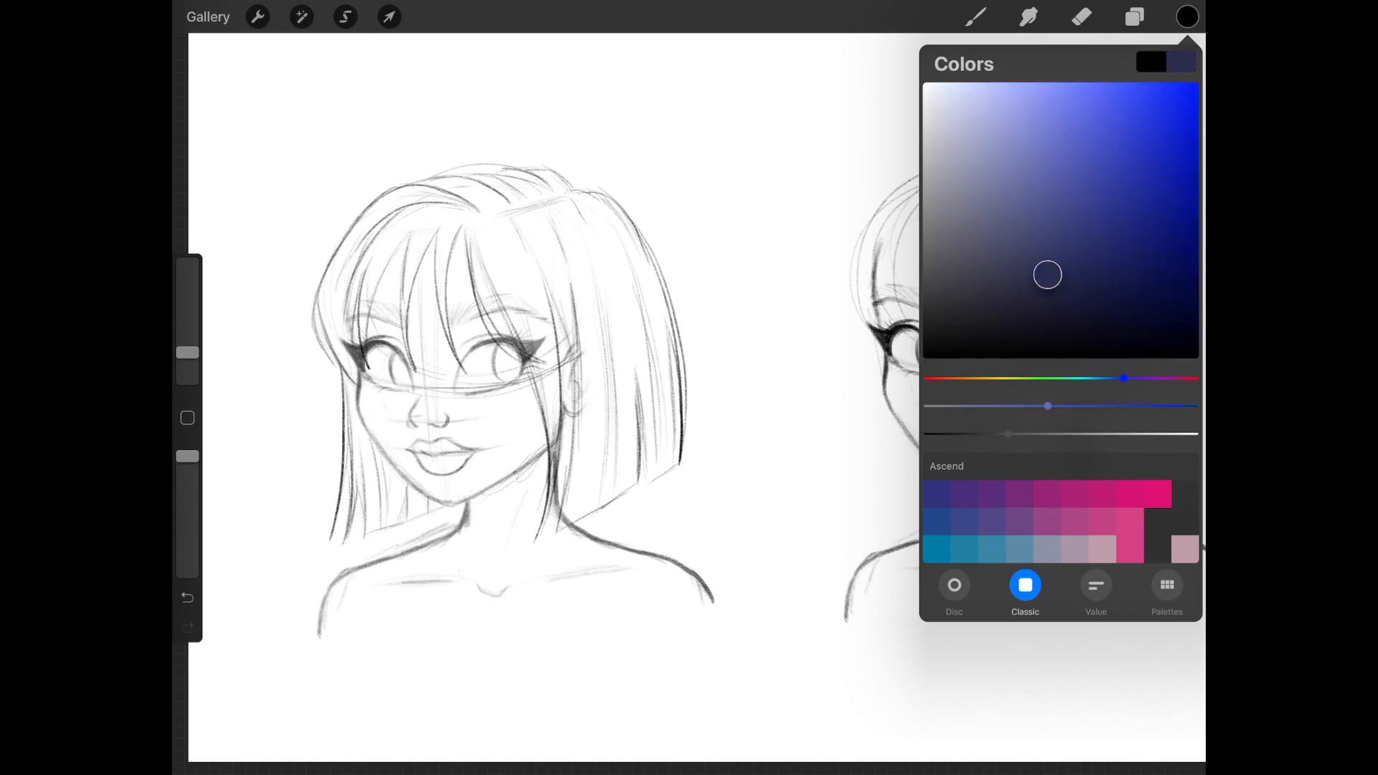
left_click_drag(1046, 273, 1010, 284)
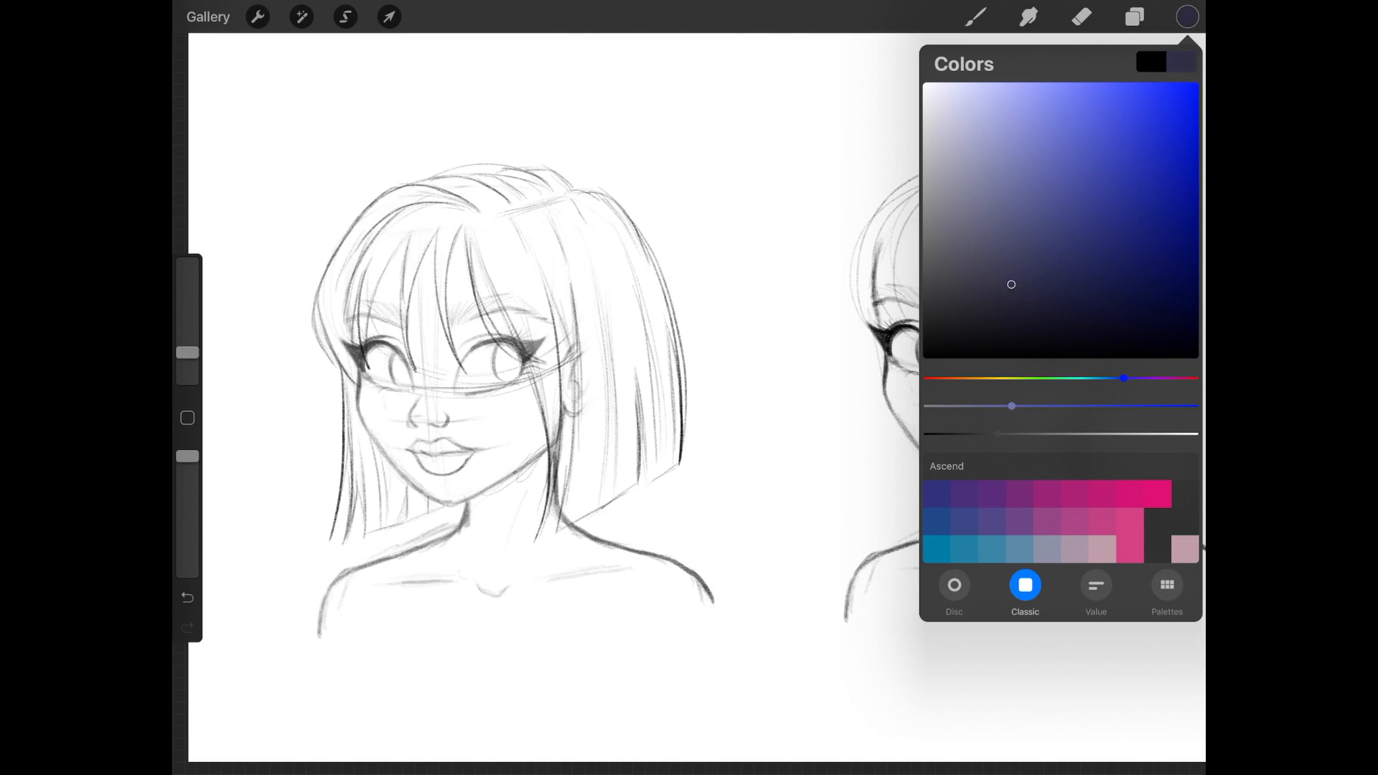
Step: Paint the bob in navy with the sketch brush and erase its stray edges
left_click(975, 16)
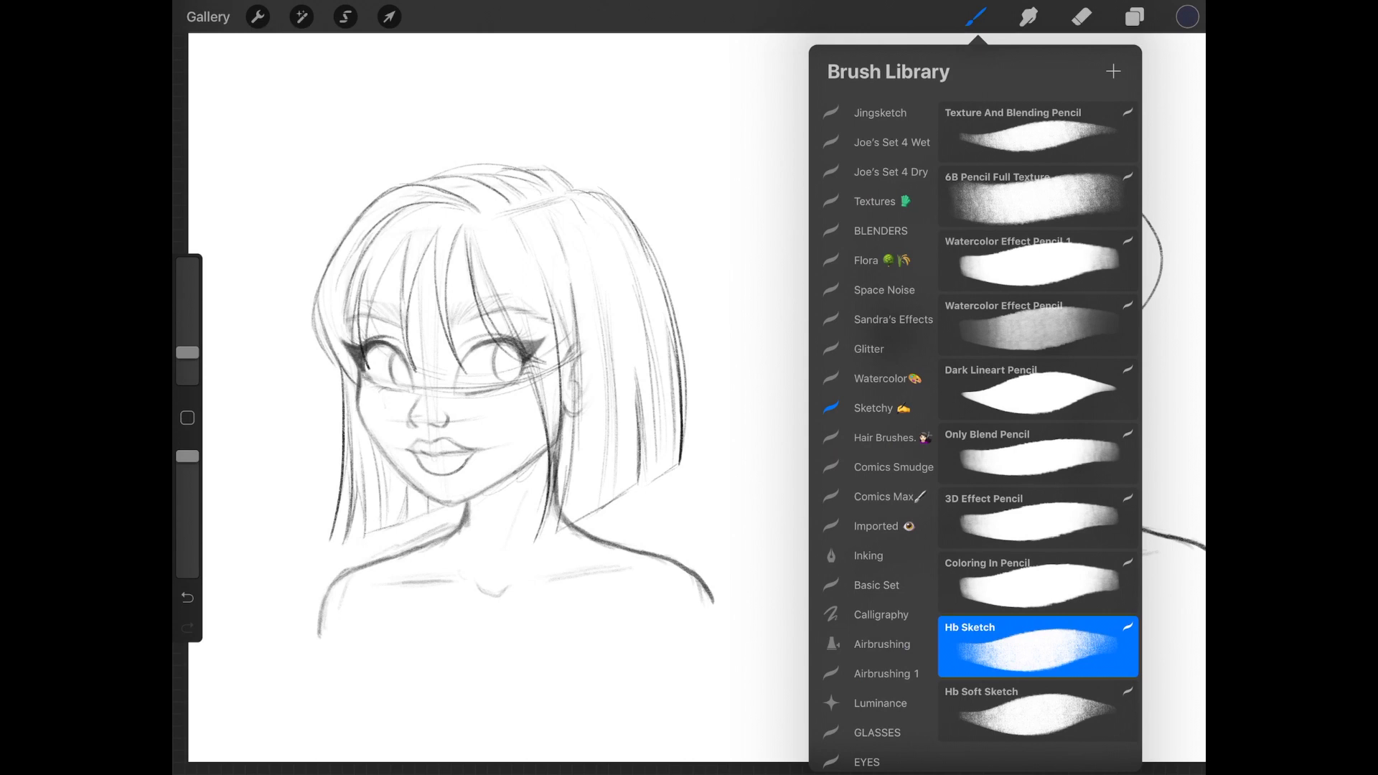
scroll("down", 3)
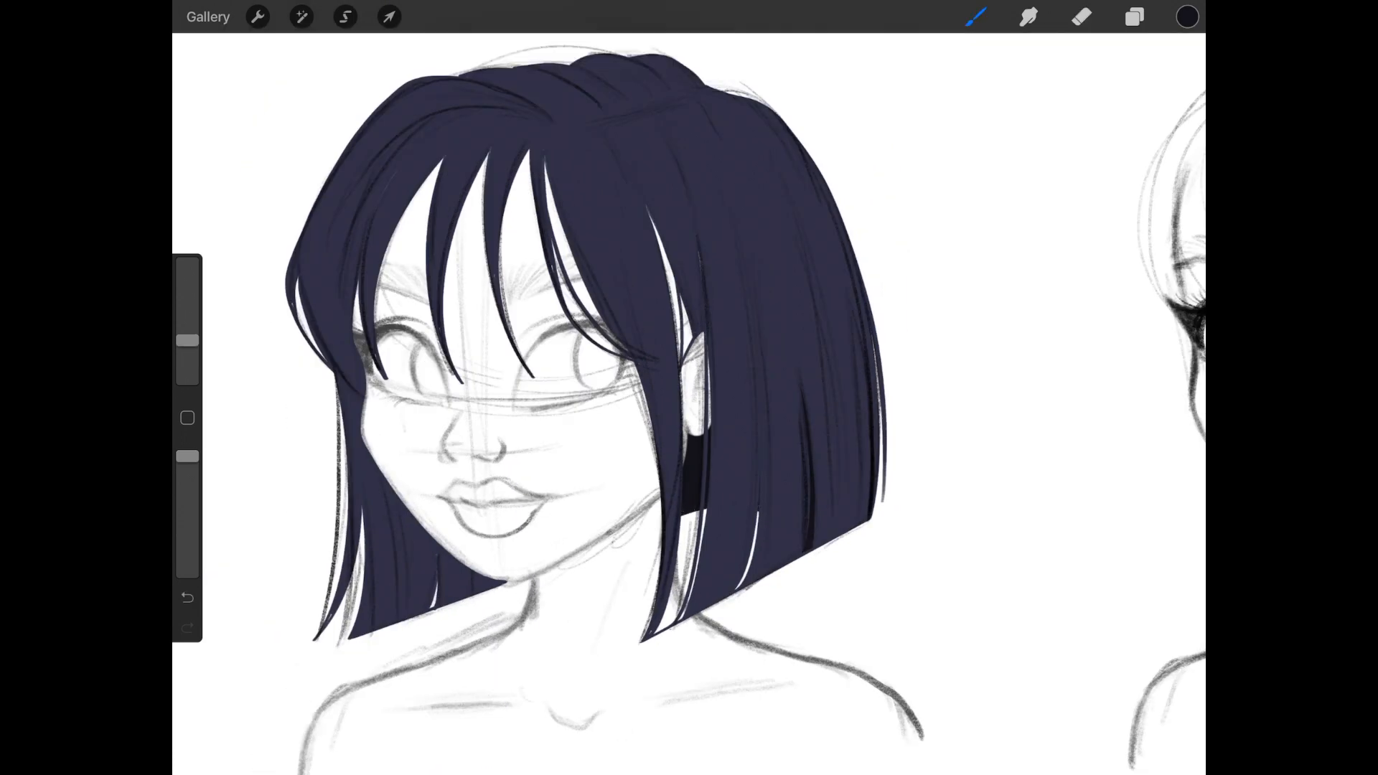
left_click(1082, 16)
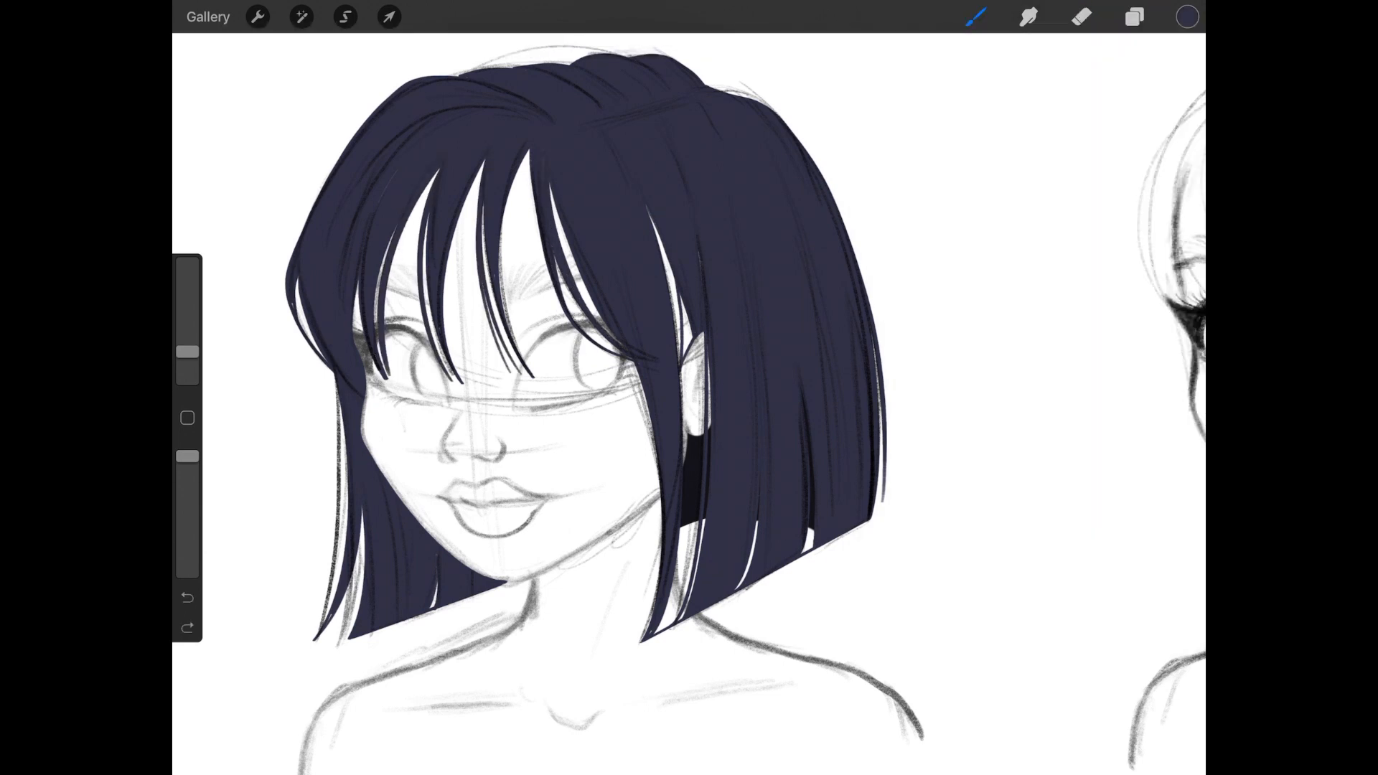
left_click(1081, 16)
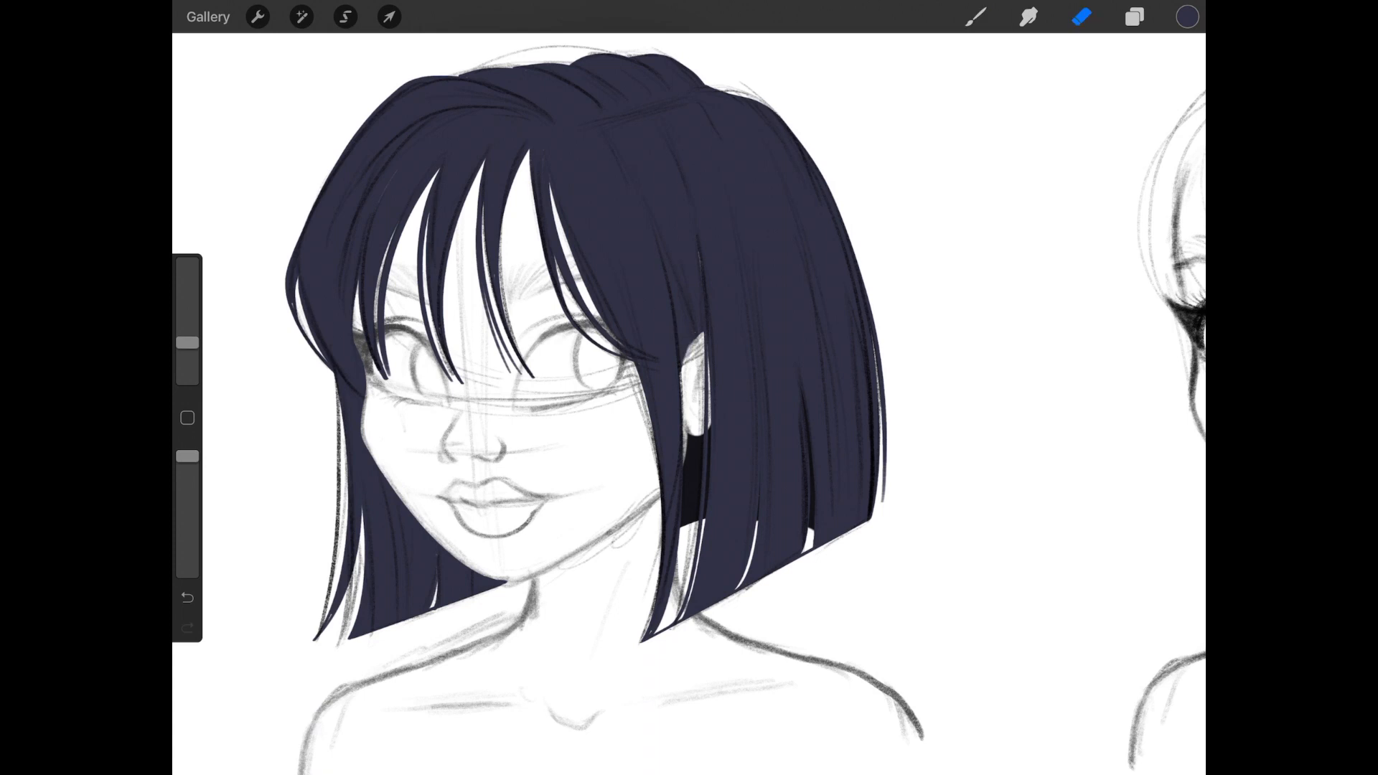
left_click_drag(795, 122, 887, 501)
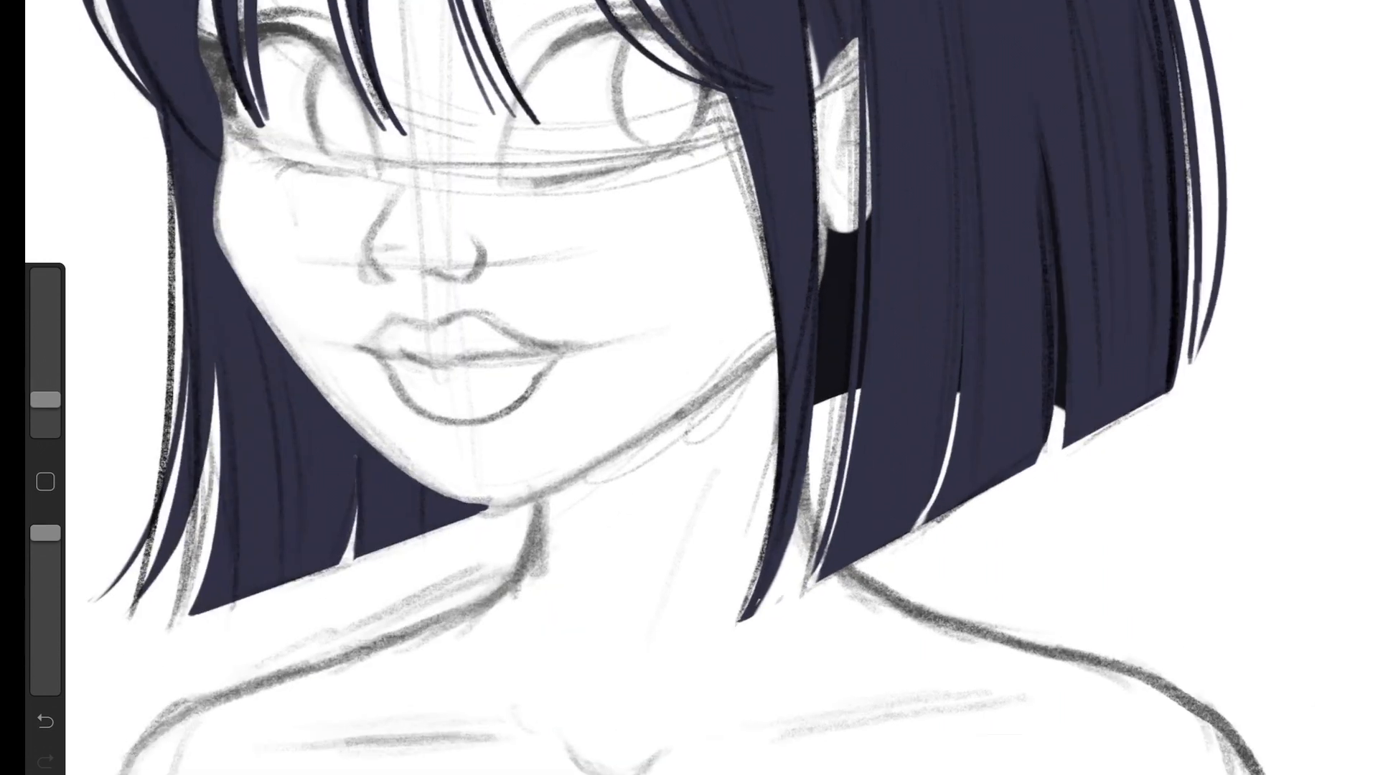
Step: Add a new layer above the navy bob for colour swatches
left_click(1134, 17)
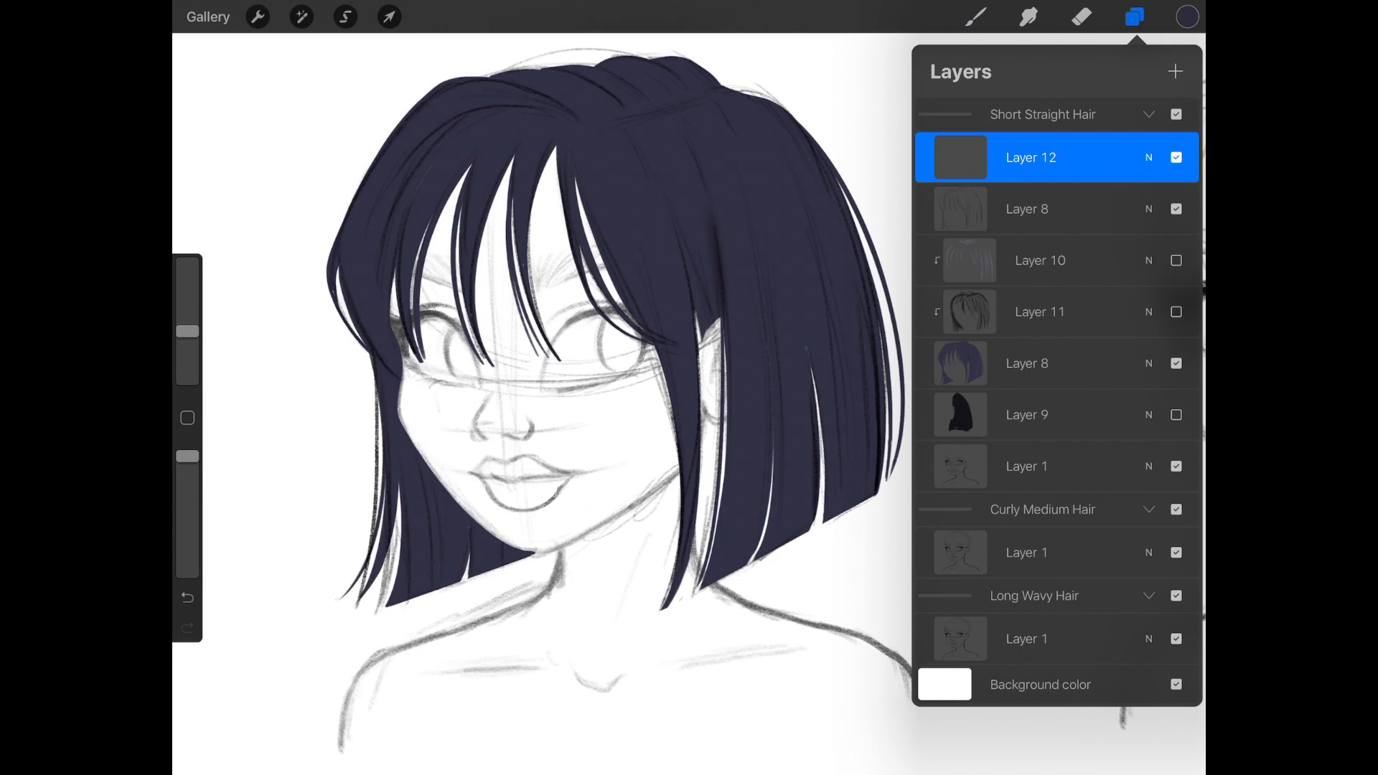
left_click(1133, 17)
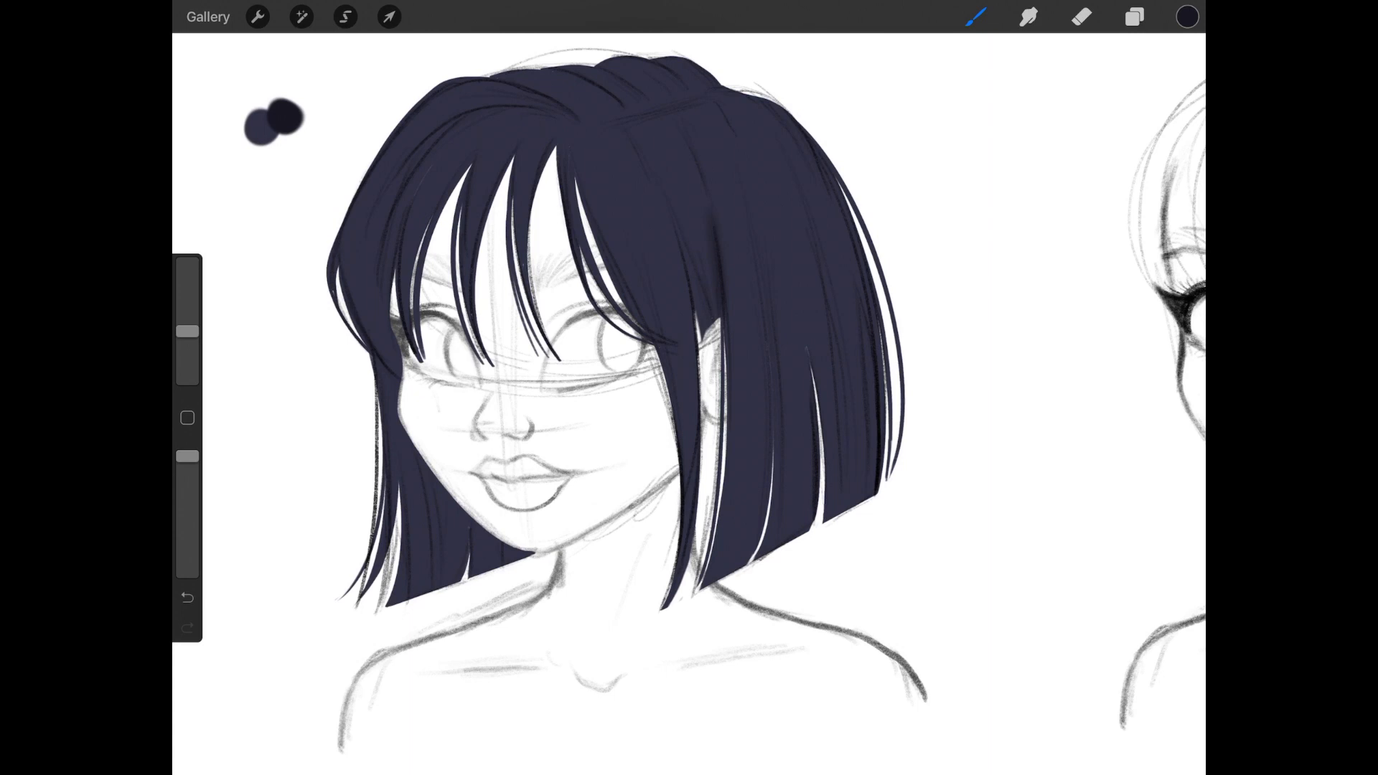
left_click(1186, 16)
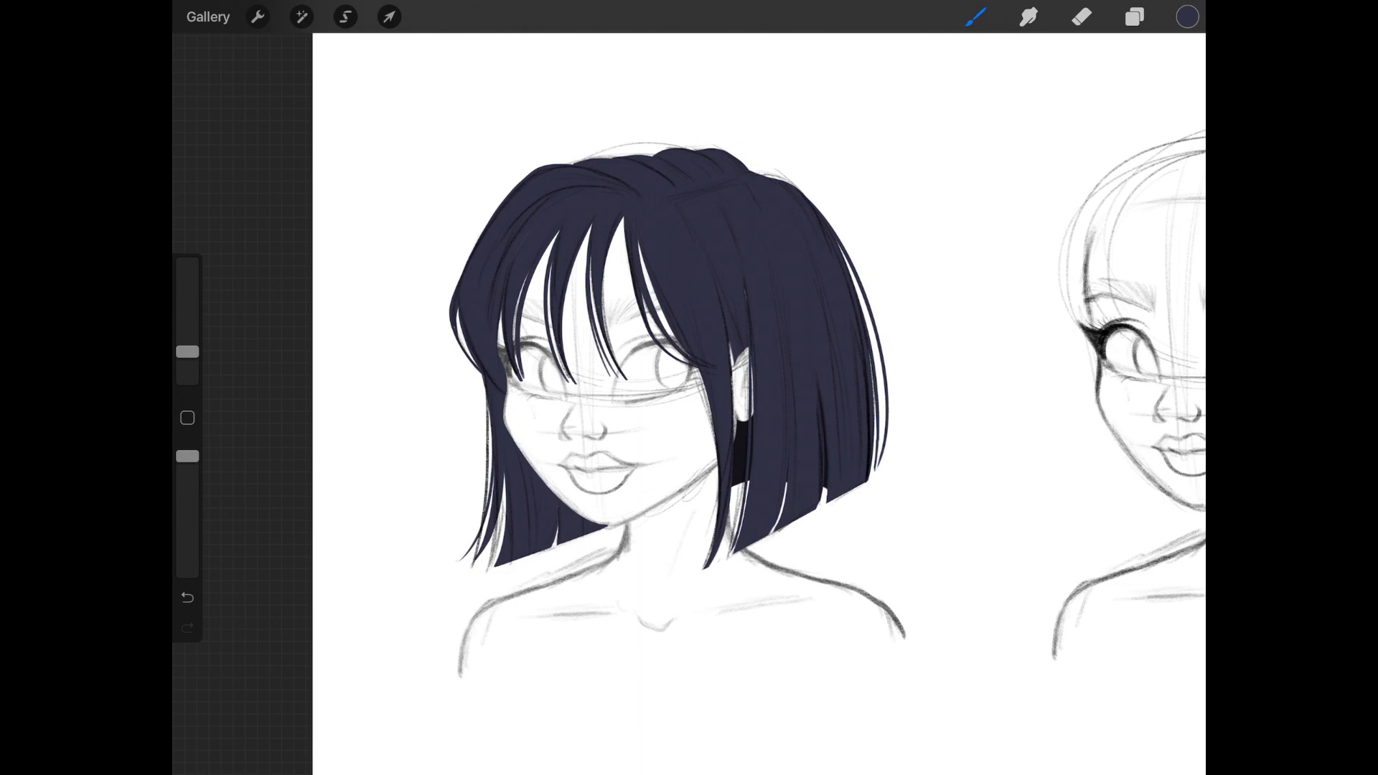
Step: Add a layer clipped to the navy hair and paint lighter blue highlights
left_click(1133, 16)
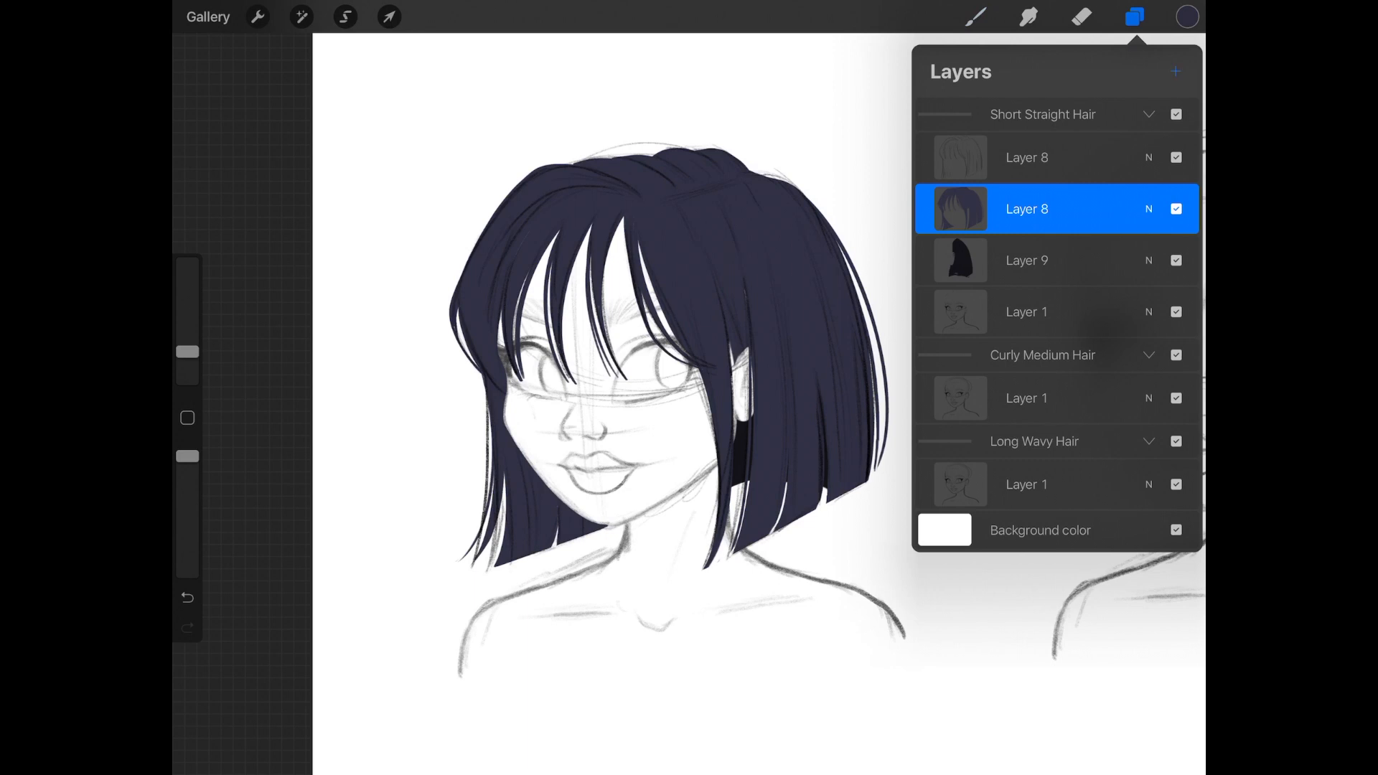
left_click(1175, 71)
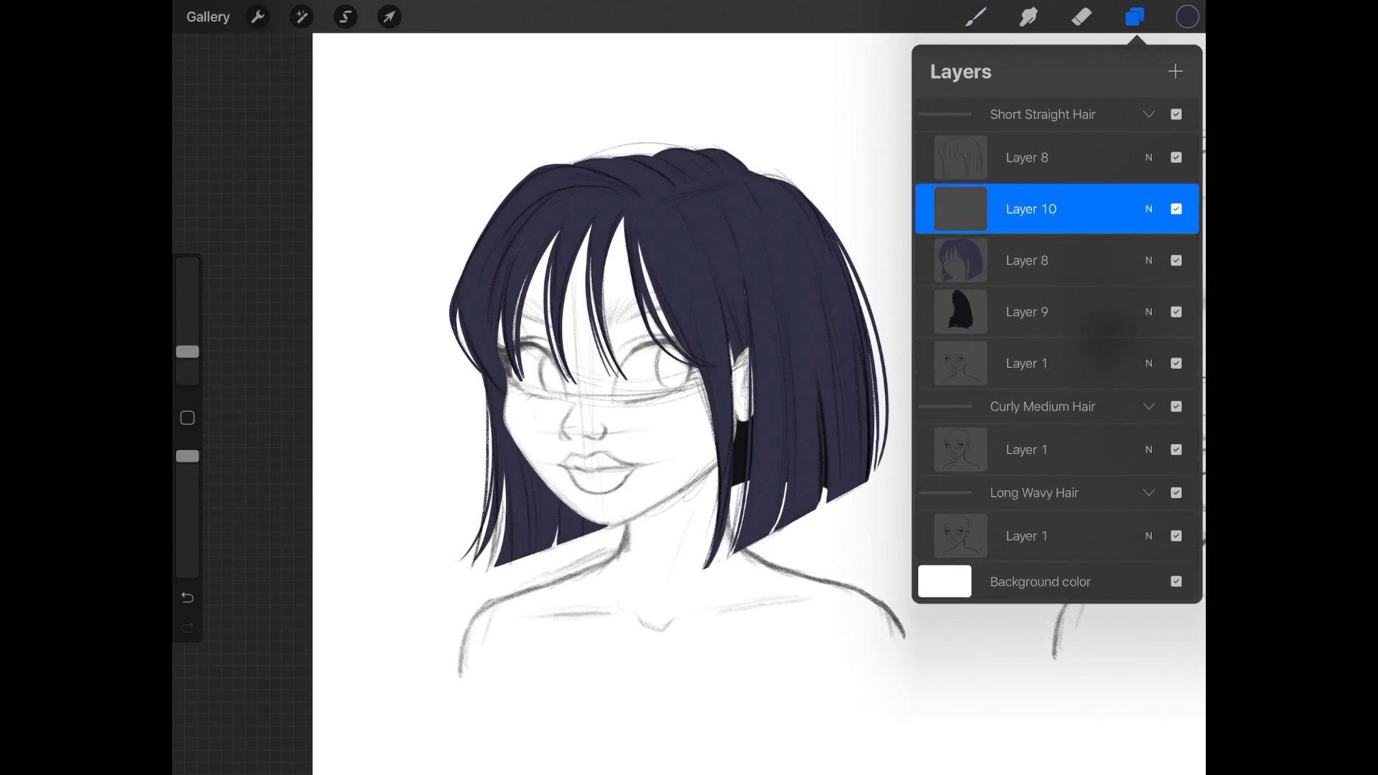
left_click(1029, 208)
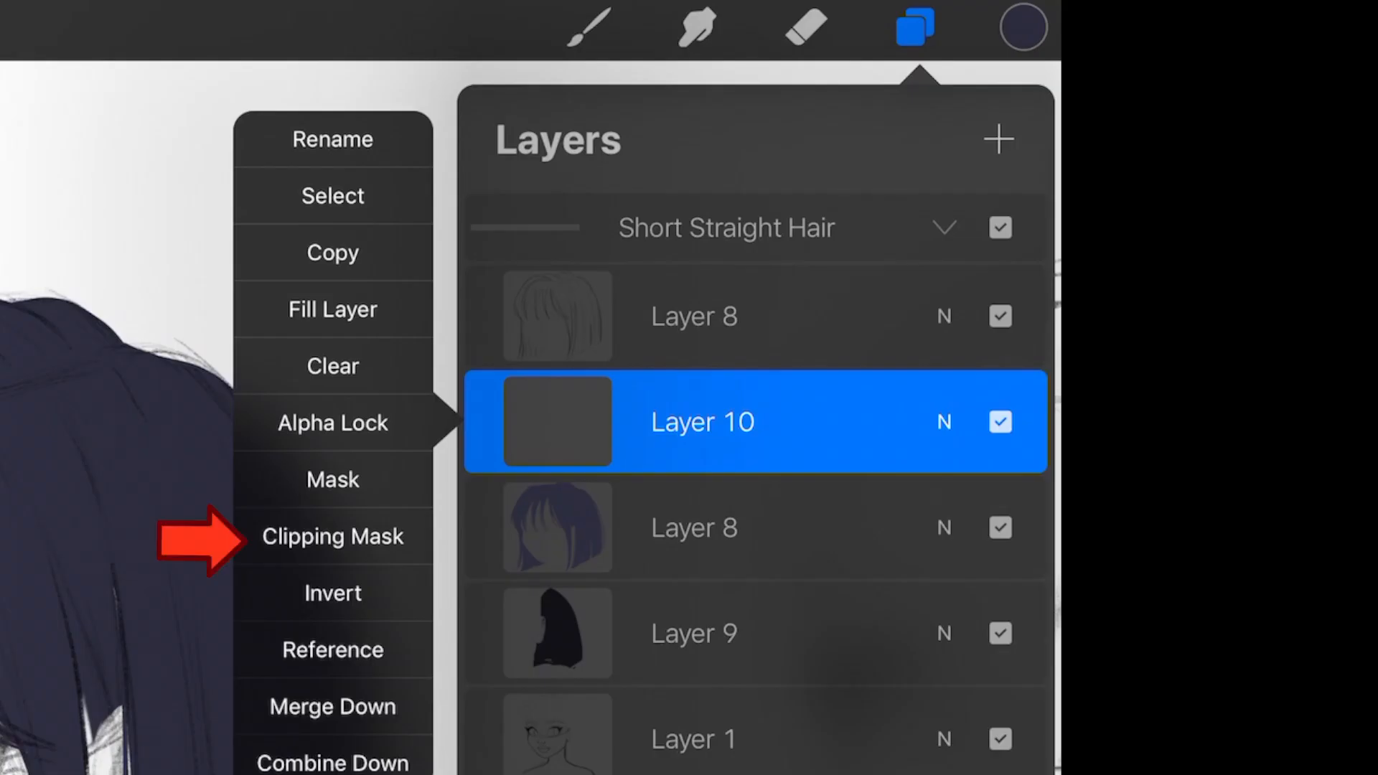
left_click(332, 536)
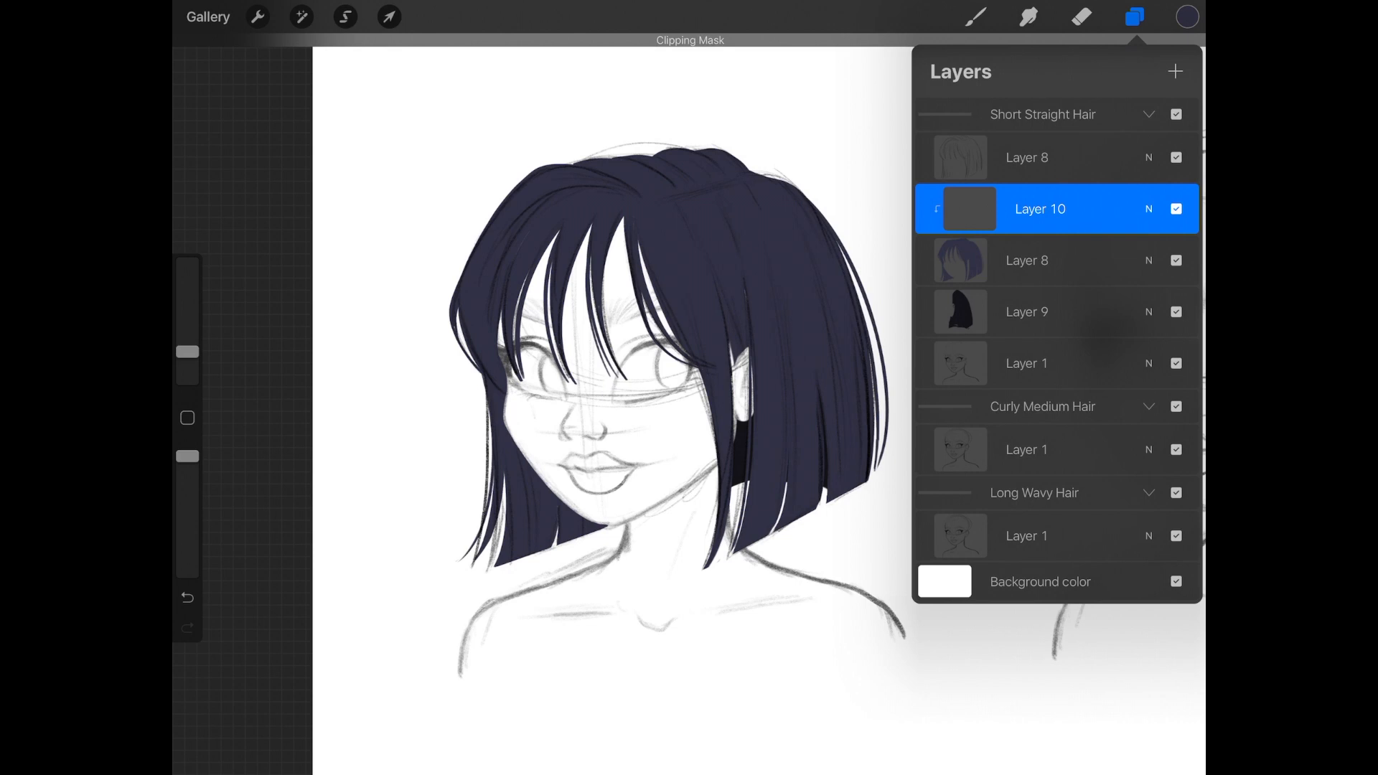
left_click(1185, 15)
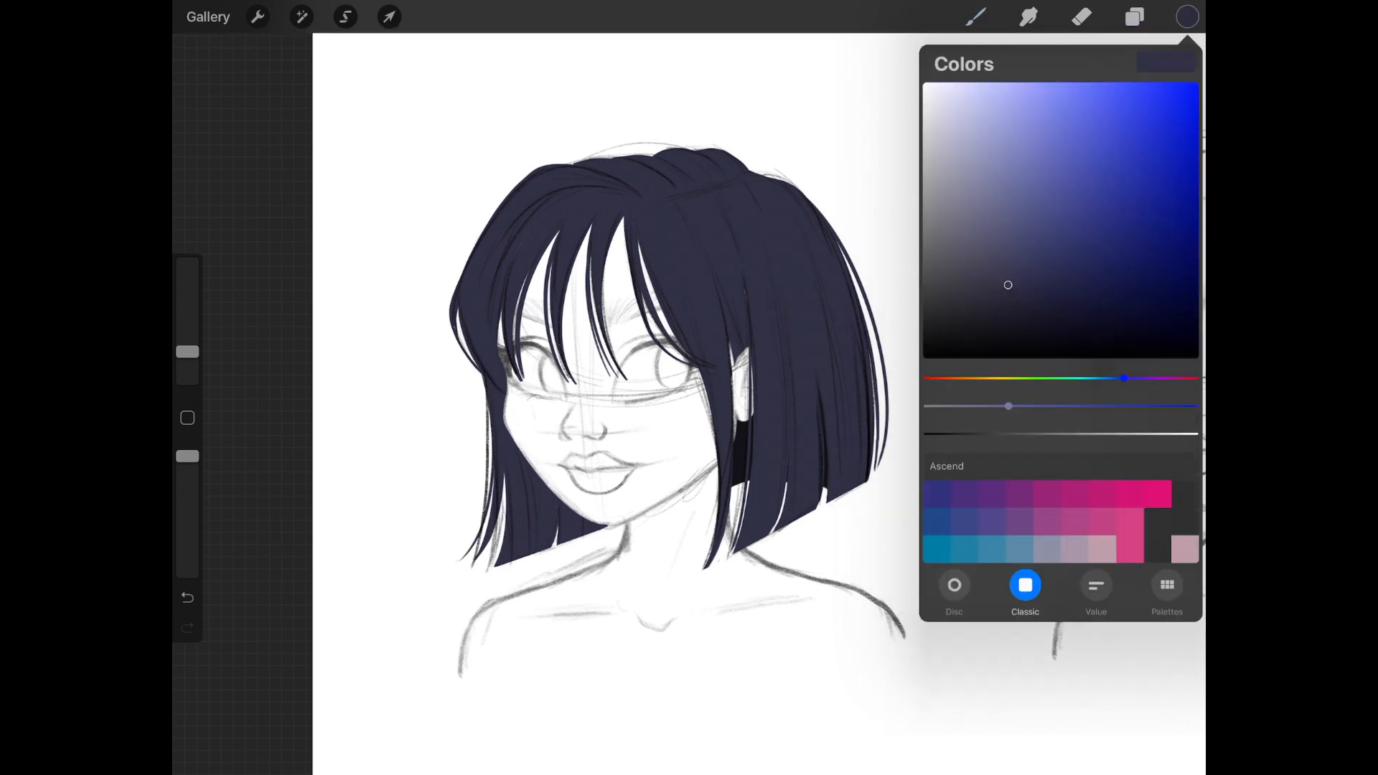
left_click(975, 16)
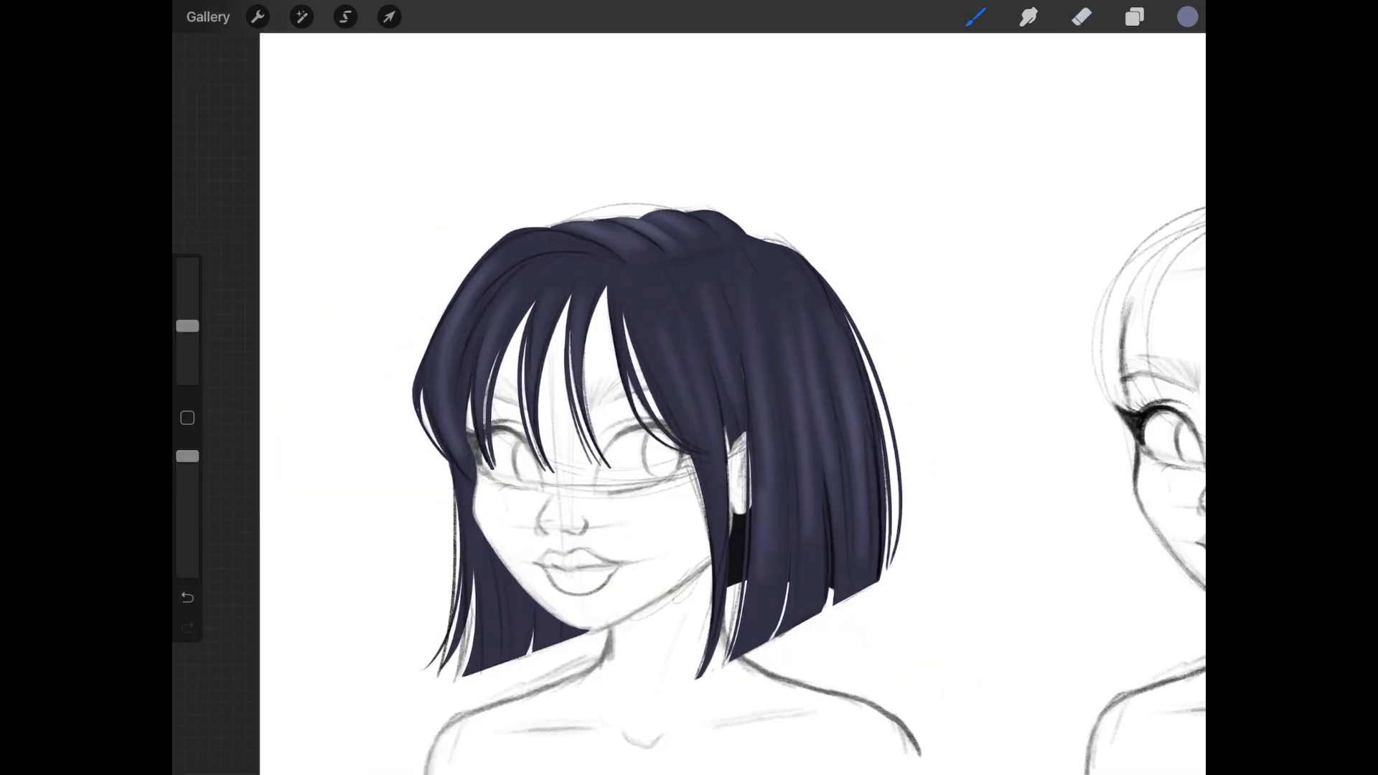
Step: Rename the clipped hair layers to Highlights and Shadows
left_click(1132, 16)
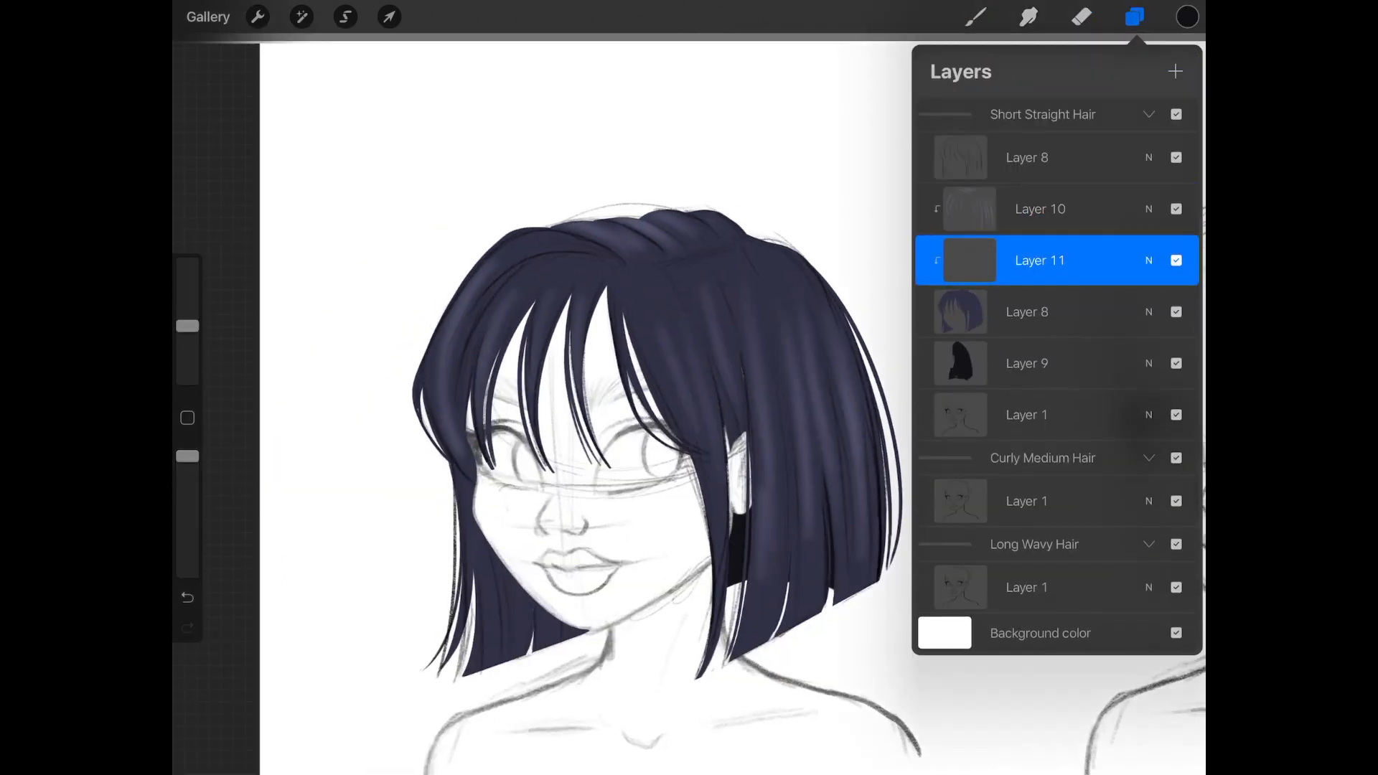
left_click(1134, 16)
type("Highl")
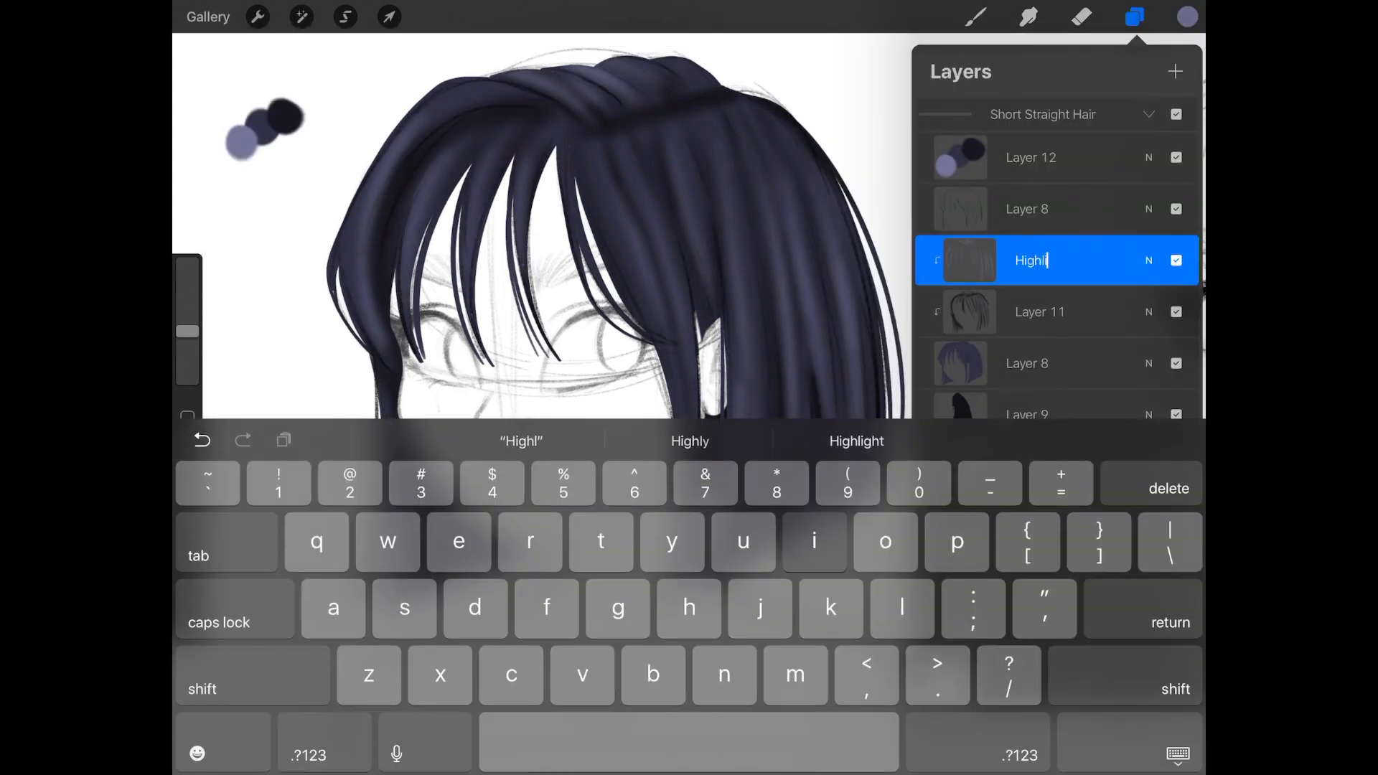
type("Shadows")
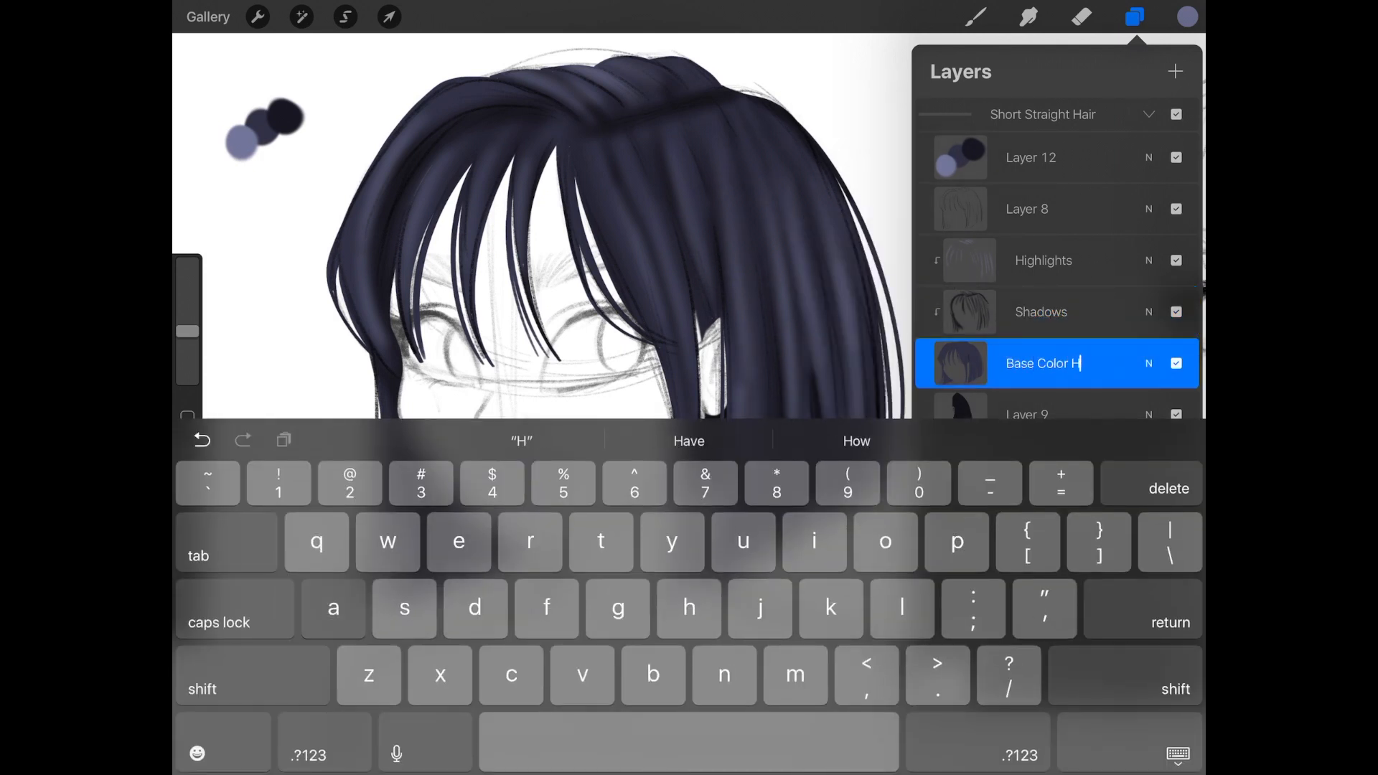
type("S")
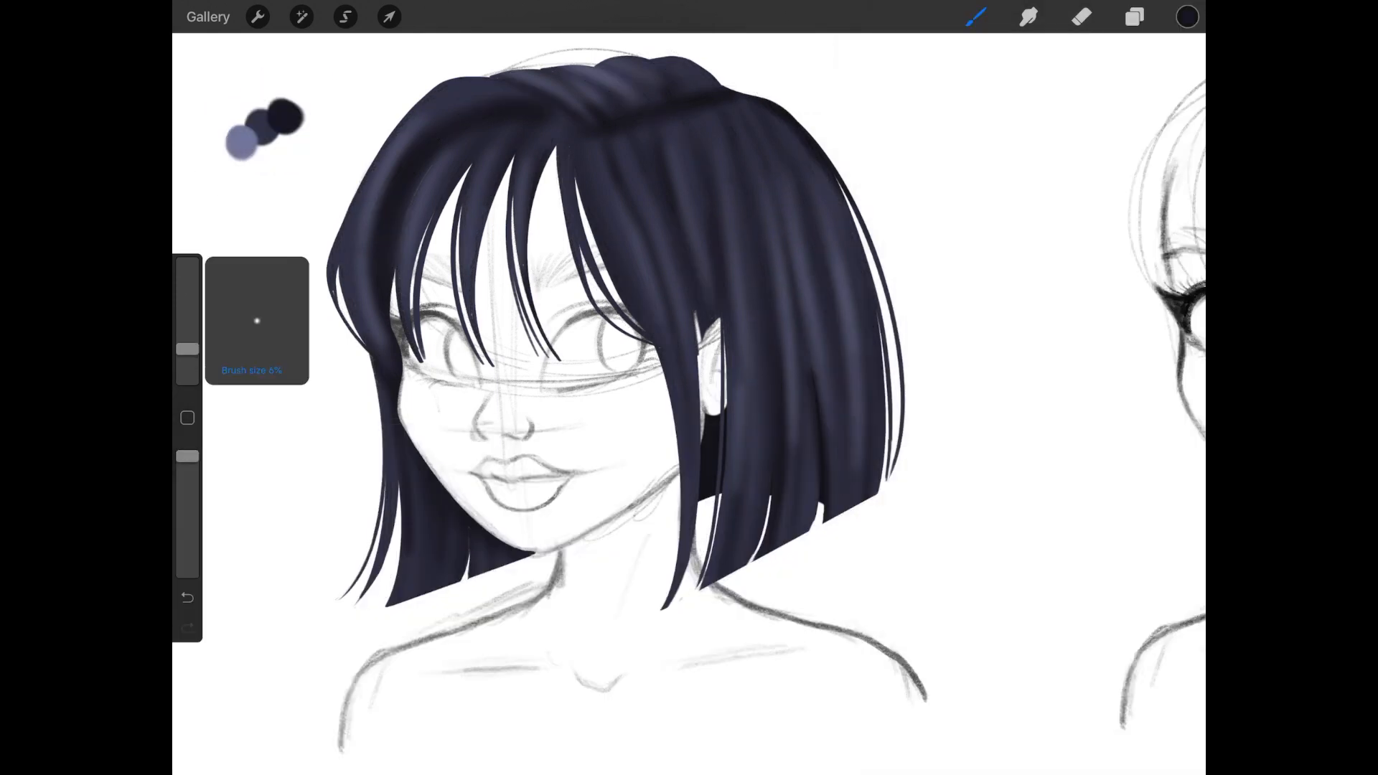
Step: Pick a pale blue and paint fine hair strands over the bob
left_click(1185, 16)
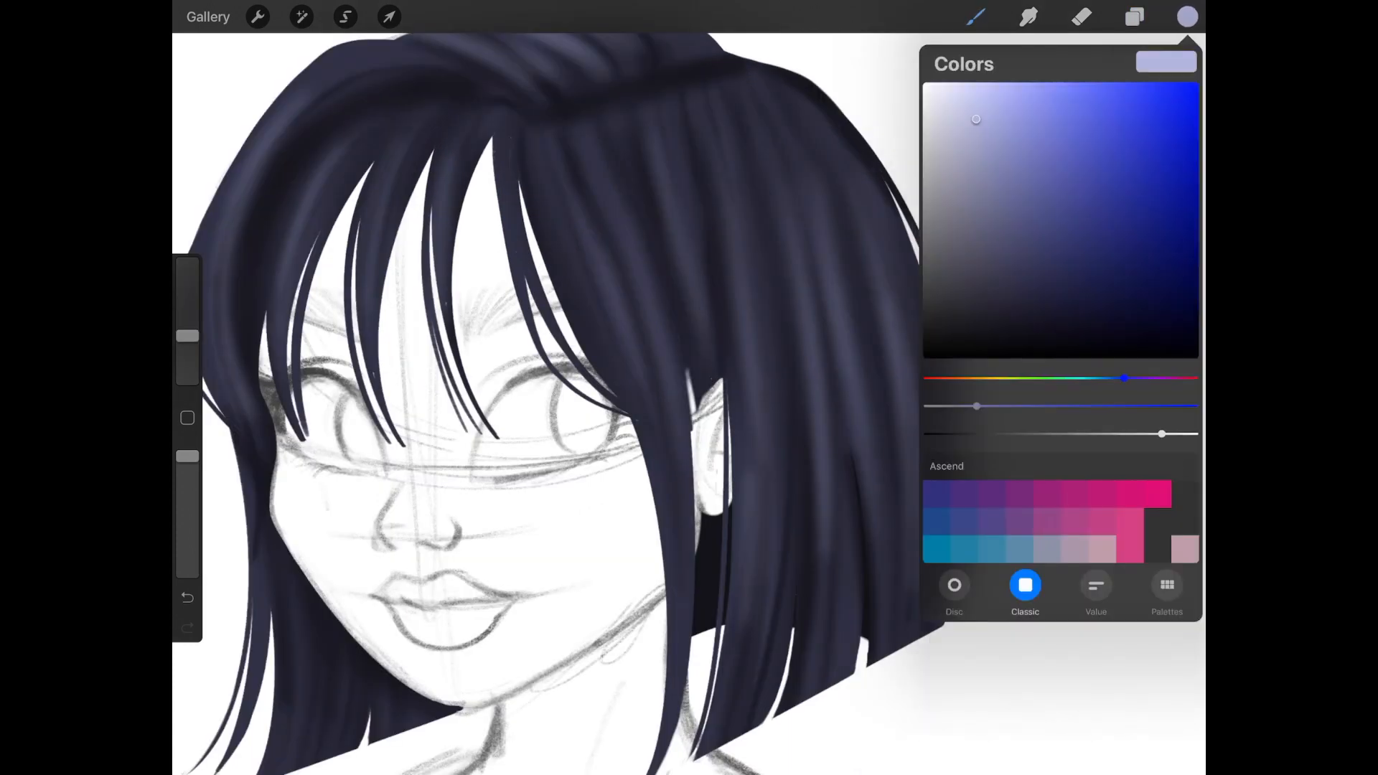
left_click(974, 15)
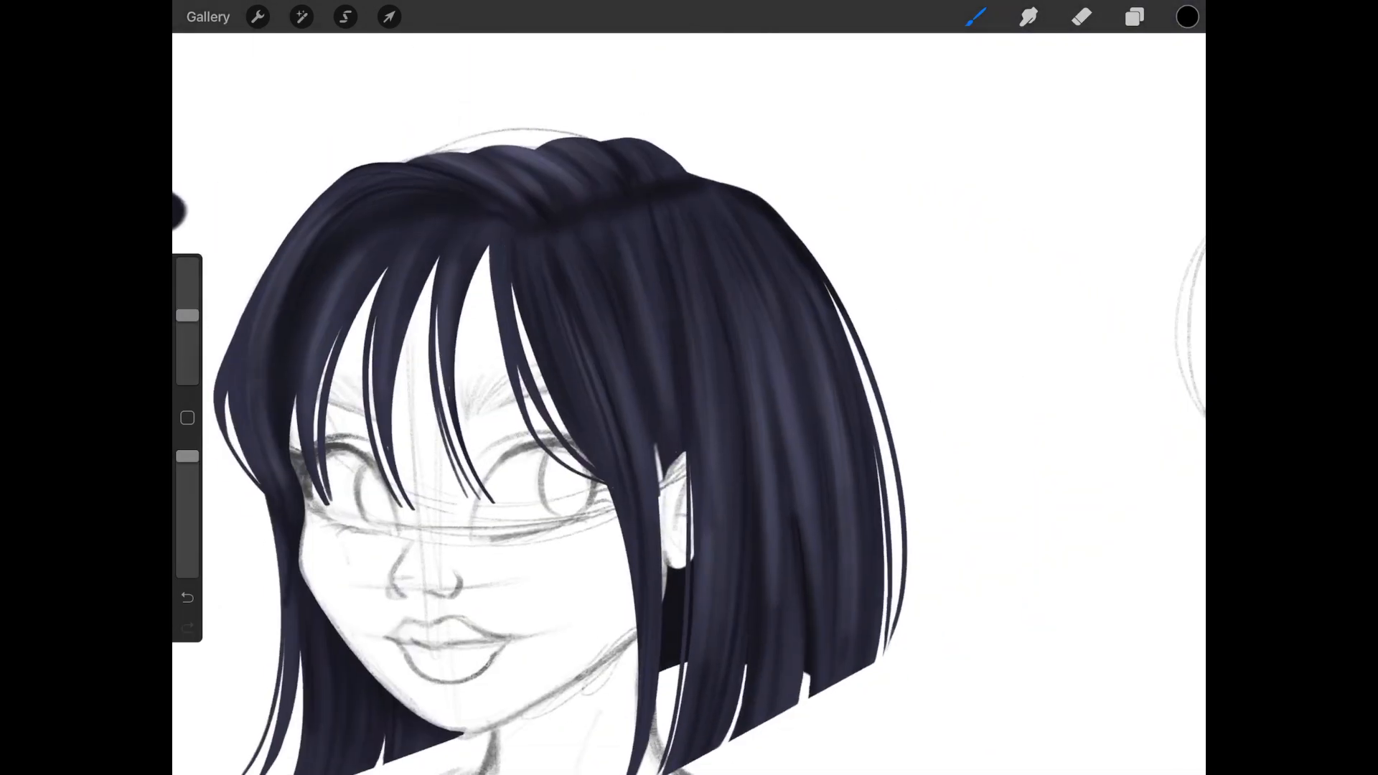
Step: Brush lighter strands through the fringe and lengths using the Hair Brushes Lighten brush
left_click(1133, 15)
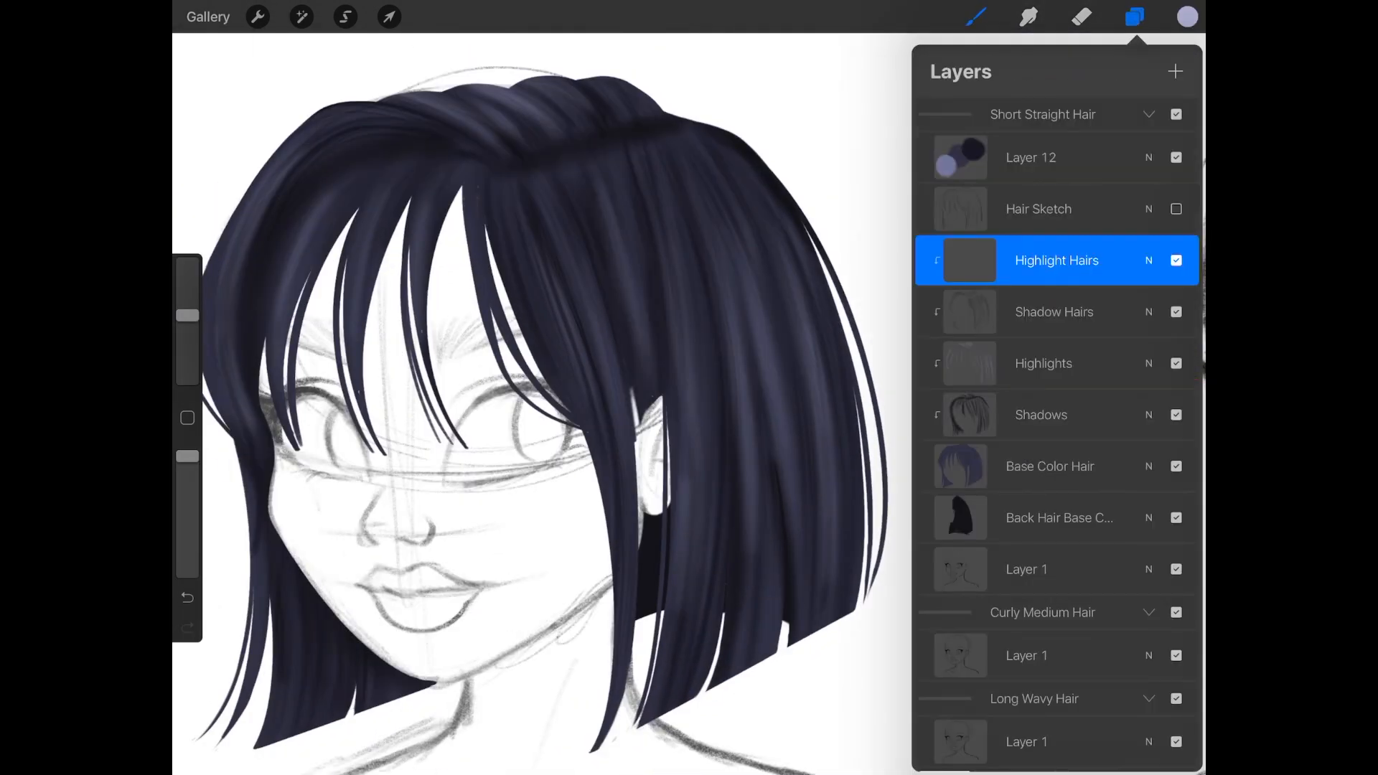
left_click(1134, 16)
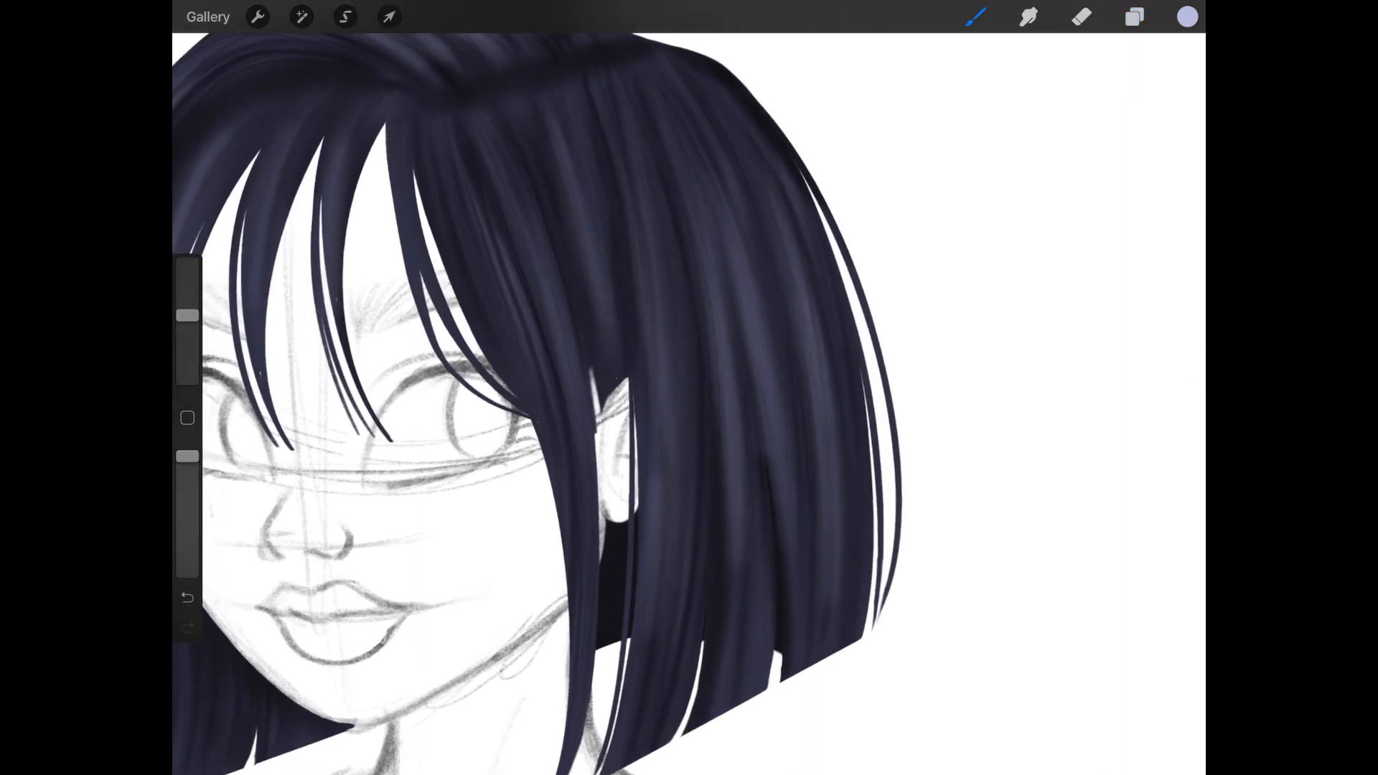
left_click(974, 16)
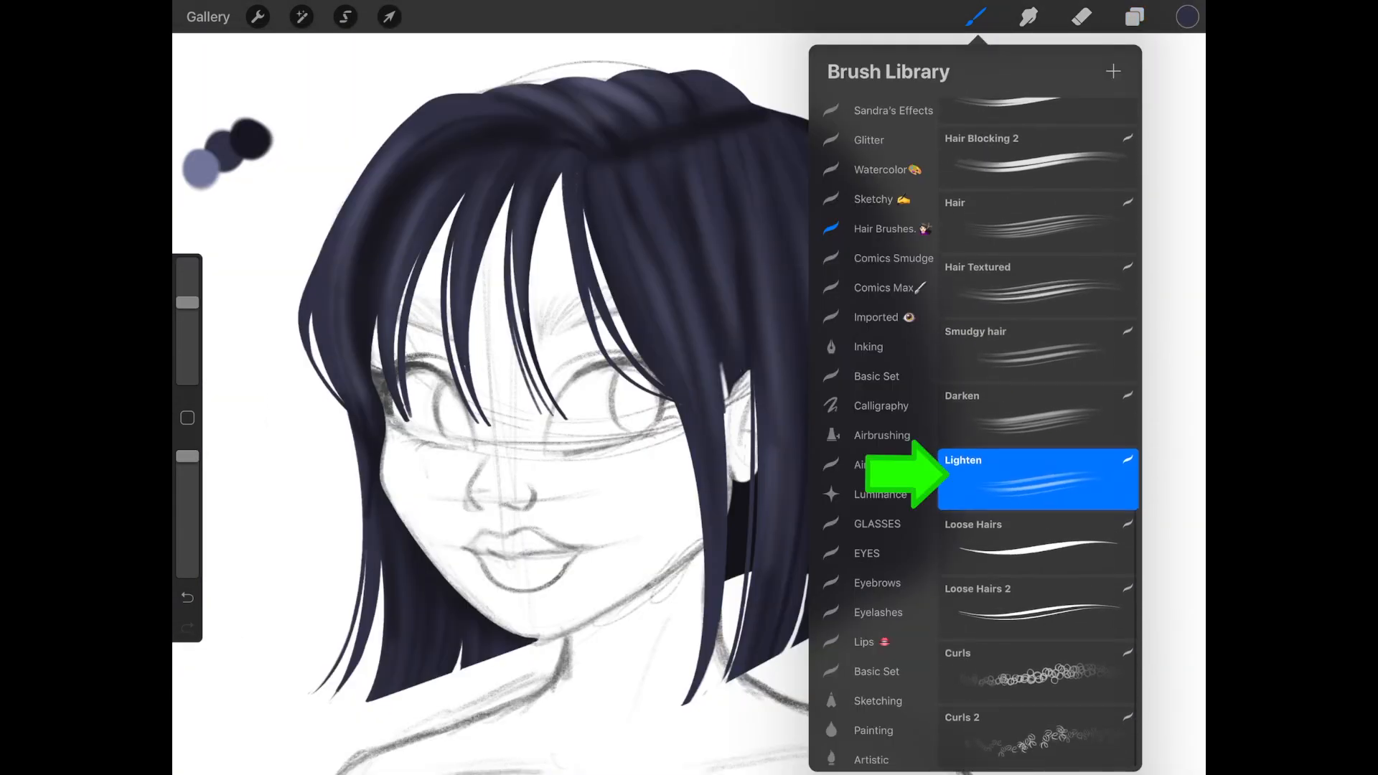
left_click(1186, 16)
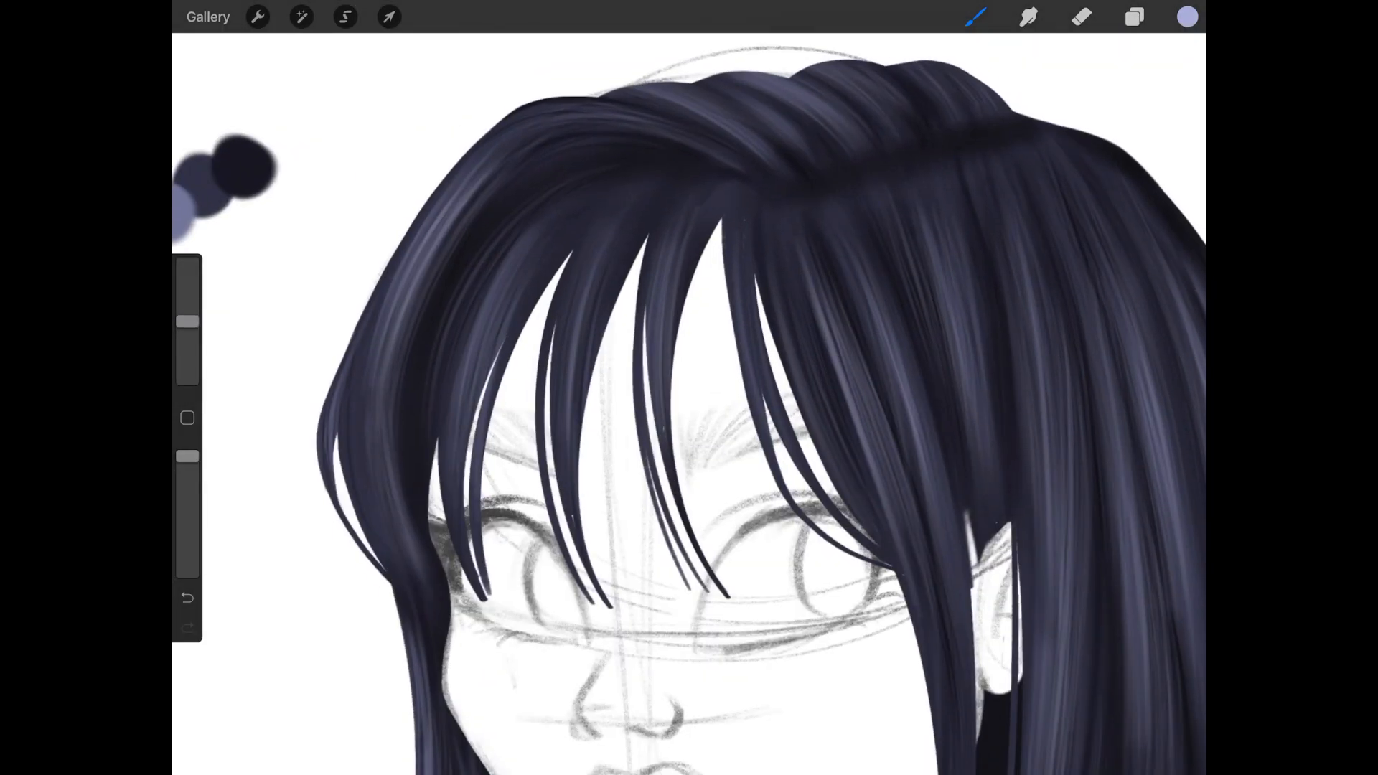
left_click(1134, 16)
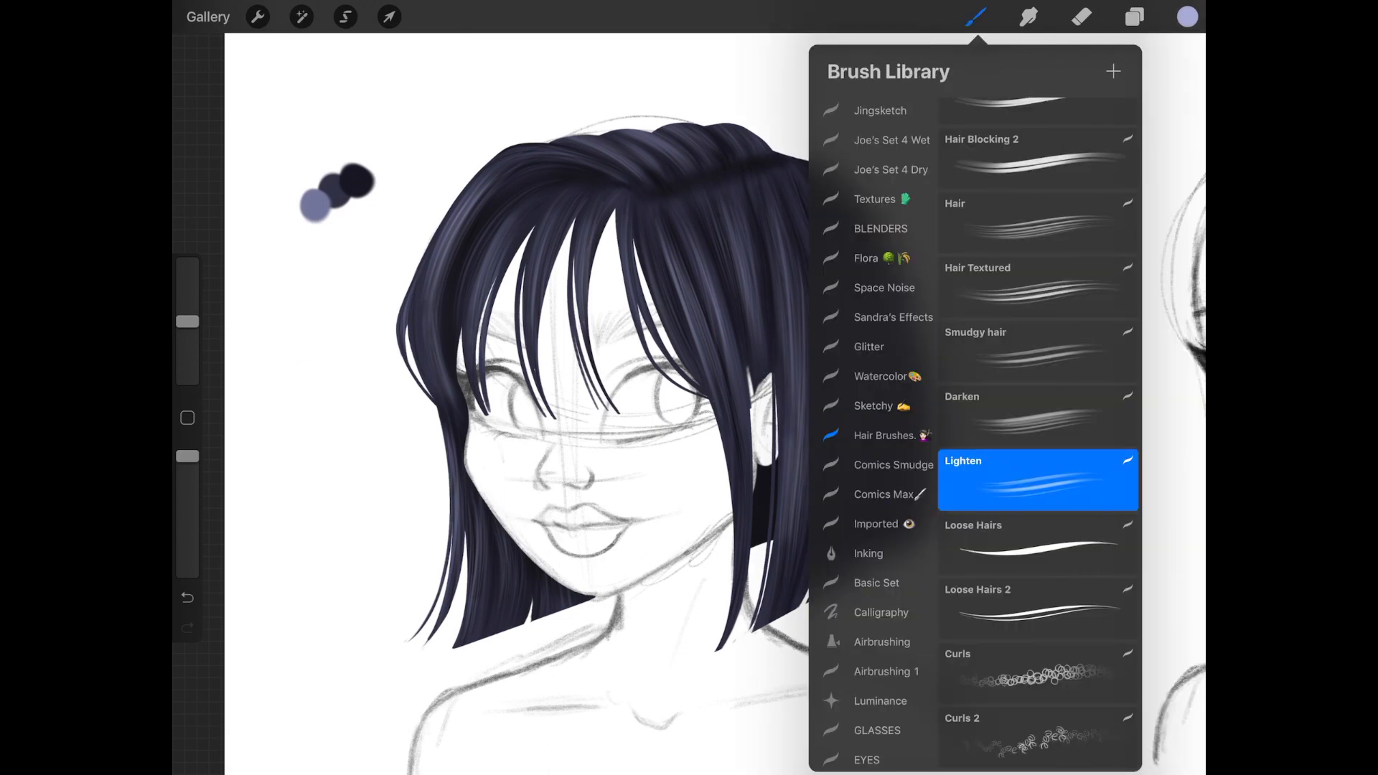
left_click(882, 642)
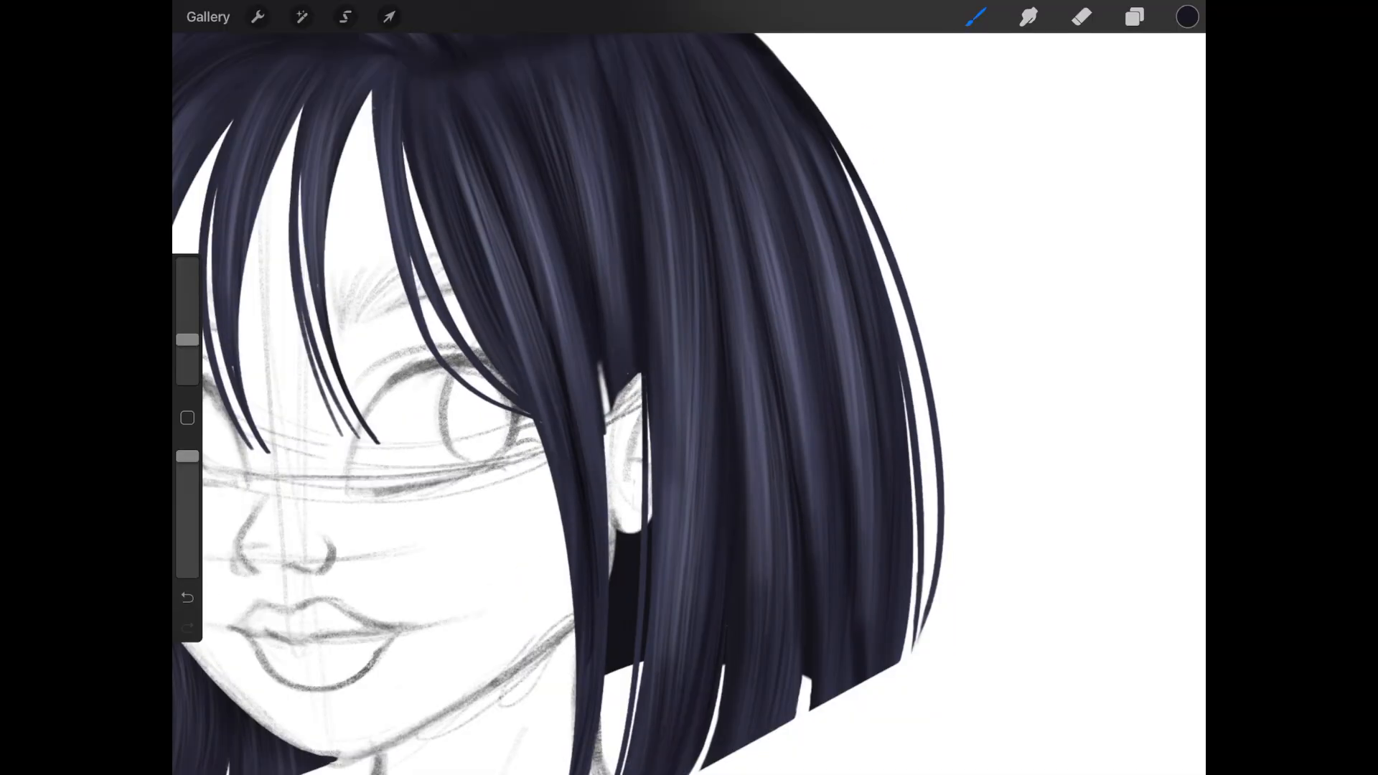
left_click(1185, 16)
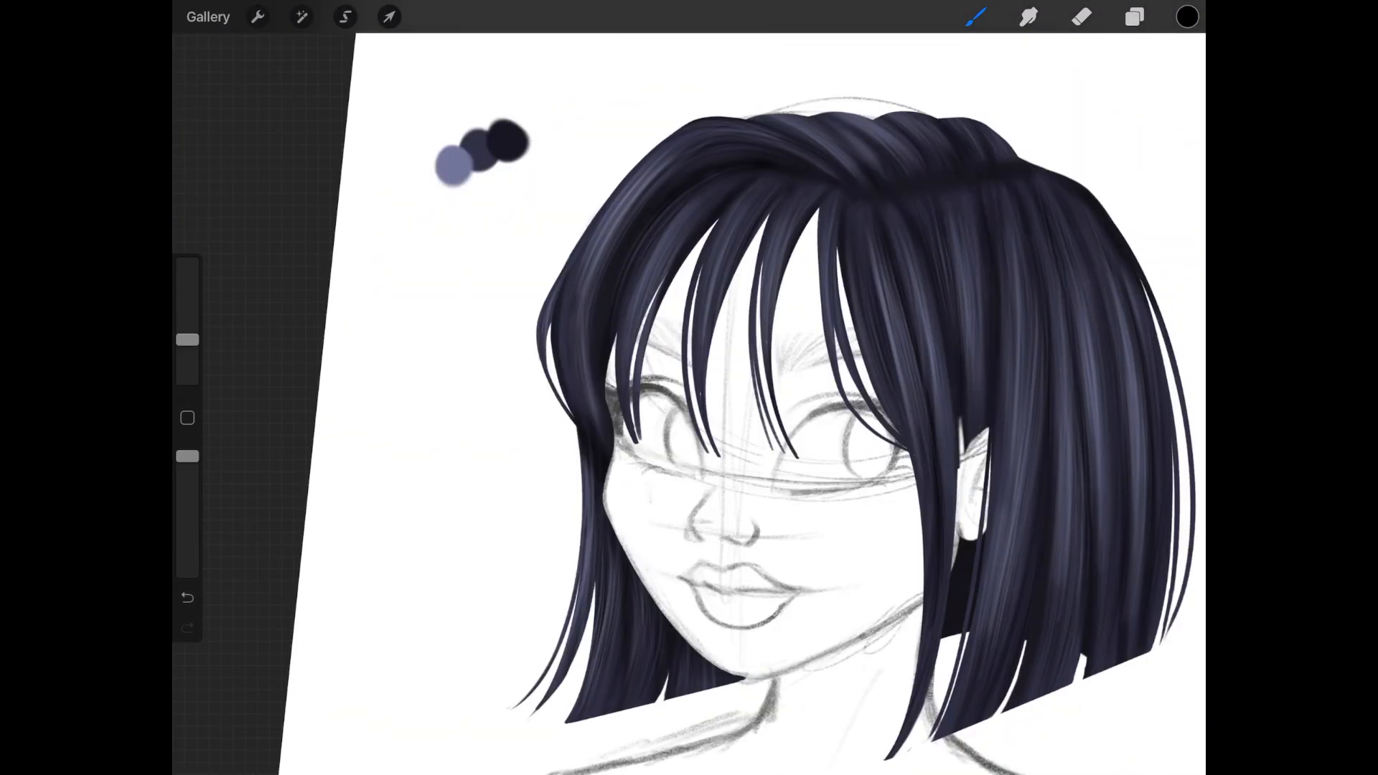
Step: Hide Hair Sketch and paint thin flyaway strands around the navy bob on a new renamed layer
left_click(1133, 16)
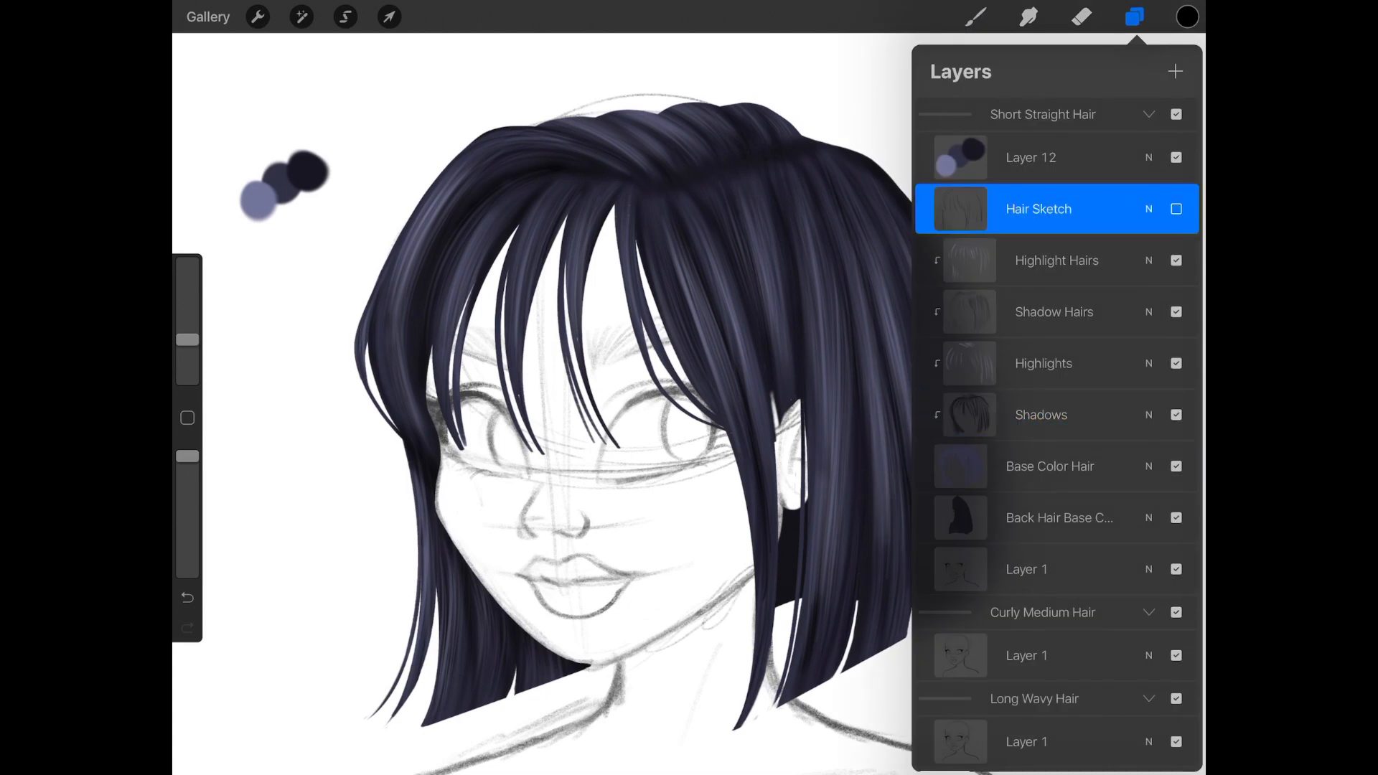
left_click(1174, 71)
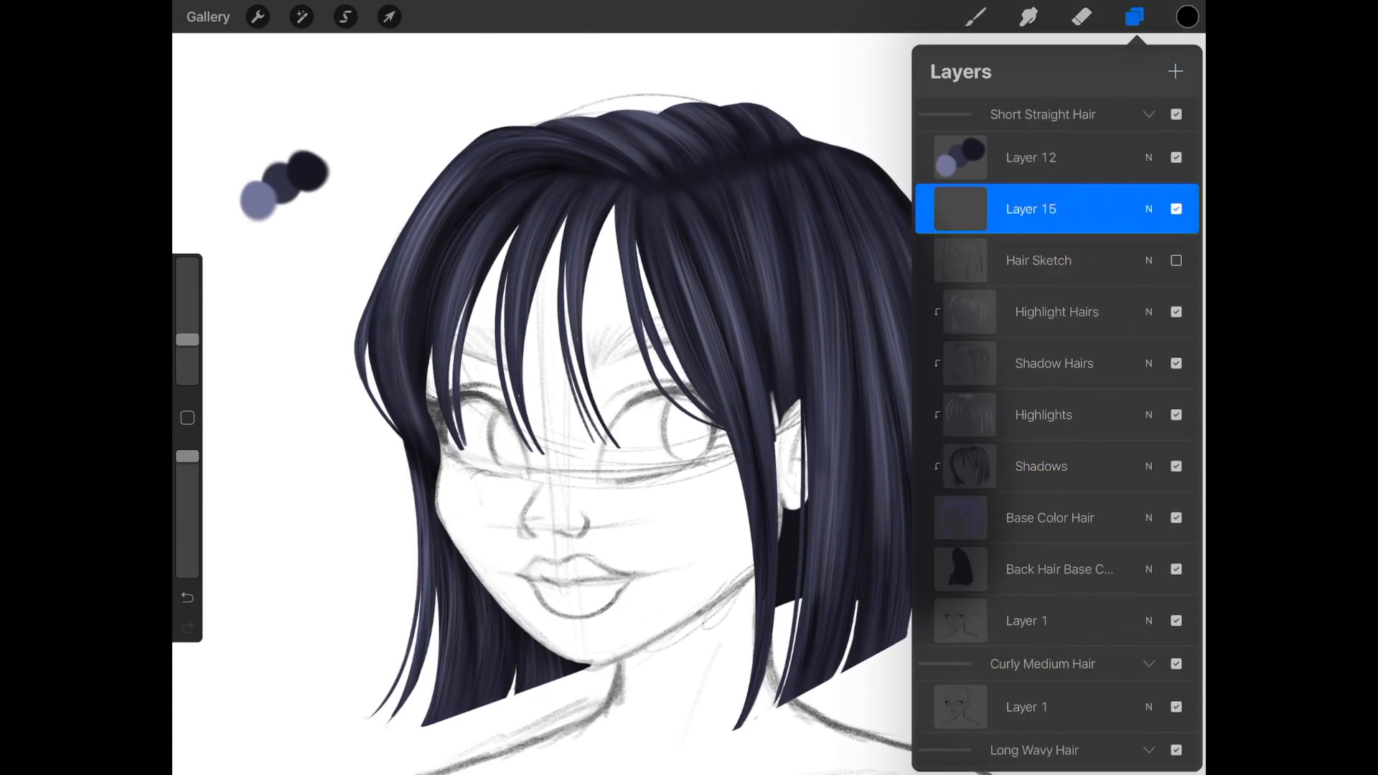
type("Singl")
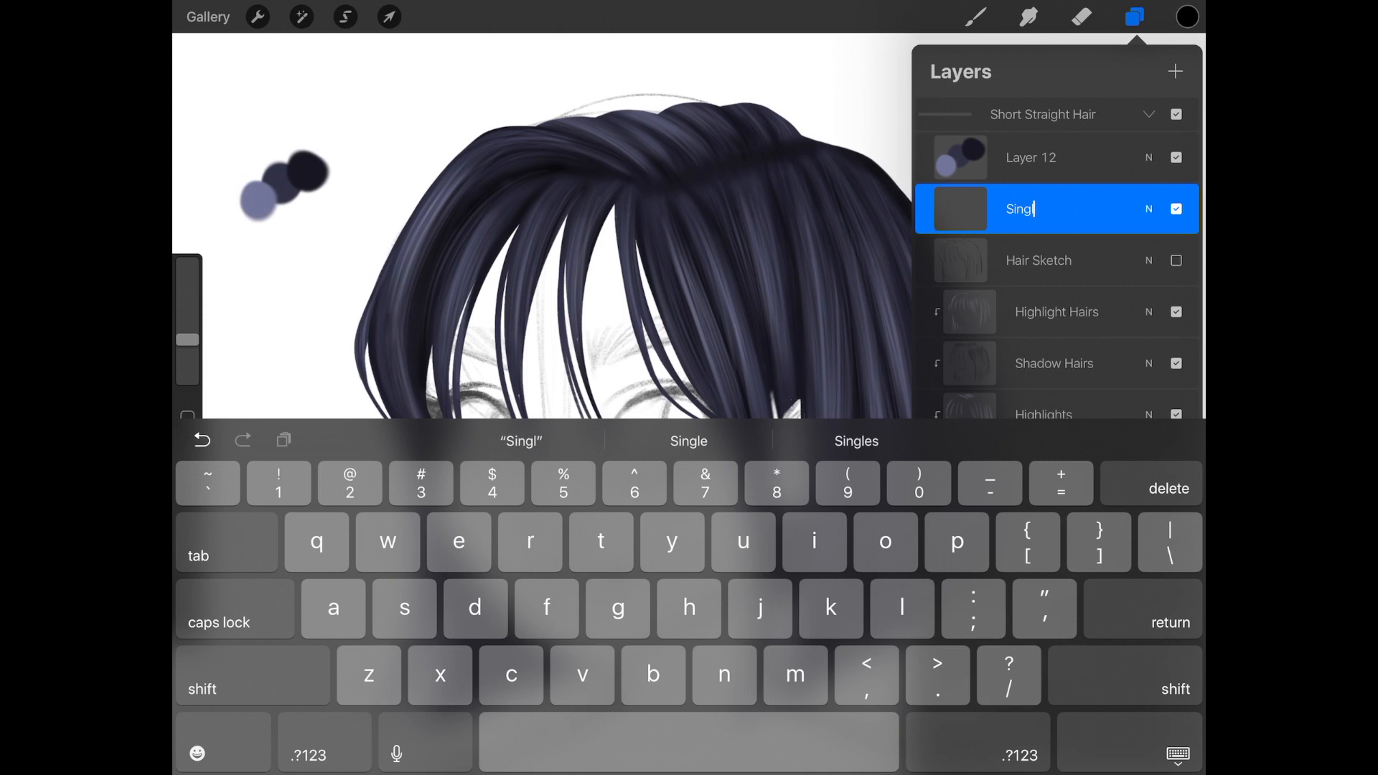
left_click(974, 17)
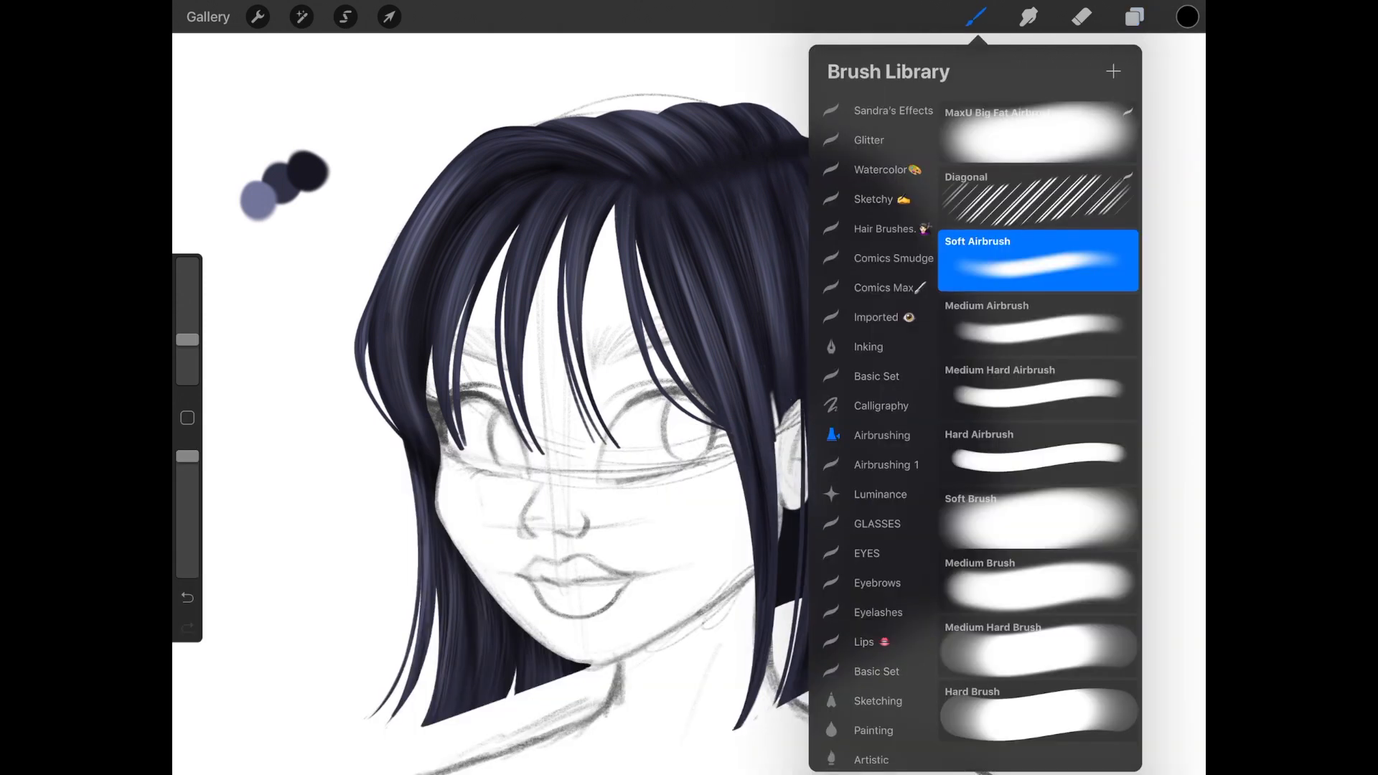
left_click(885, 228)
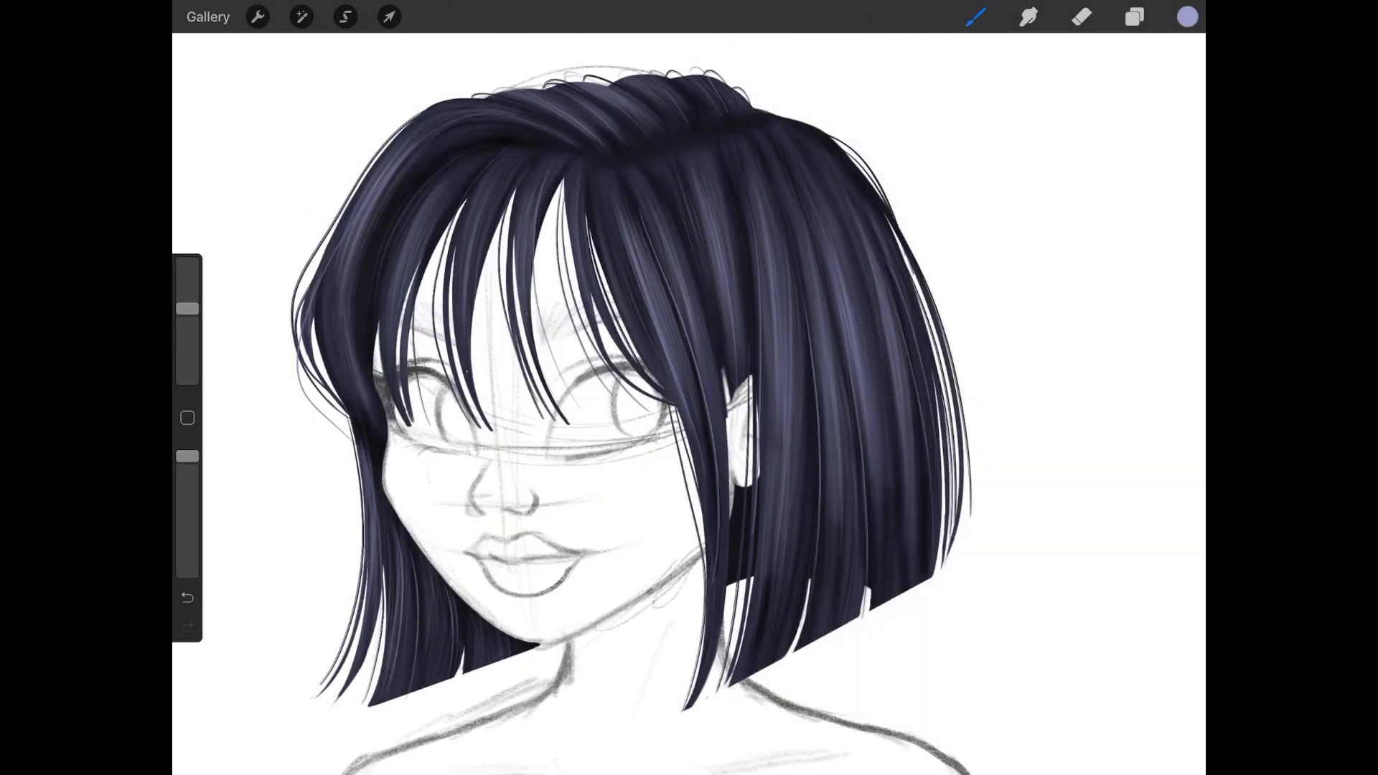
left_click(186, 598)
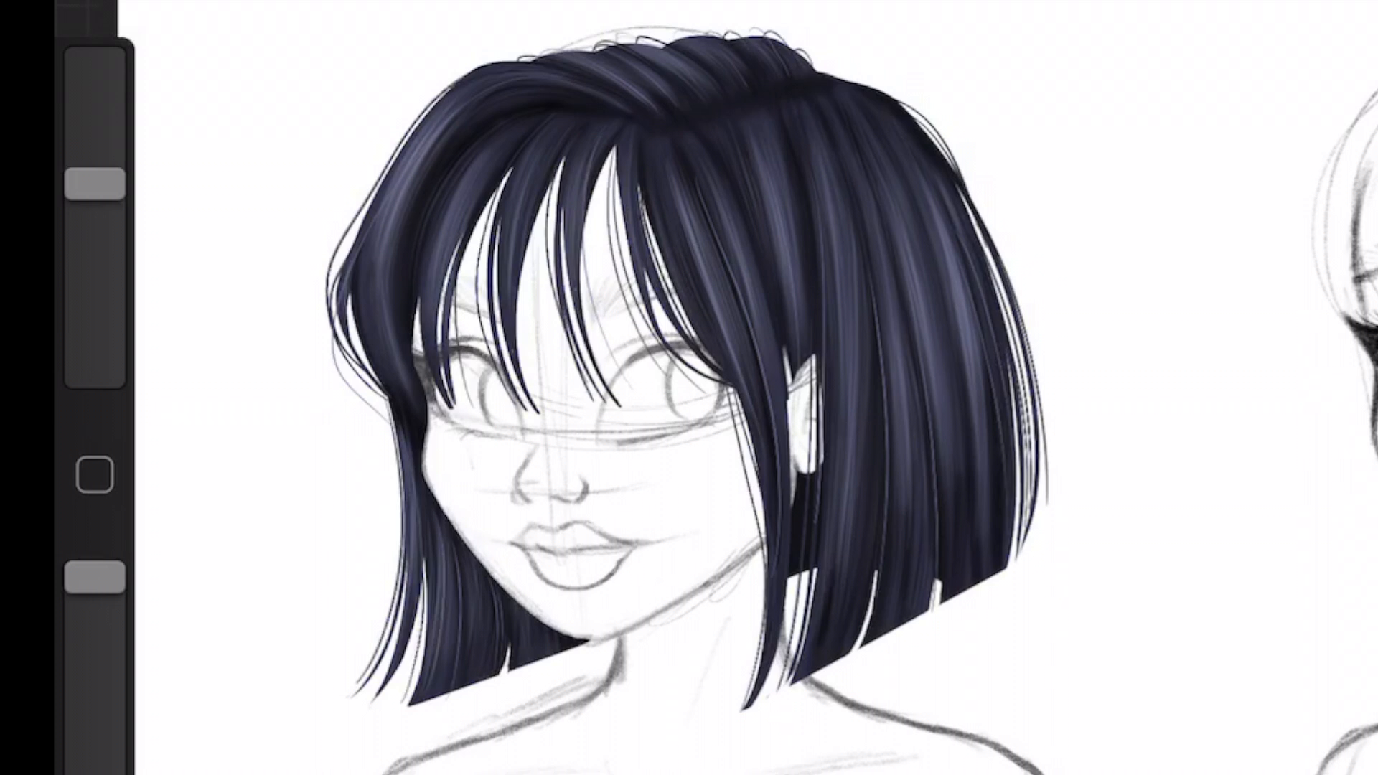
Step: Sketch two top buns over long hair on the middle head, on a new layer in Curly Medium Hair
scroll("down", 3)
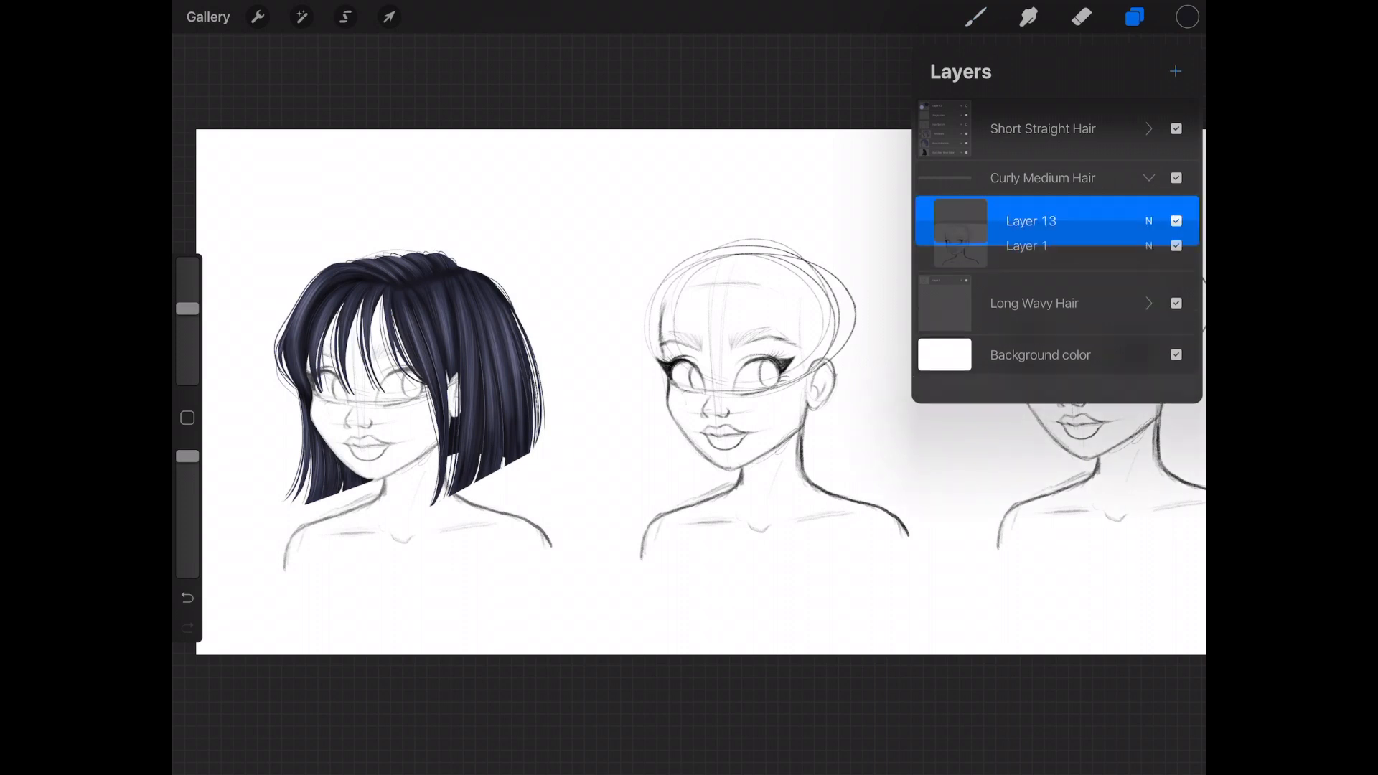
left_click(1133, 16)
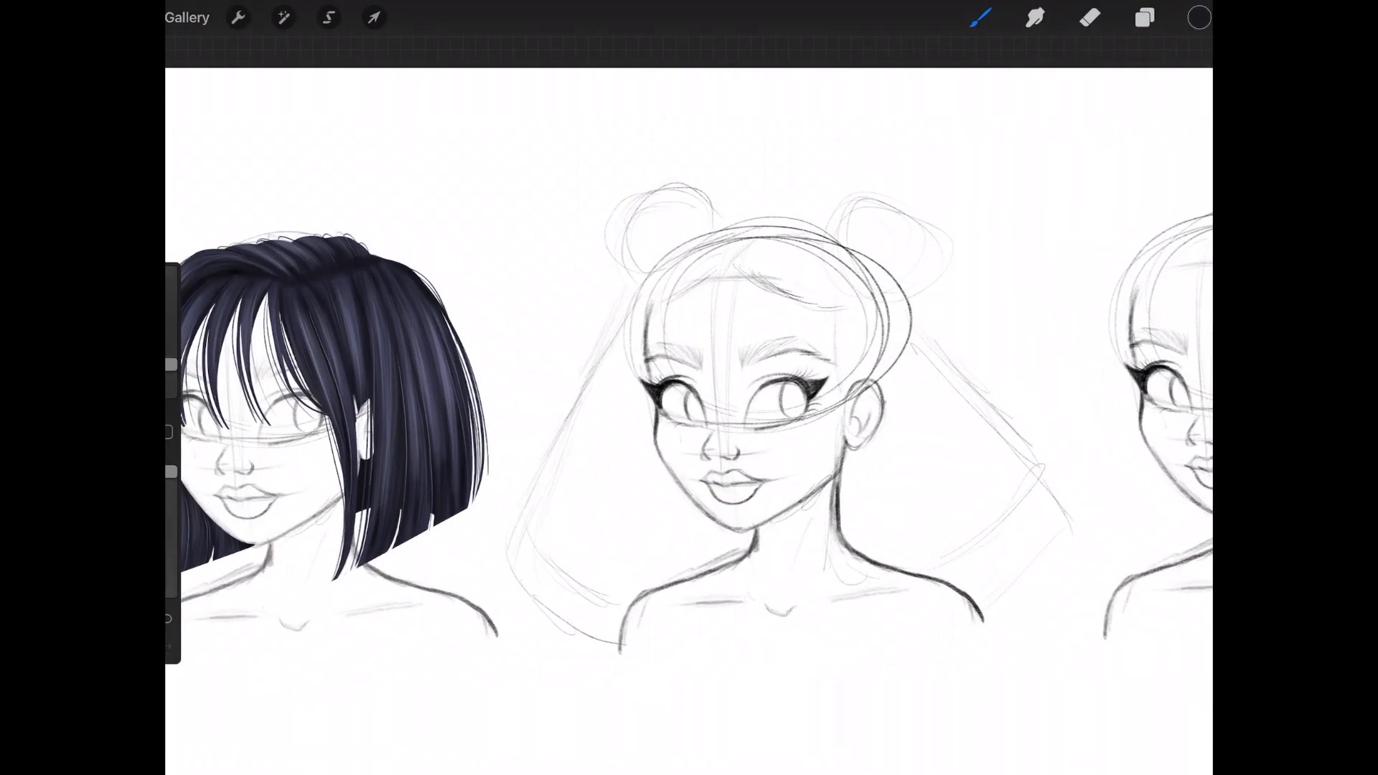
left_click(1089, 17)
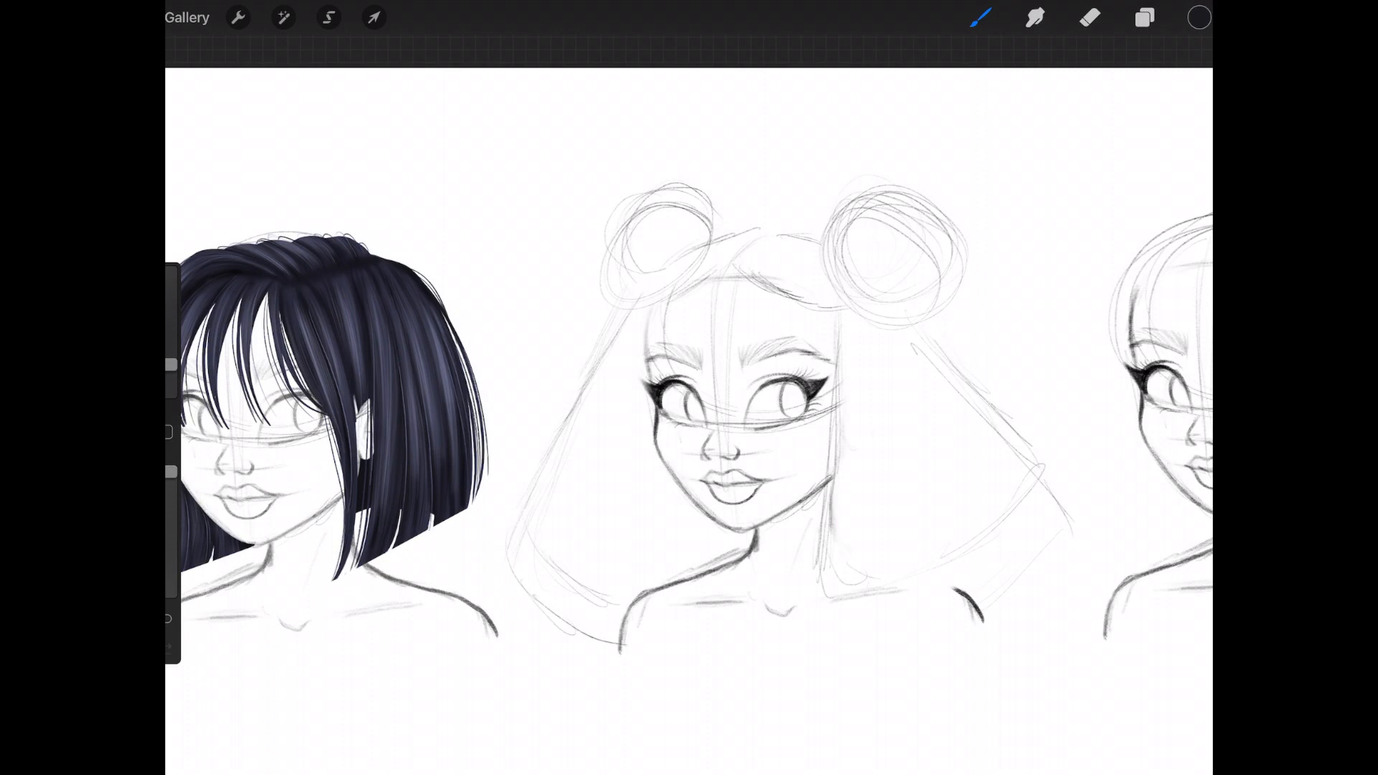
Step: On new Layer 14, block in the buns and long curly hair as a solid black silhouette
left_click(1143, 17)
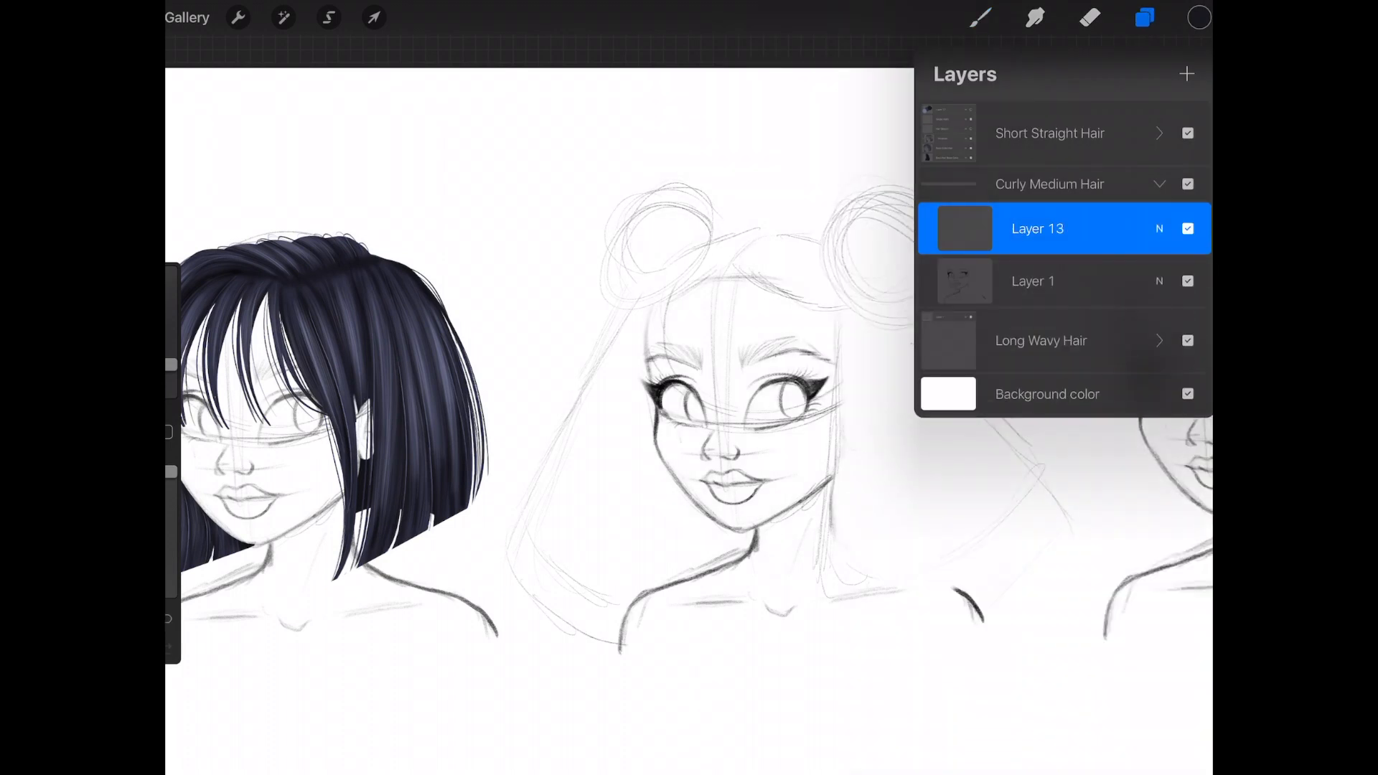
left_click(1186, 74)
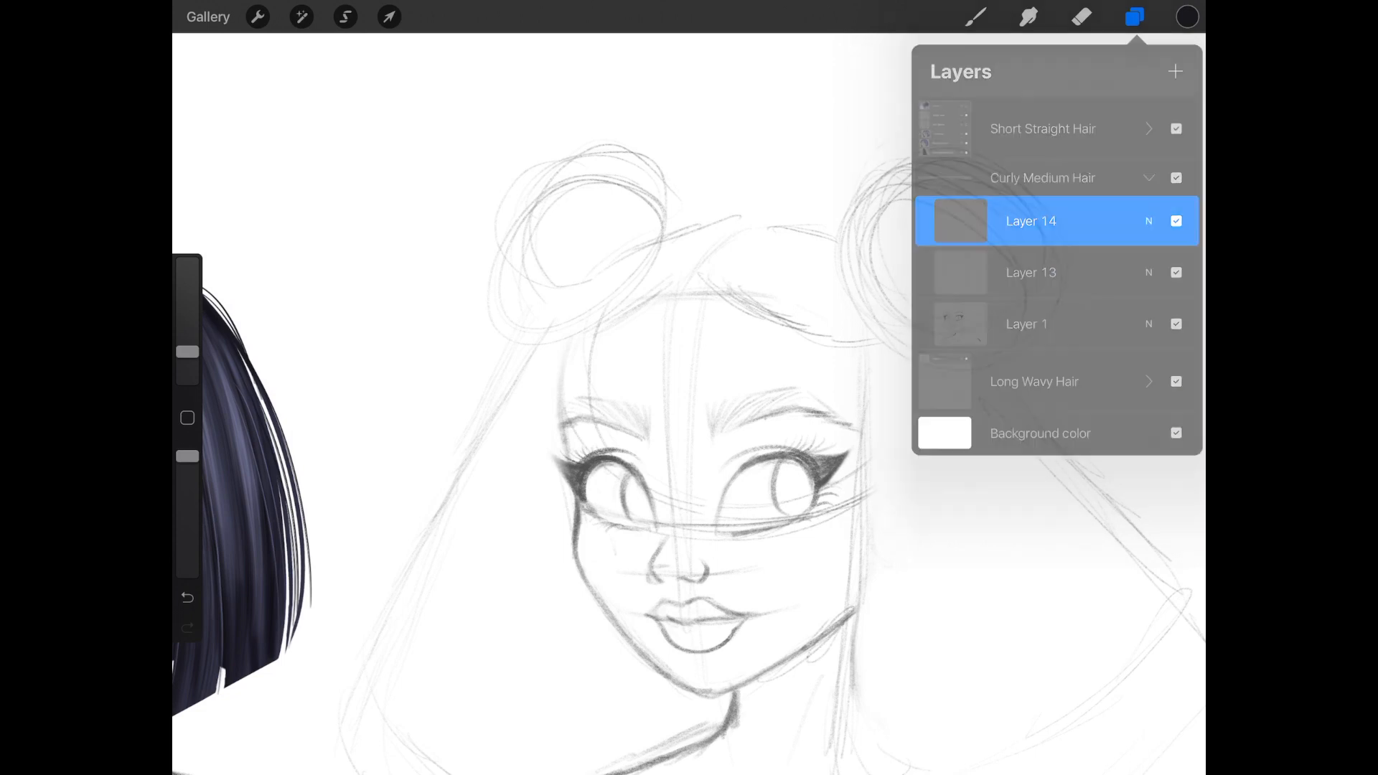
left_click(1135, 16)
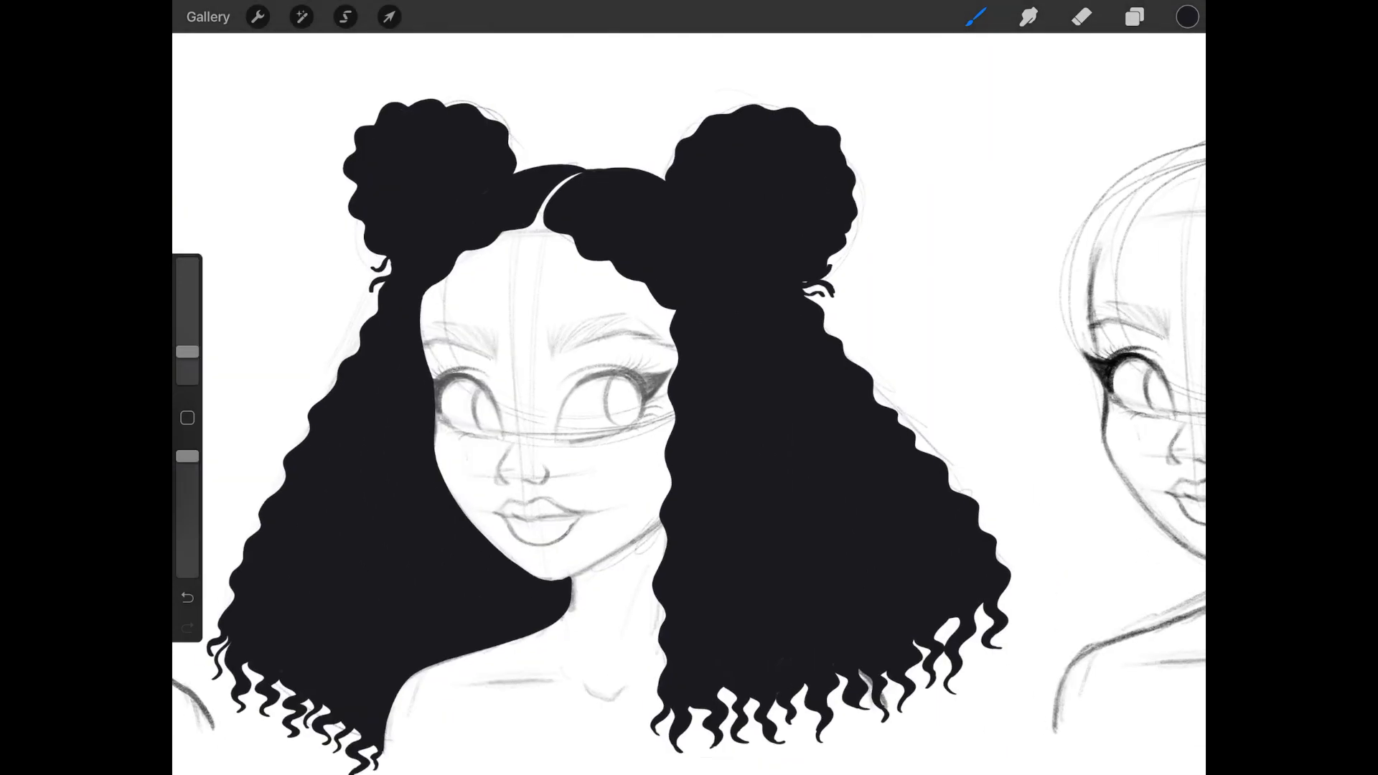
Step: Recolour the curls dark brown, airbrush darker shading on a Shadows layer, and paint a swatch
left_click(300, 16)
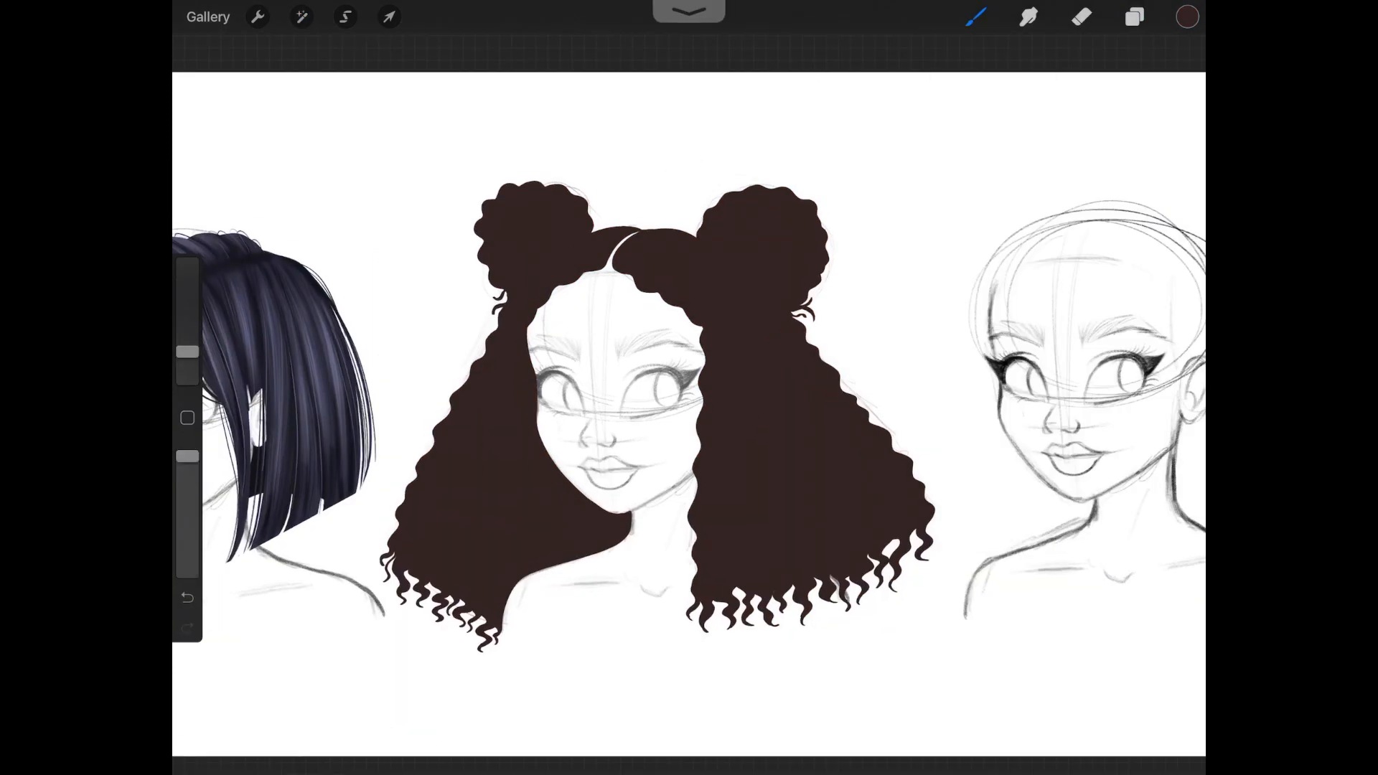
left_click(1132, 16)
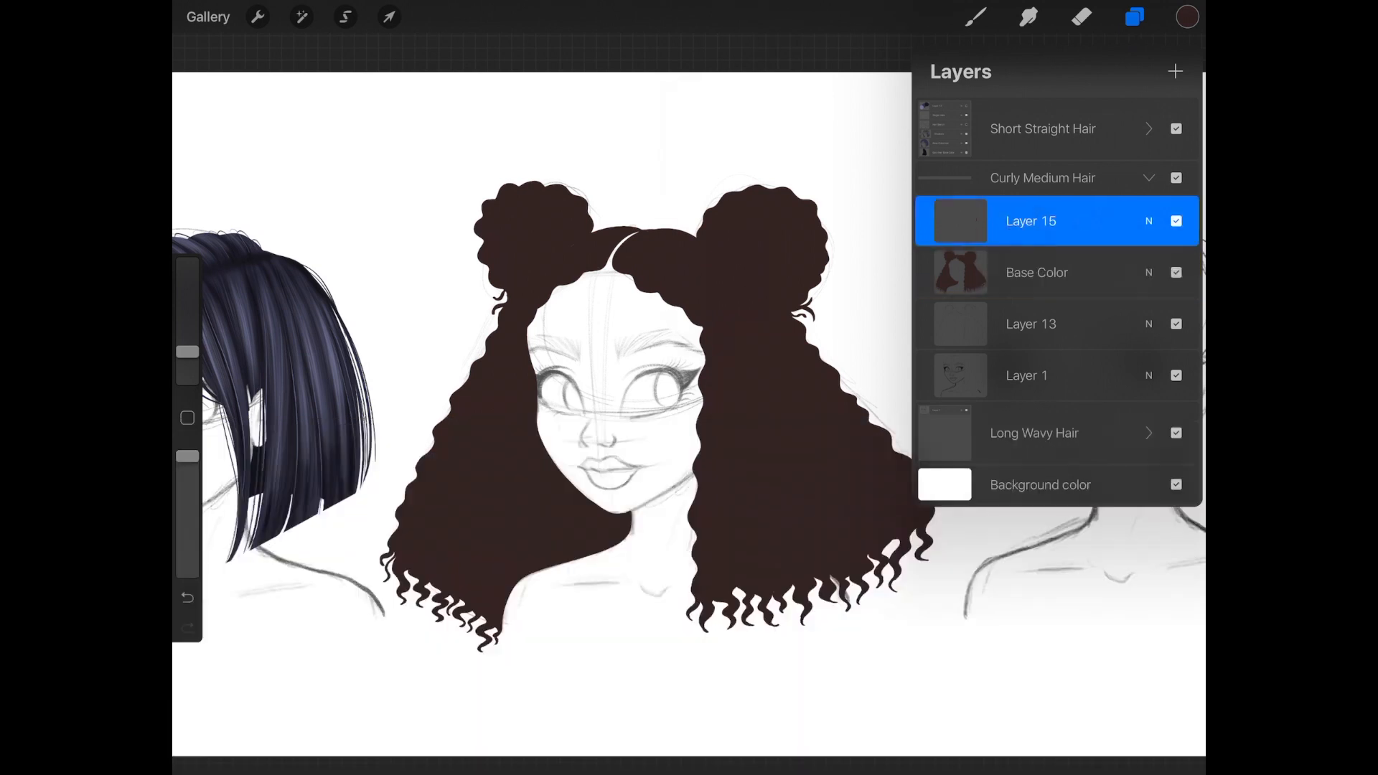
type("Shadows")
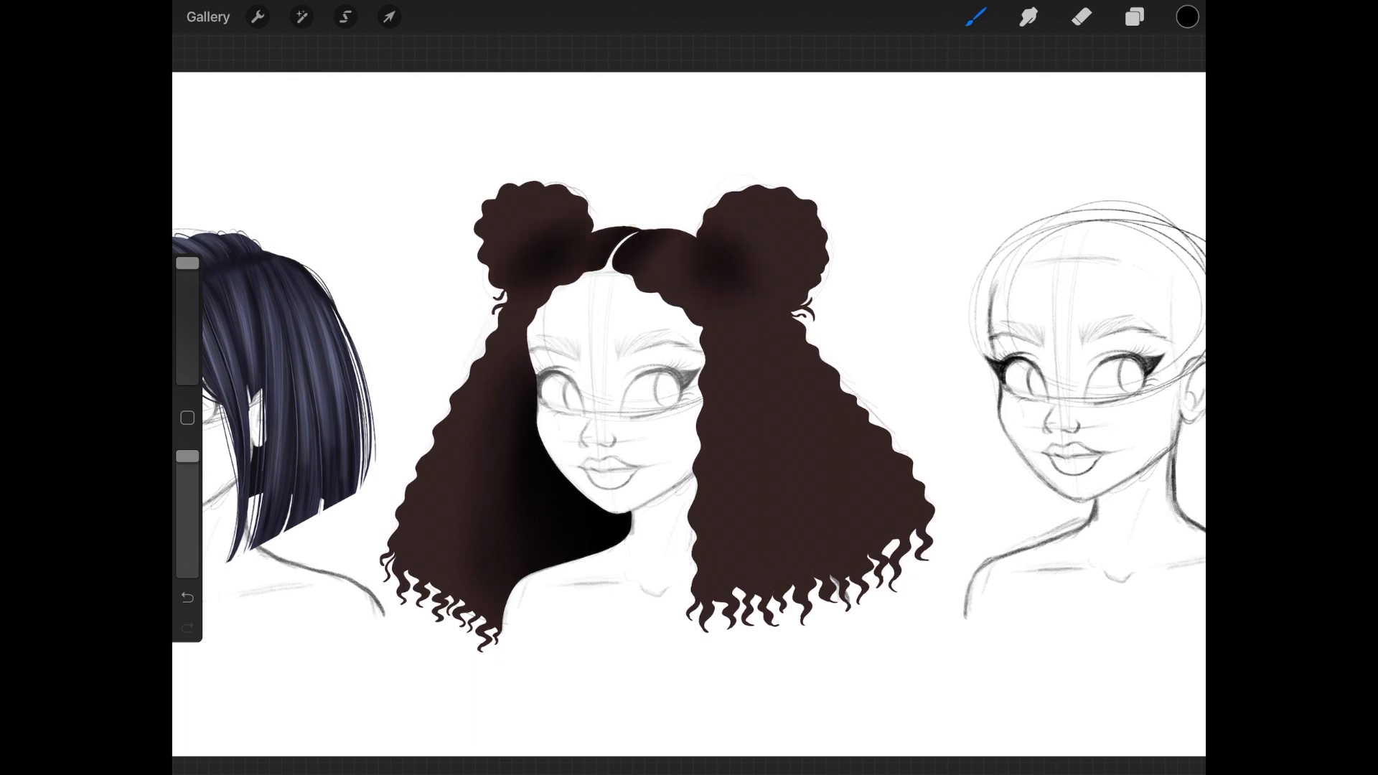
left_click(1081, 16)
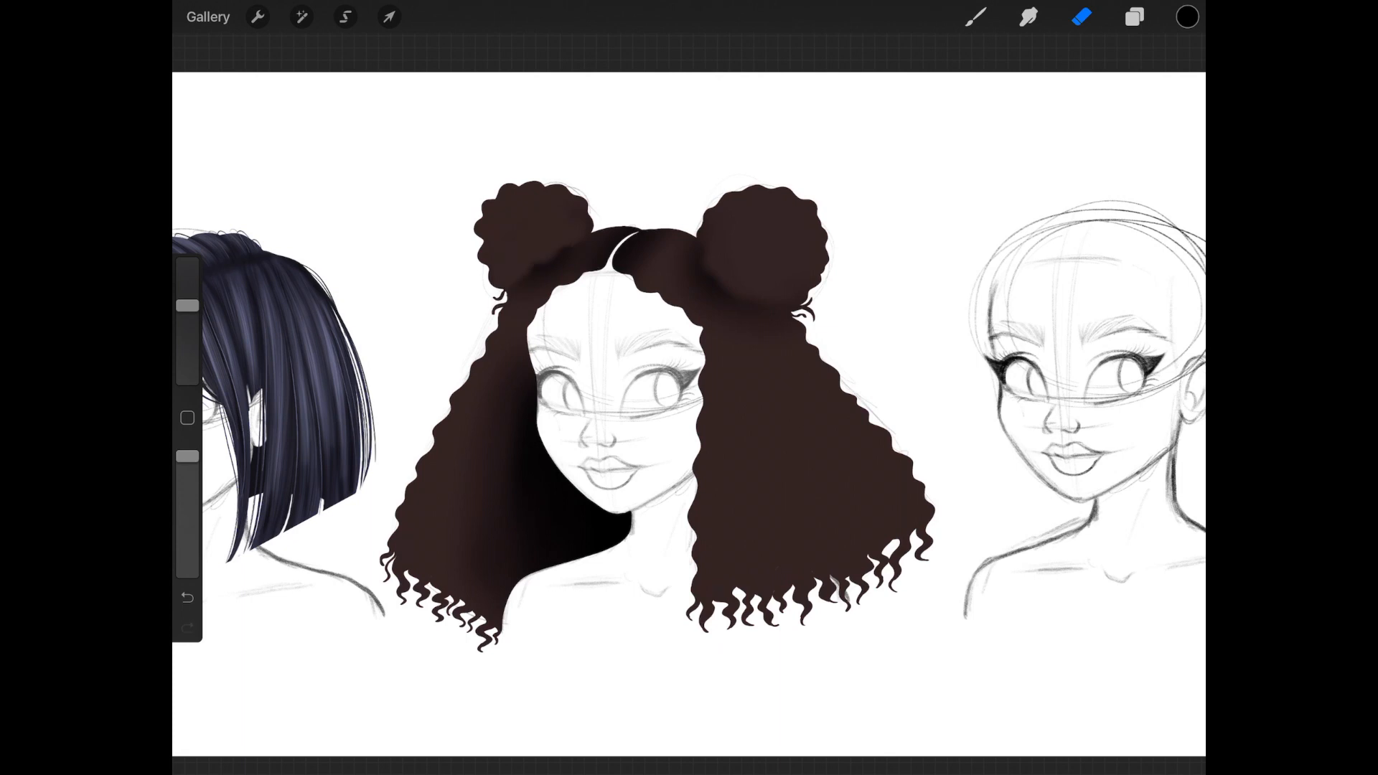
type("Swat")
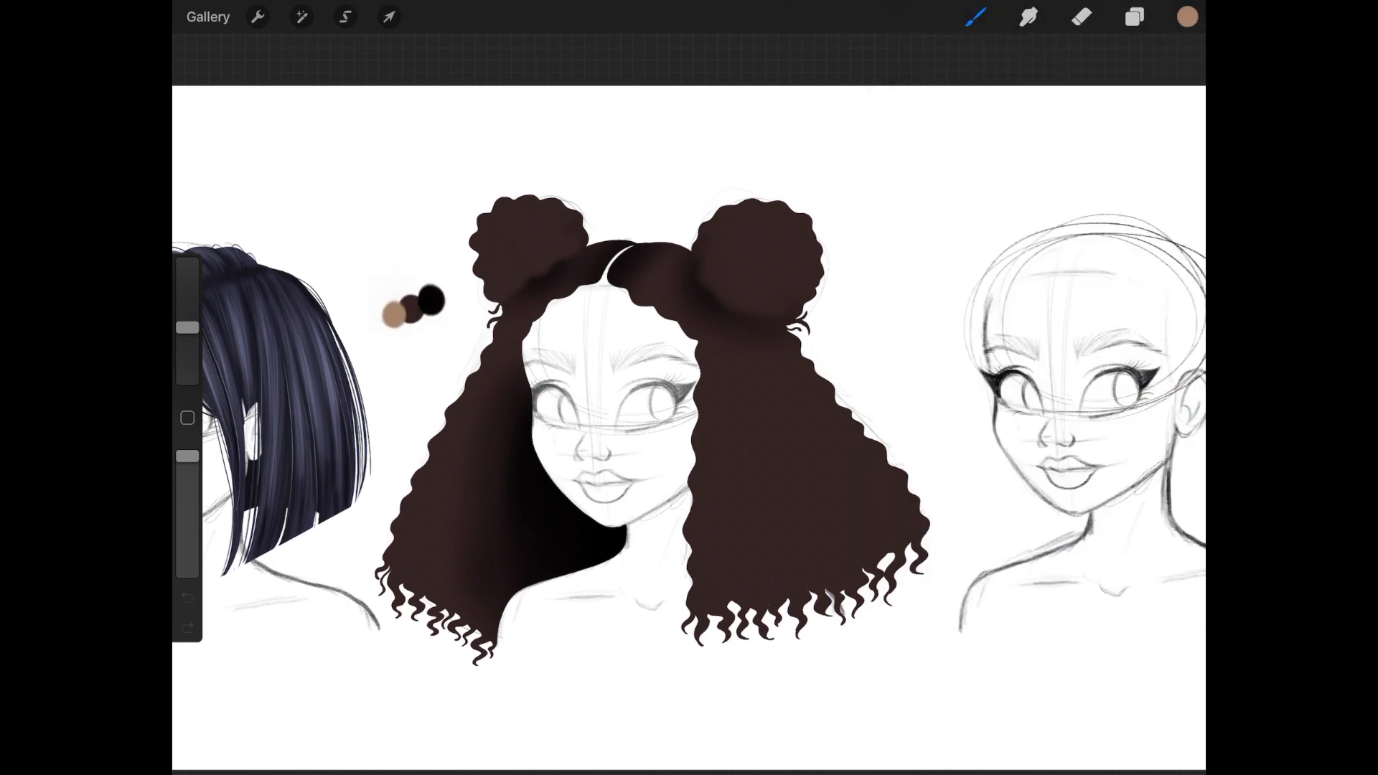
Step: Paint small dark curls over the brown hair with the Curls brush on a layer named Curls Dark
left_click(1132, 16)
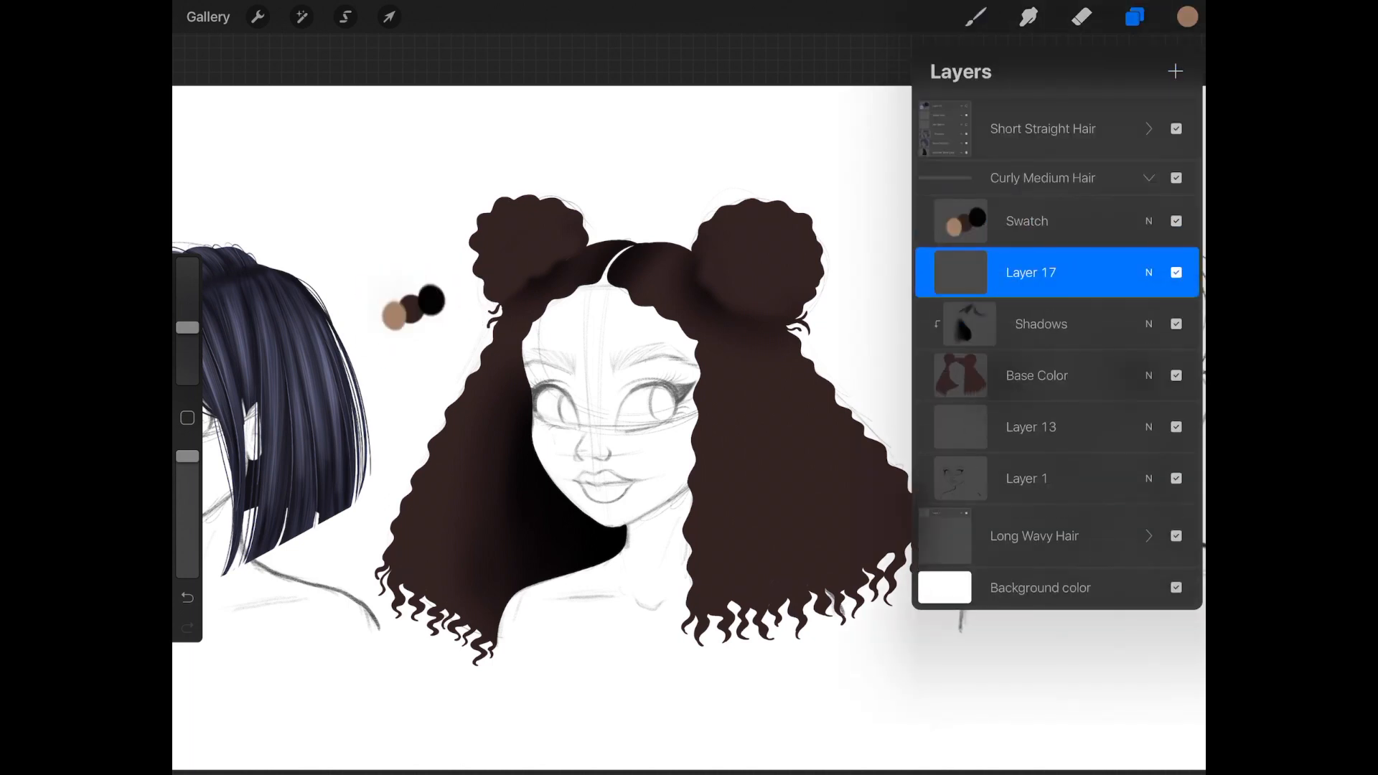
left_click(975, 16)
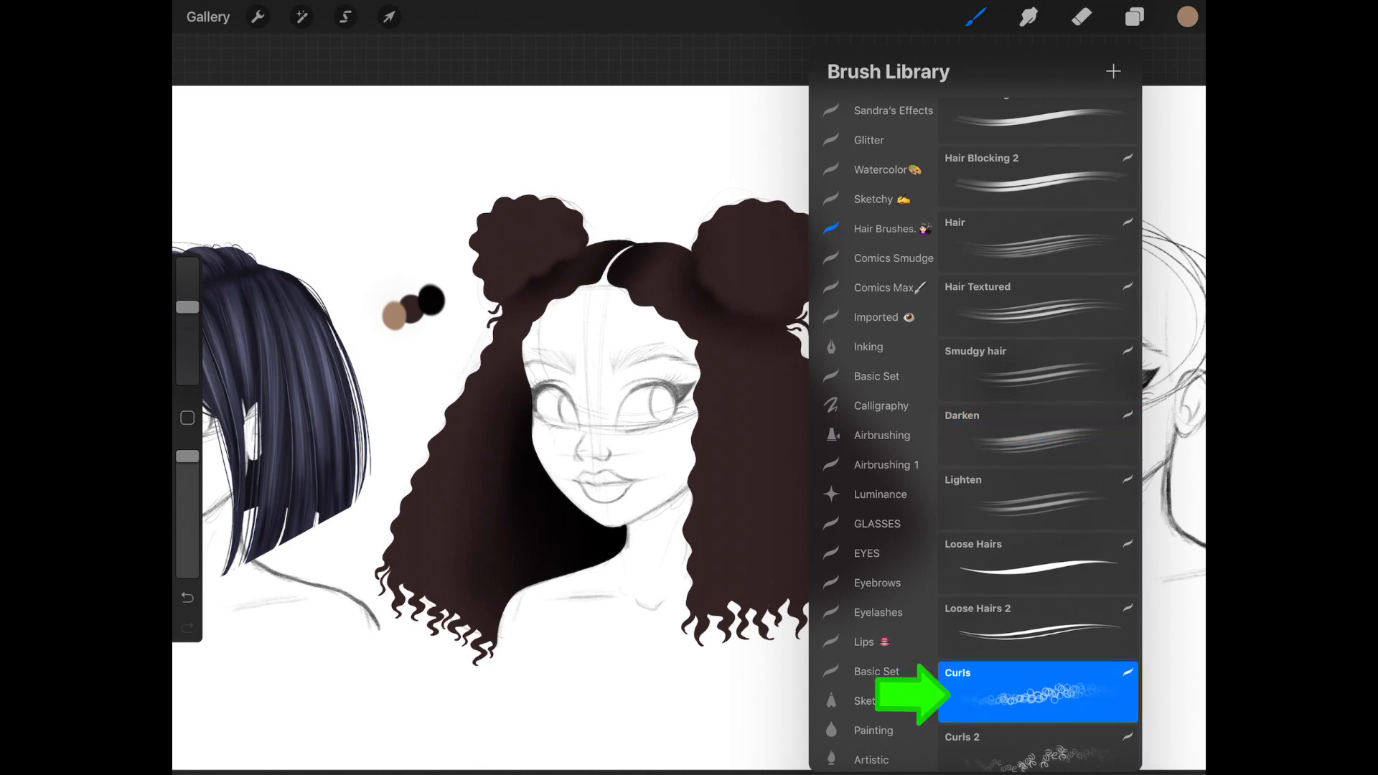
left_click(1037, 691)
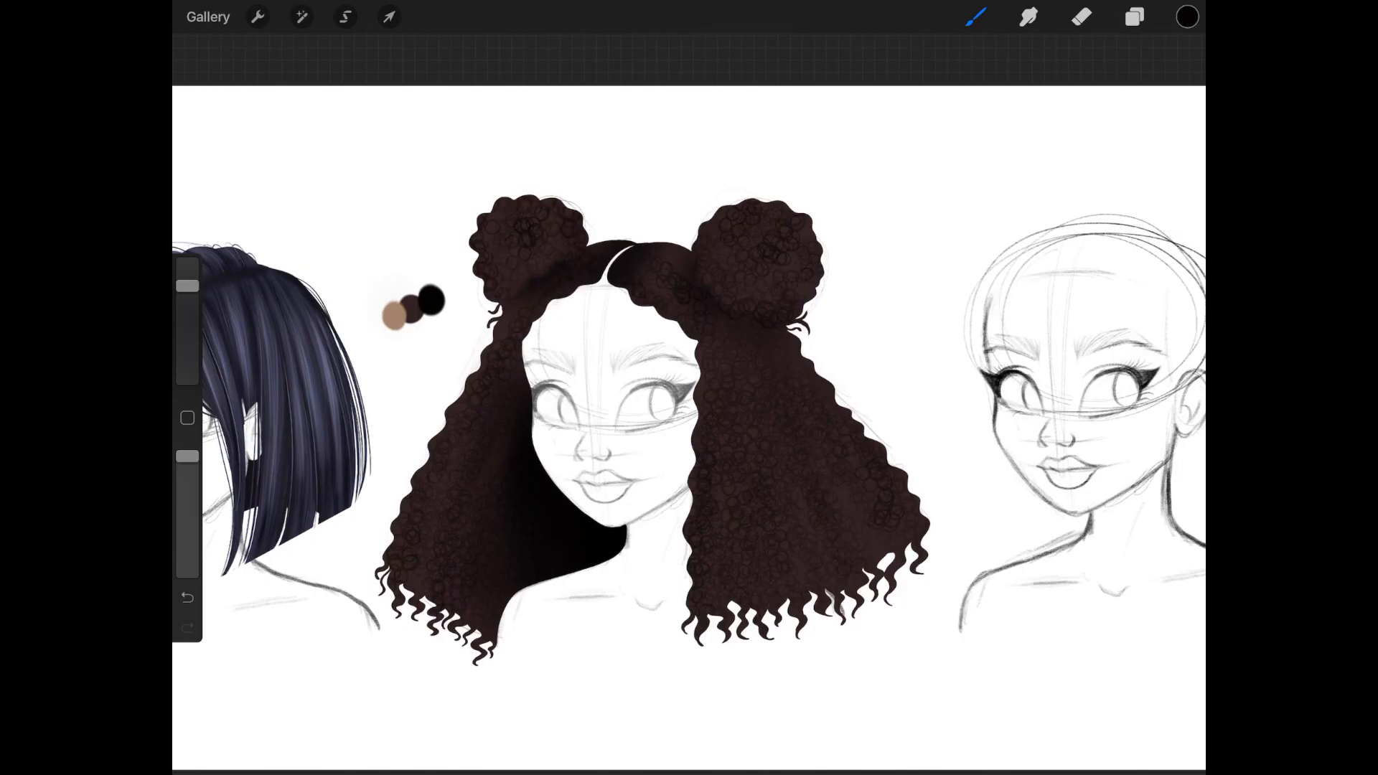
left_click(1134, 17)
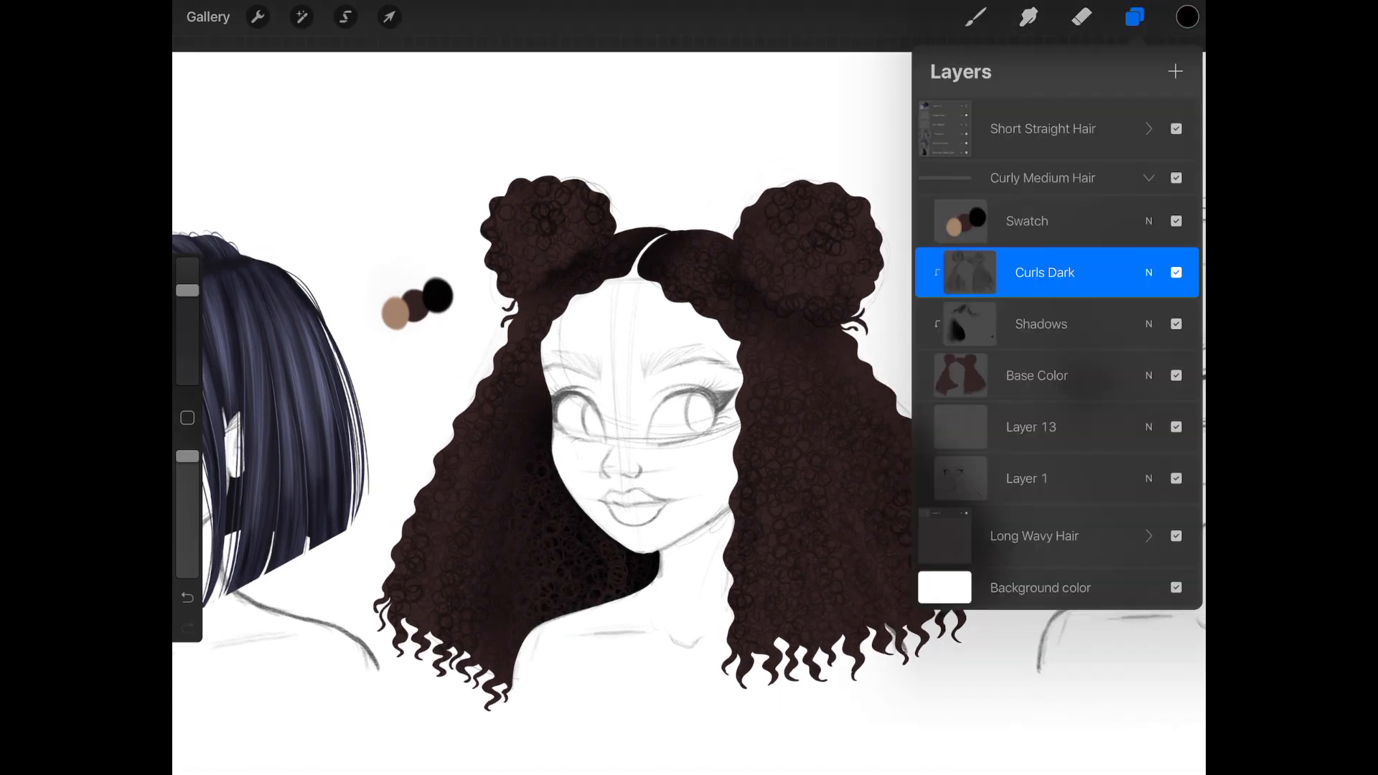
type("Curl")
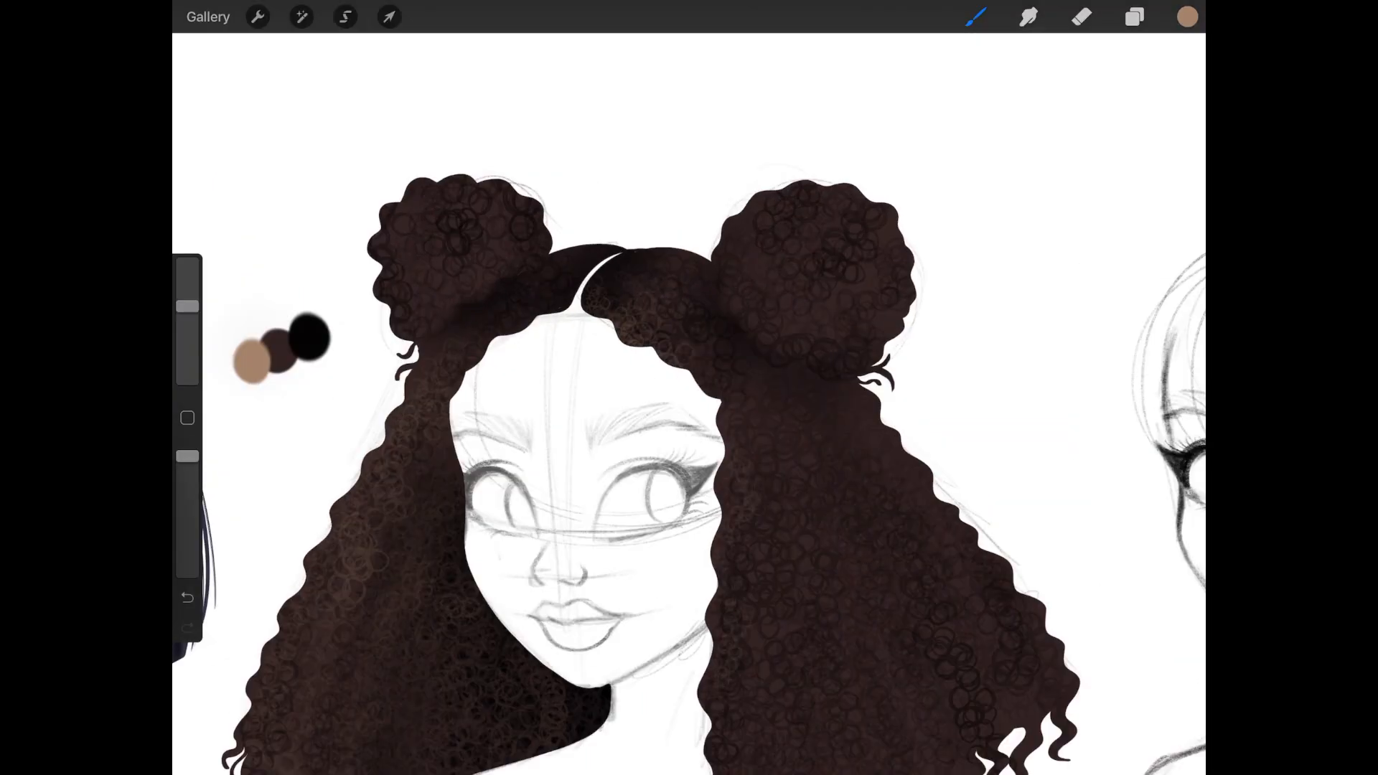
Step: Add denser curl texture to the lower hair, then browse brush sets and select Touchups > Flowing Hair
left_click(974, 16)
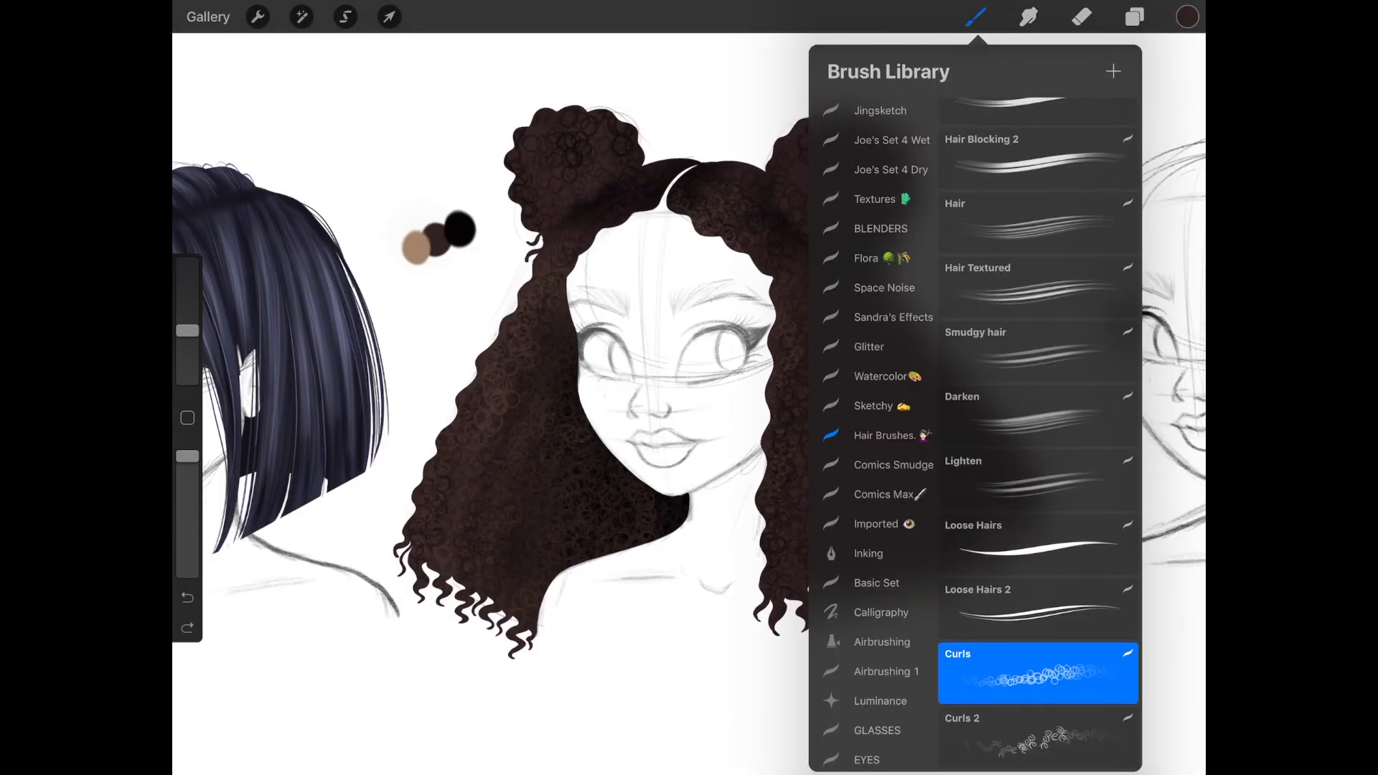
left_click(975, 15)
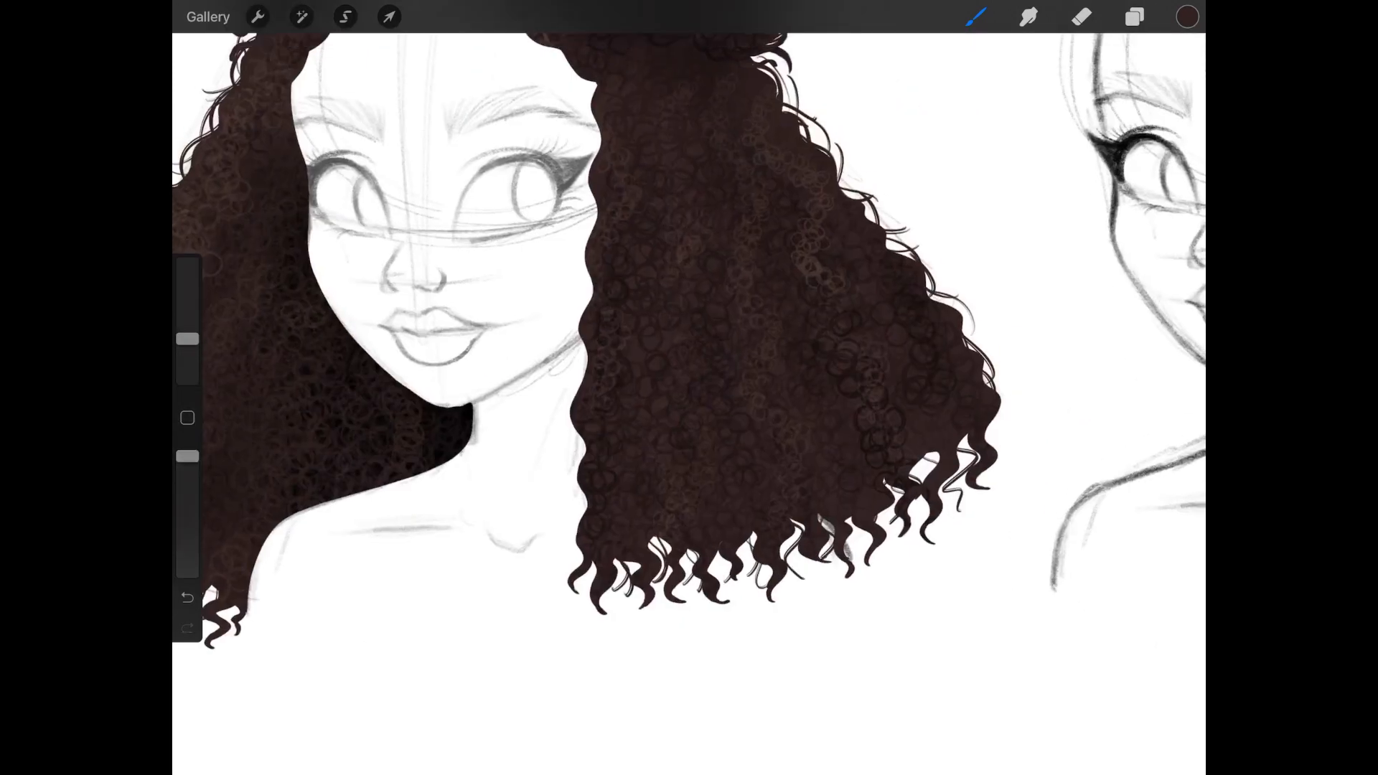
left_click(975, 16)
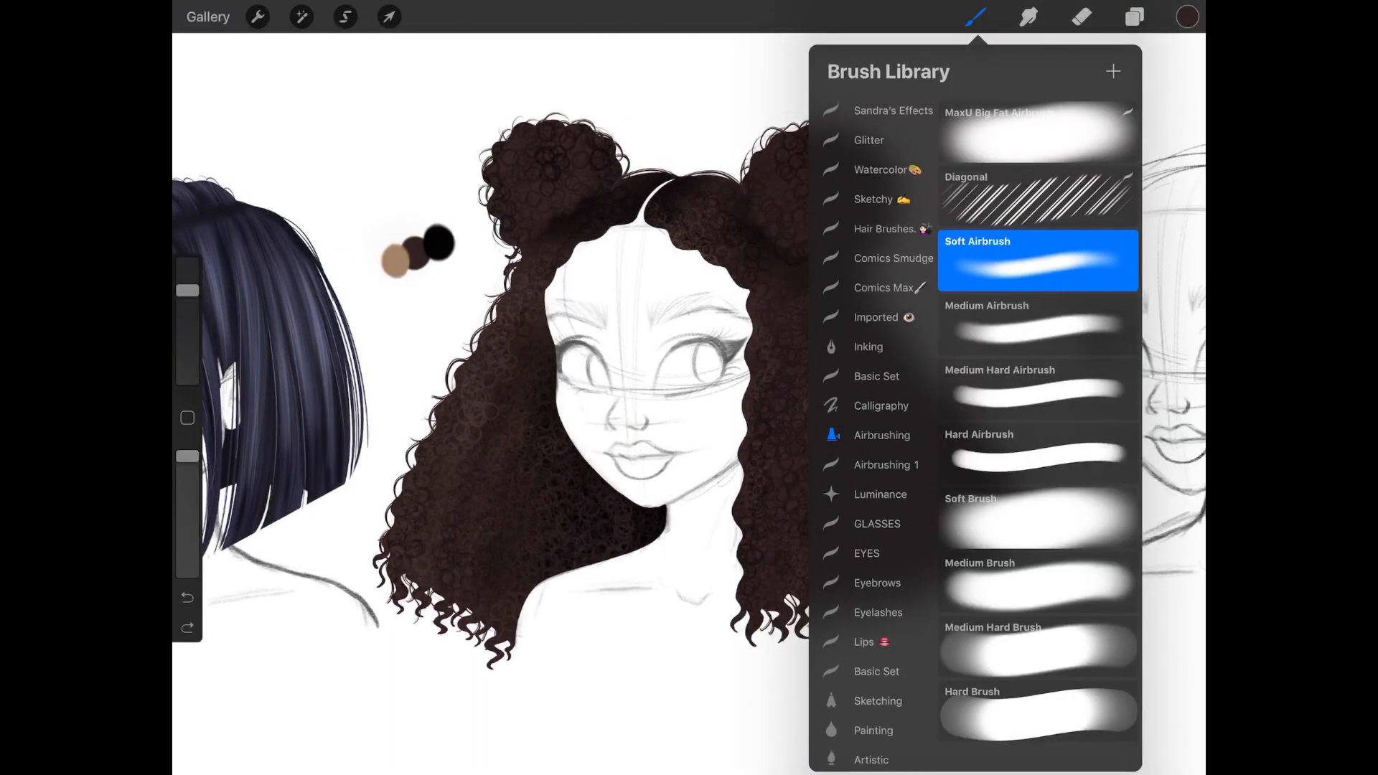
scroll("down", 3)
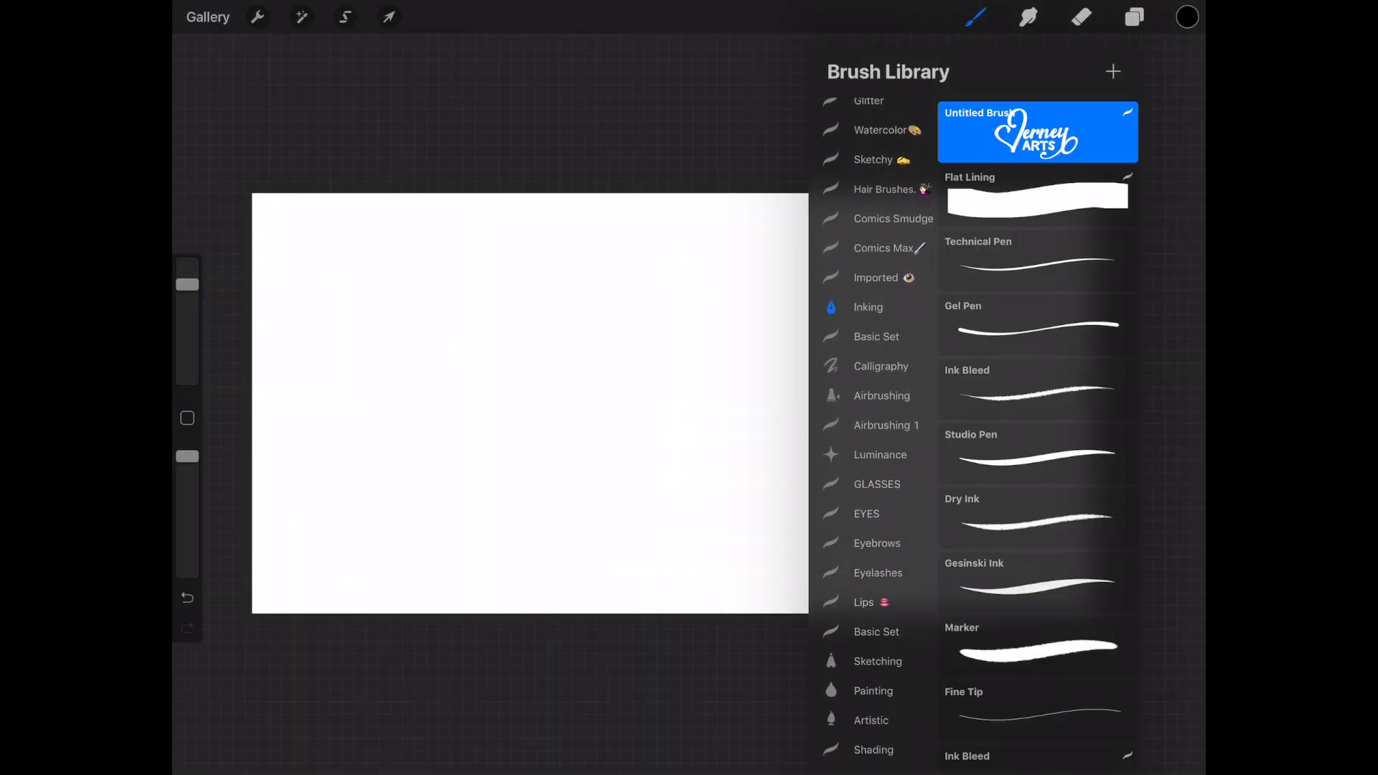
scroll("down", 3)
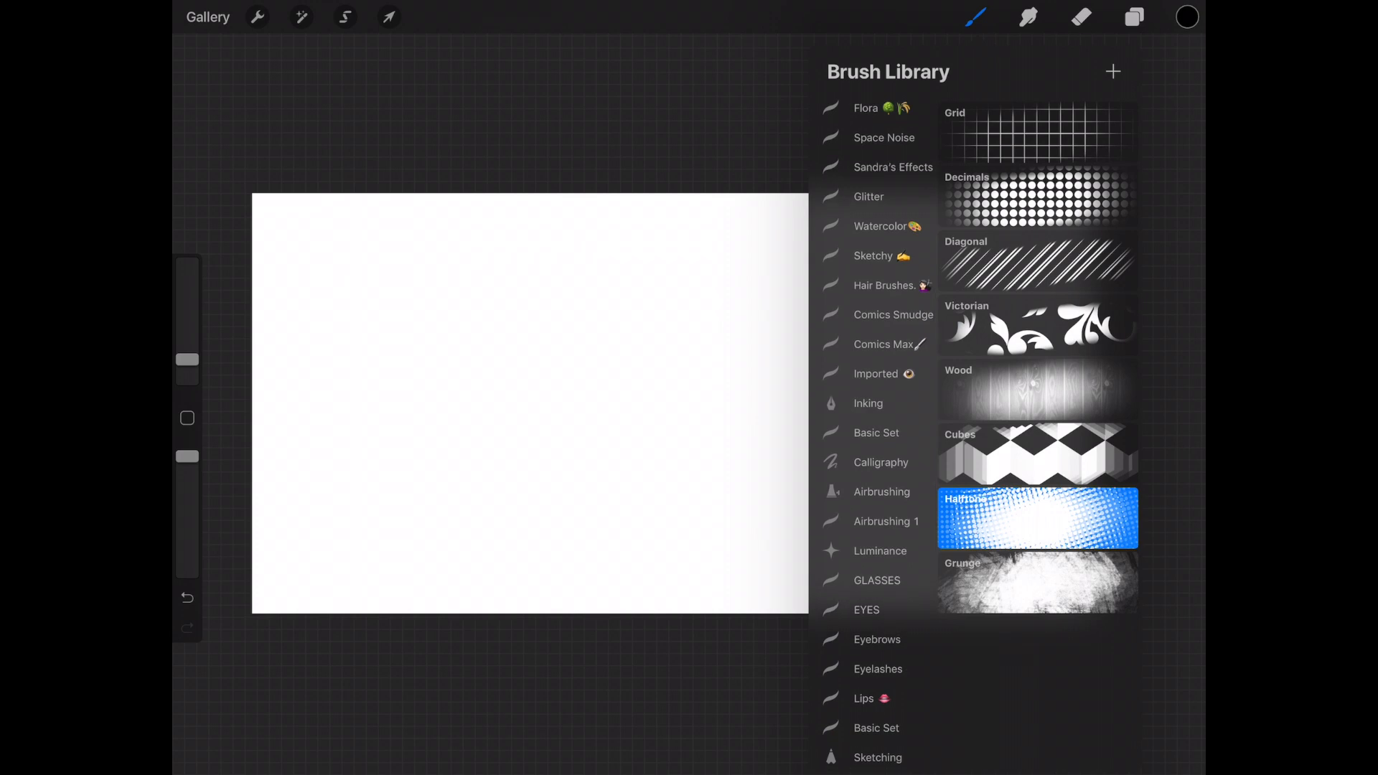
left_click(883, 285)
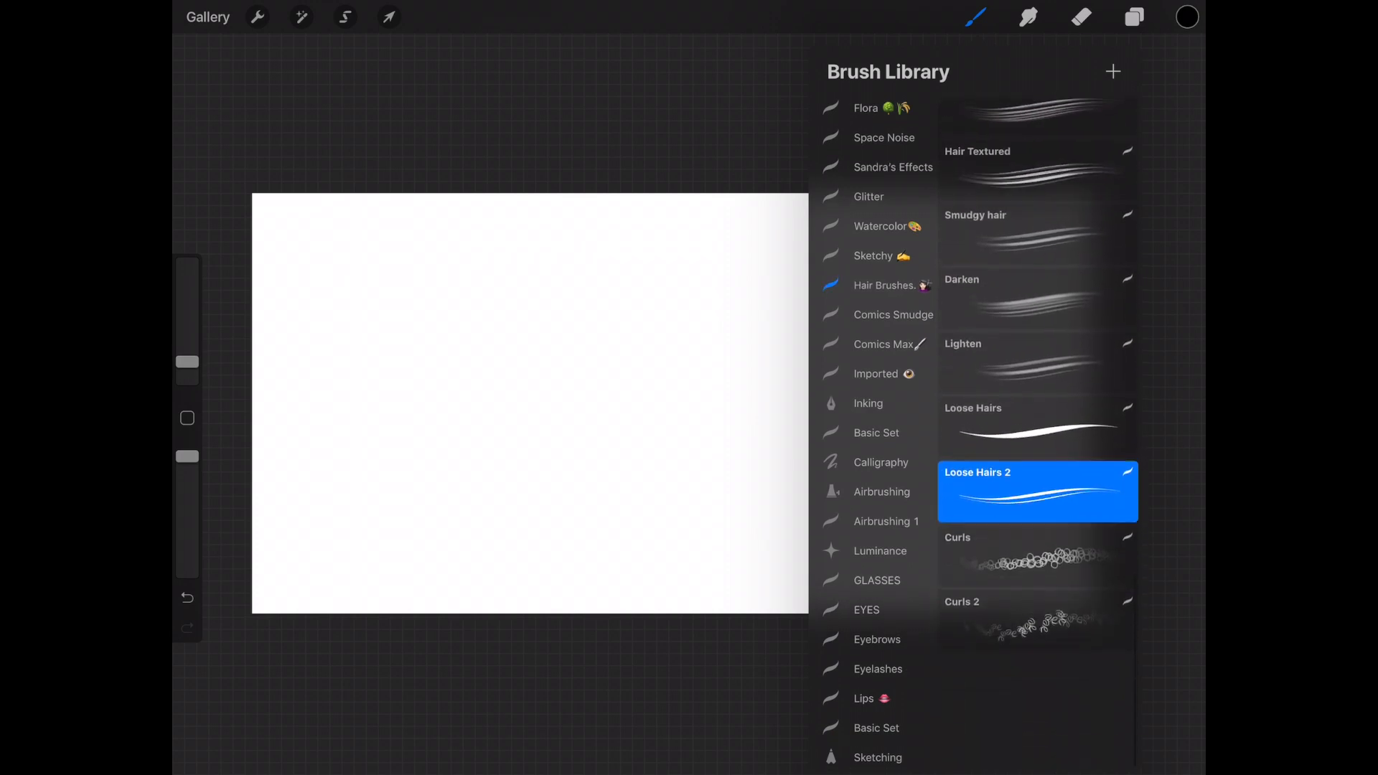
scroll("down", 3)
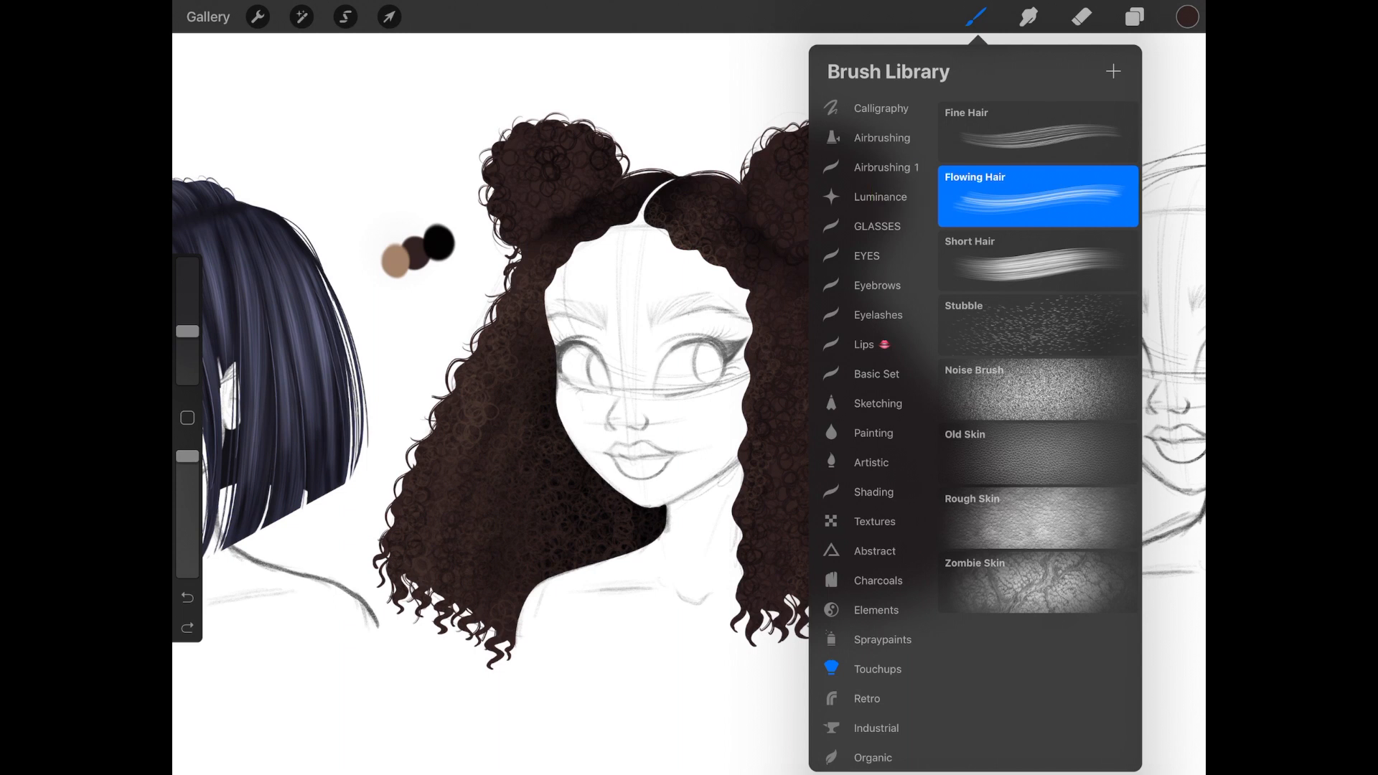
Step: Paint golden highlight and shadow curls on layers Highlights and Shadow, then collapse Curly Medium Hair
left_click(975, 16)
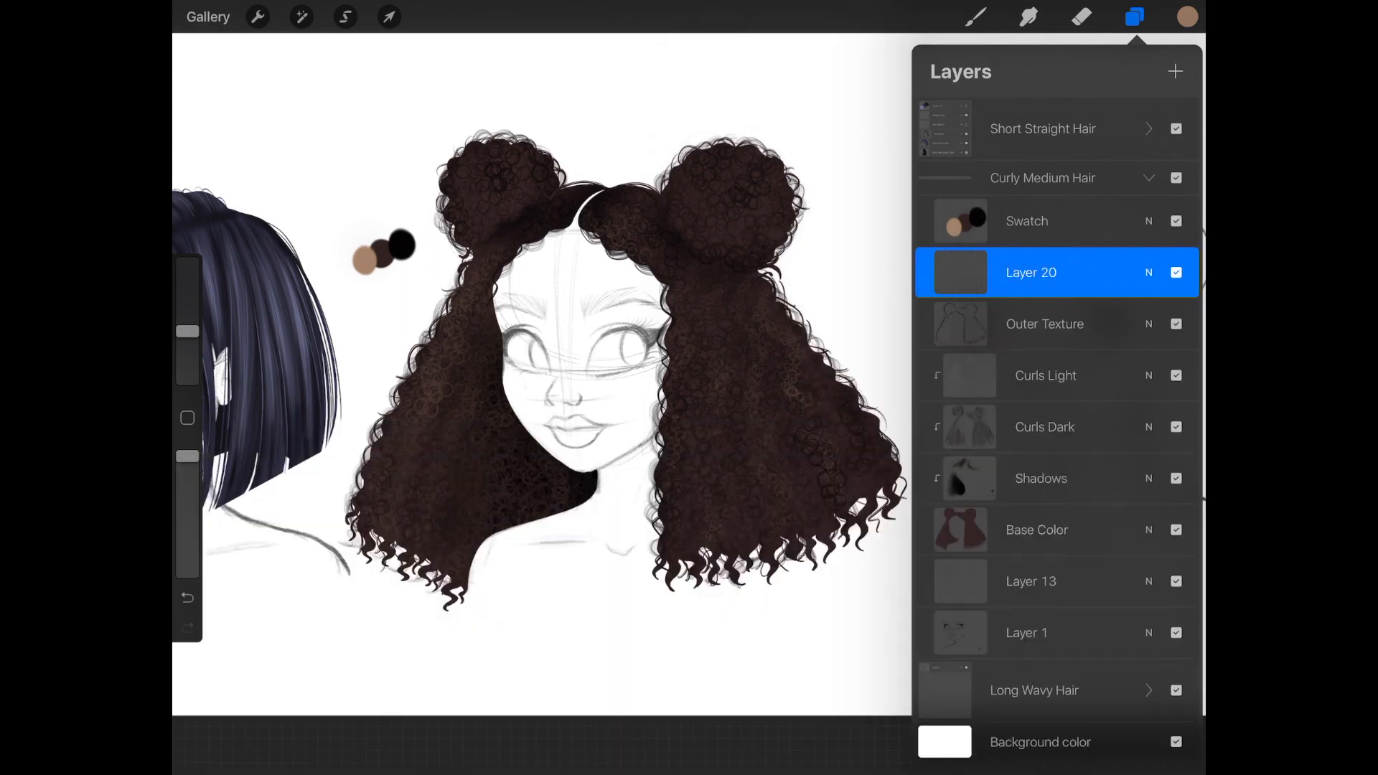
left_click(974, 16)
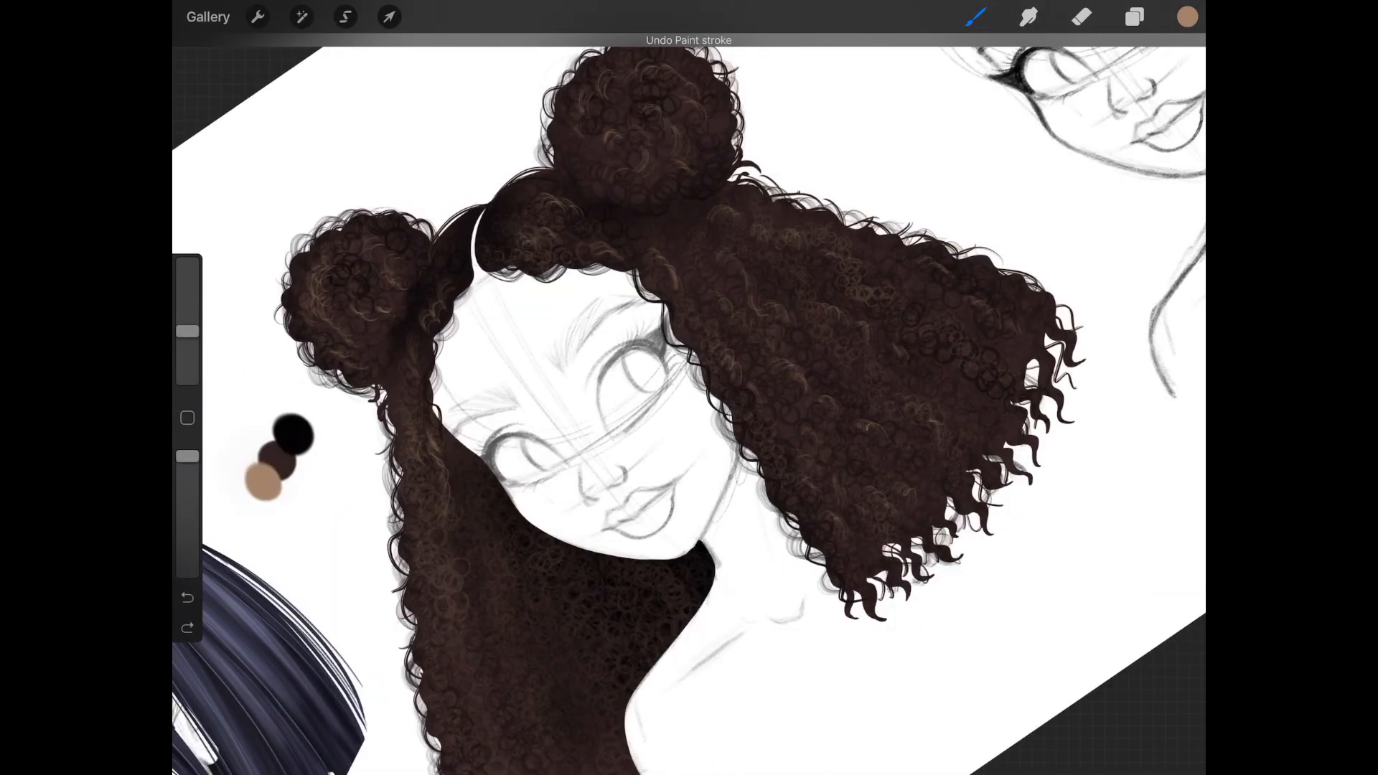
left_click(1134, 16)
type("Shadow")
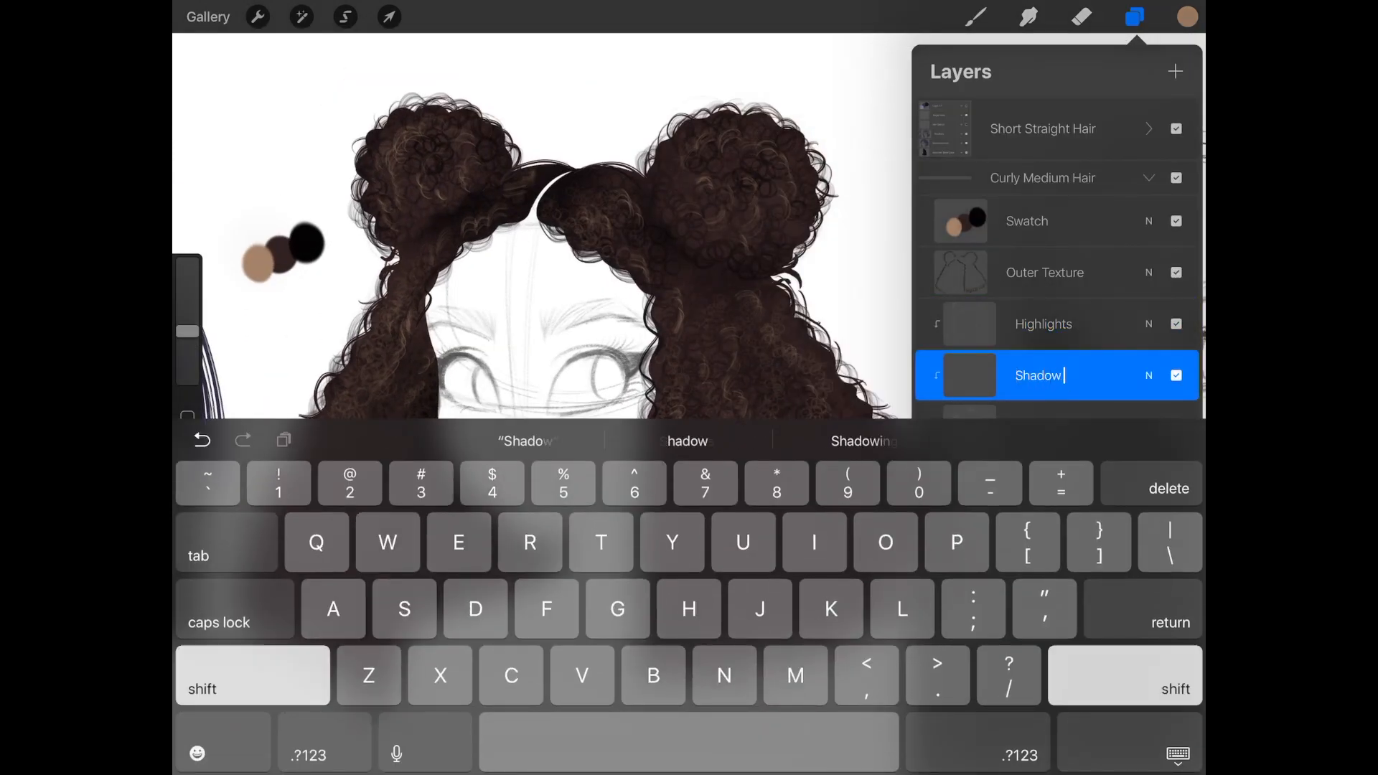
left_click(1185, 16)
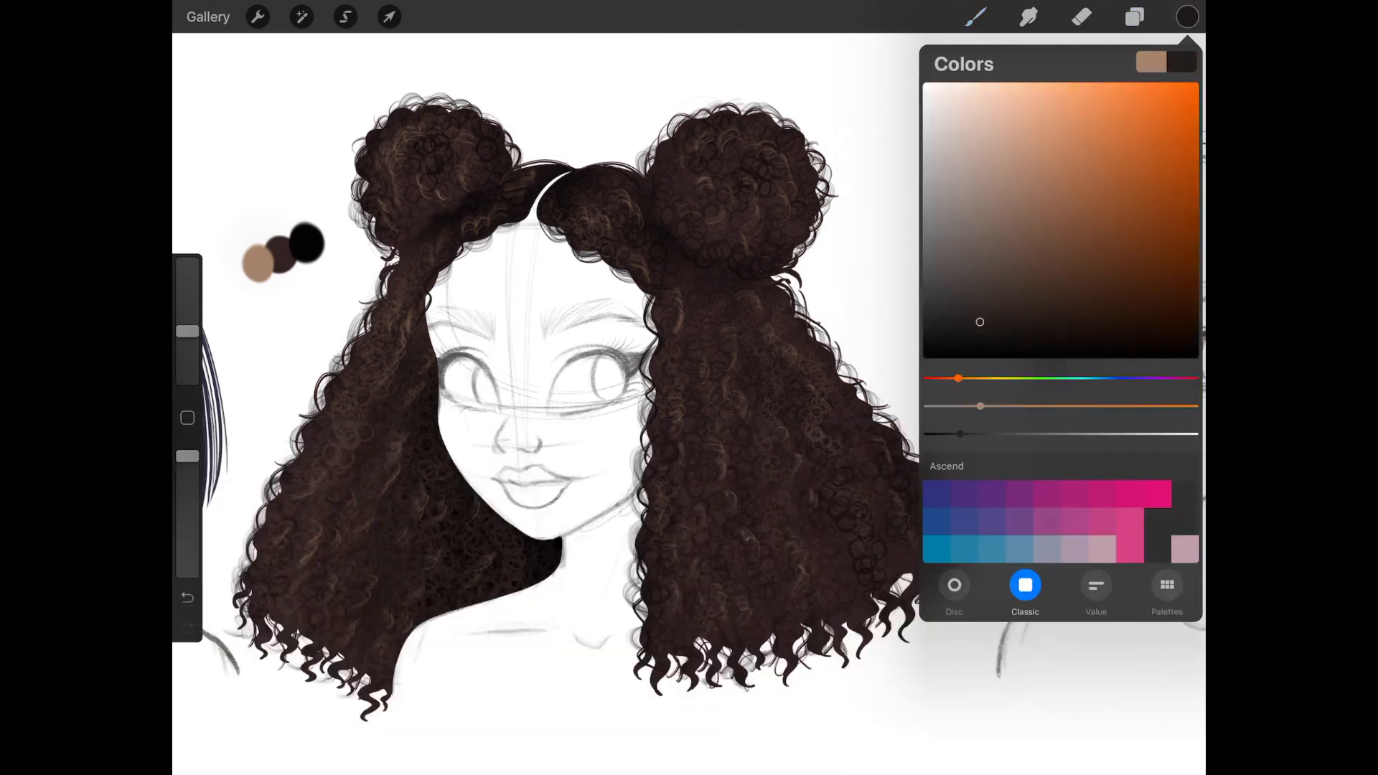
left_click(1185, 16)
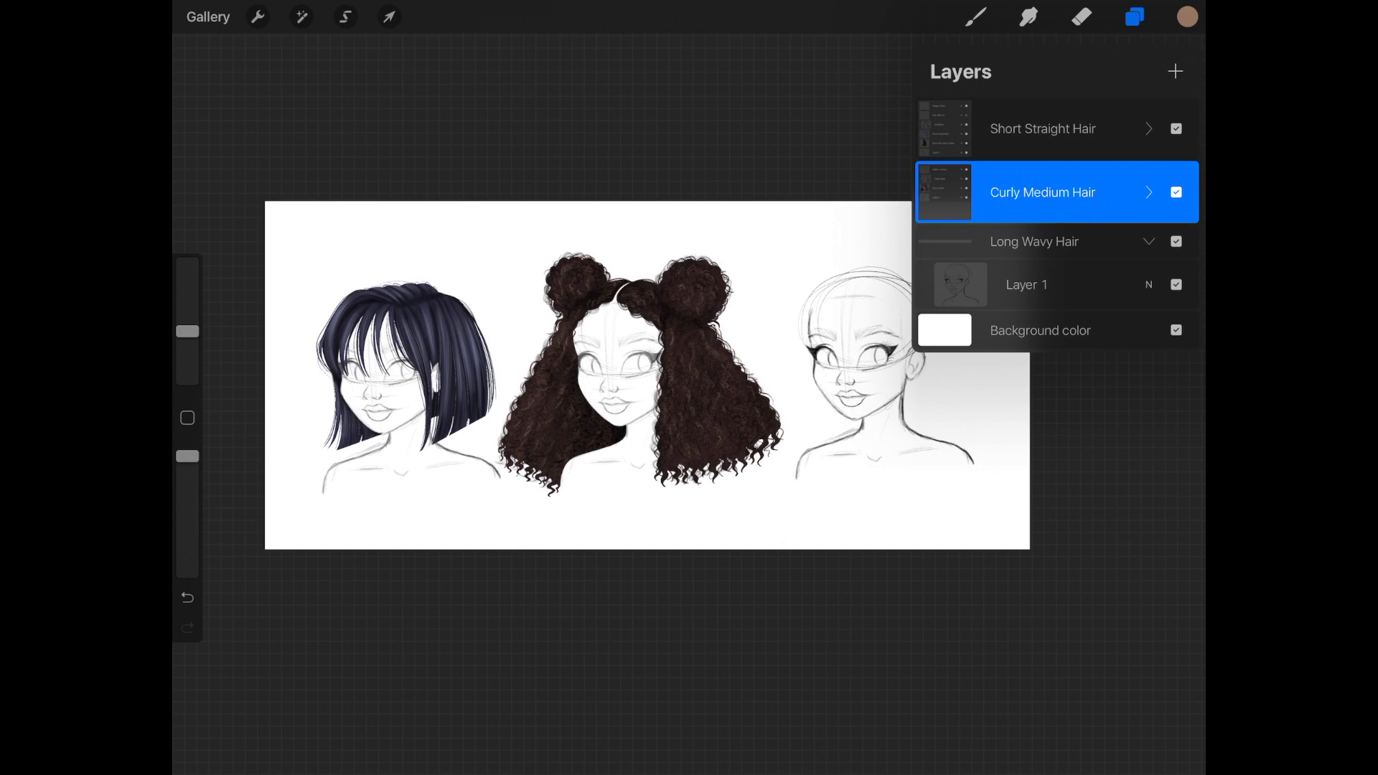
Step: Widen the canvas with Crop and Resize and reveal the wavy ponytail sketch in Long Wavy Hair
left_click(257, 16)
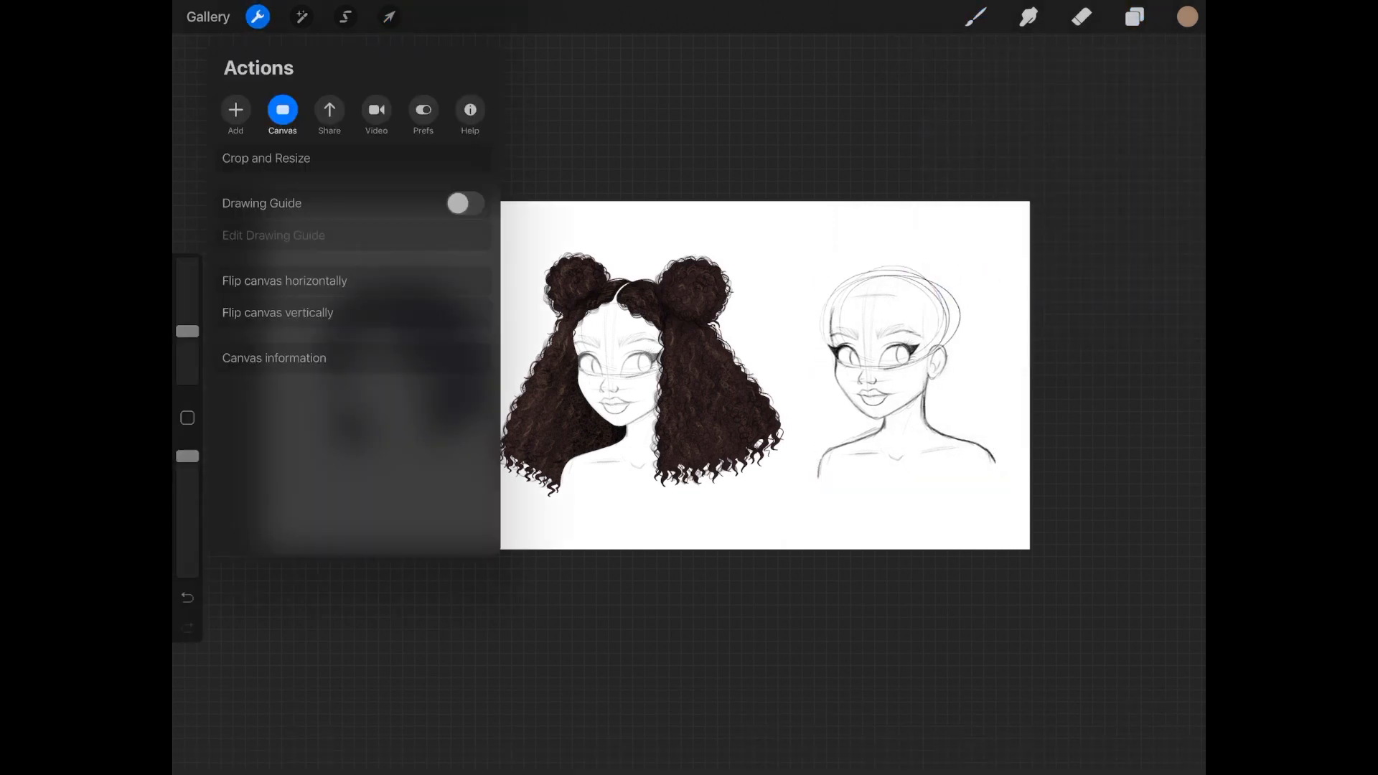
left_click(266, 158)
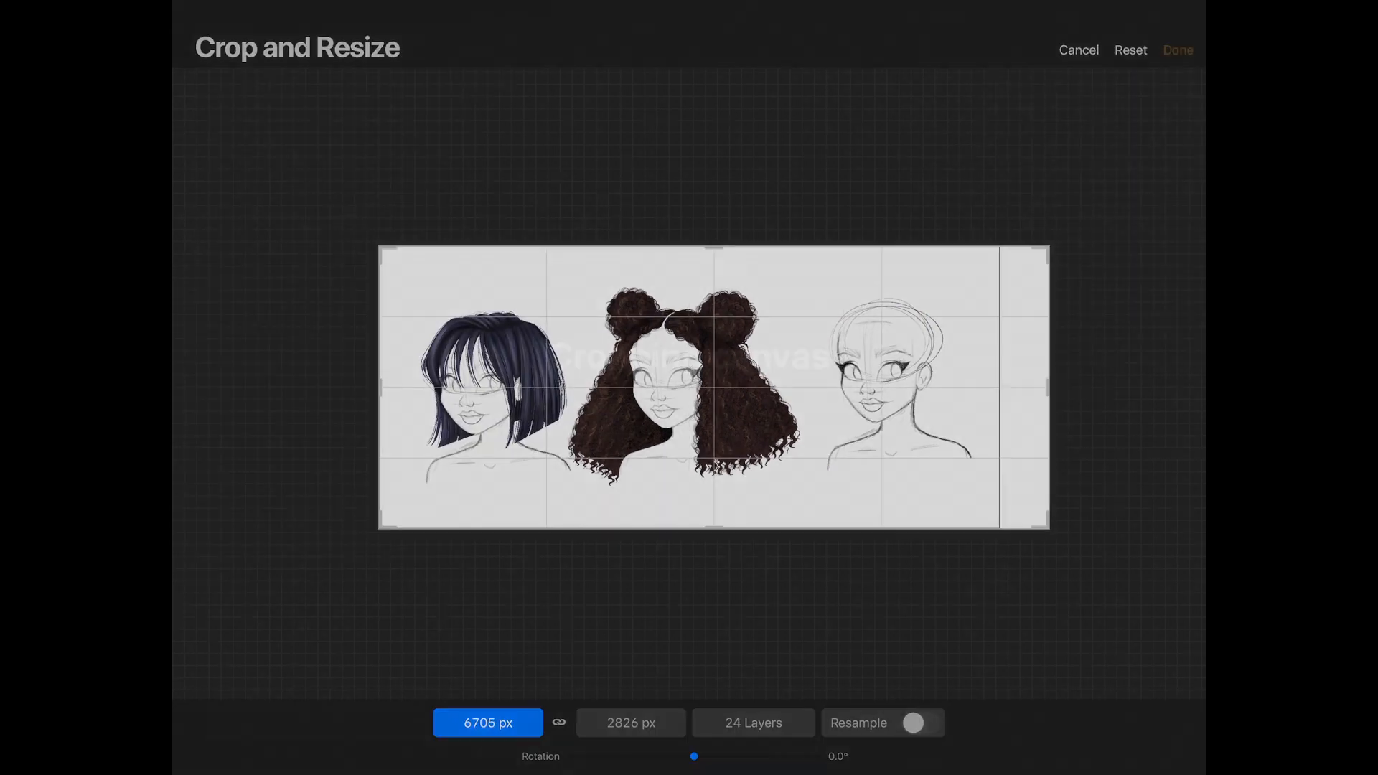
left_click(1177, 51)
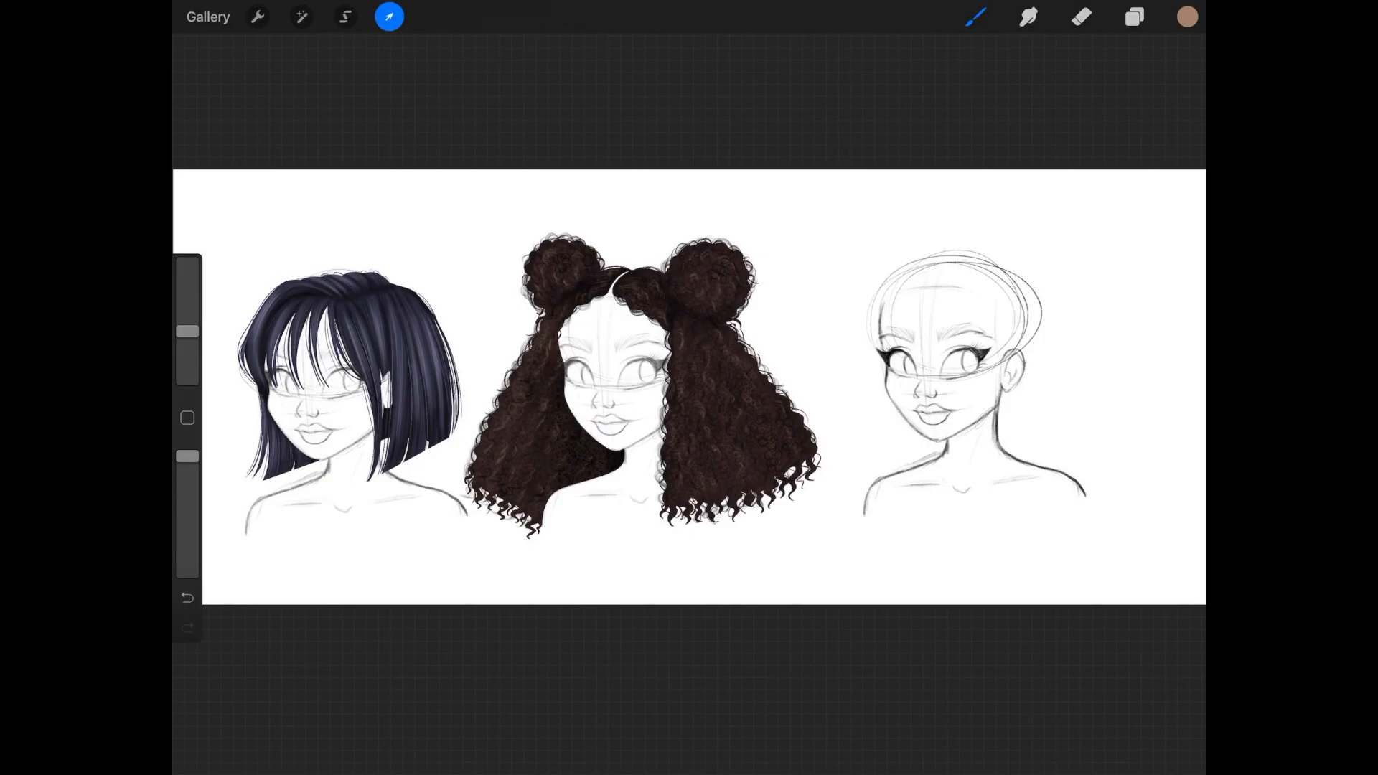
left_click(1133, 16)
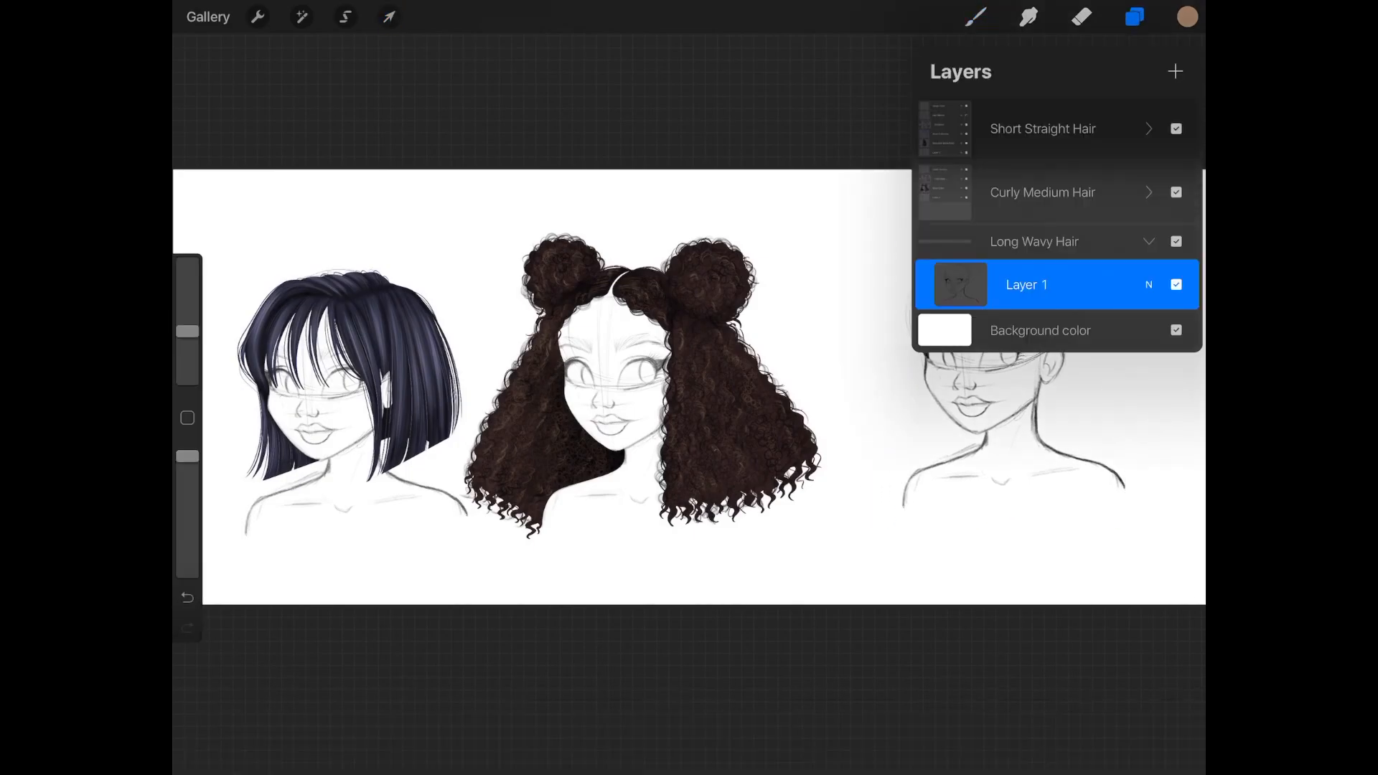
left_click(974, 16)
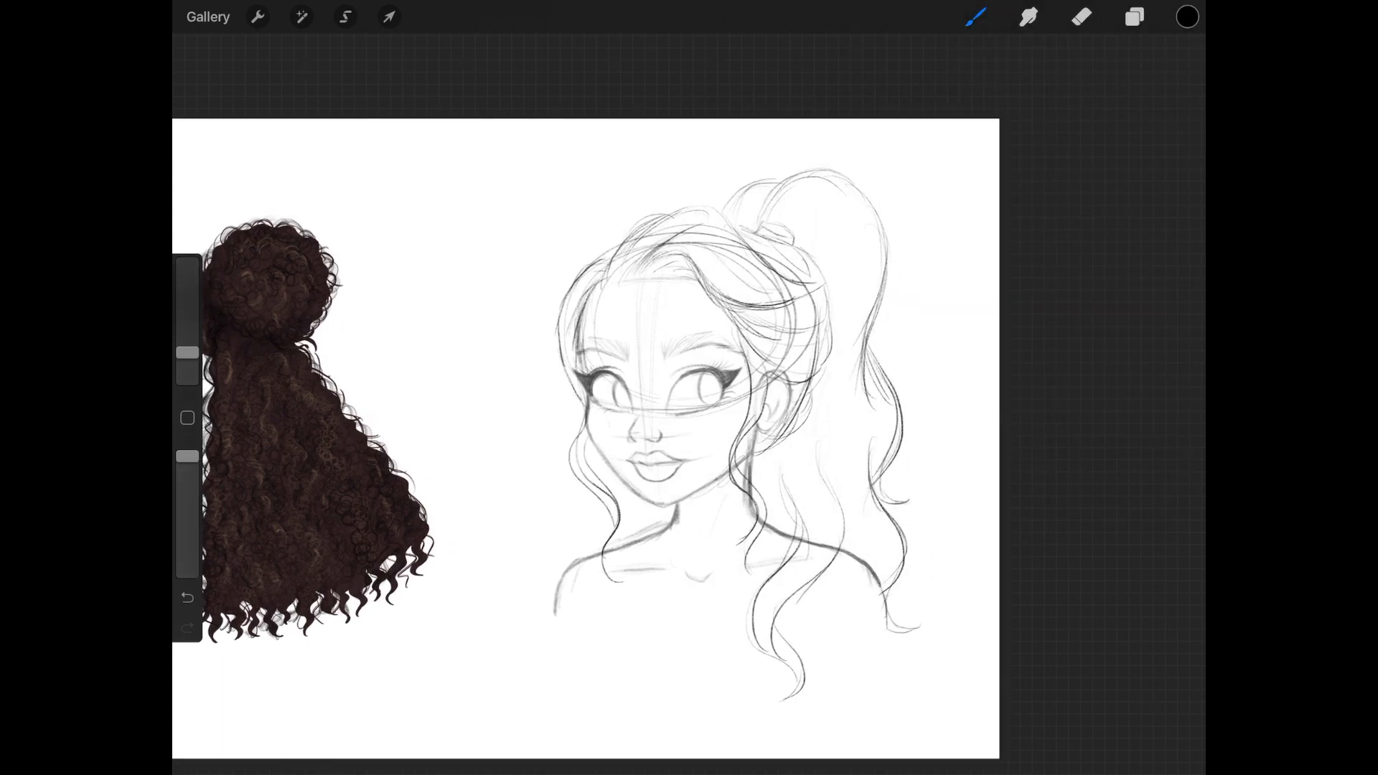
Step: Fill the ponytail with flat light blonde on a Base Color layer, with a Swatch layer above
left_click(1133, 16)
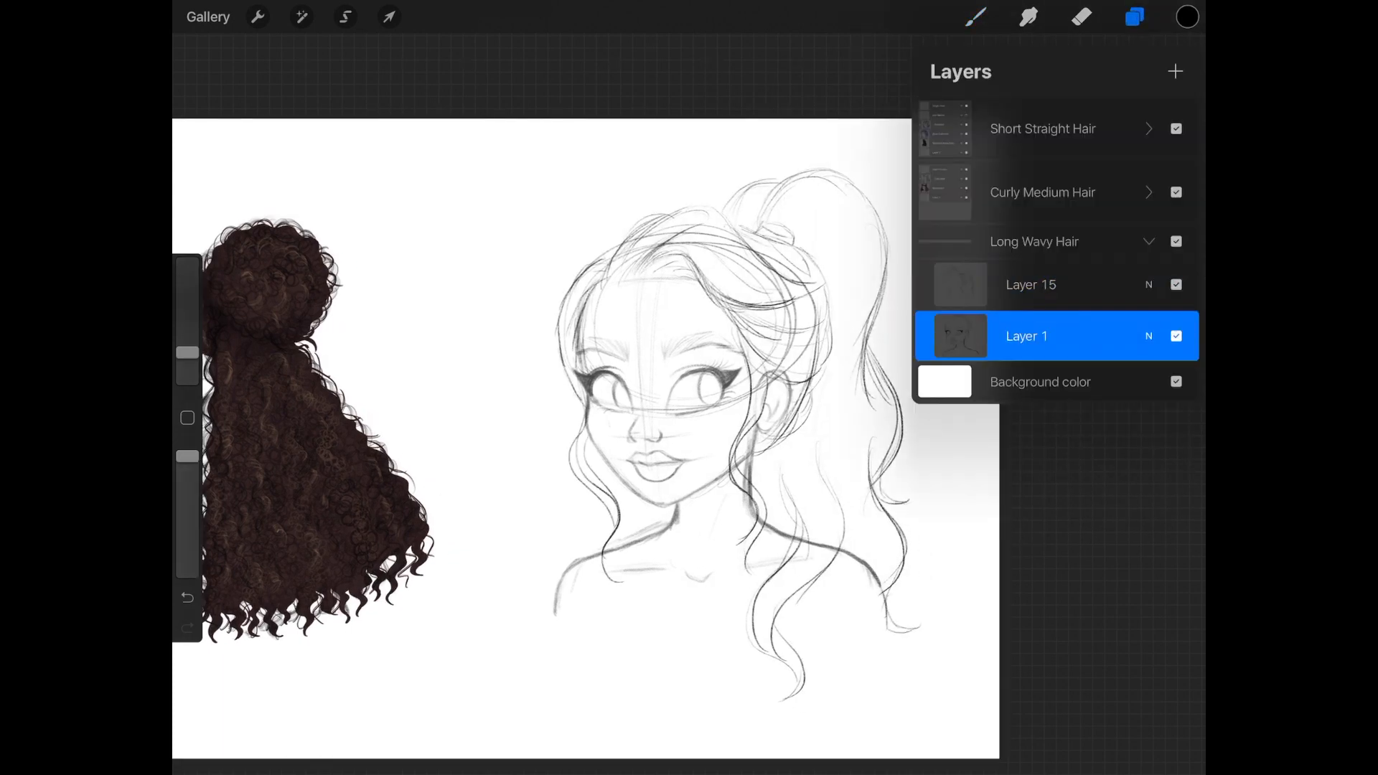
left_click(1134, 16)
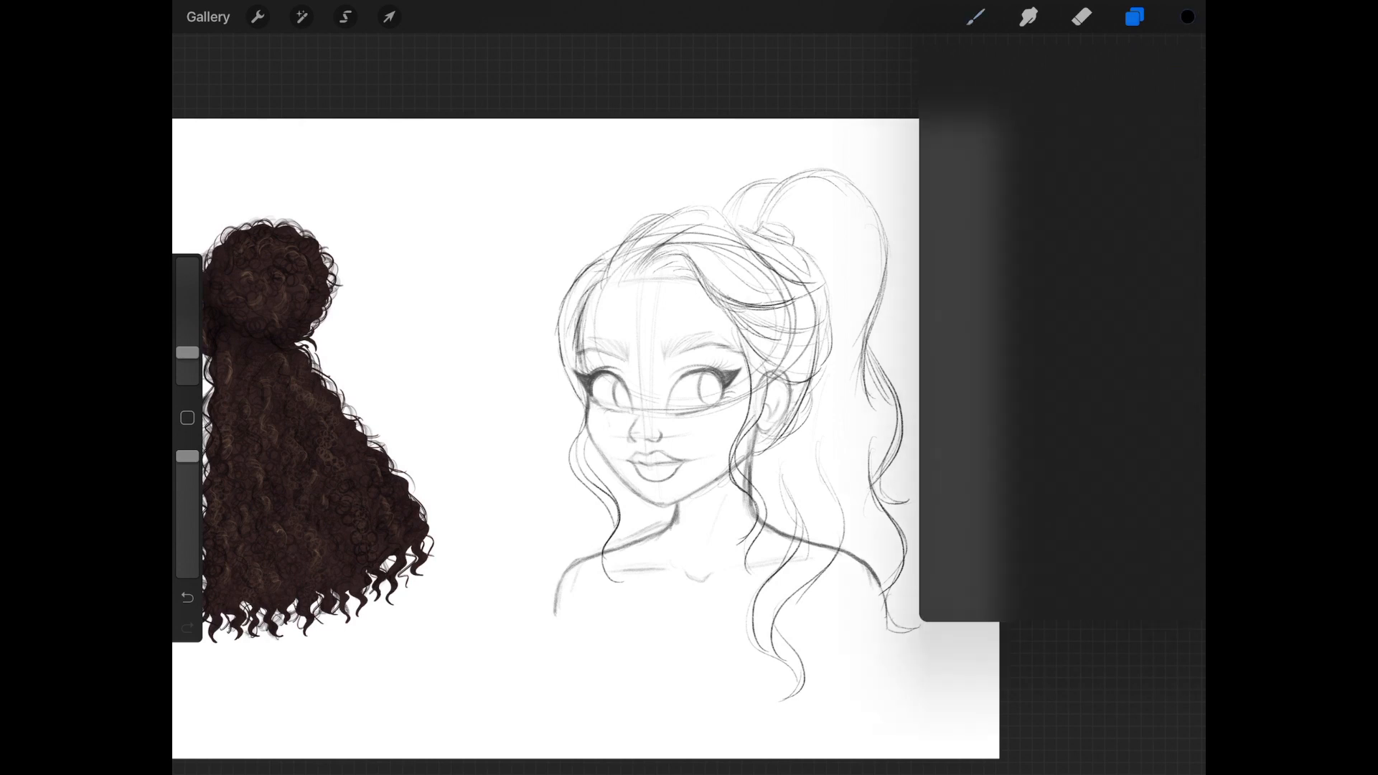
left_click(1185, 16)
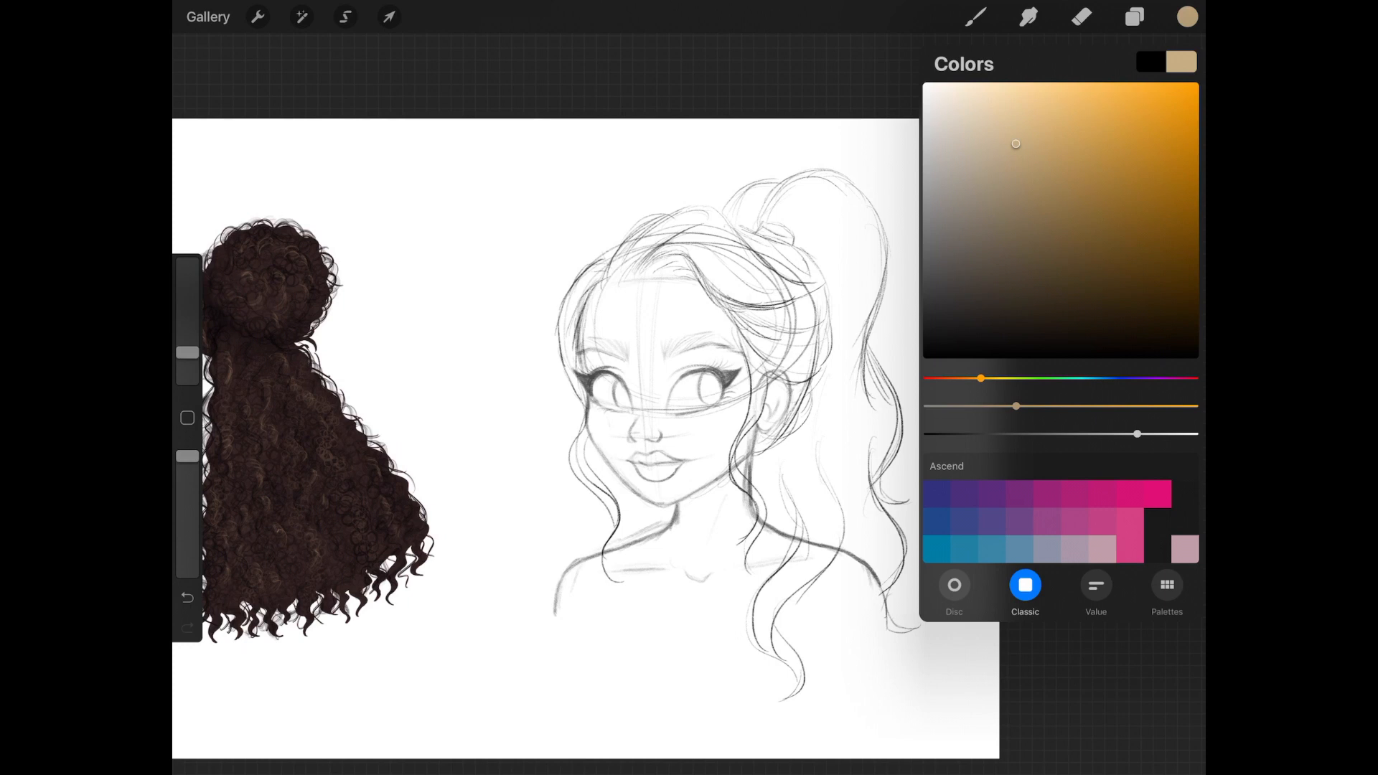
left_click(974, 16)
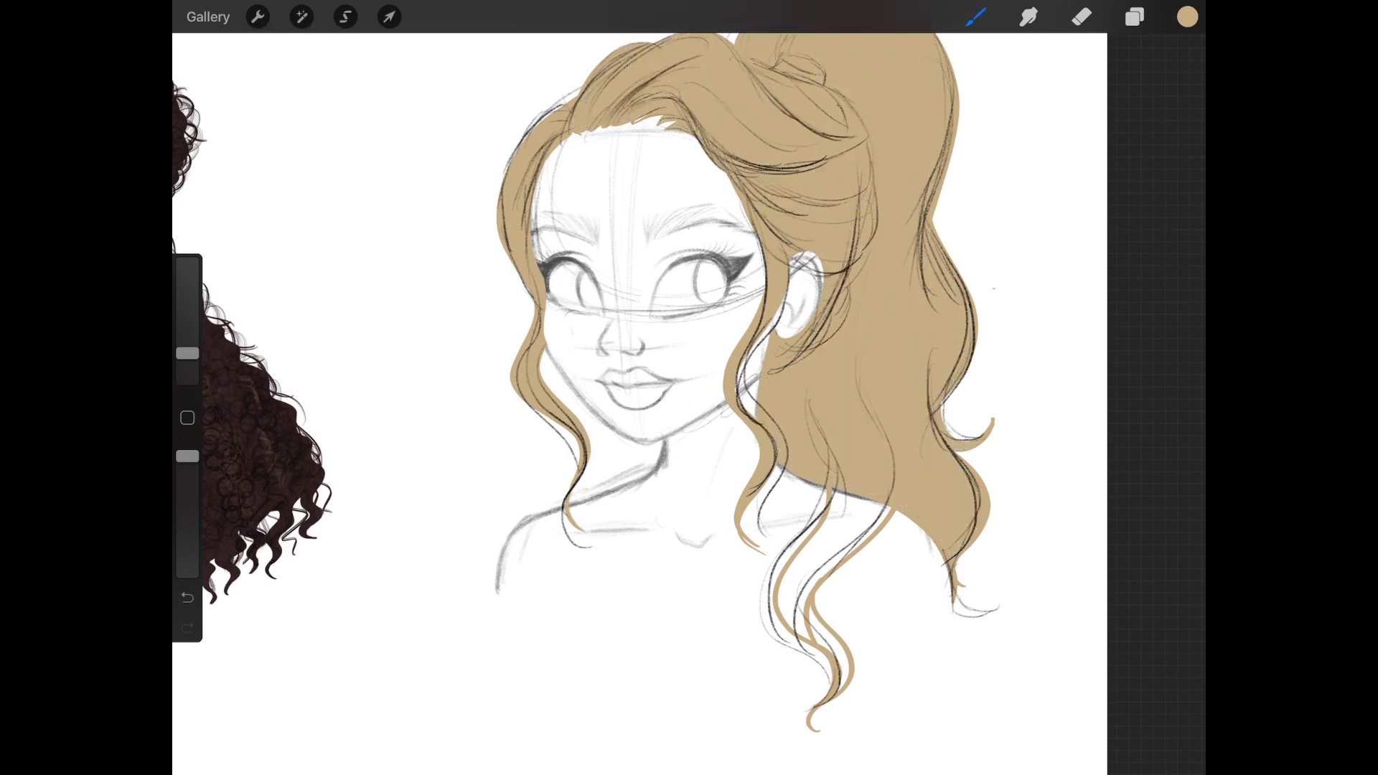
left_click(808, 553)
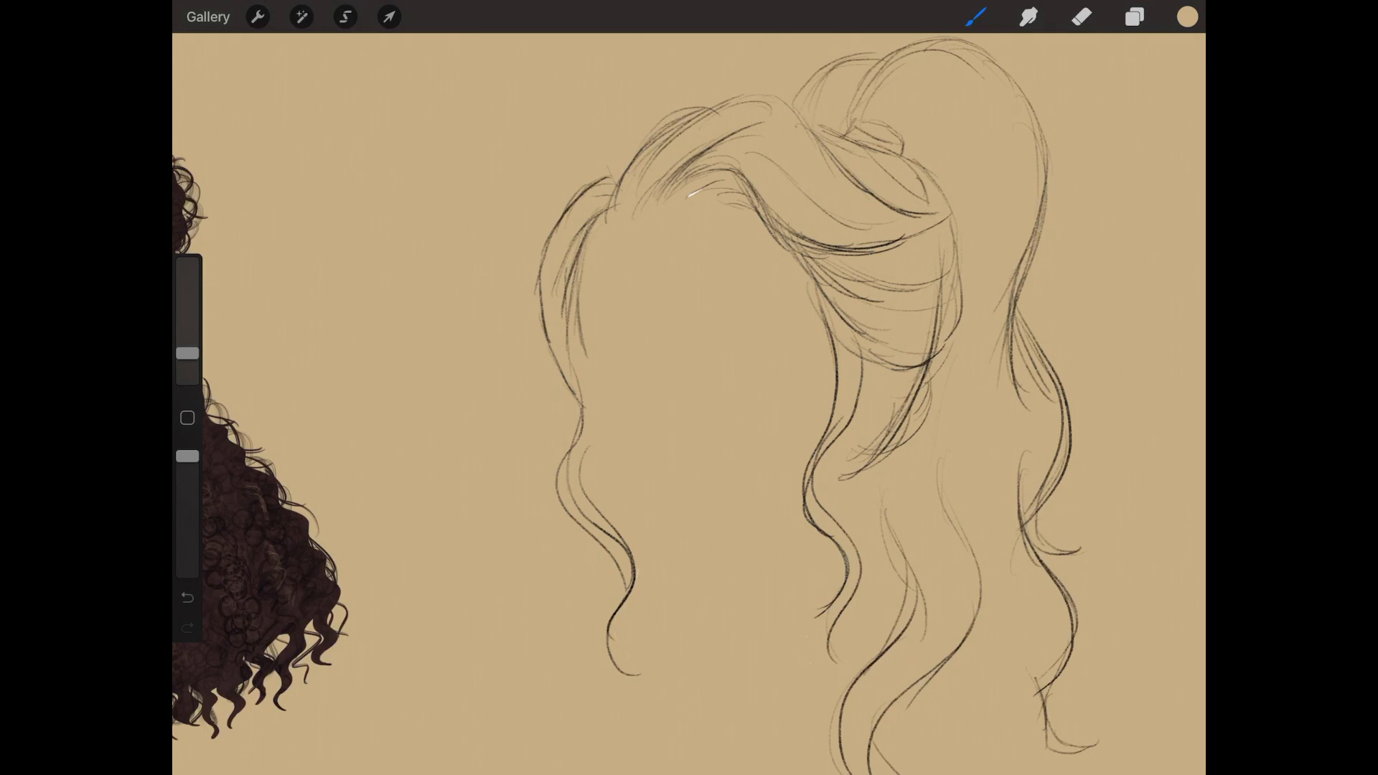
left_click(1133, 16)
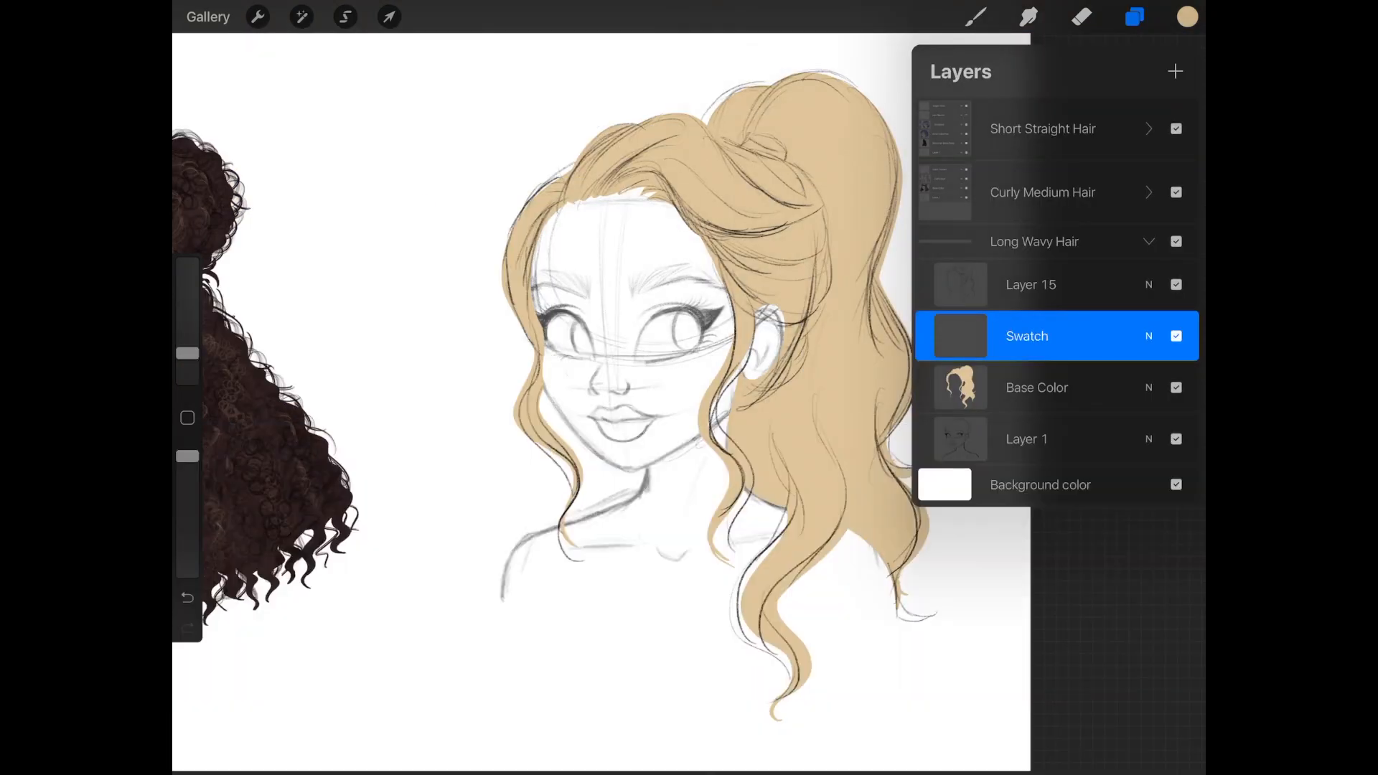
Step: Add a darker brown dot to the colour swatch and create a Darker Base Shadow layer
left_click(1134, 15)
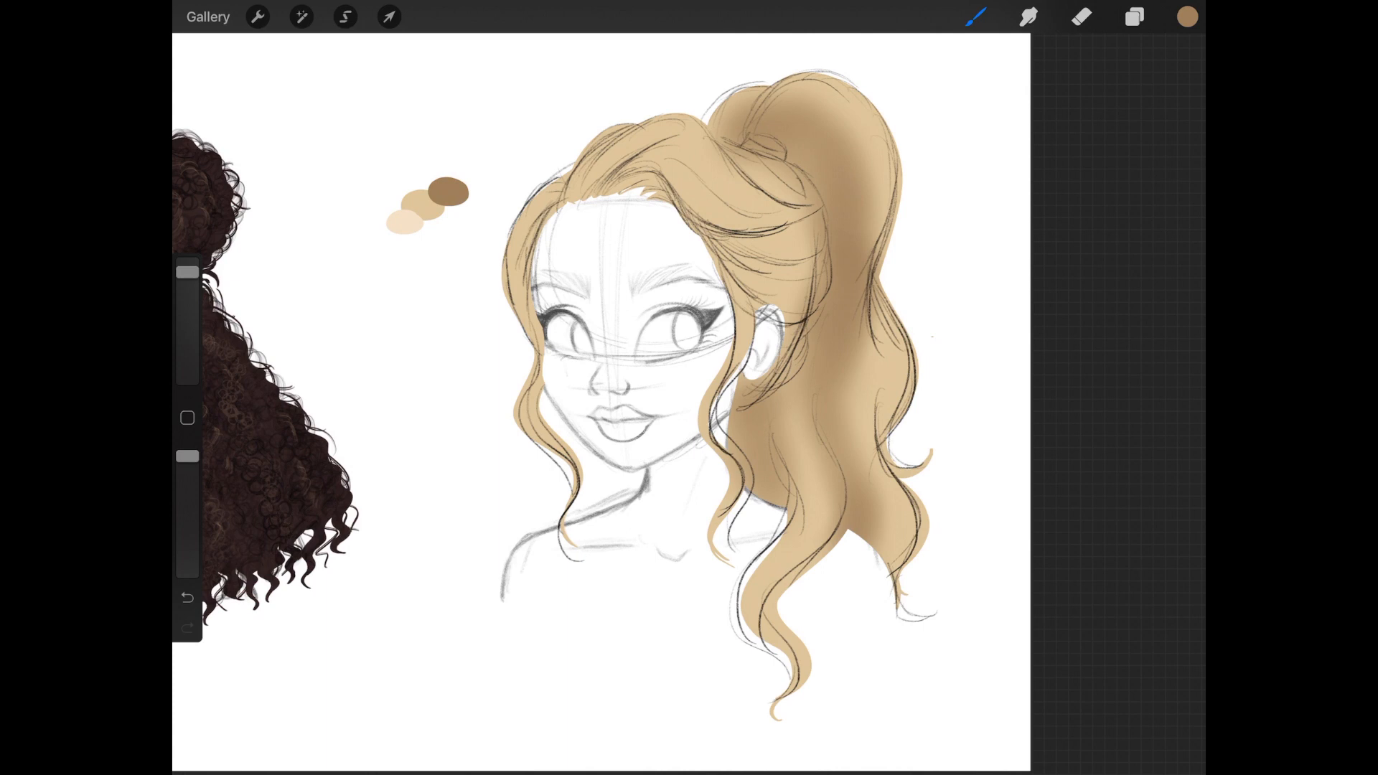
left_click(1081, 16)
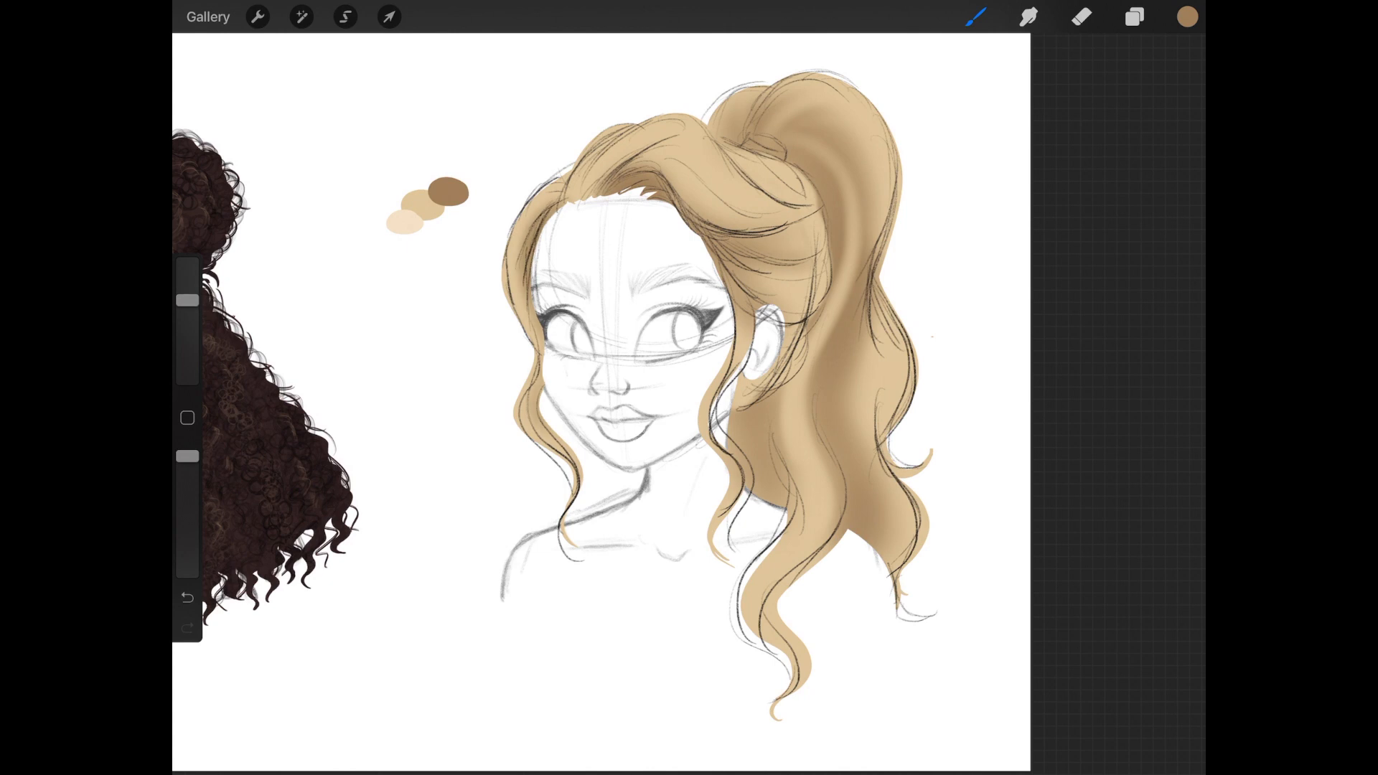
left_click(1134, 16)
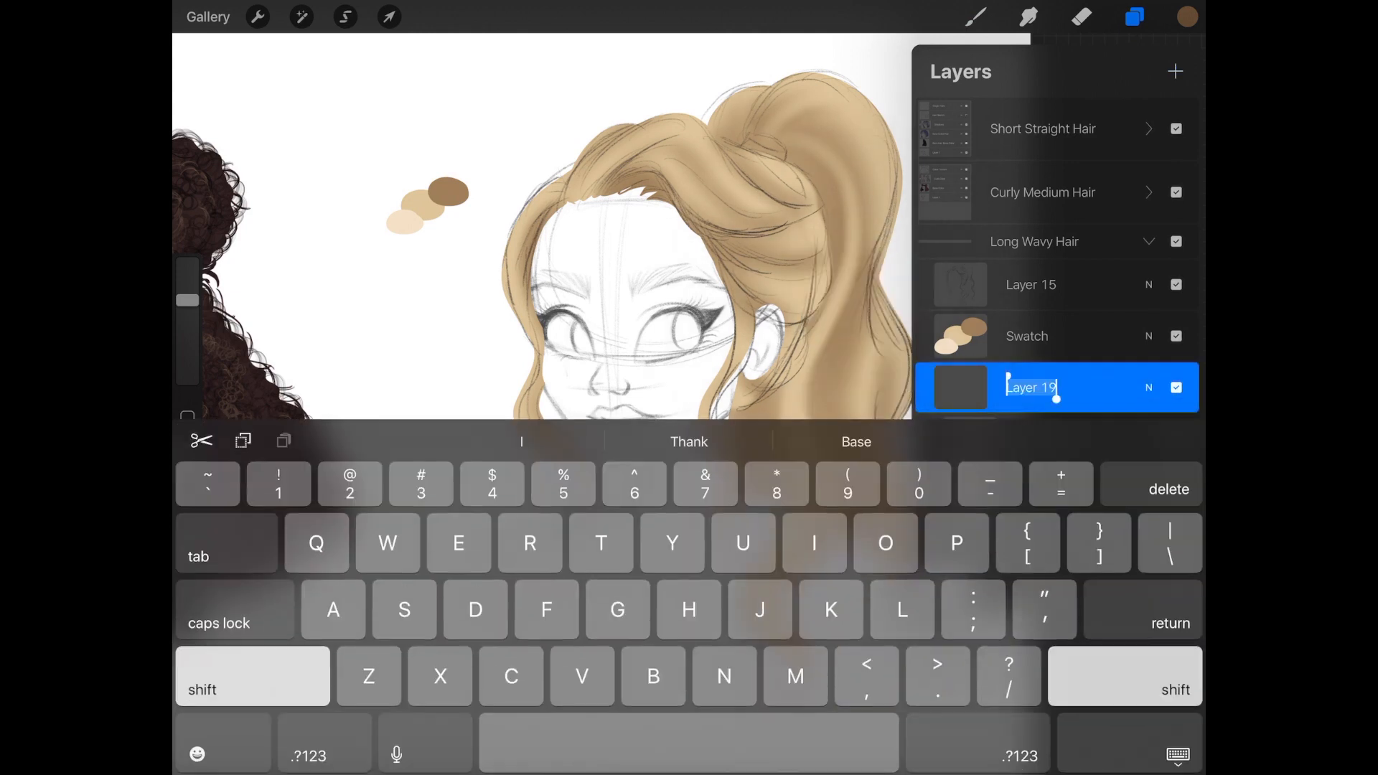
type("Darker Base Sha...")
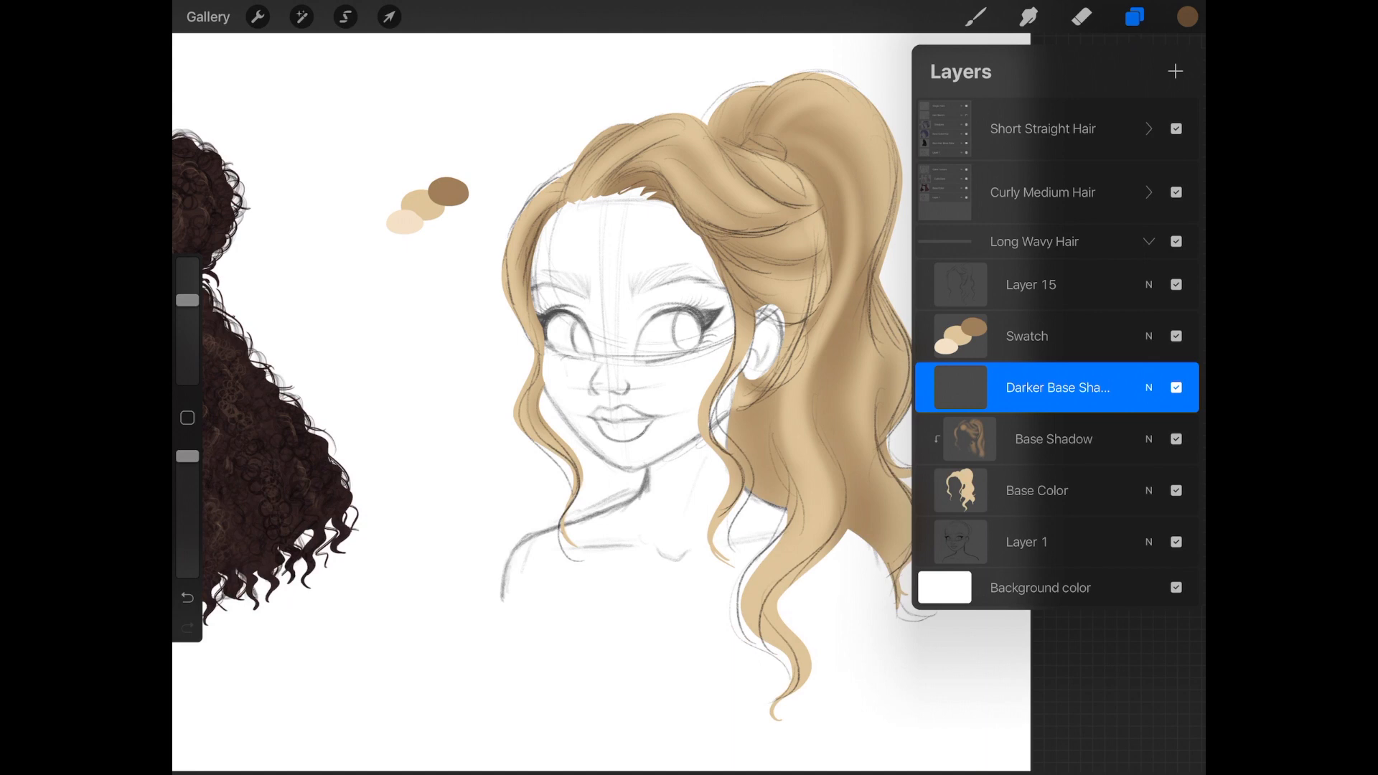
left_click(1135, 16)
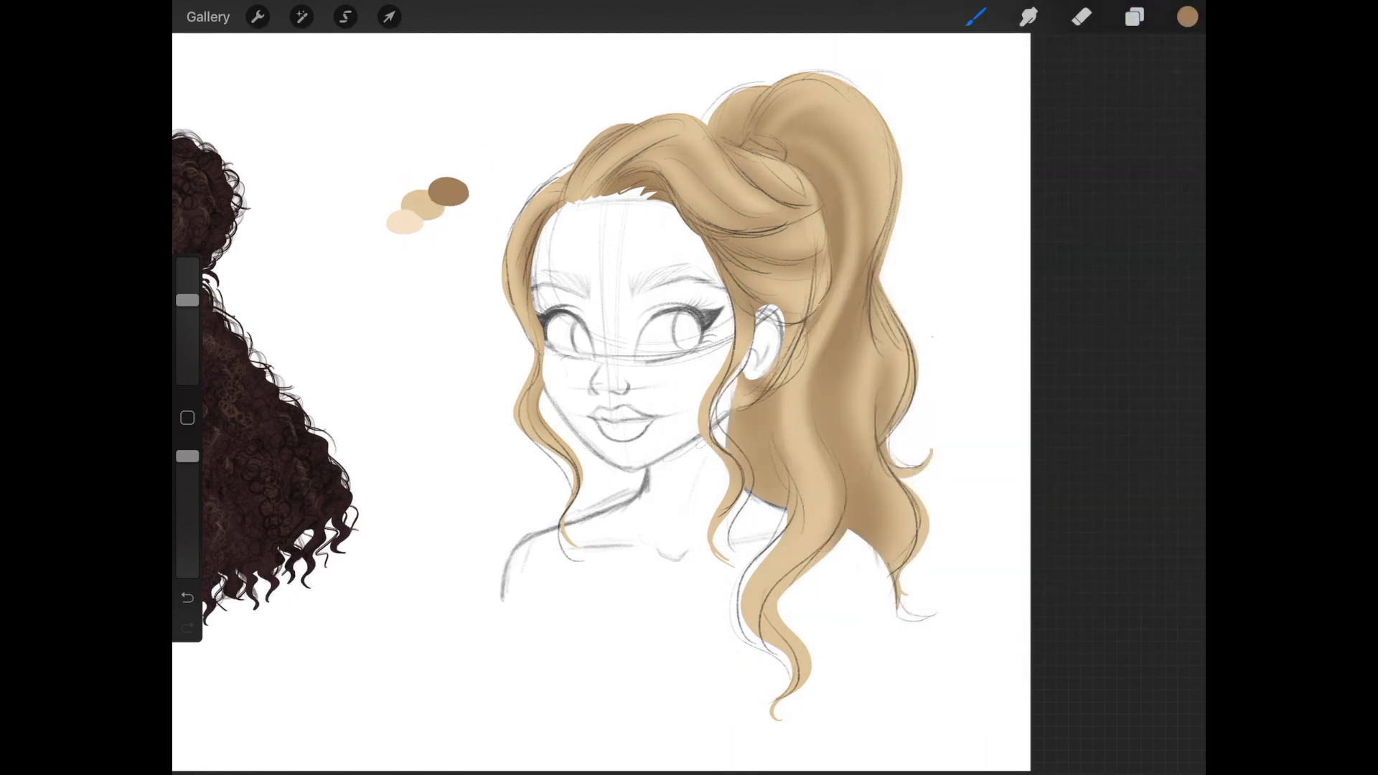
Step: Airbrush soft golden-brown shadows onto the blonde ponytail, erasing any excess shading
left_click(1134, 16)
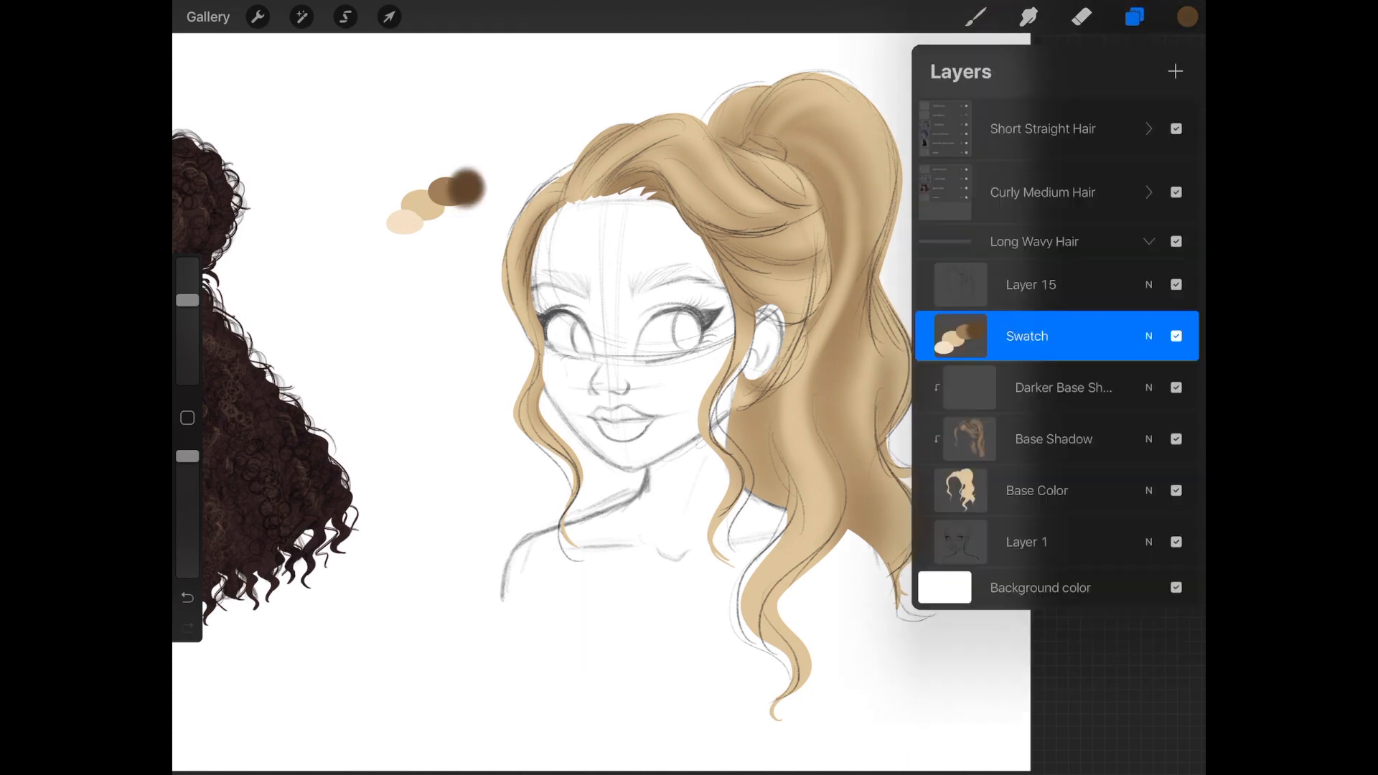
left_click(1134, 17)
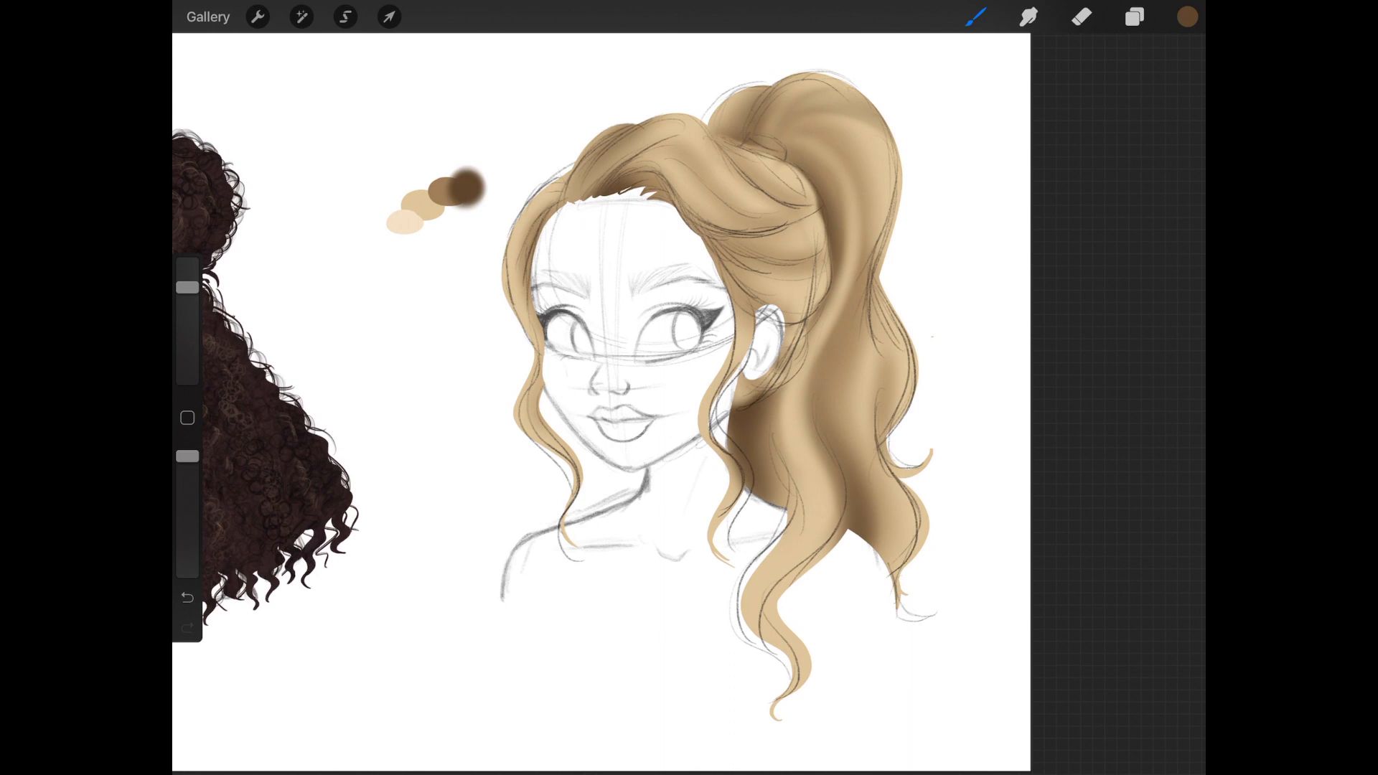
left_click(1081, 16)
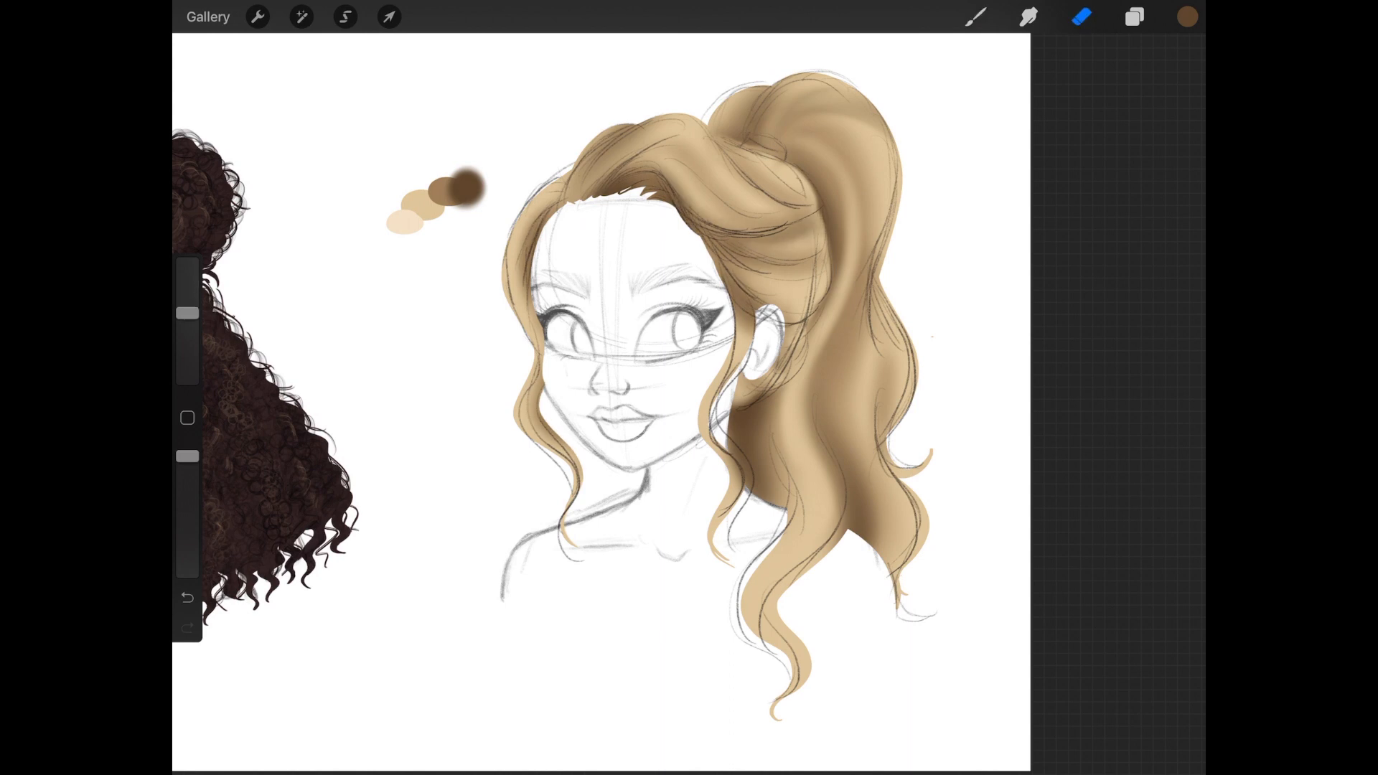
left_click(974, 16)
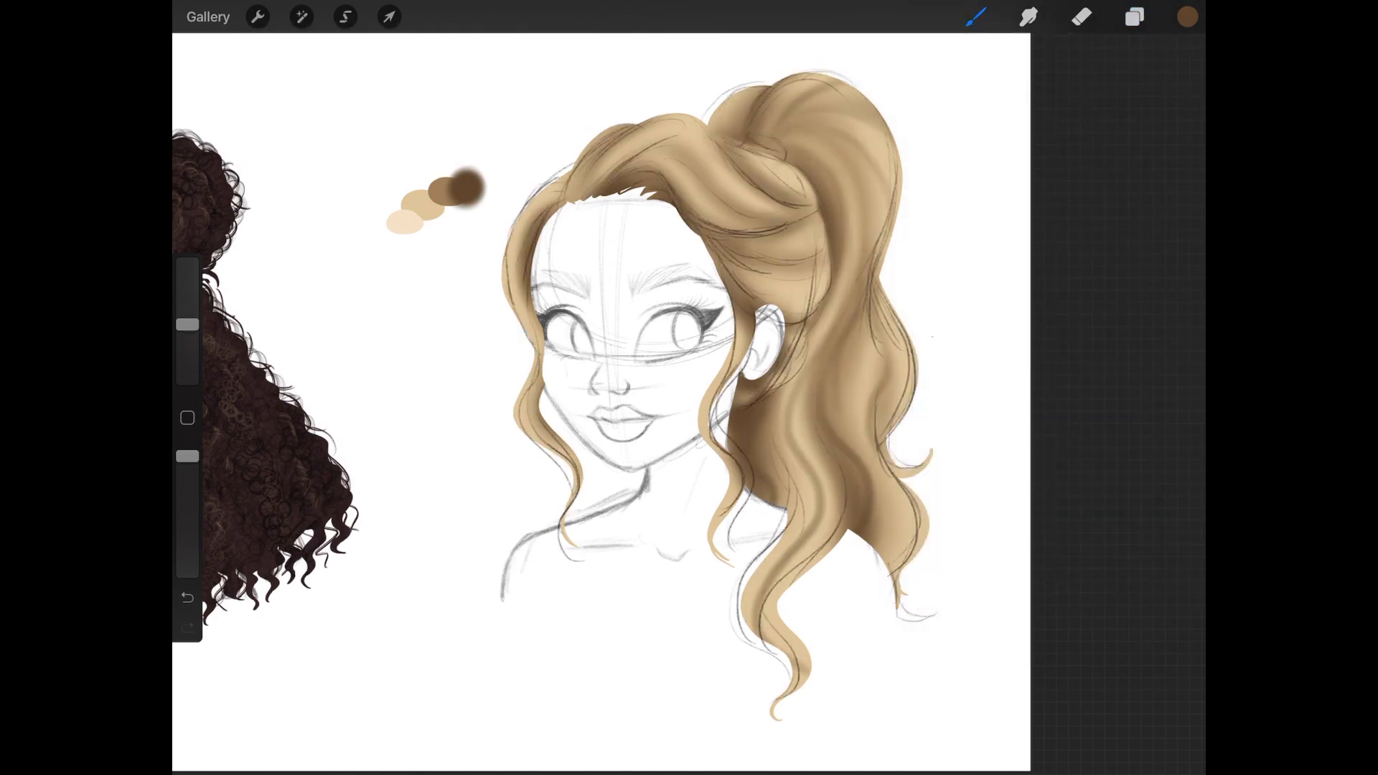
Step: Paint sharper dark shadow strands and lighter highlight streaks on clipped layers over the ponytail
left_click(1133, 16)
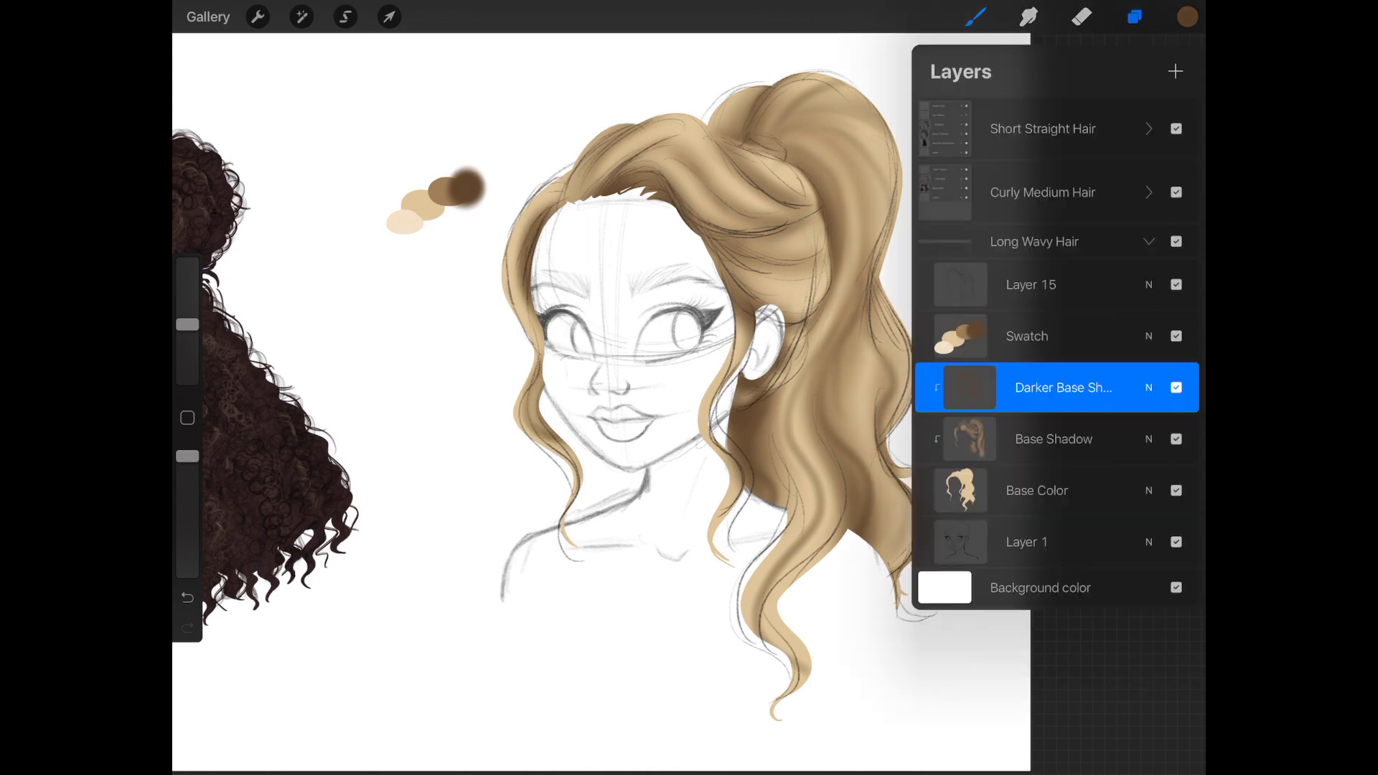
left_click(1134, 16)
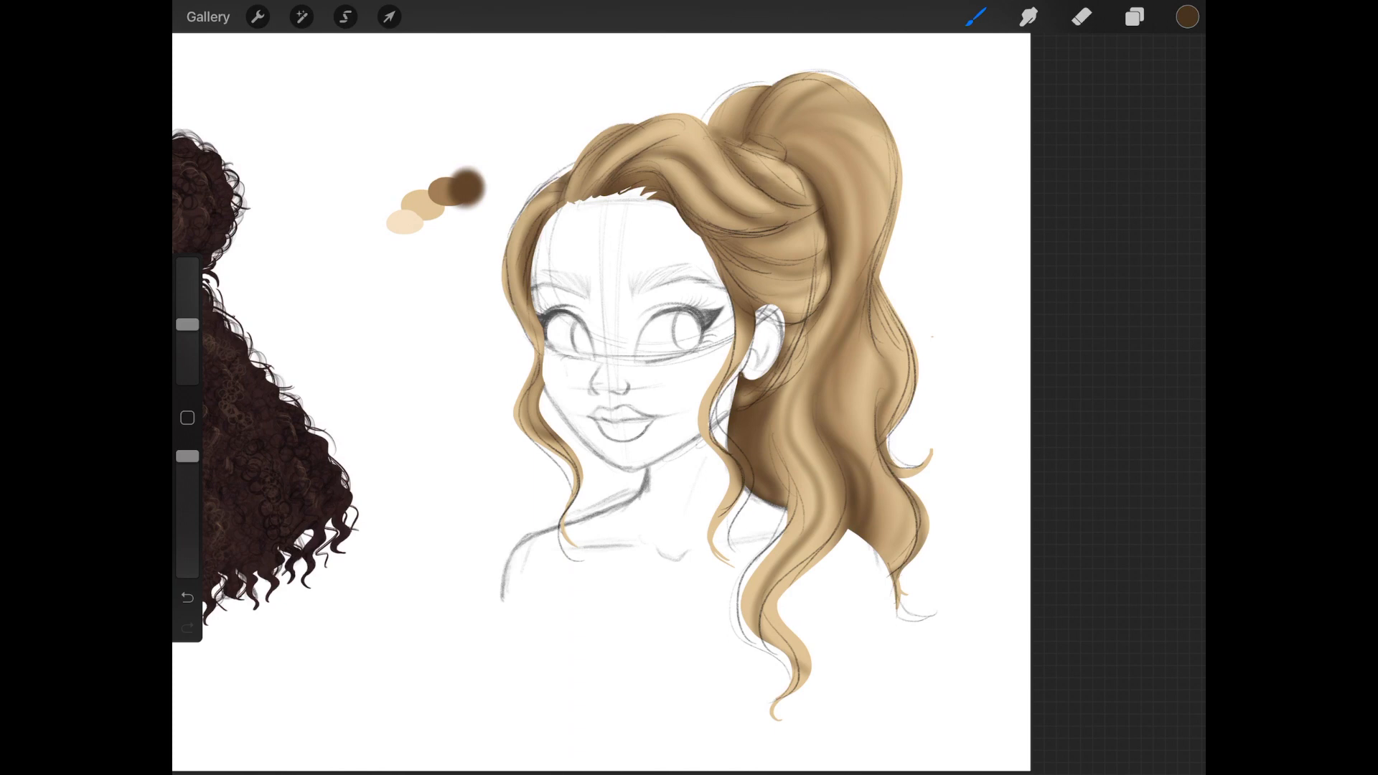
left_click(1134, 16)
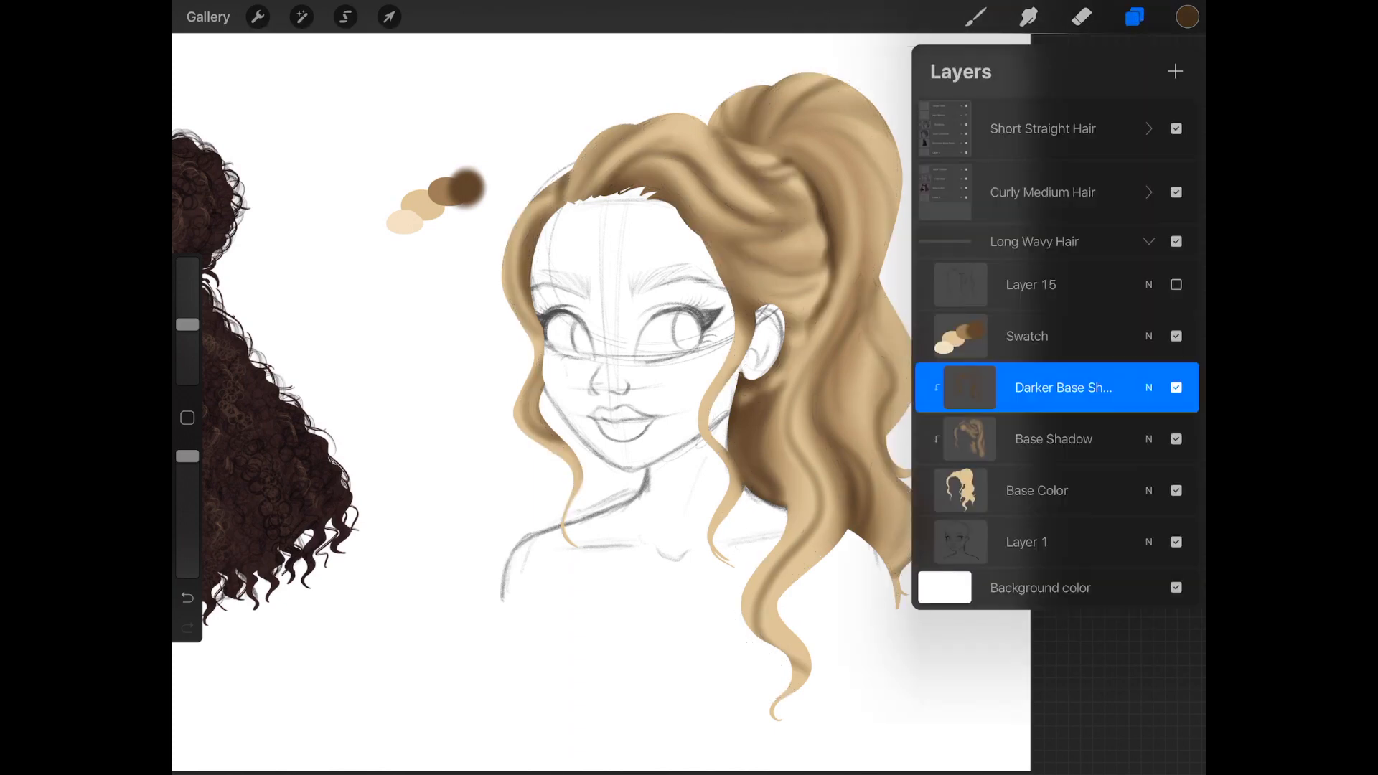
left_click(1134, 16)
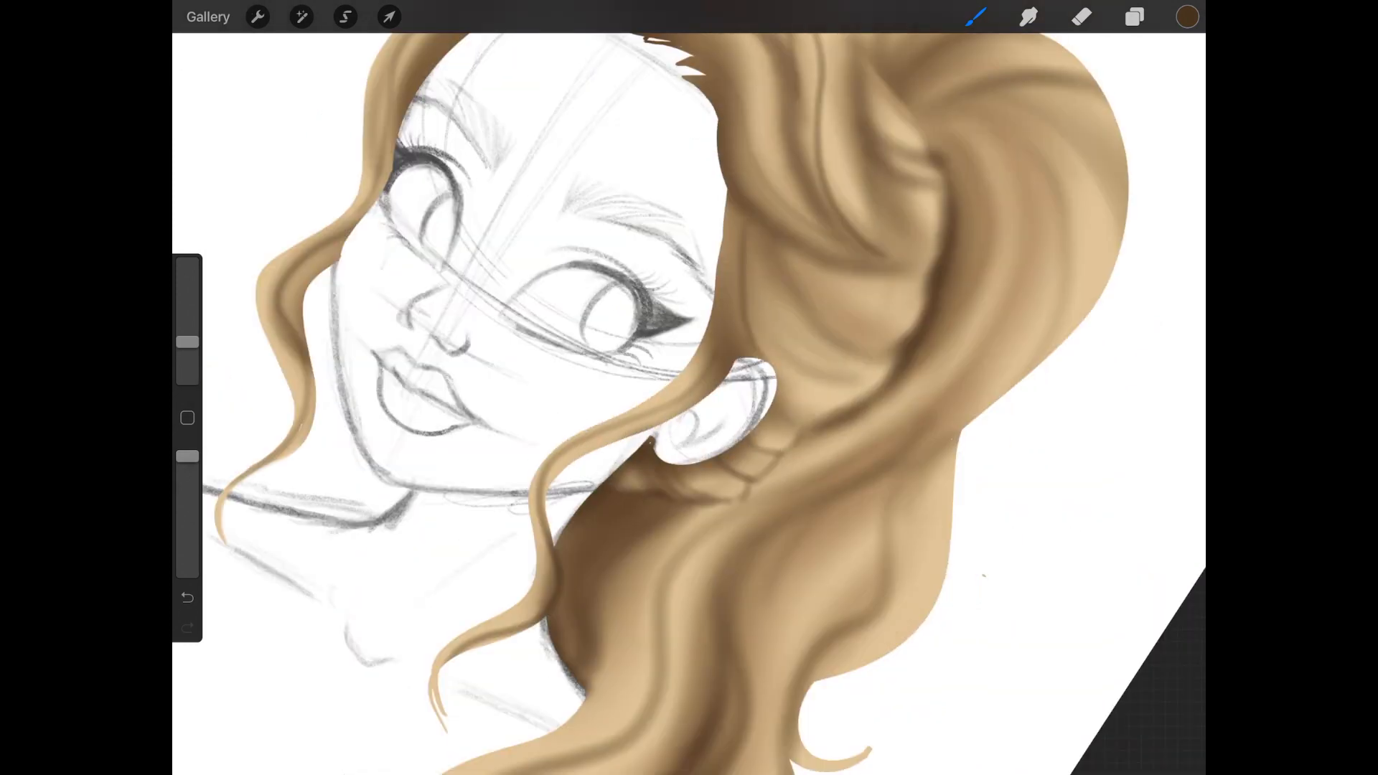
key("cmd+z")
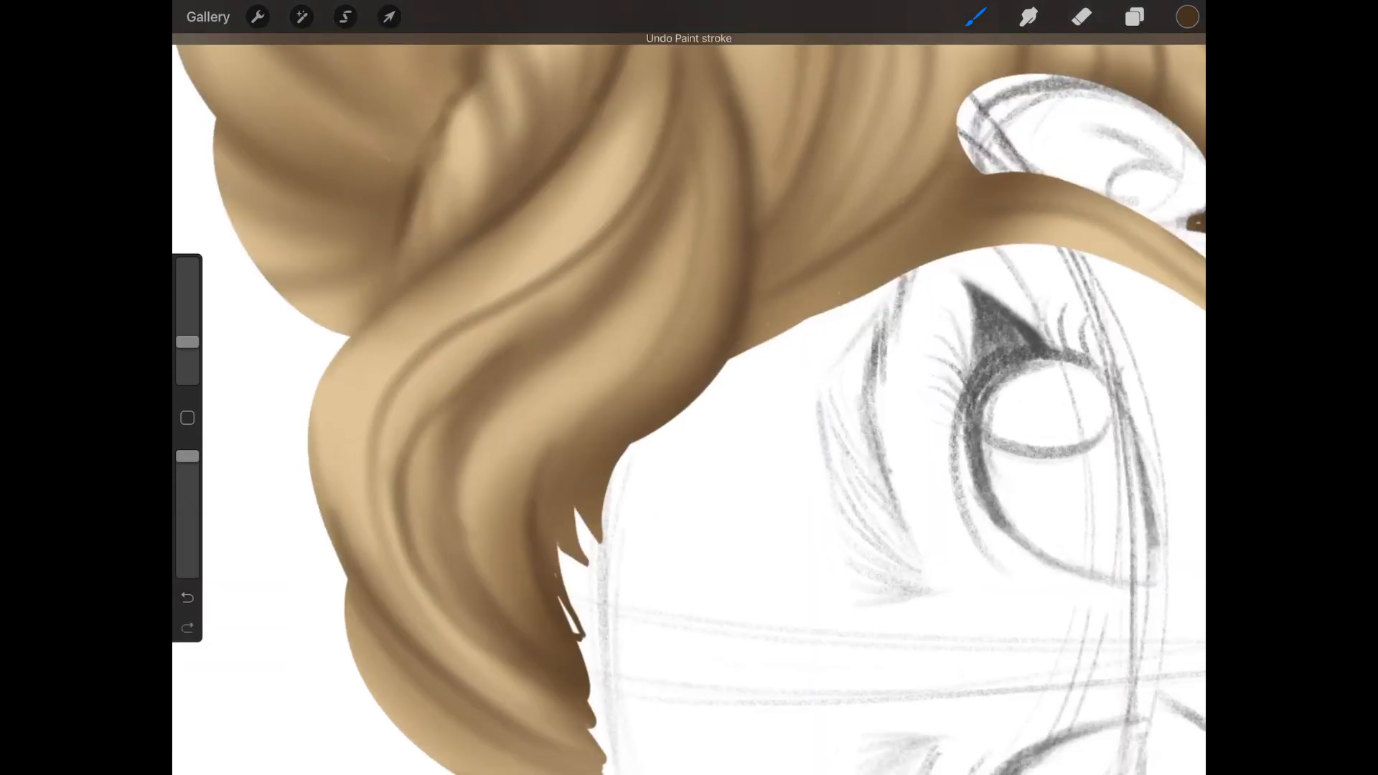
Step: Add a new layer above the shading and name it Shadow Hairs
left_click(1134, 15)
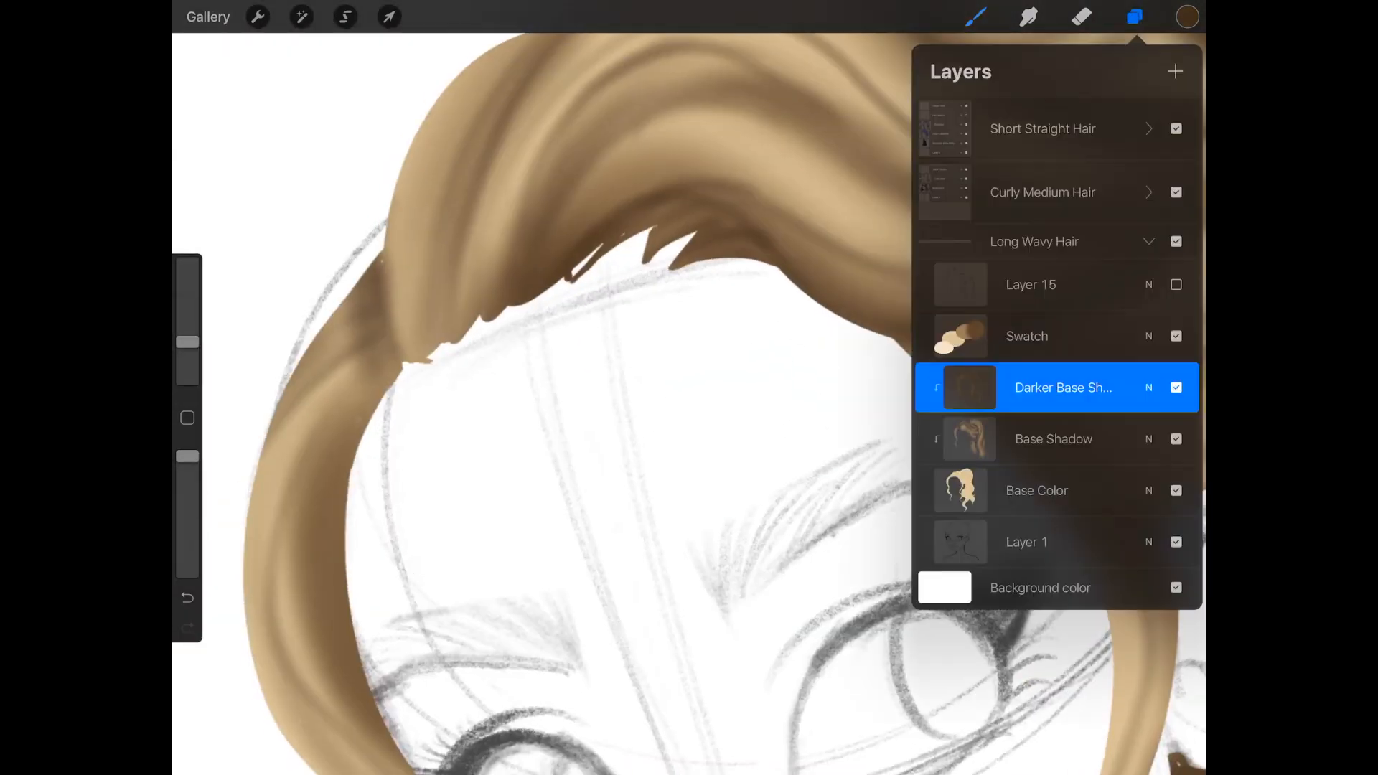
left_click(1133, 16)
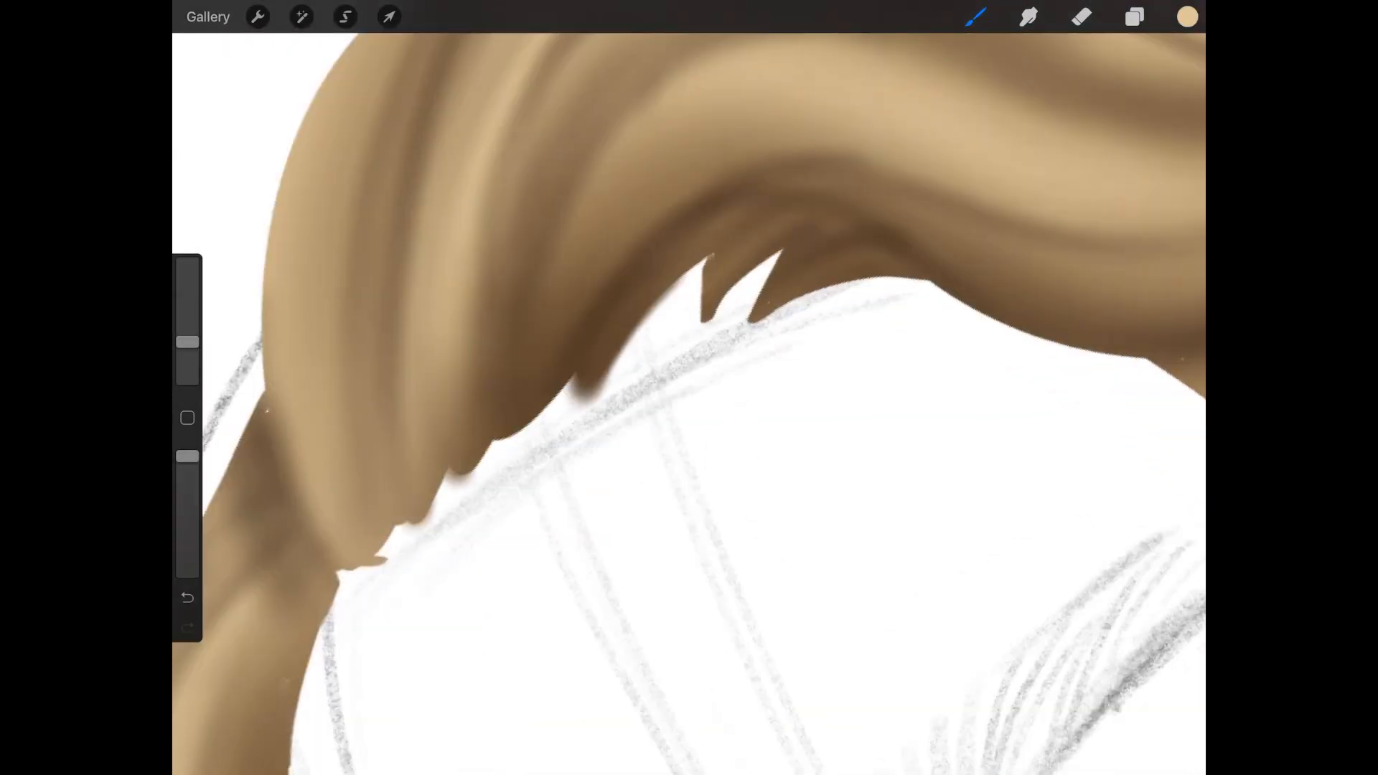
left_click(1081, 16)
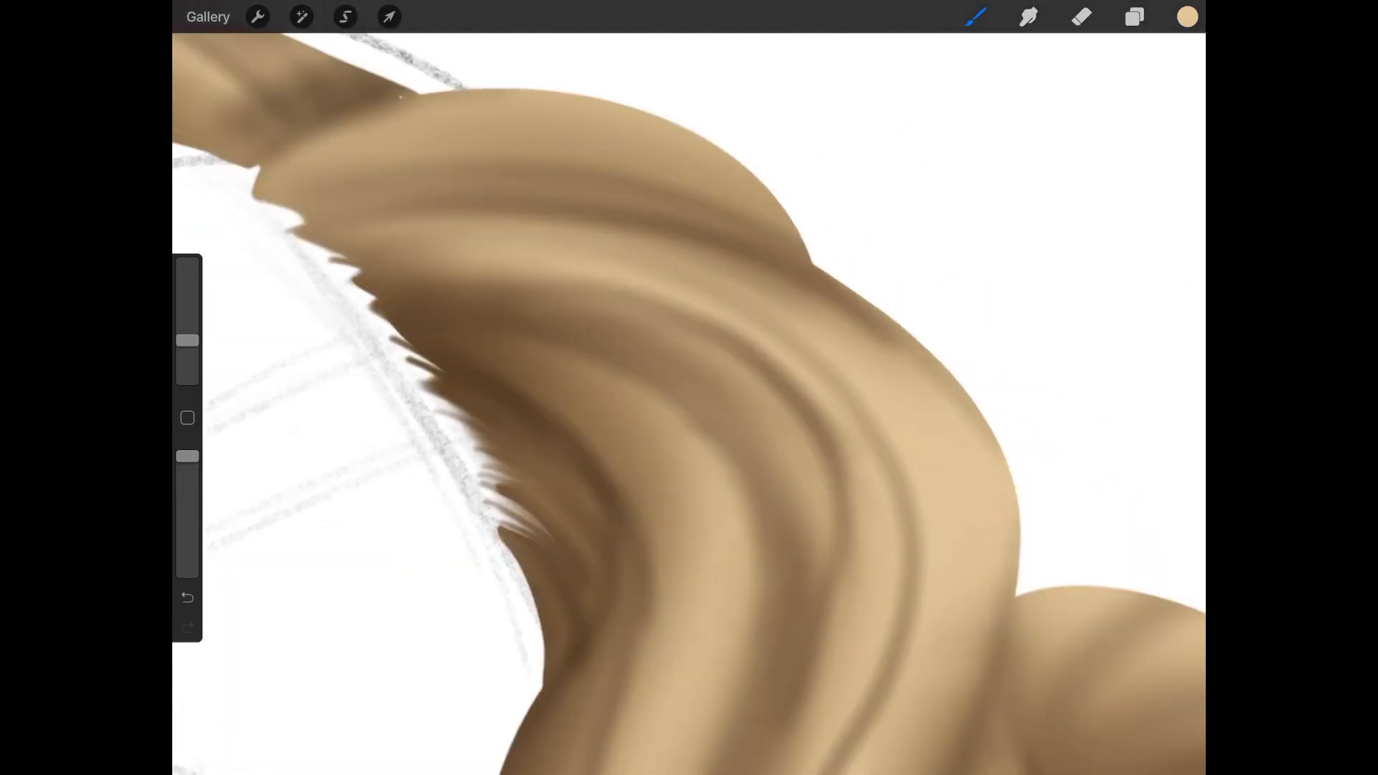
left_click(1135, 15)
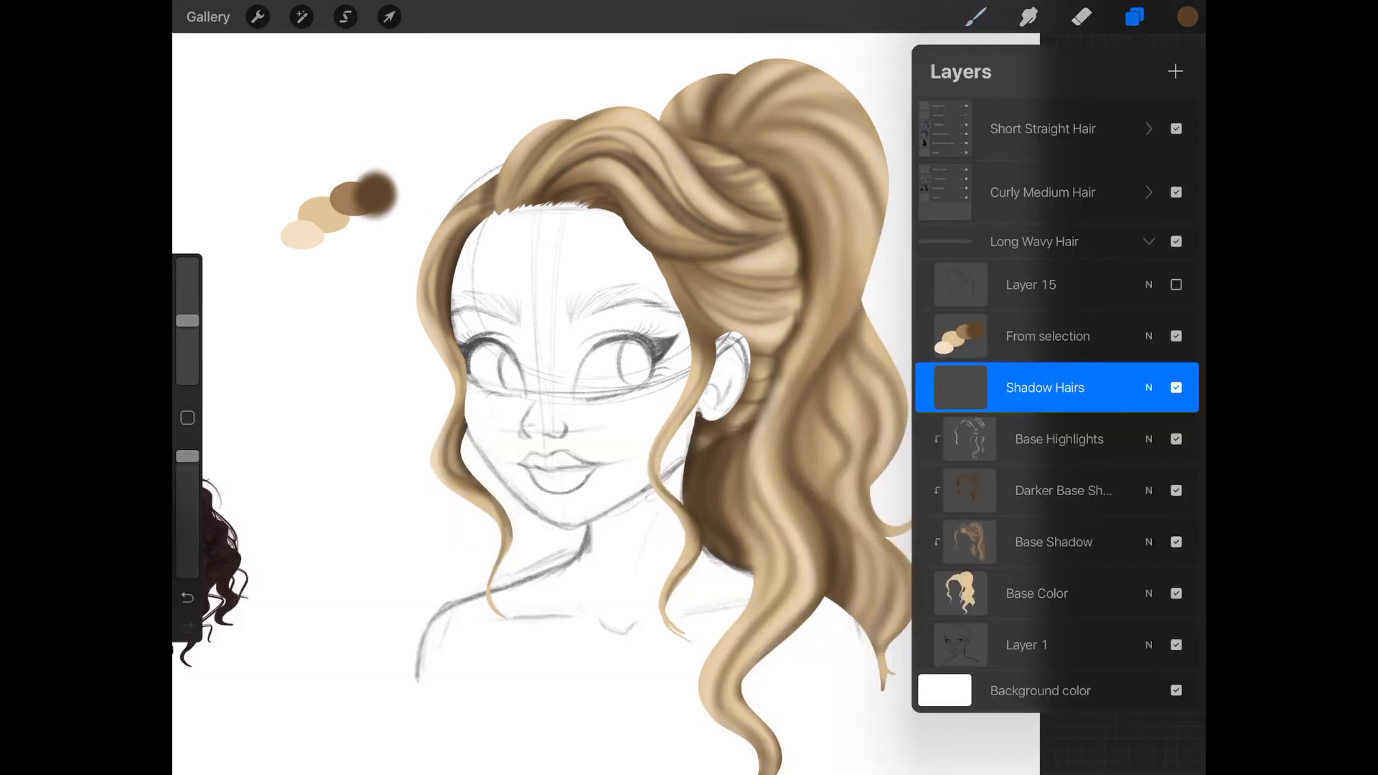
Step: Texture the blonde hair with darker and pale strands using the Hair Brushes Darken brush
left_click(975, 16)
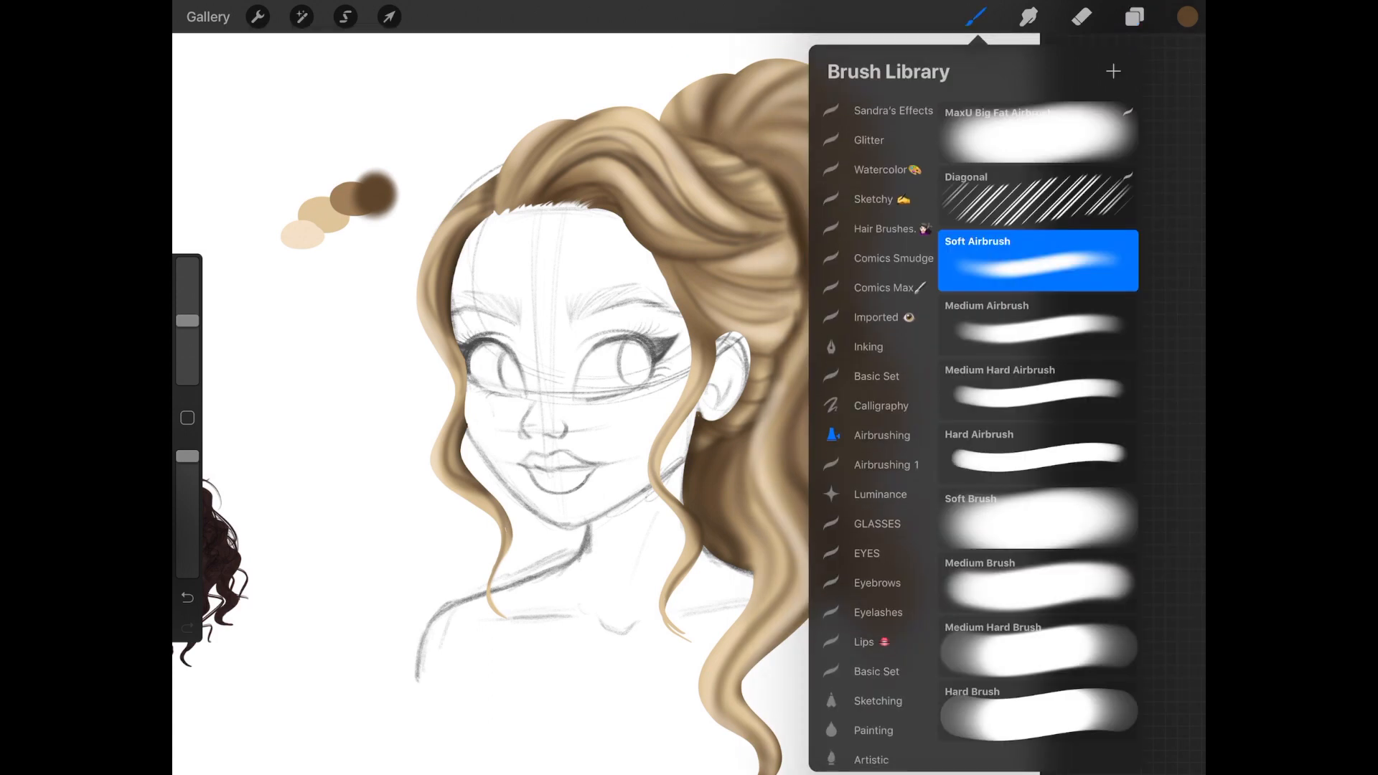
left_click(885, 228)
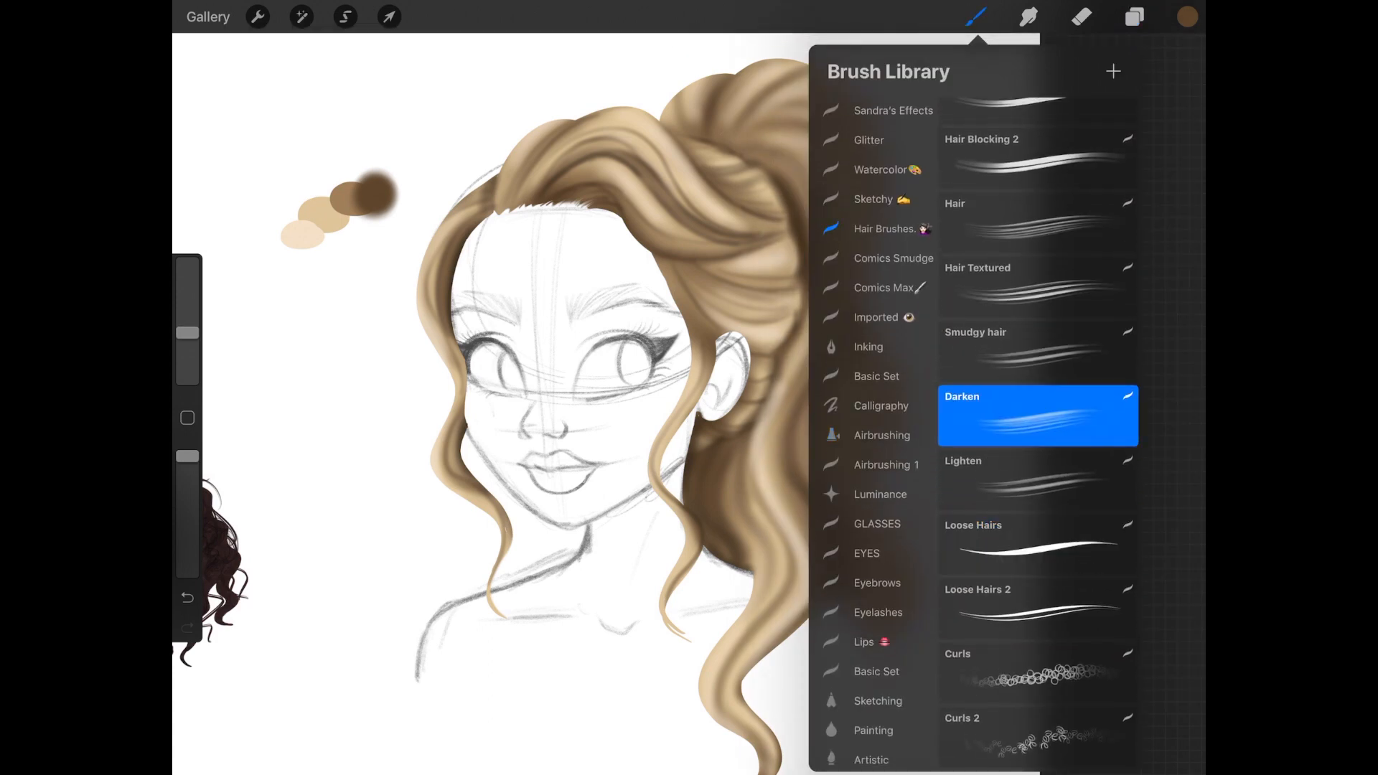
left_click(1185, 16)
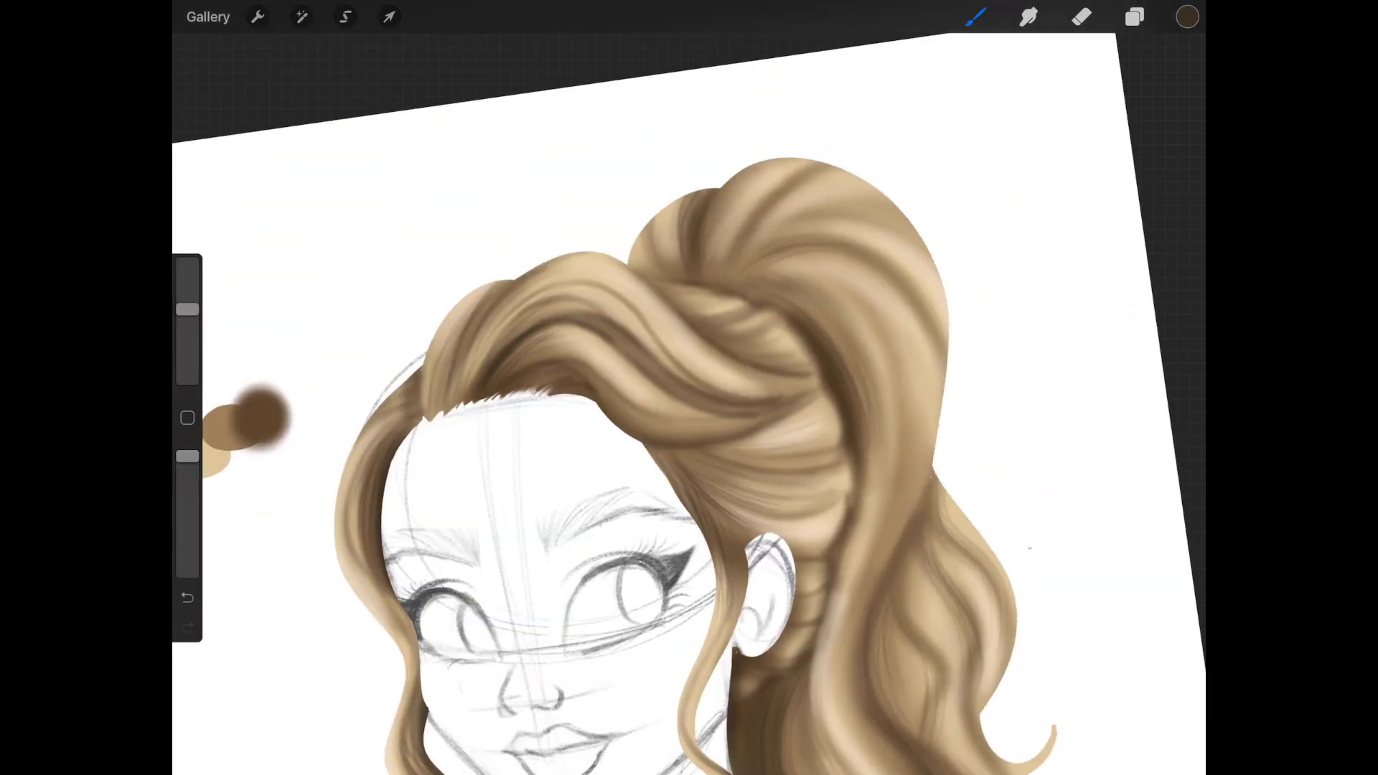
left_click(1134, 16)
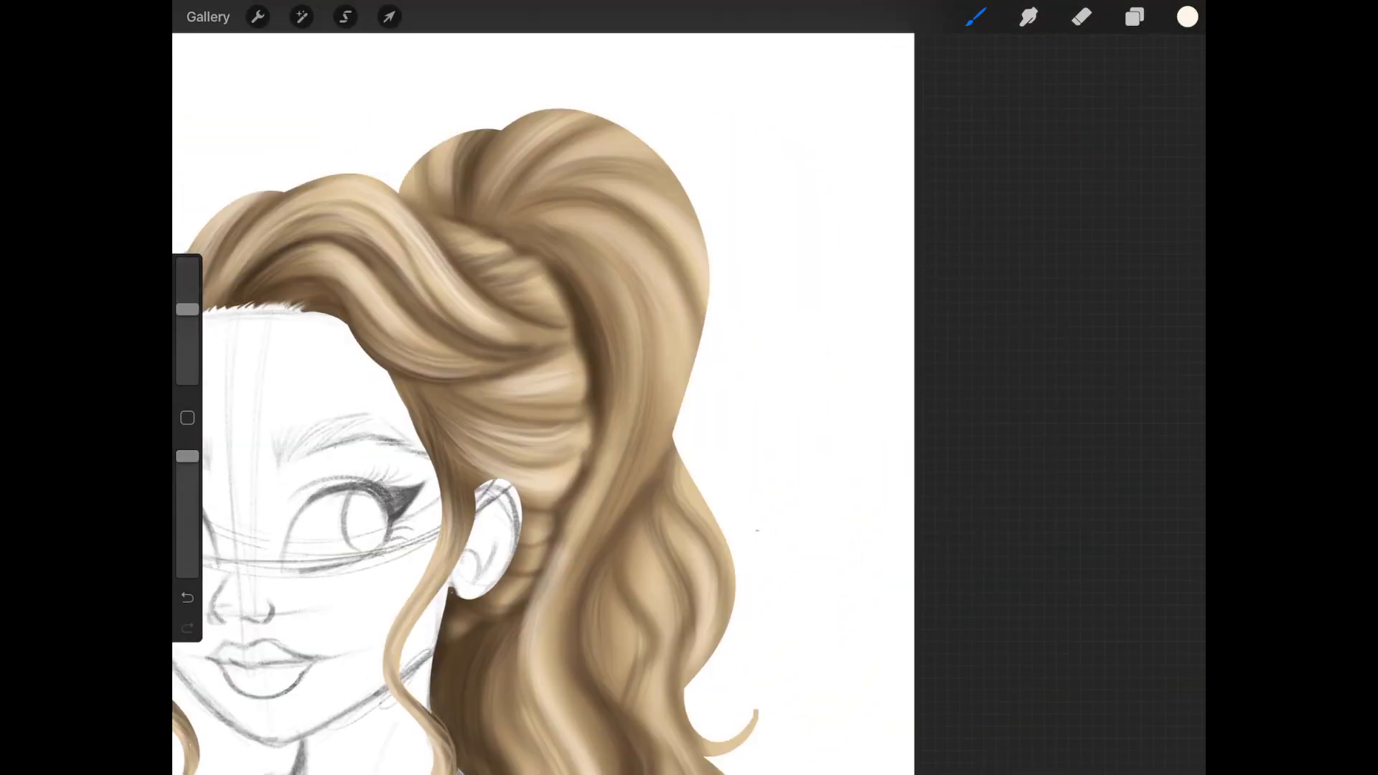
scroll("down", 3)
type("Individual Hai")
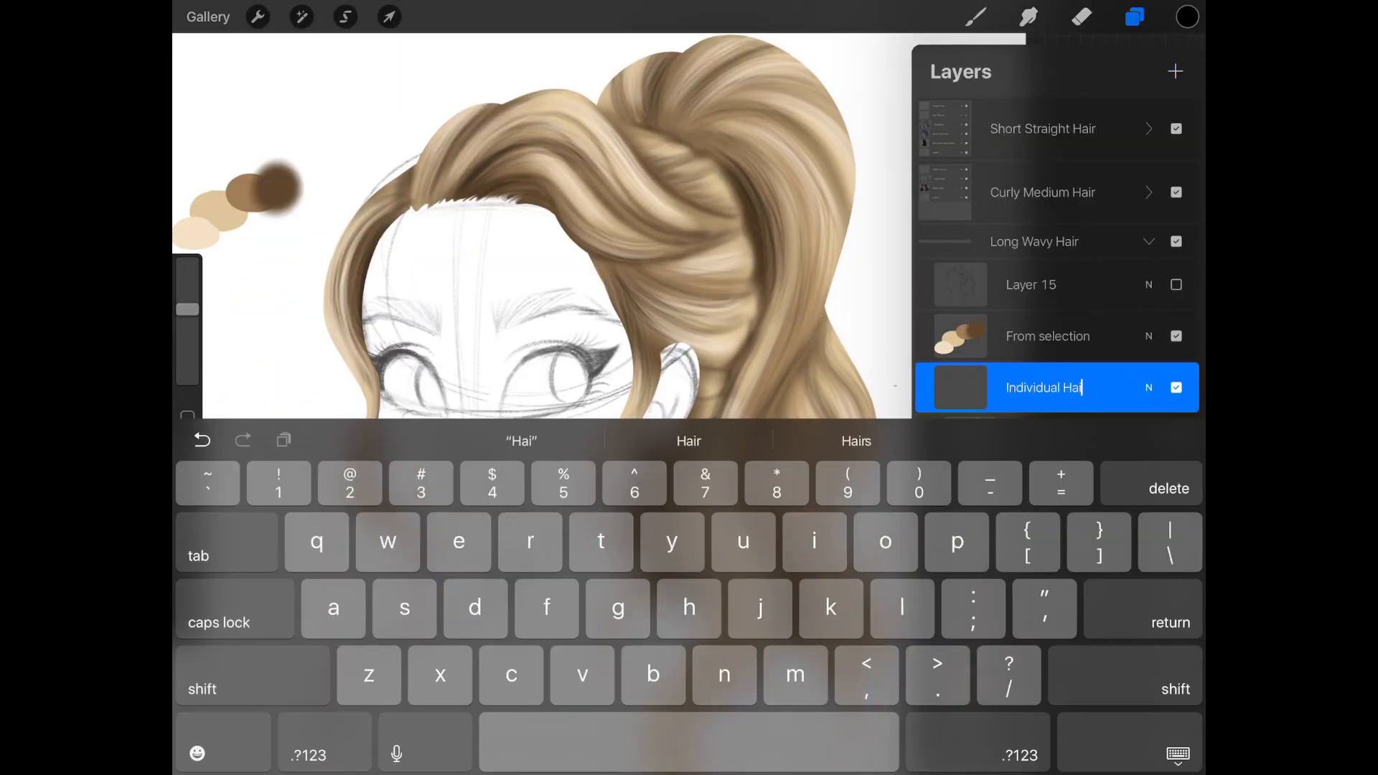
Step: Confirm the Individual Hairs layer name and draw thin flyaway hairs around the ponytail
left_click(975, 16)
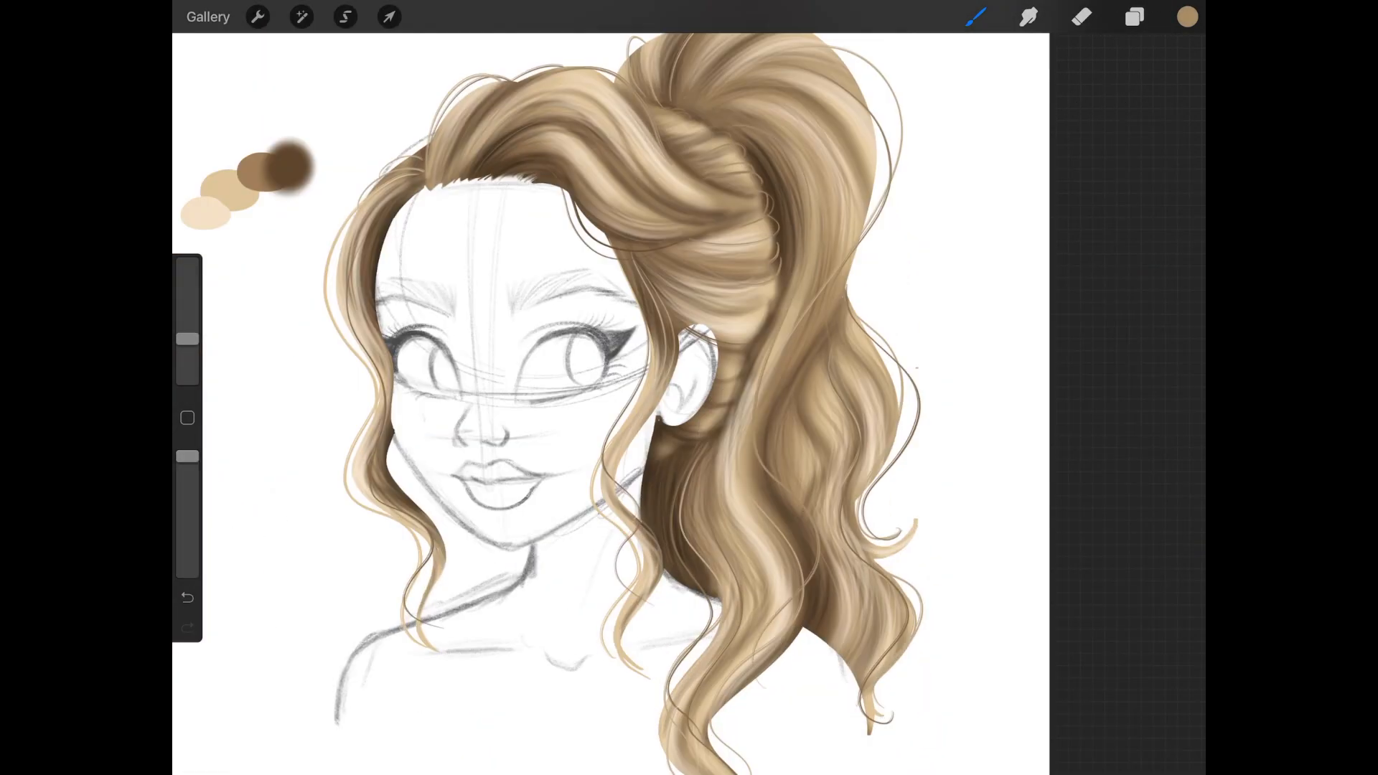
left_click(1134, 15)
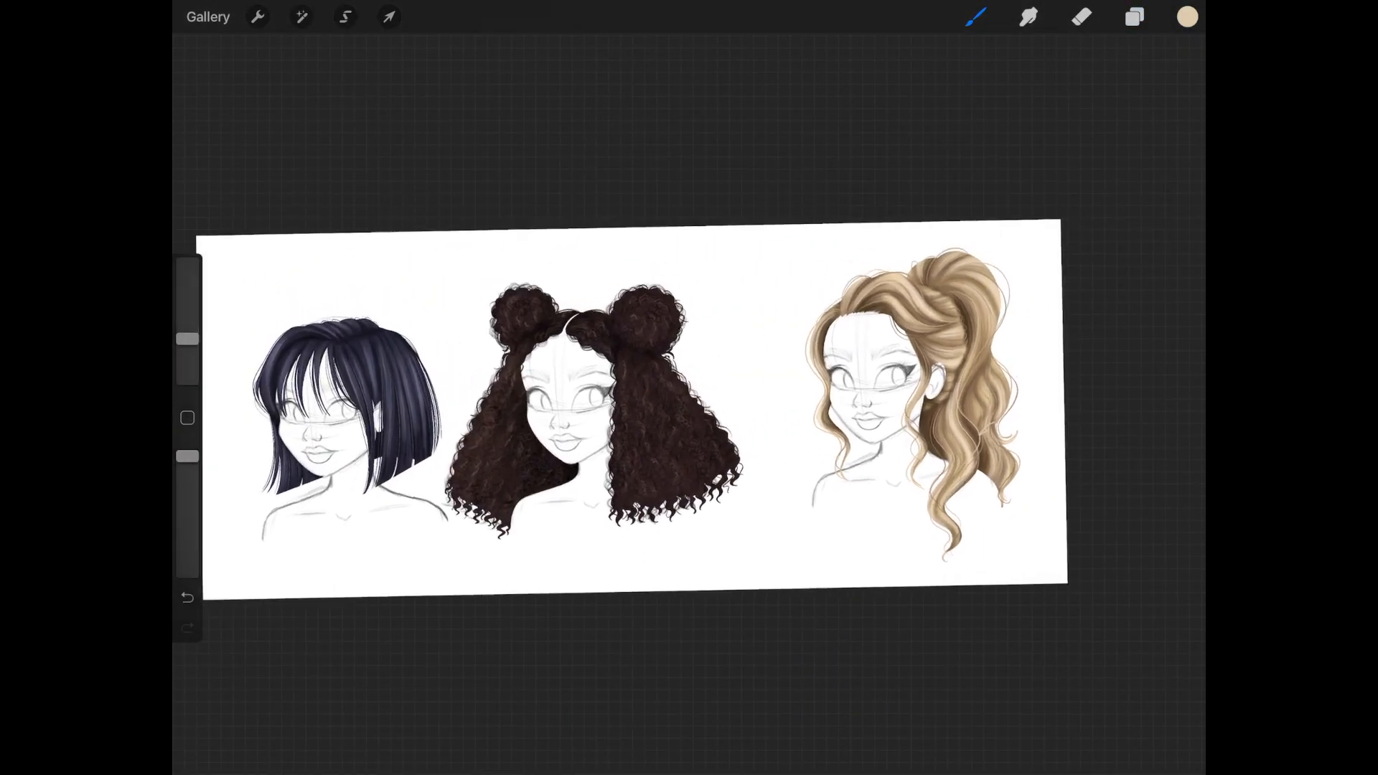
Step: Hide the From selection swatch layer inside the Long Wavy Hair group
left_click(1134, 17)
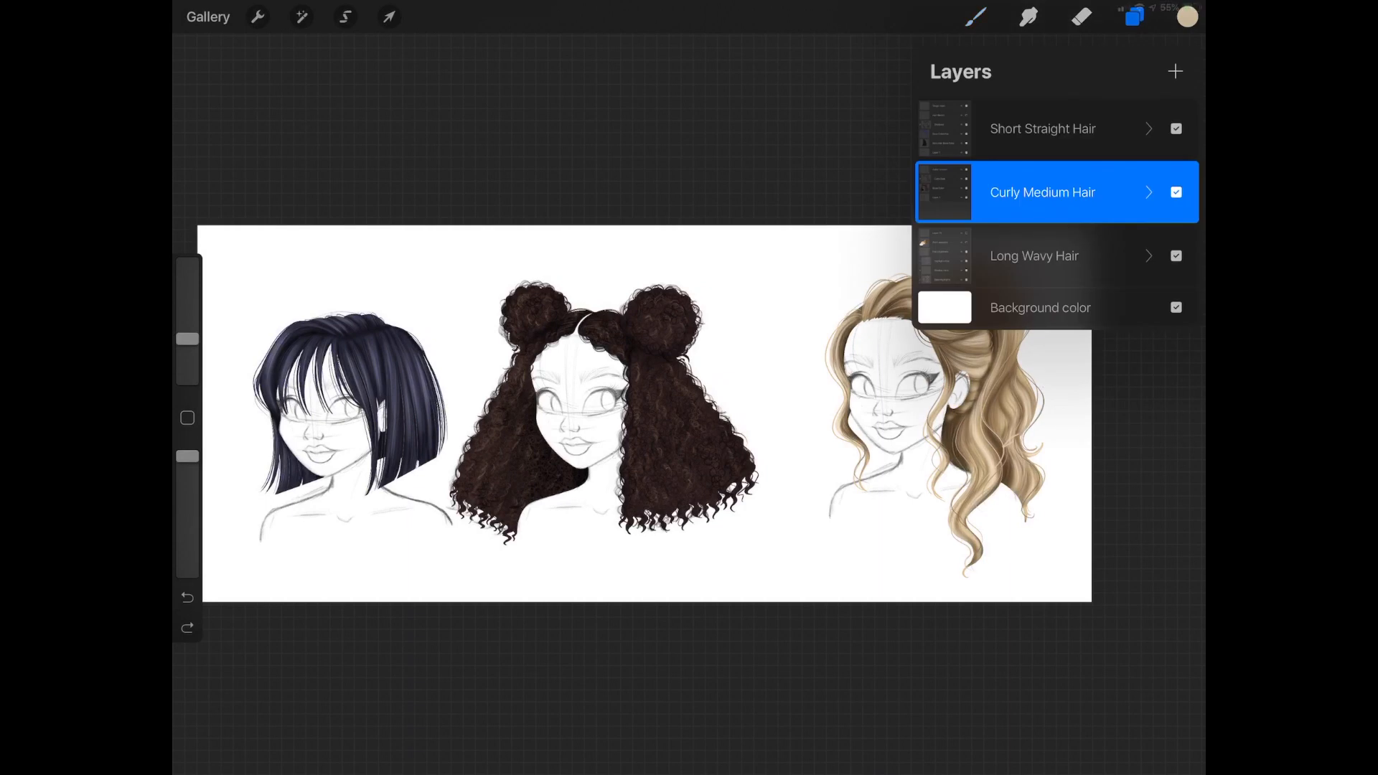
left_click(388, 15)
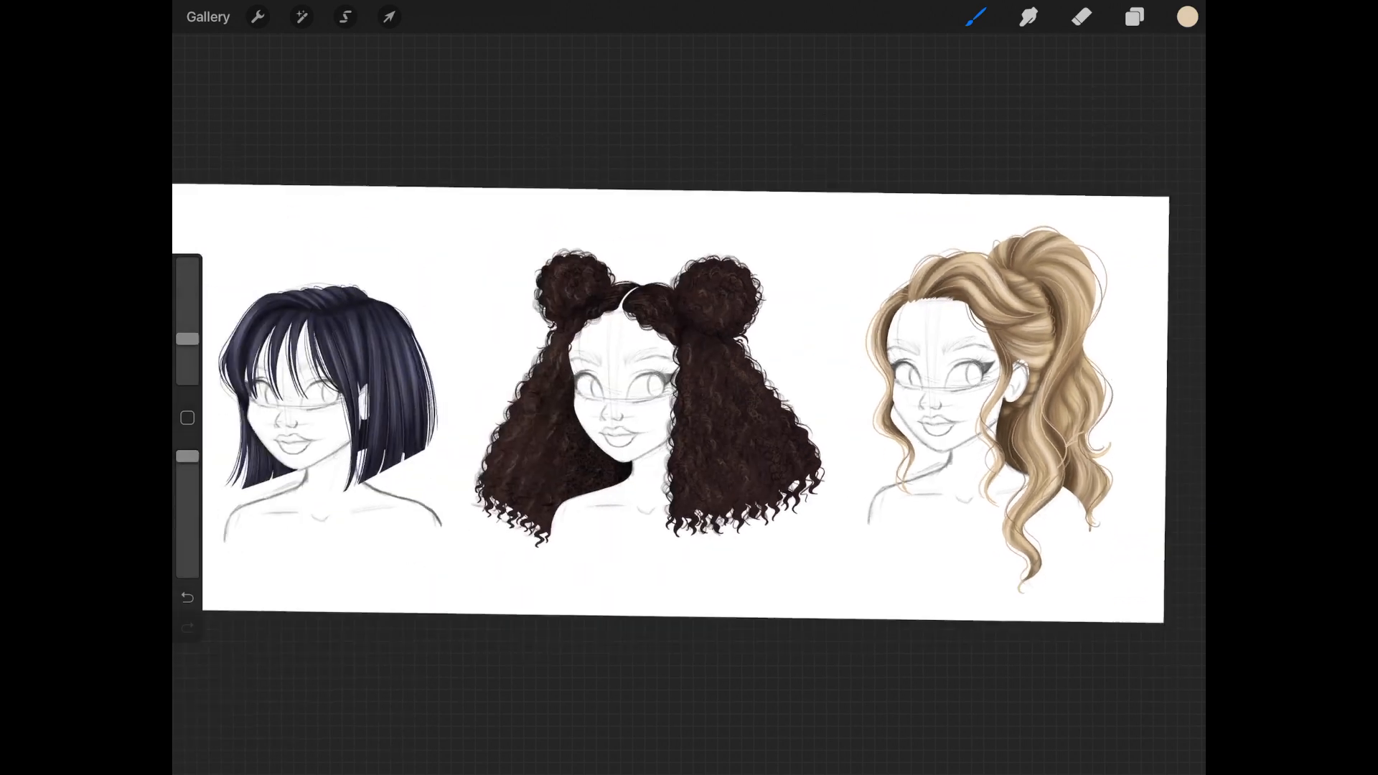
left_click(1133, 16)
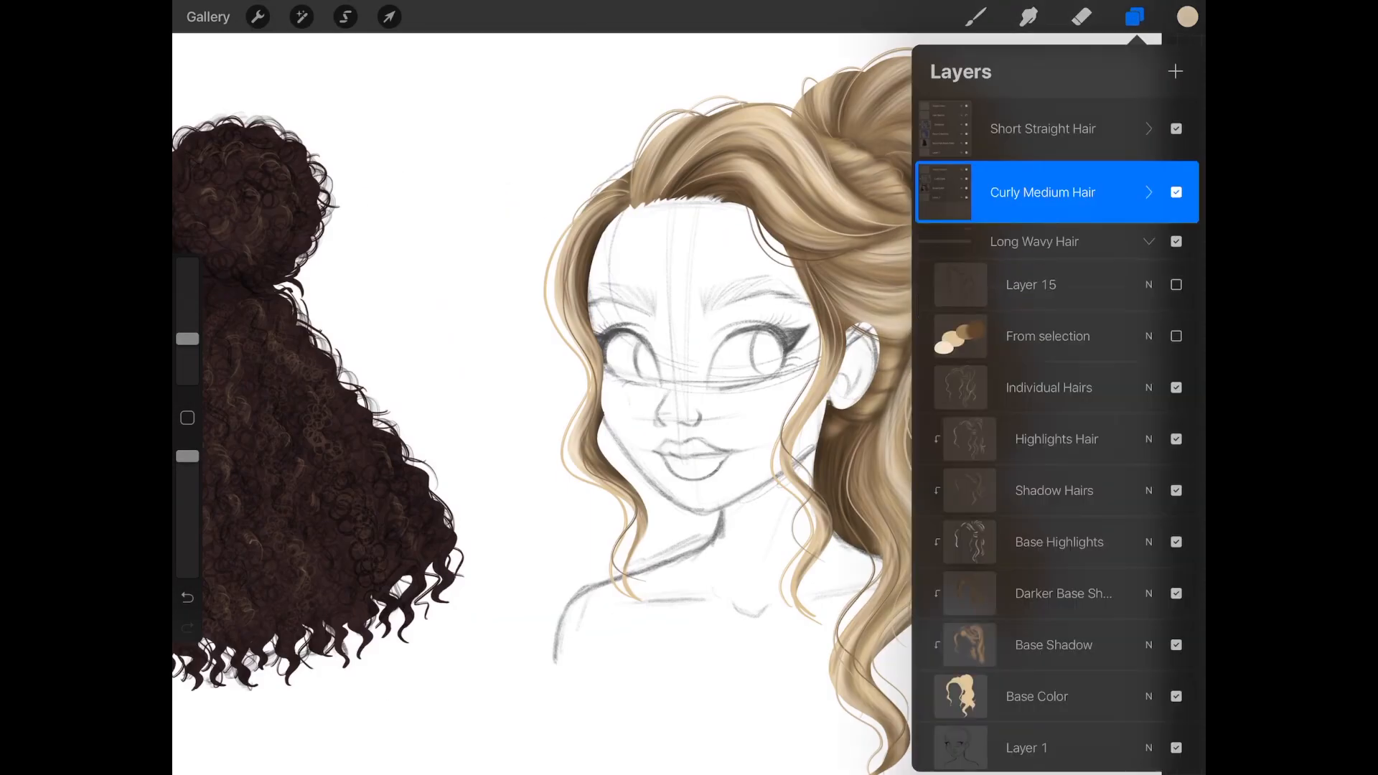
left_click(1134, 16)
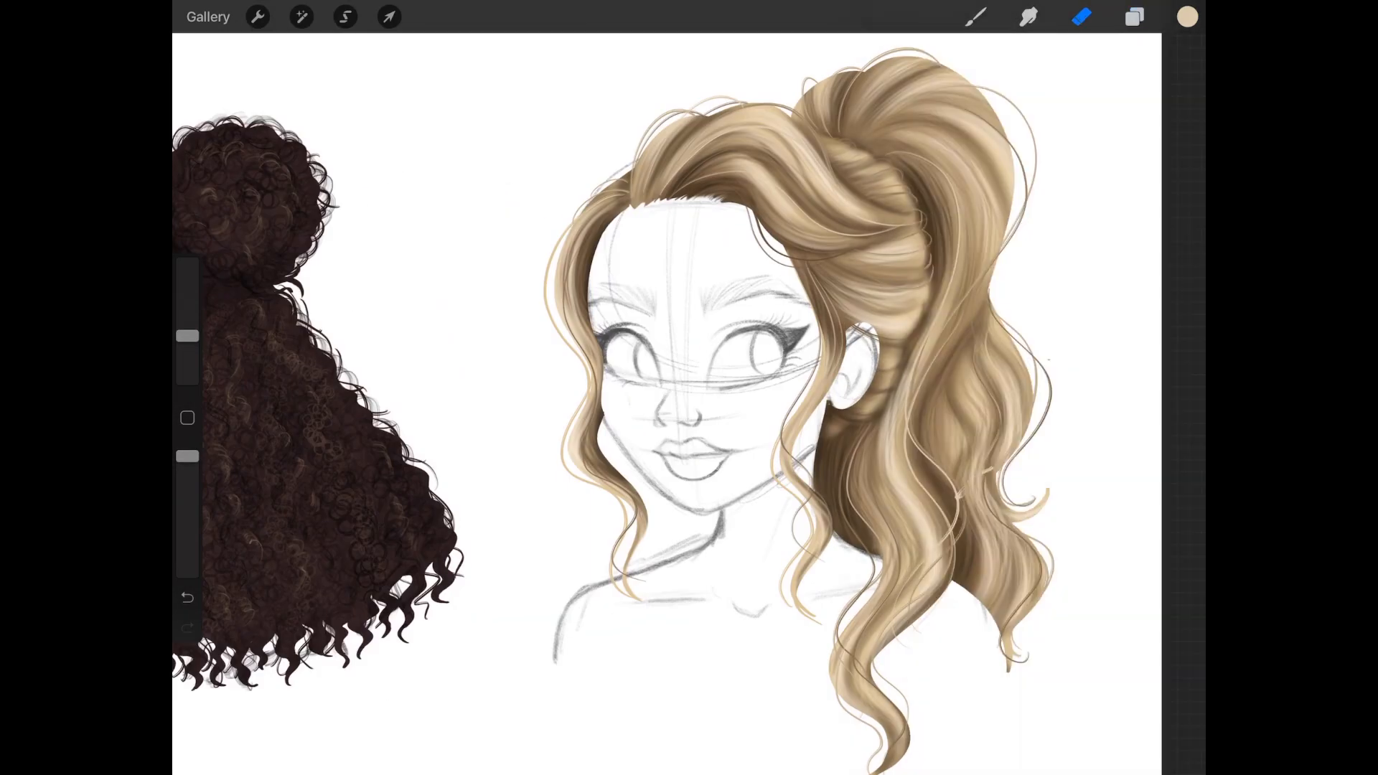